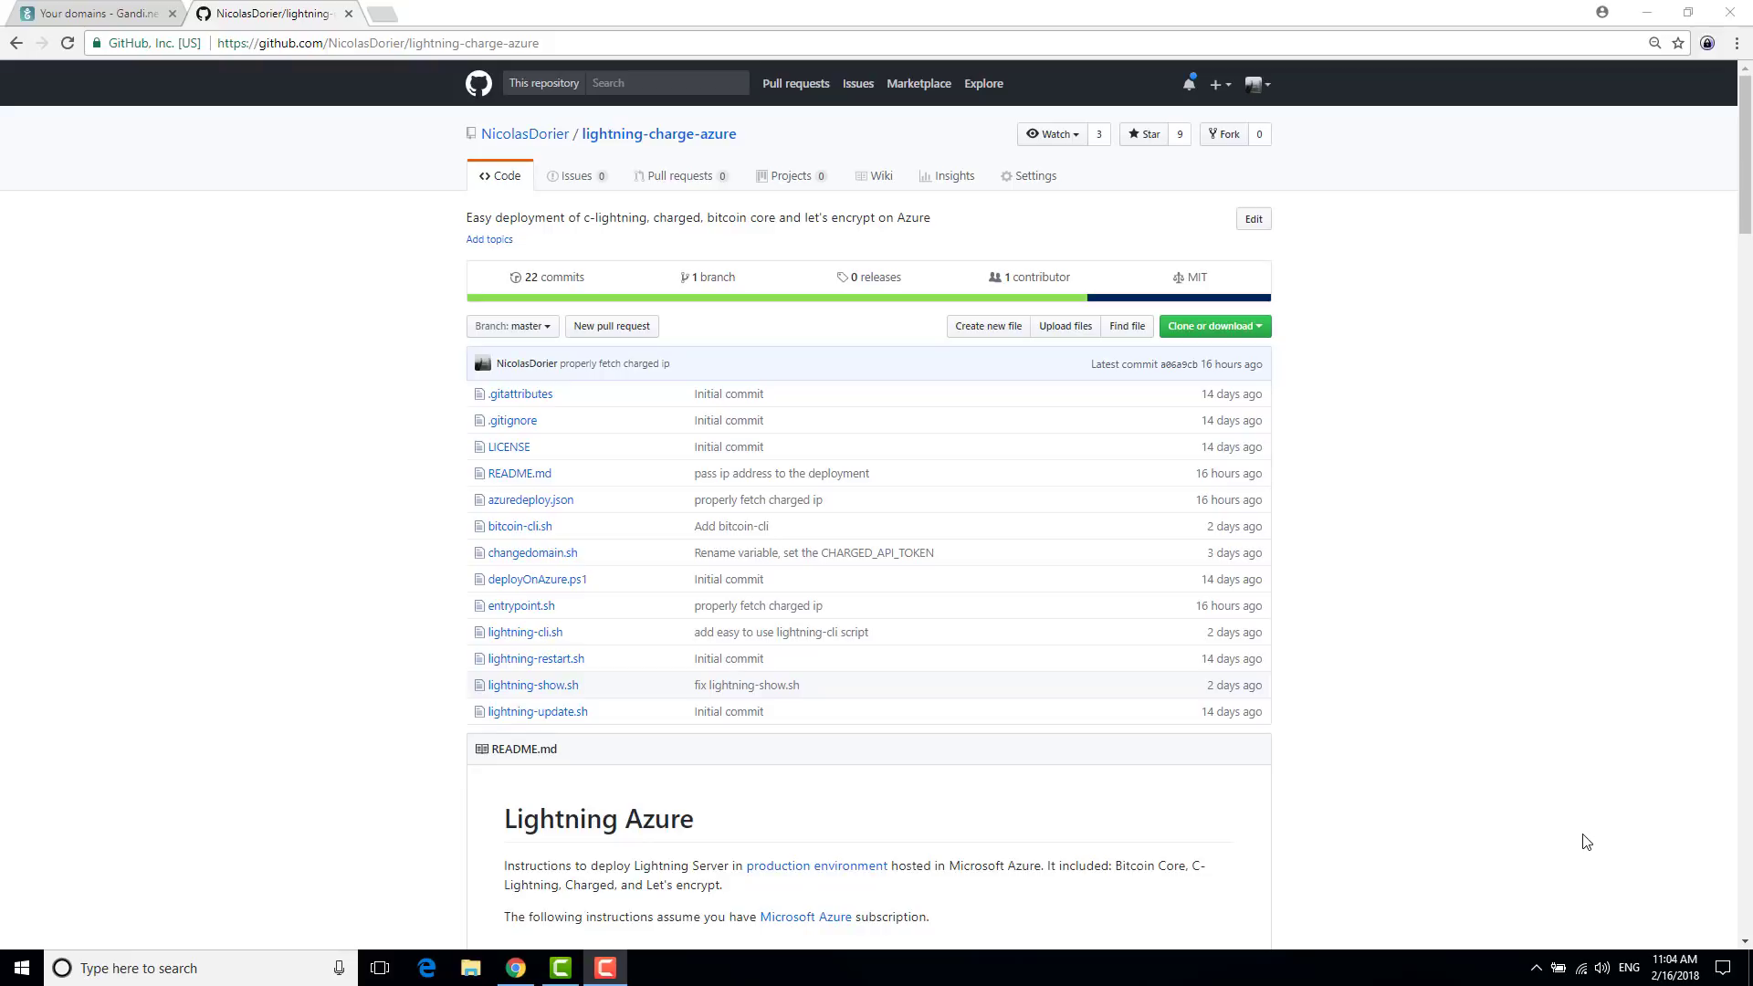
mouse_move(687, 313)
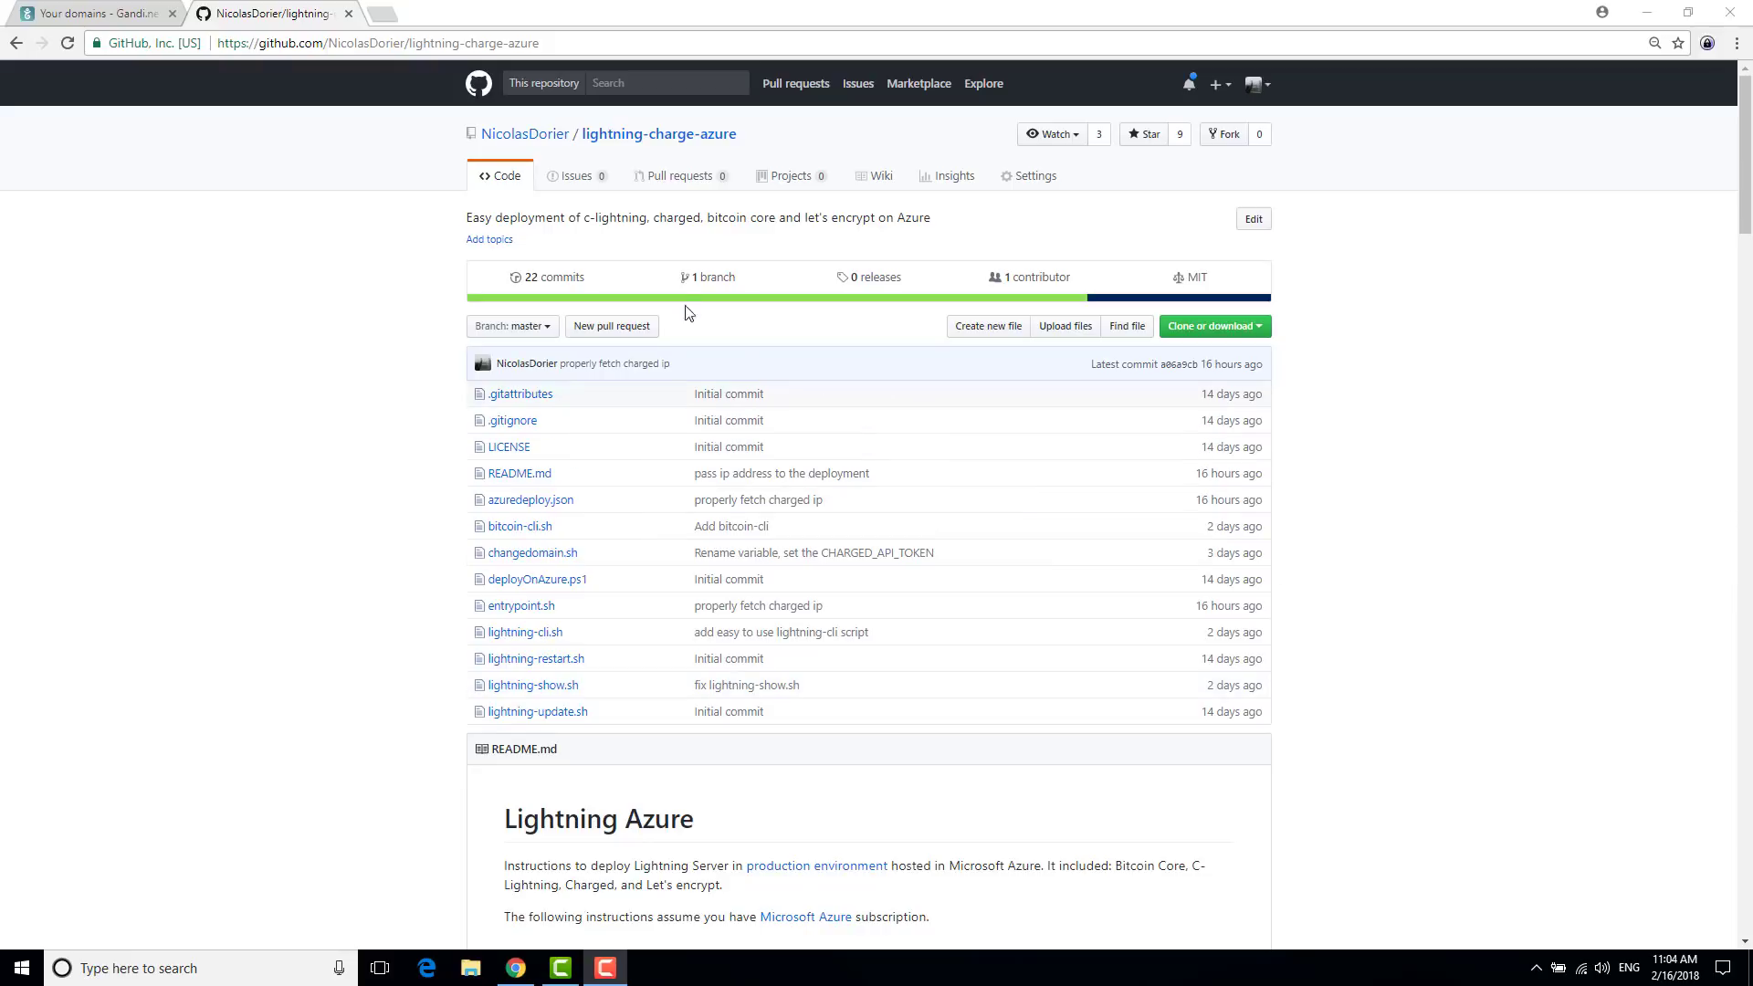
Edit the GitHub URL to open the lightning-charge-docker repository.
double_click(517, 43)
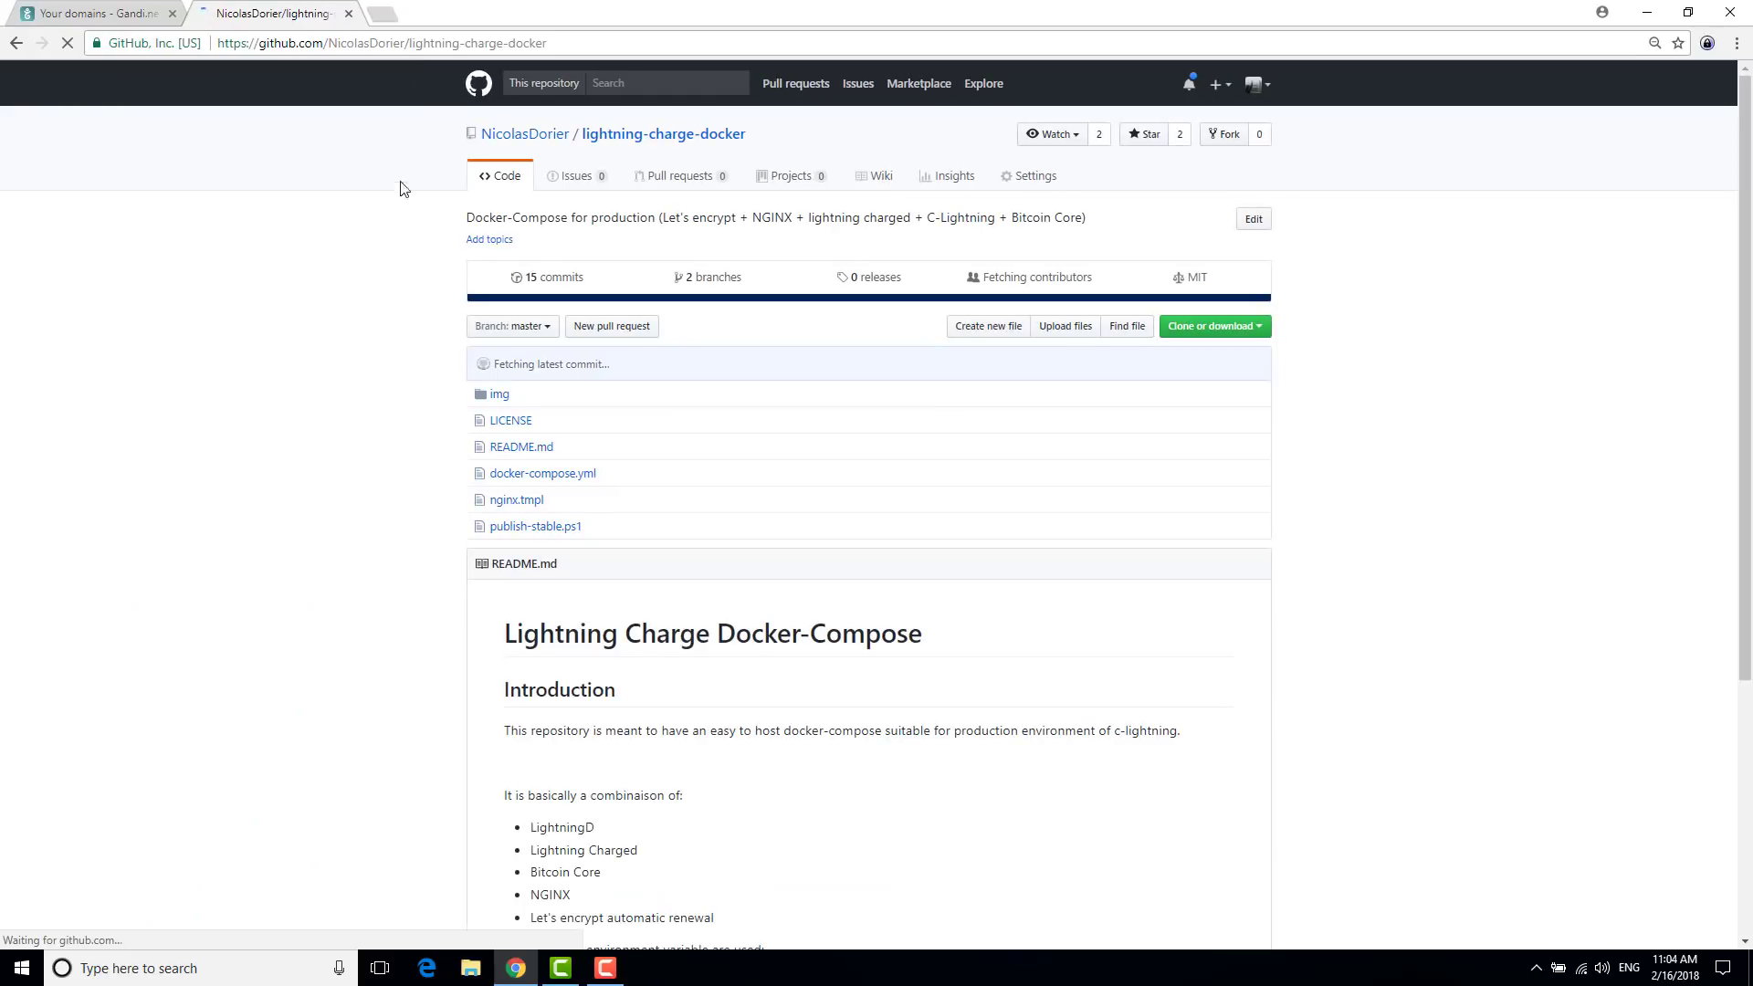
scroll(down, 3)
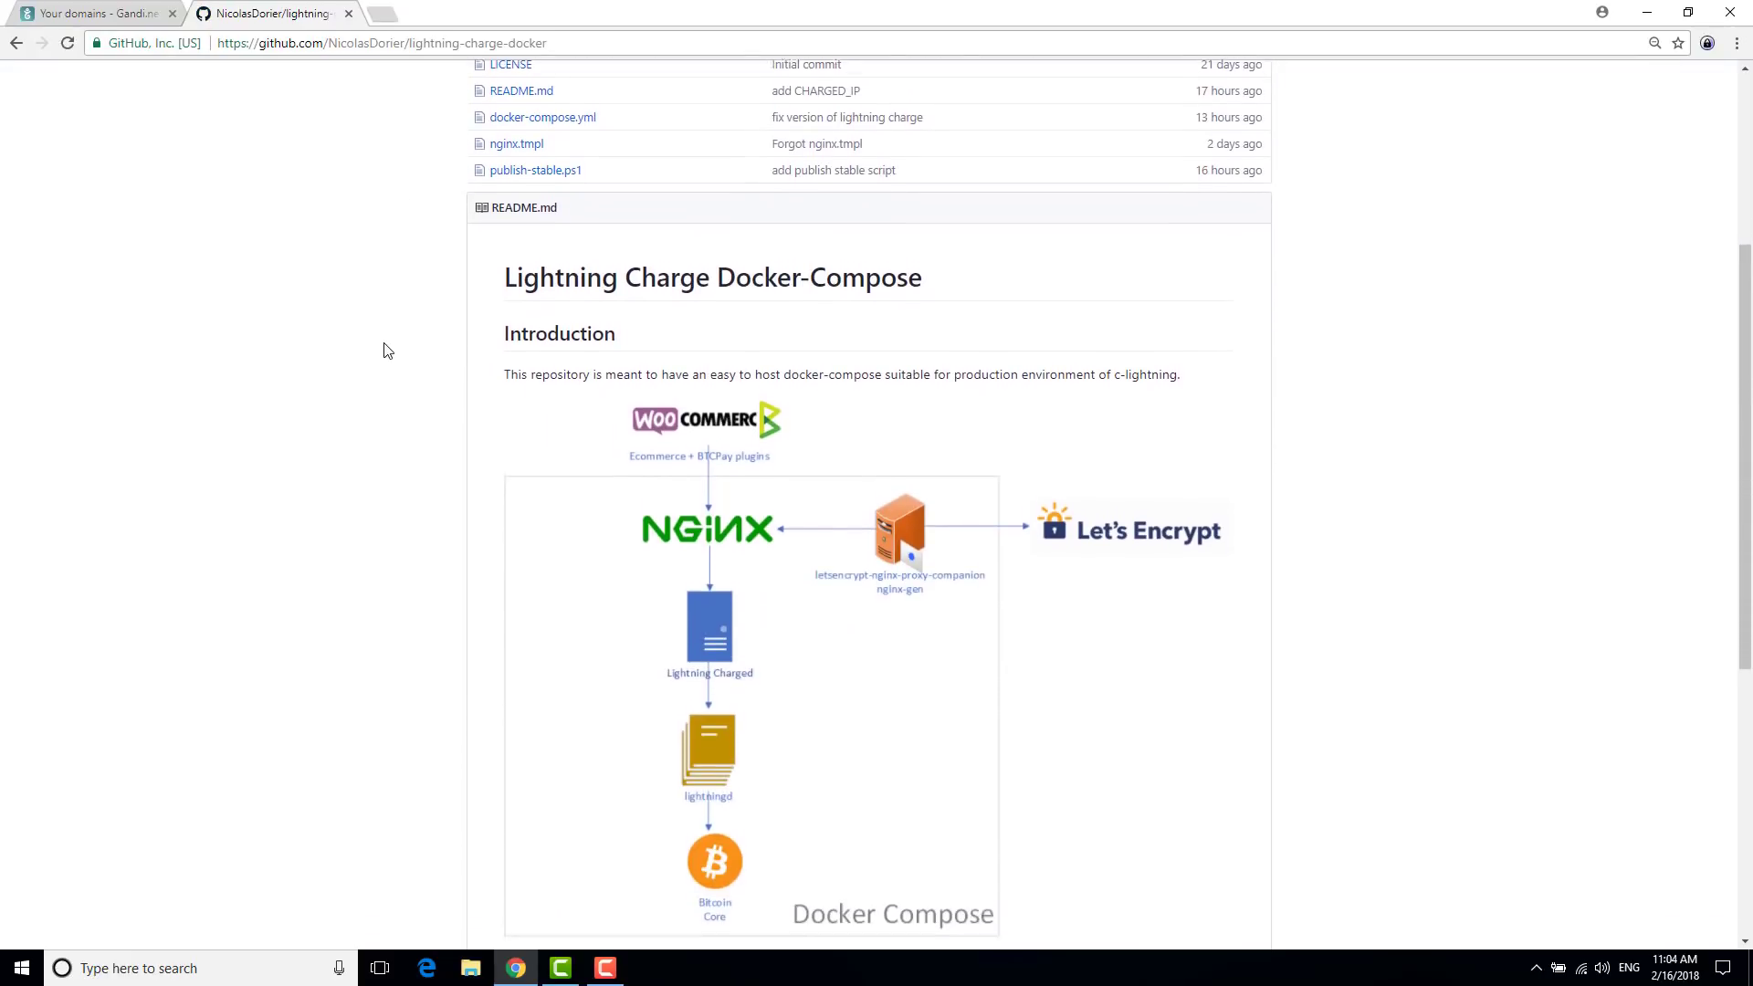
scroll(down, 3)
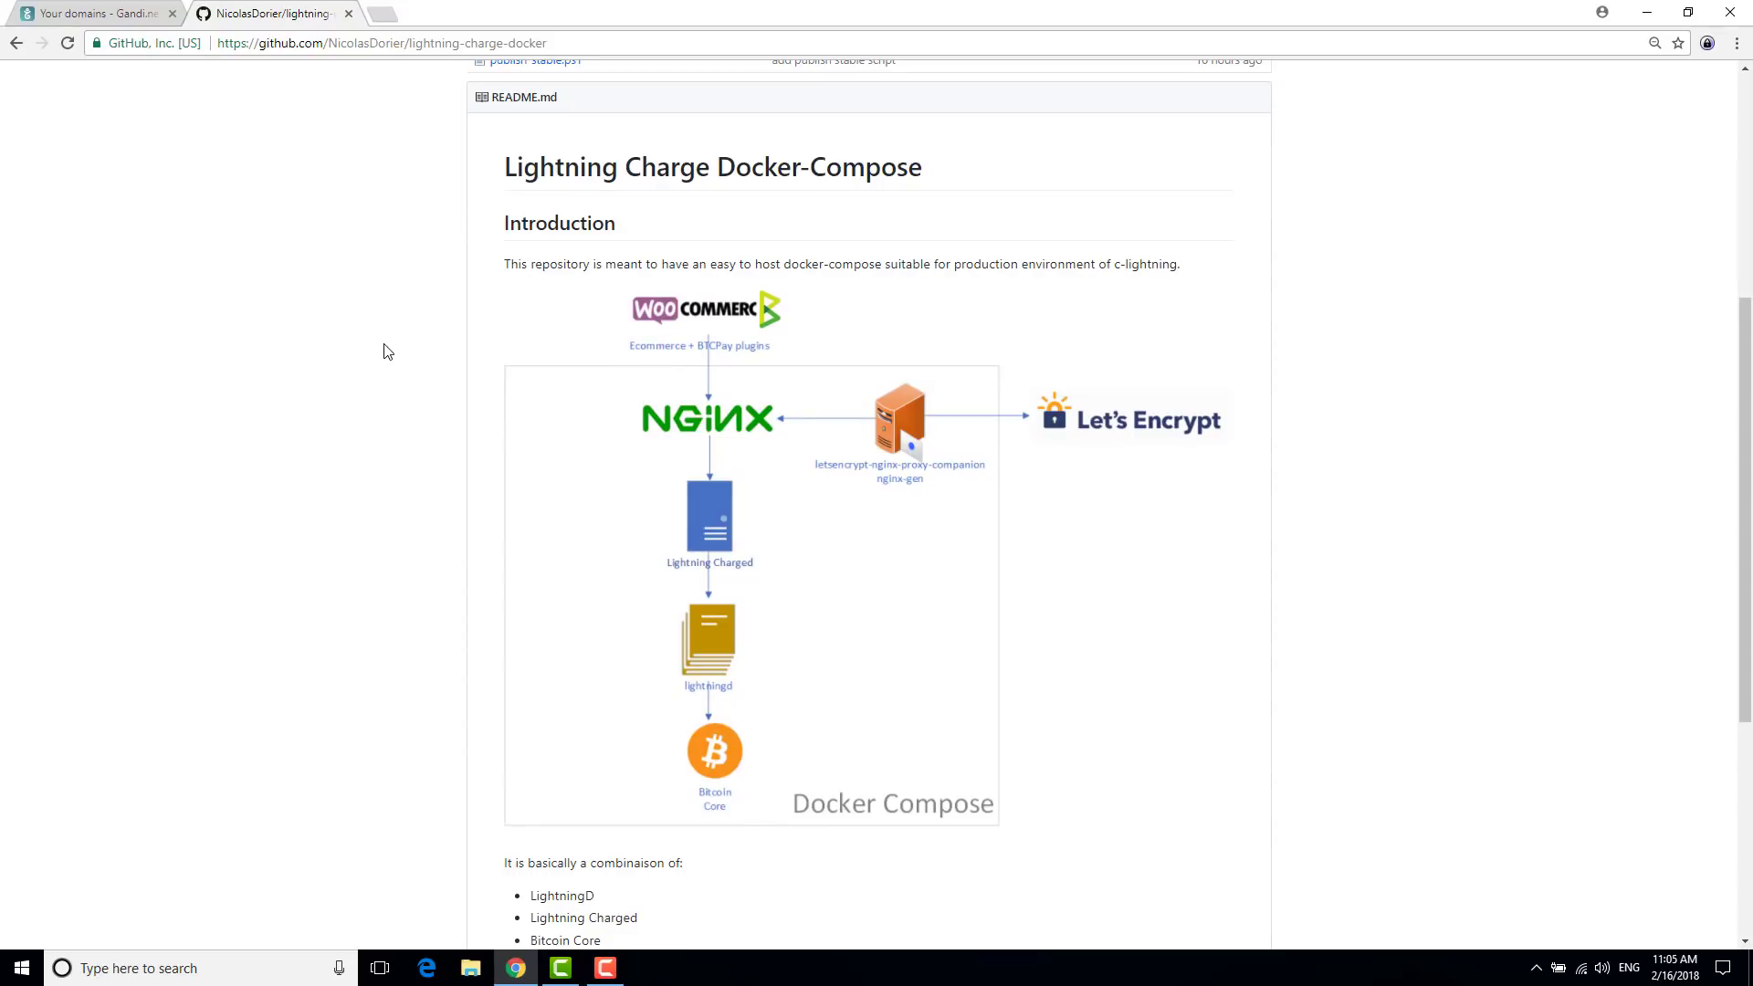
mouse_move(741, 714)
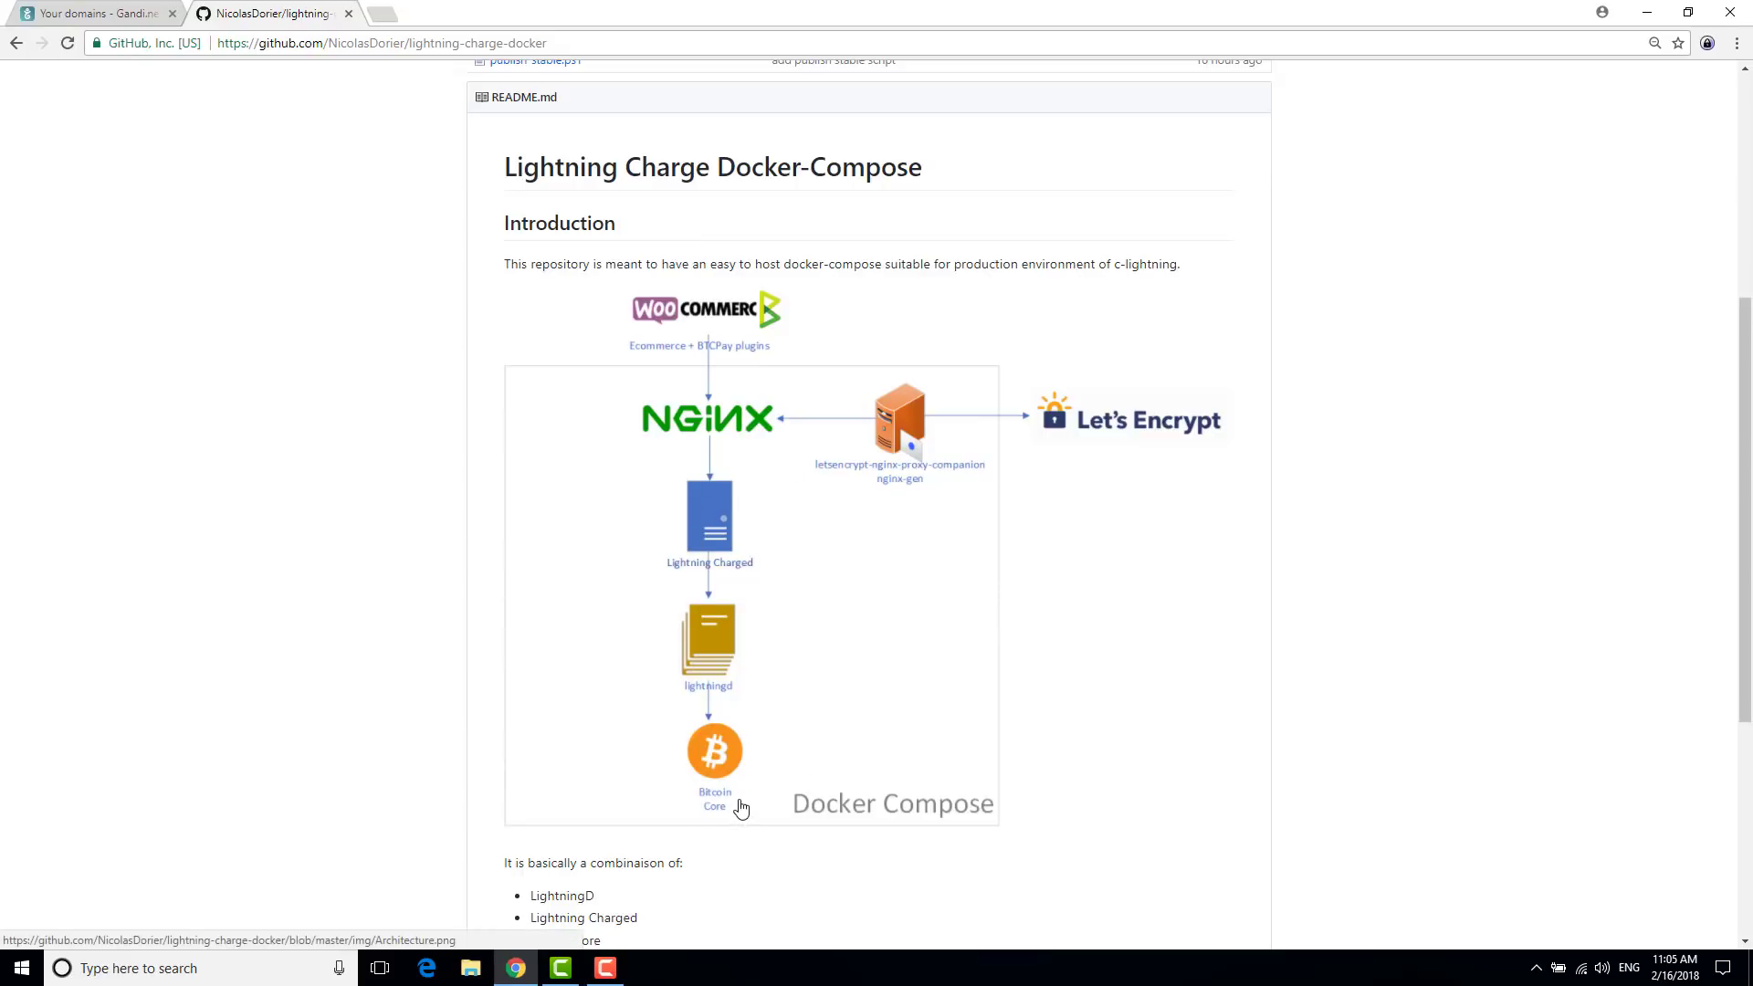
mouse_move(717, 747)
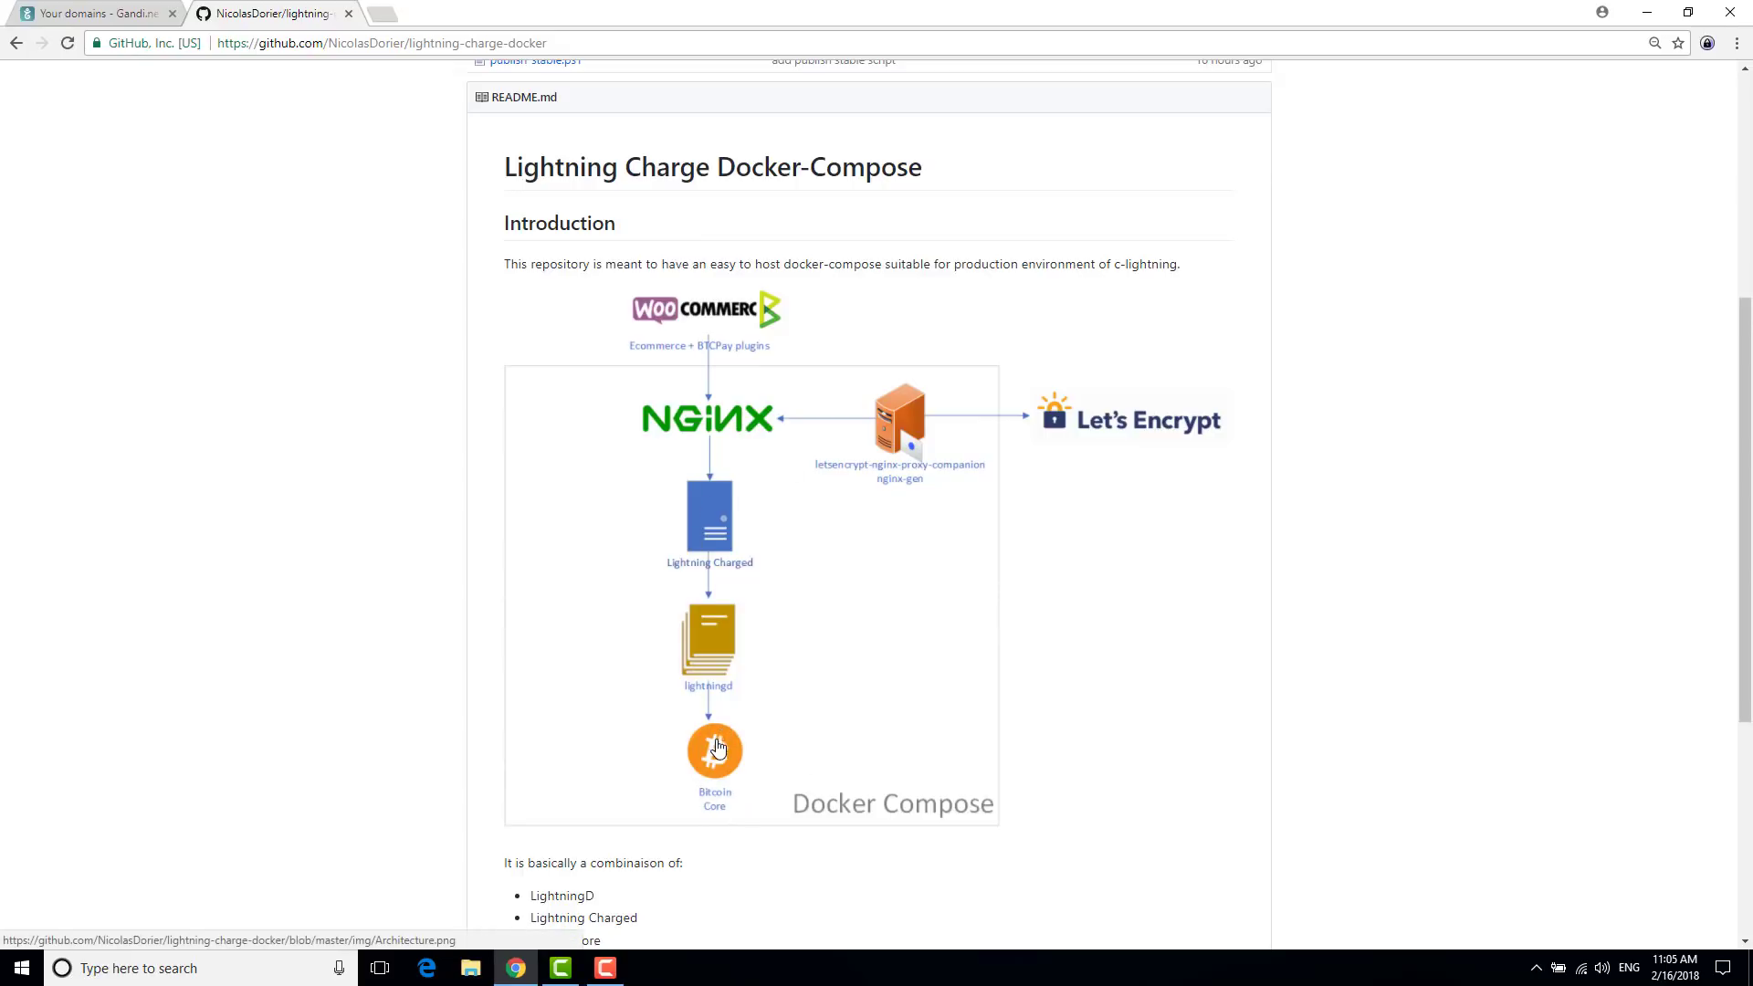
mouse_move(712, 662)
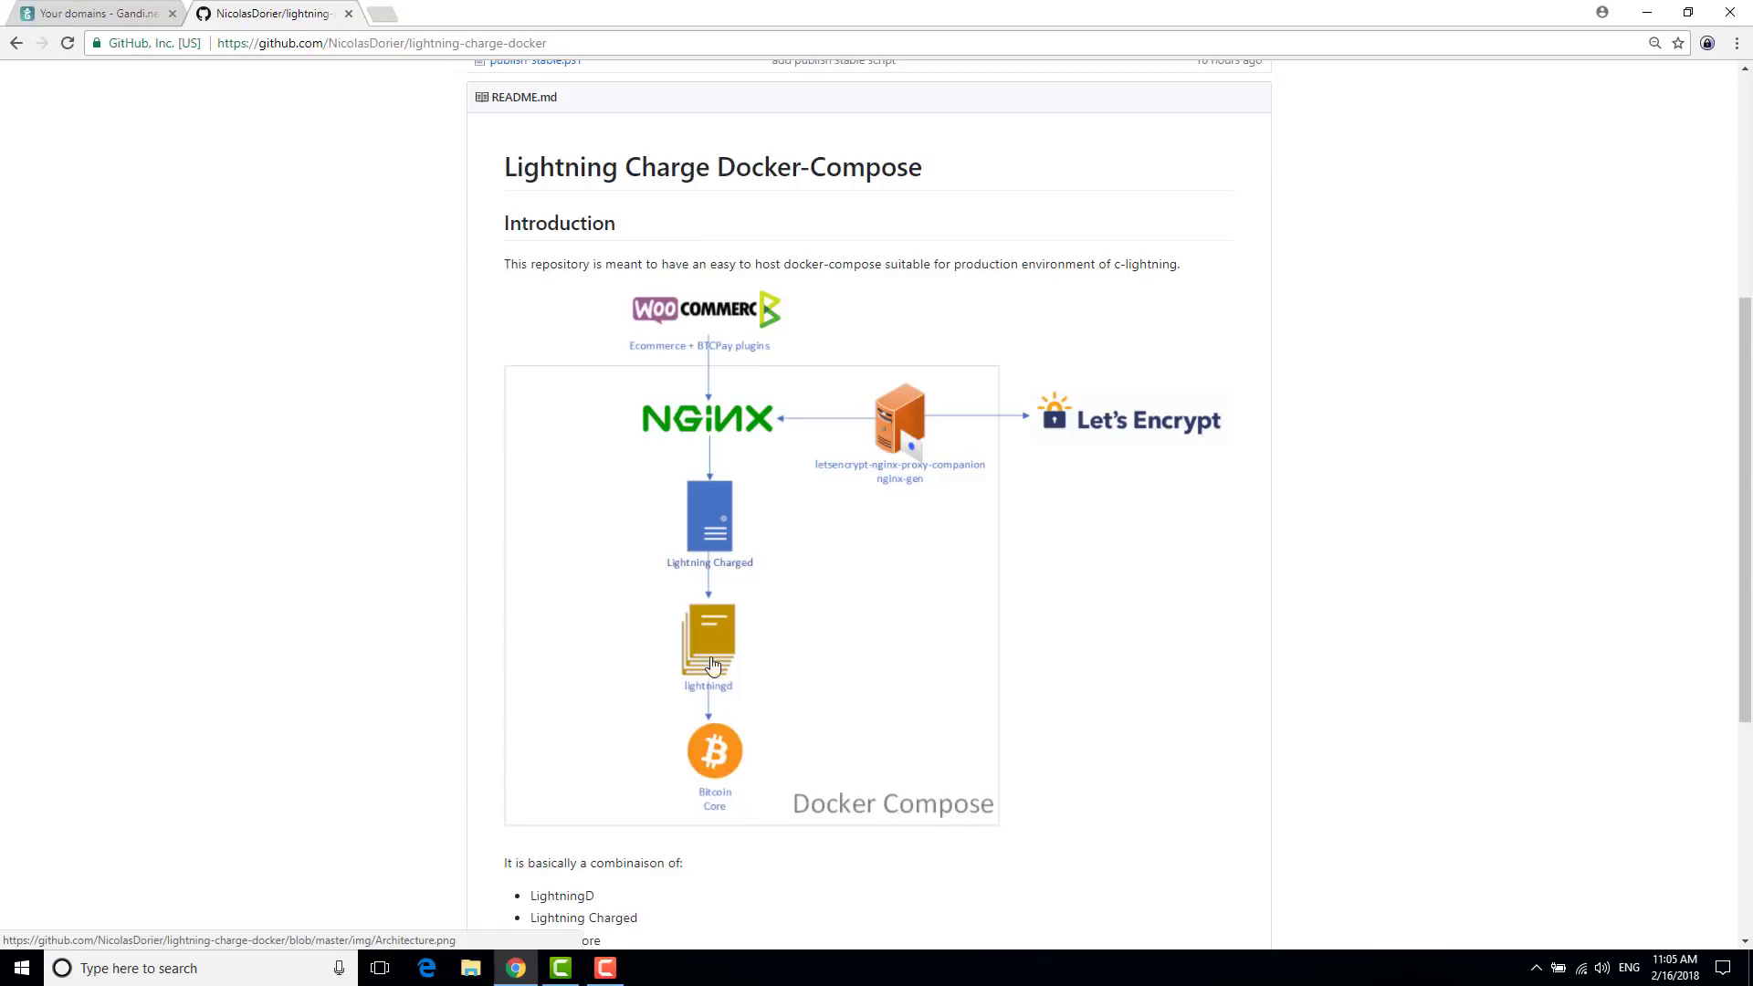
mouse_move(711, 641)
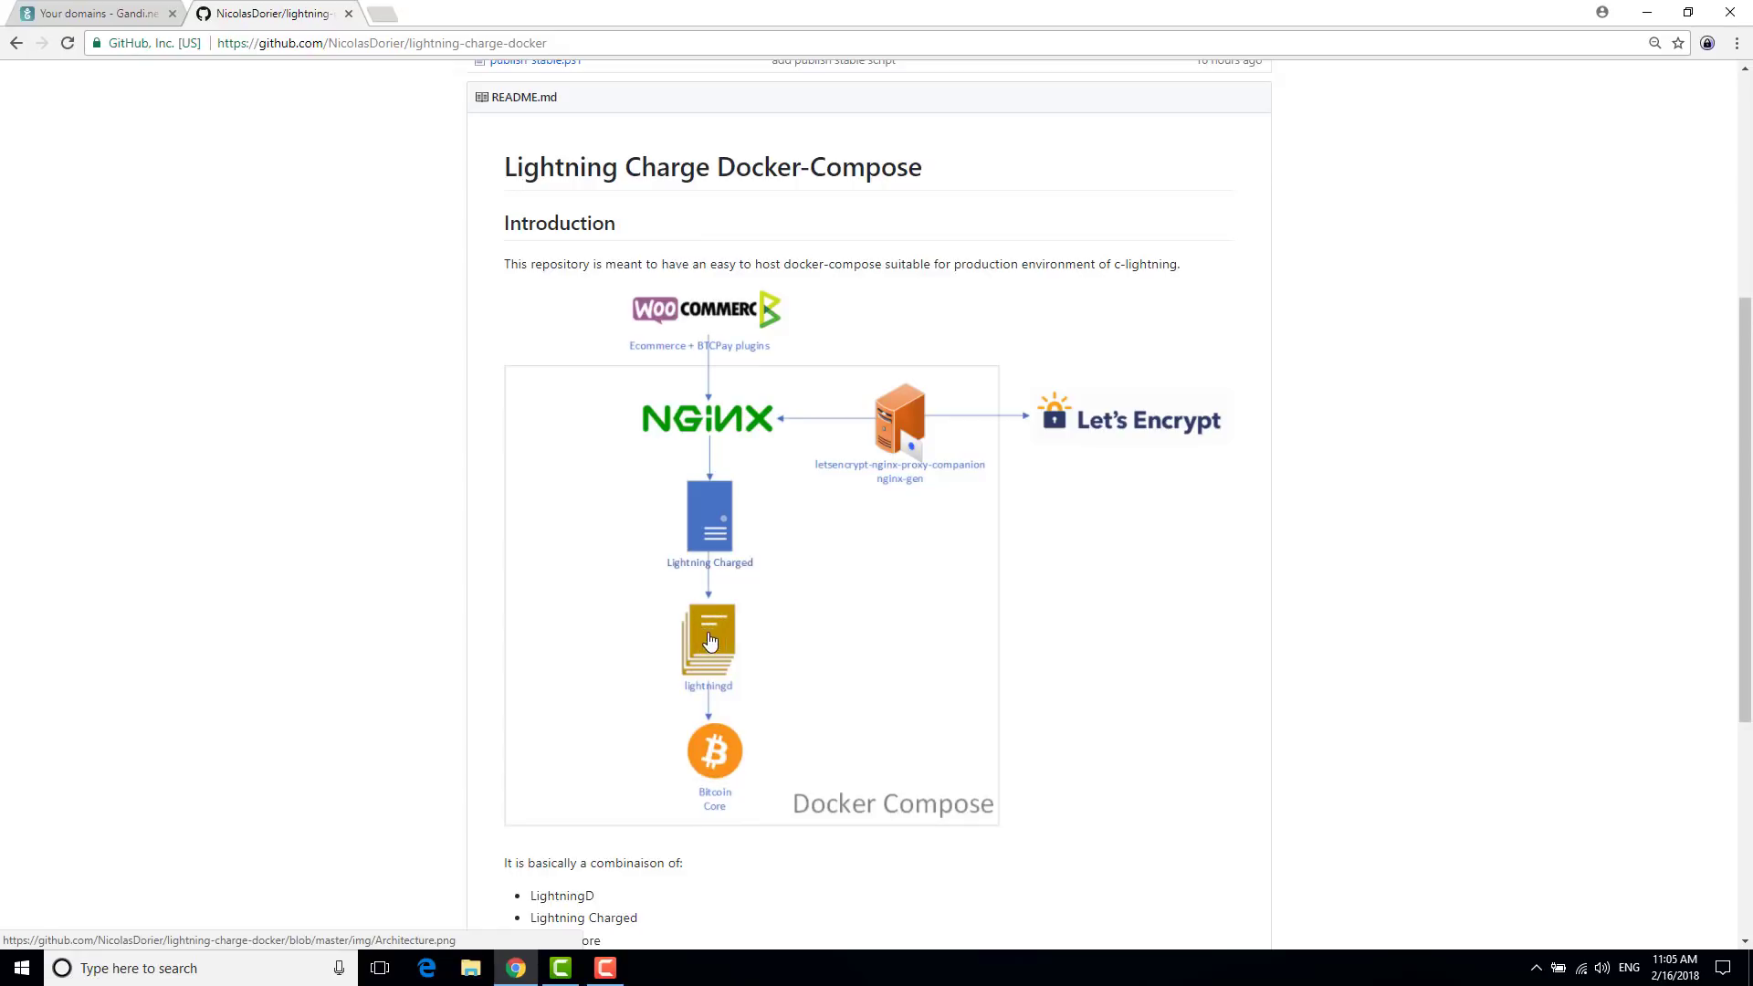
mouse_move(718, 711)
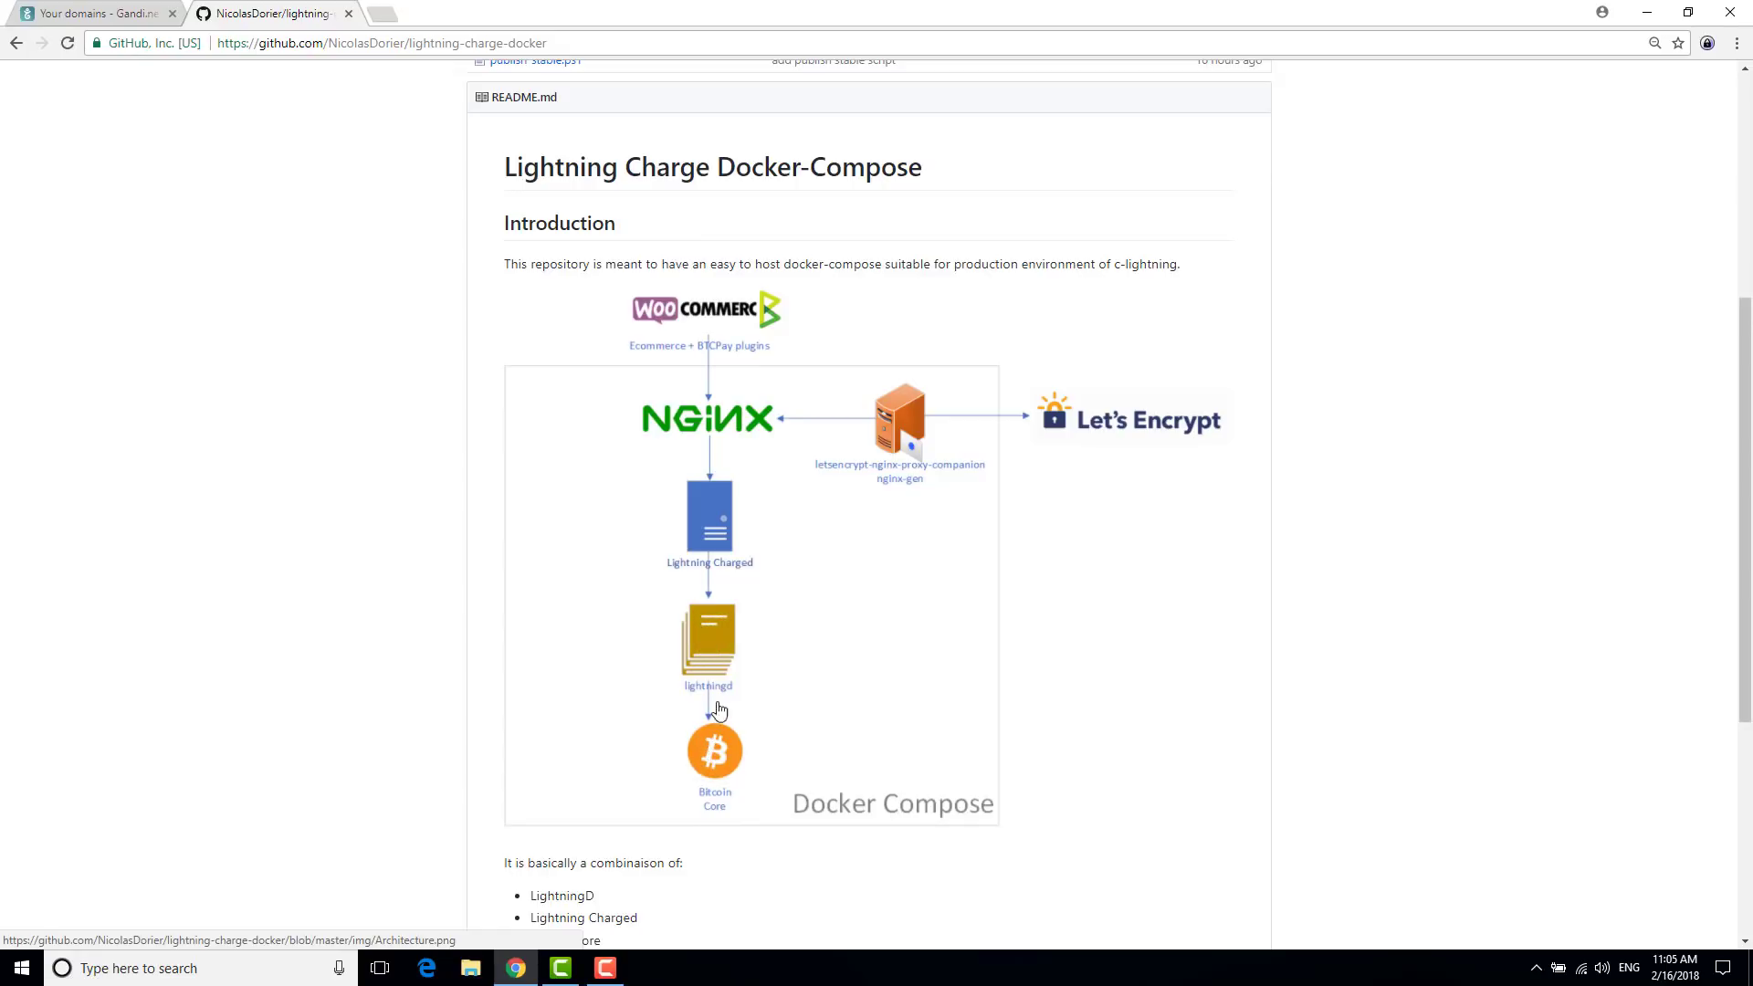
mouse_move(699, 540)
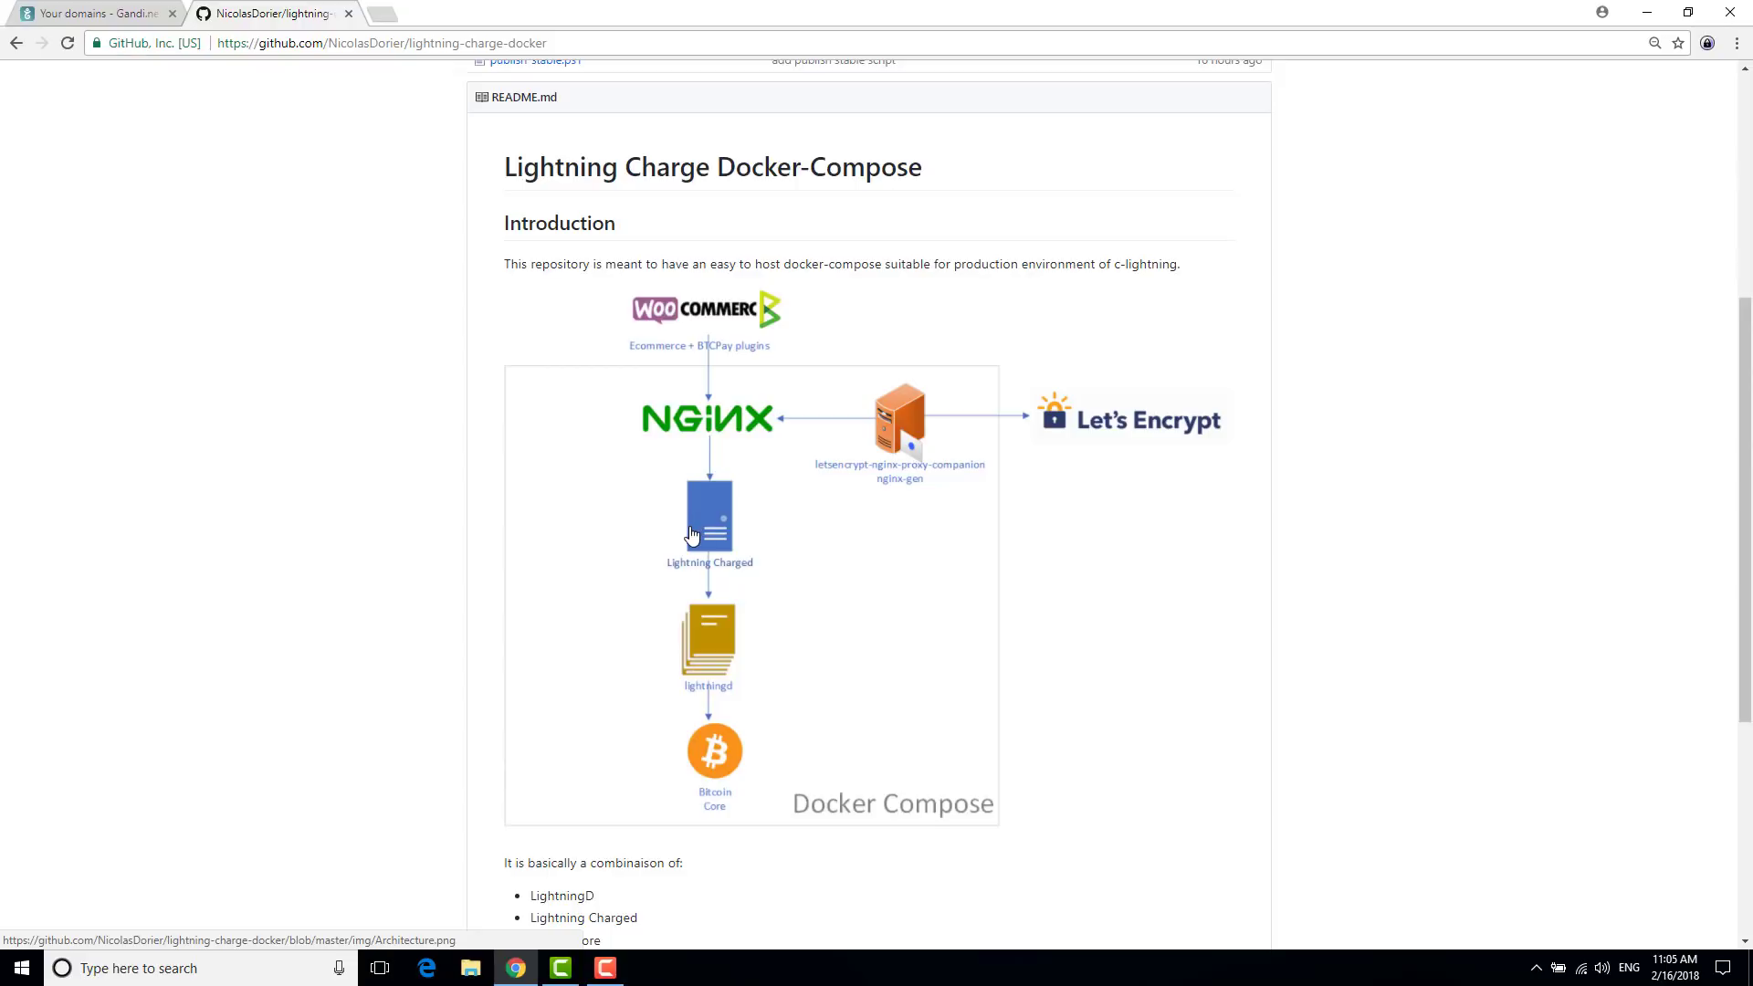
mouse_move(704, 372)
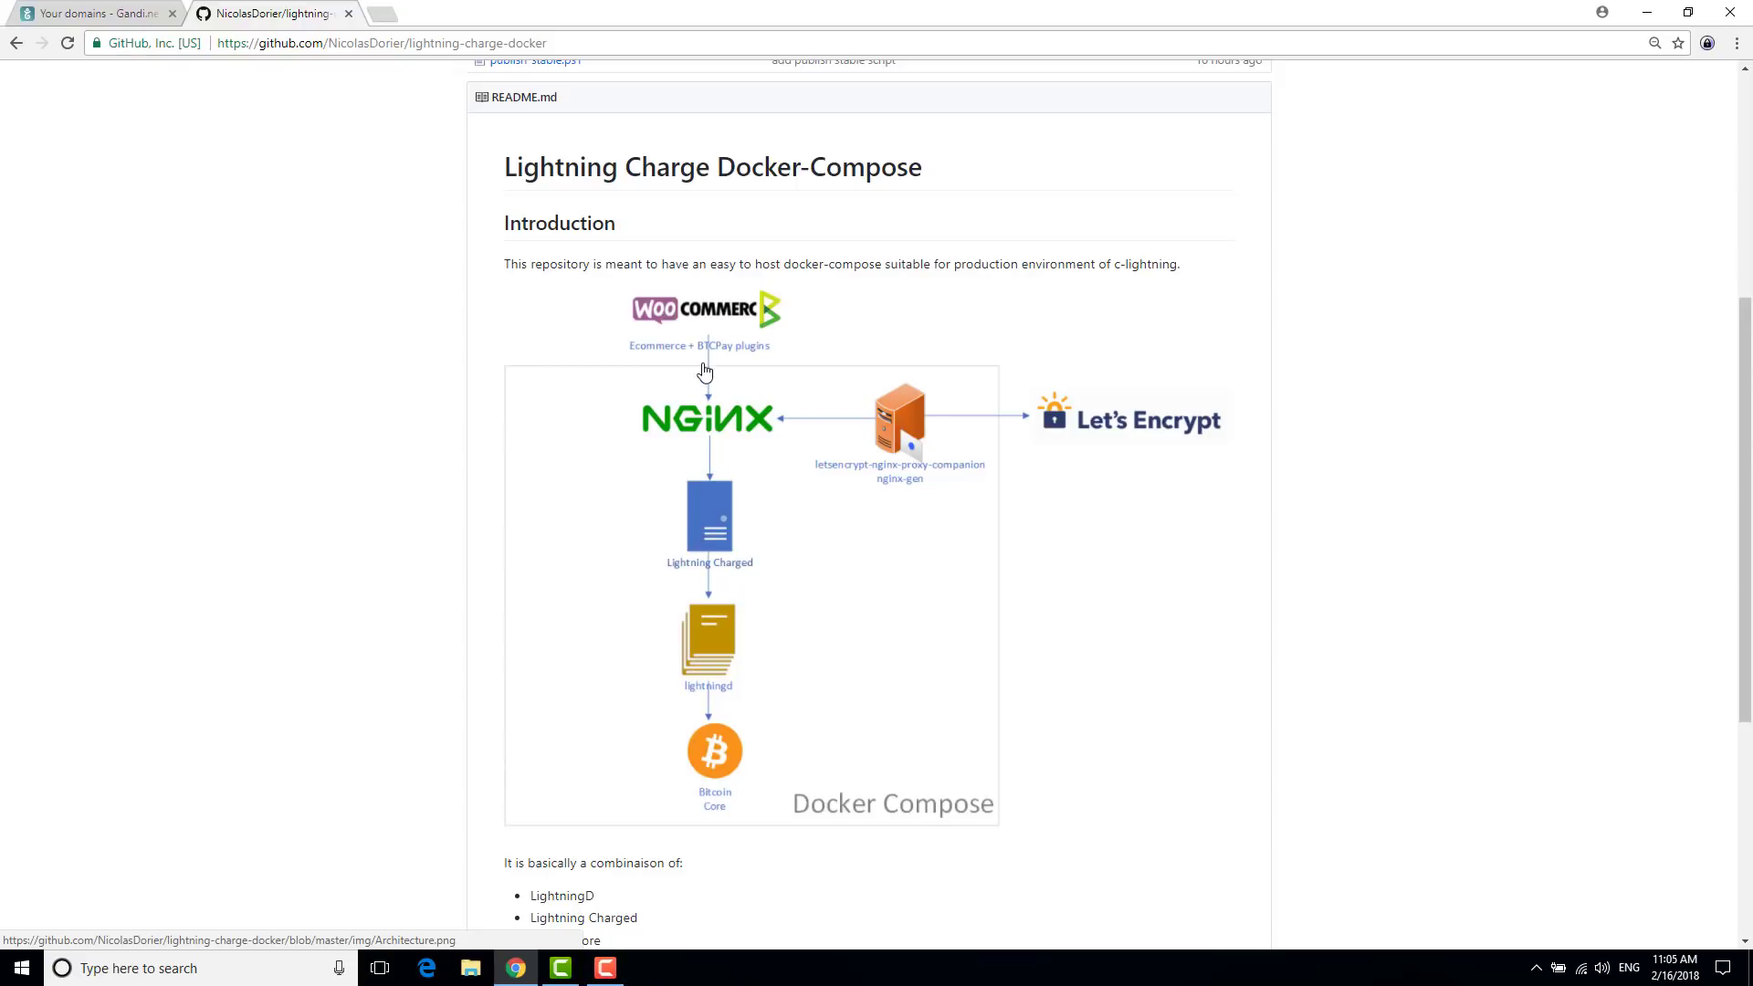
mouse_move(697, 328)
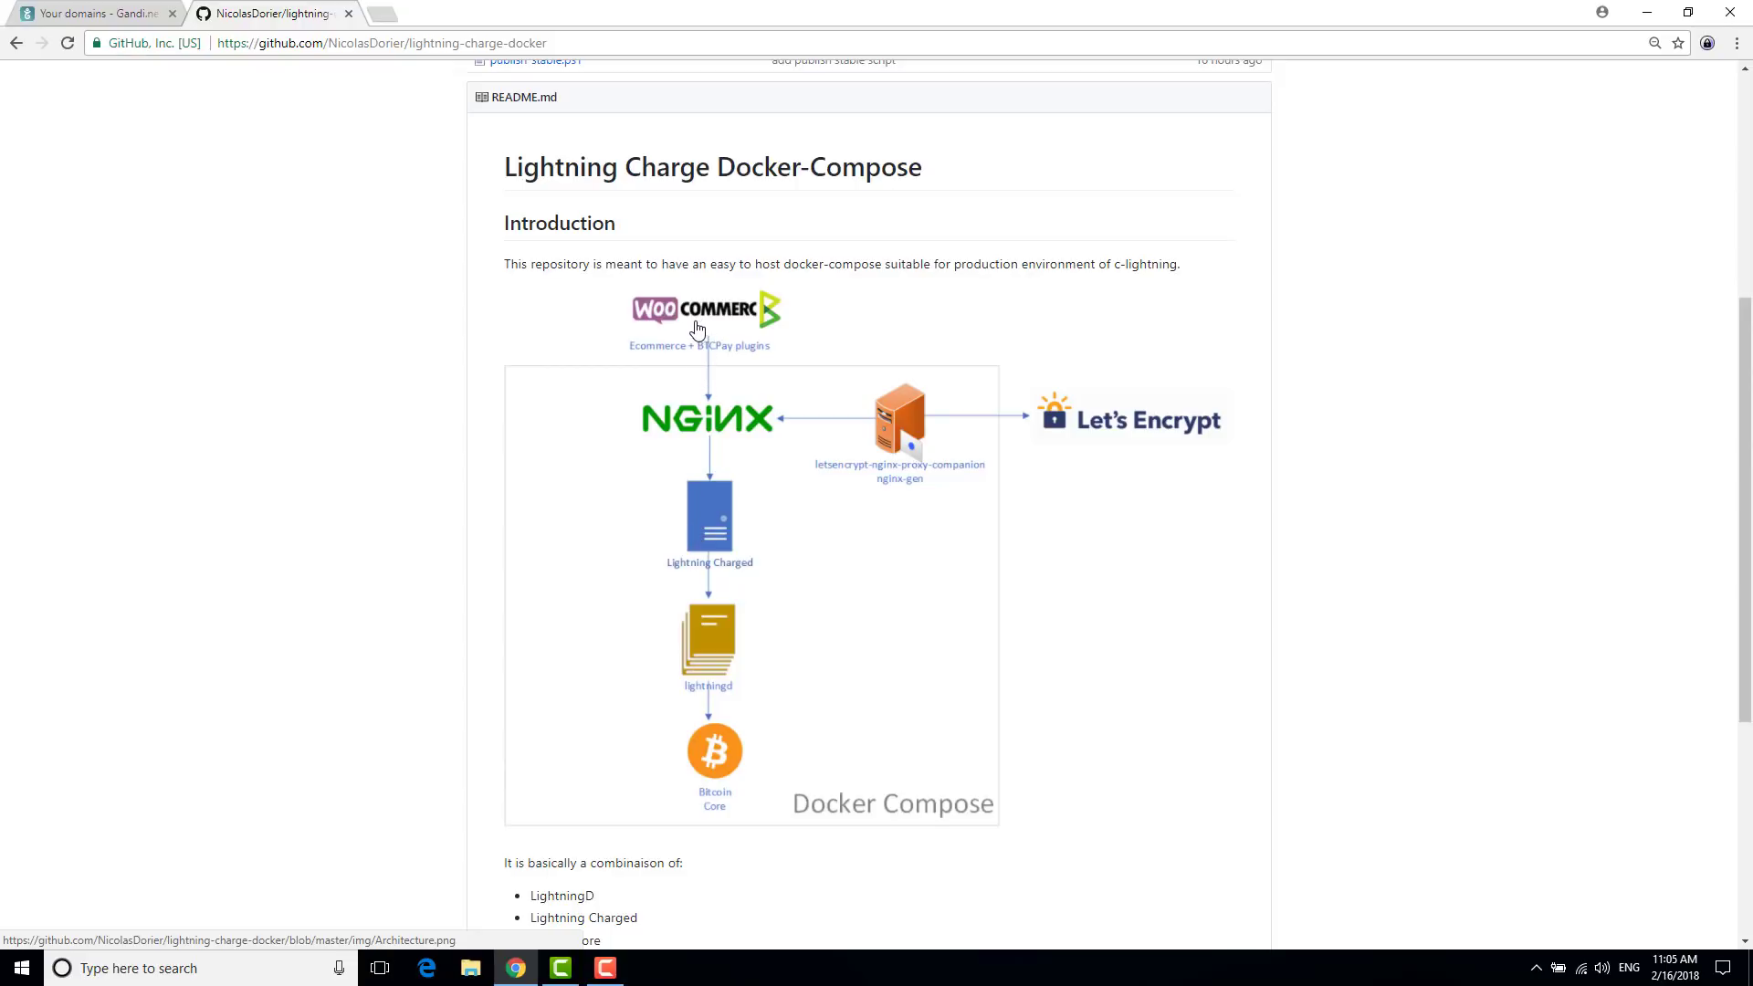
mouse_move(663, 355)
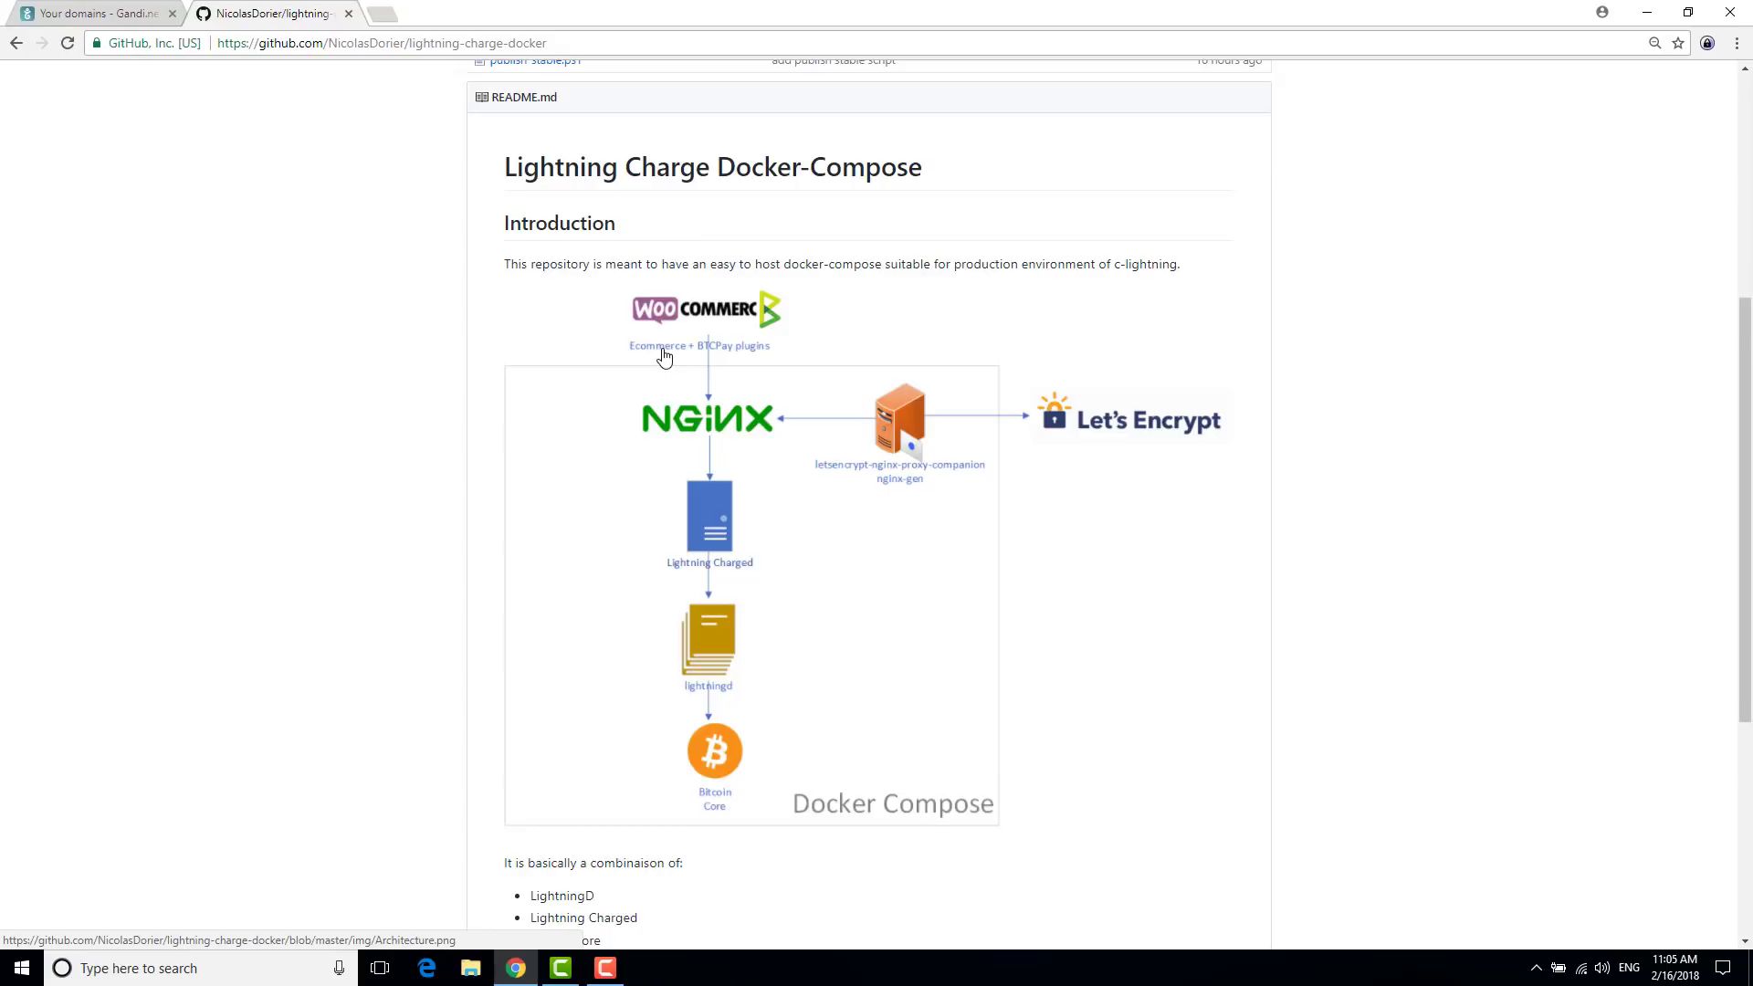
mouse_move(699, 338)
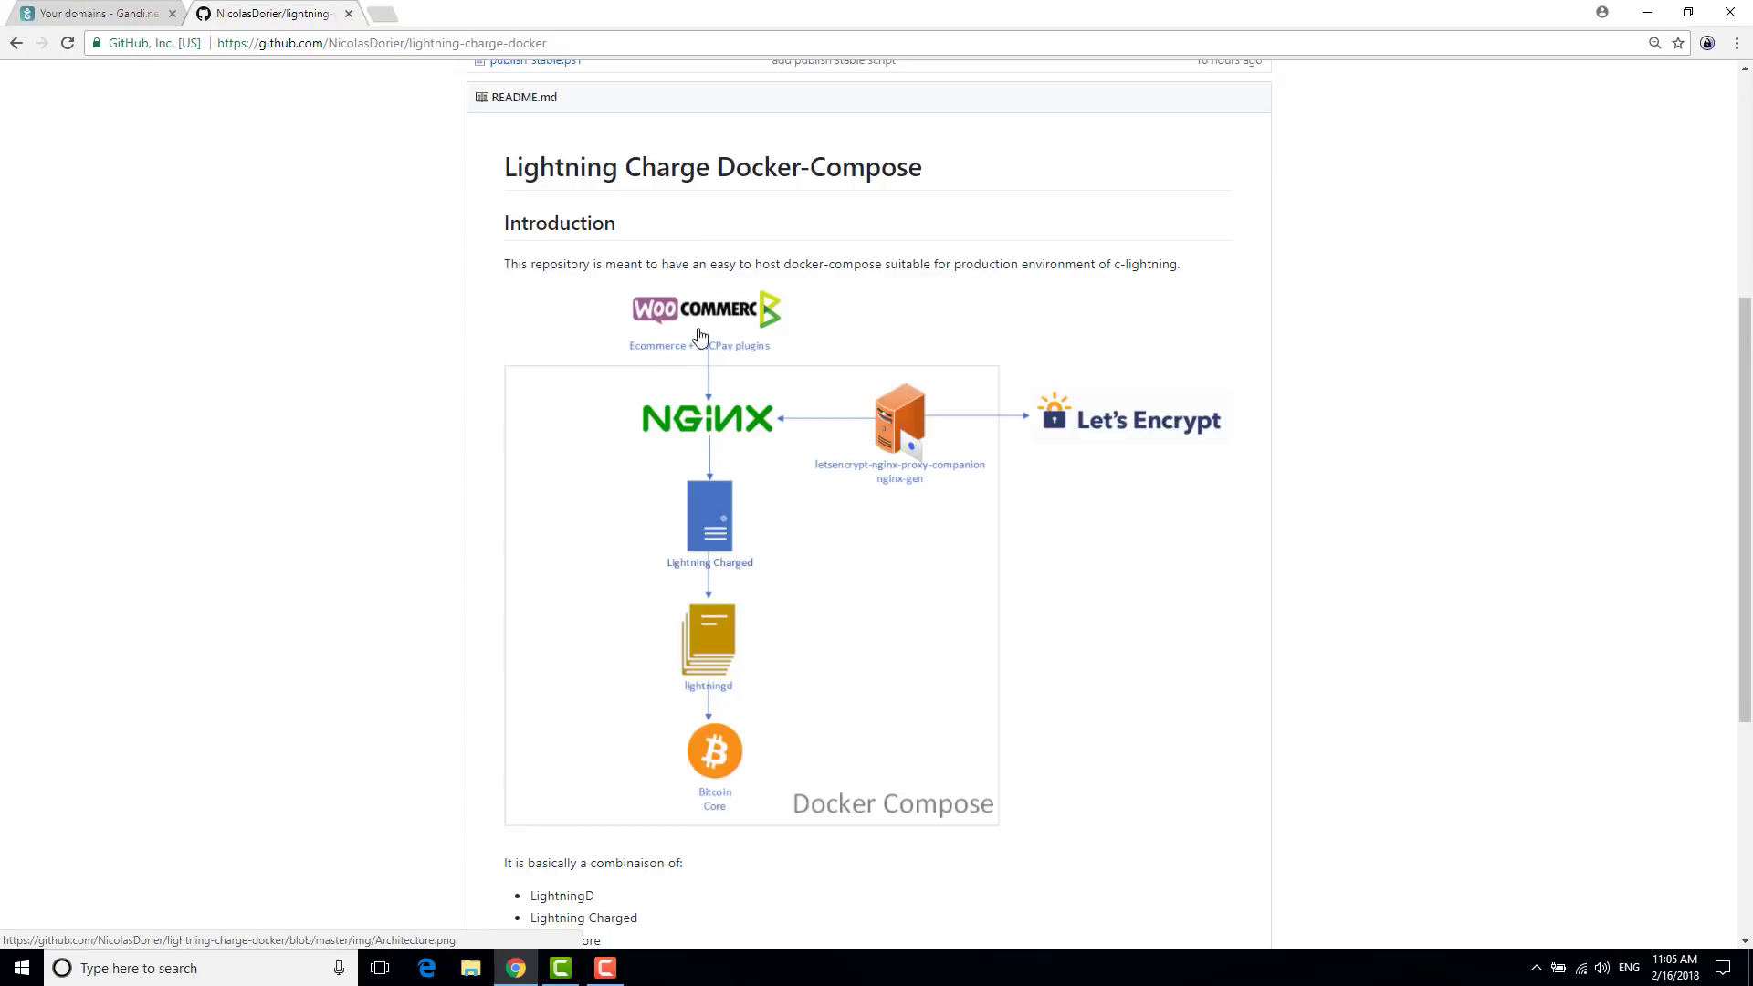
mouse_move(721, 323)
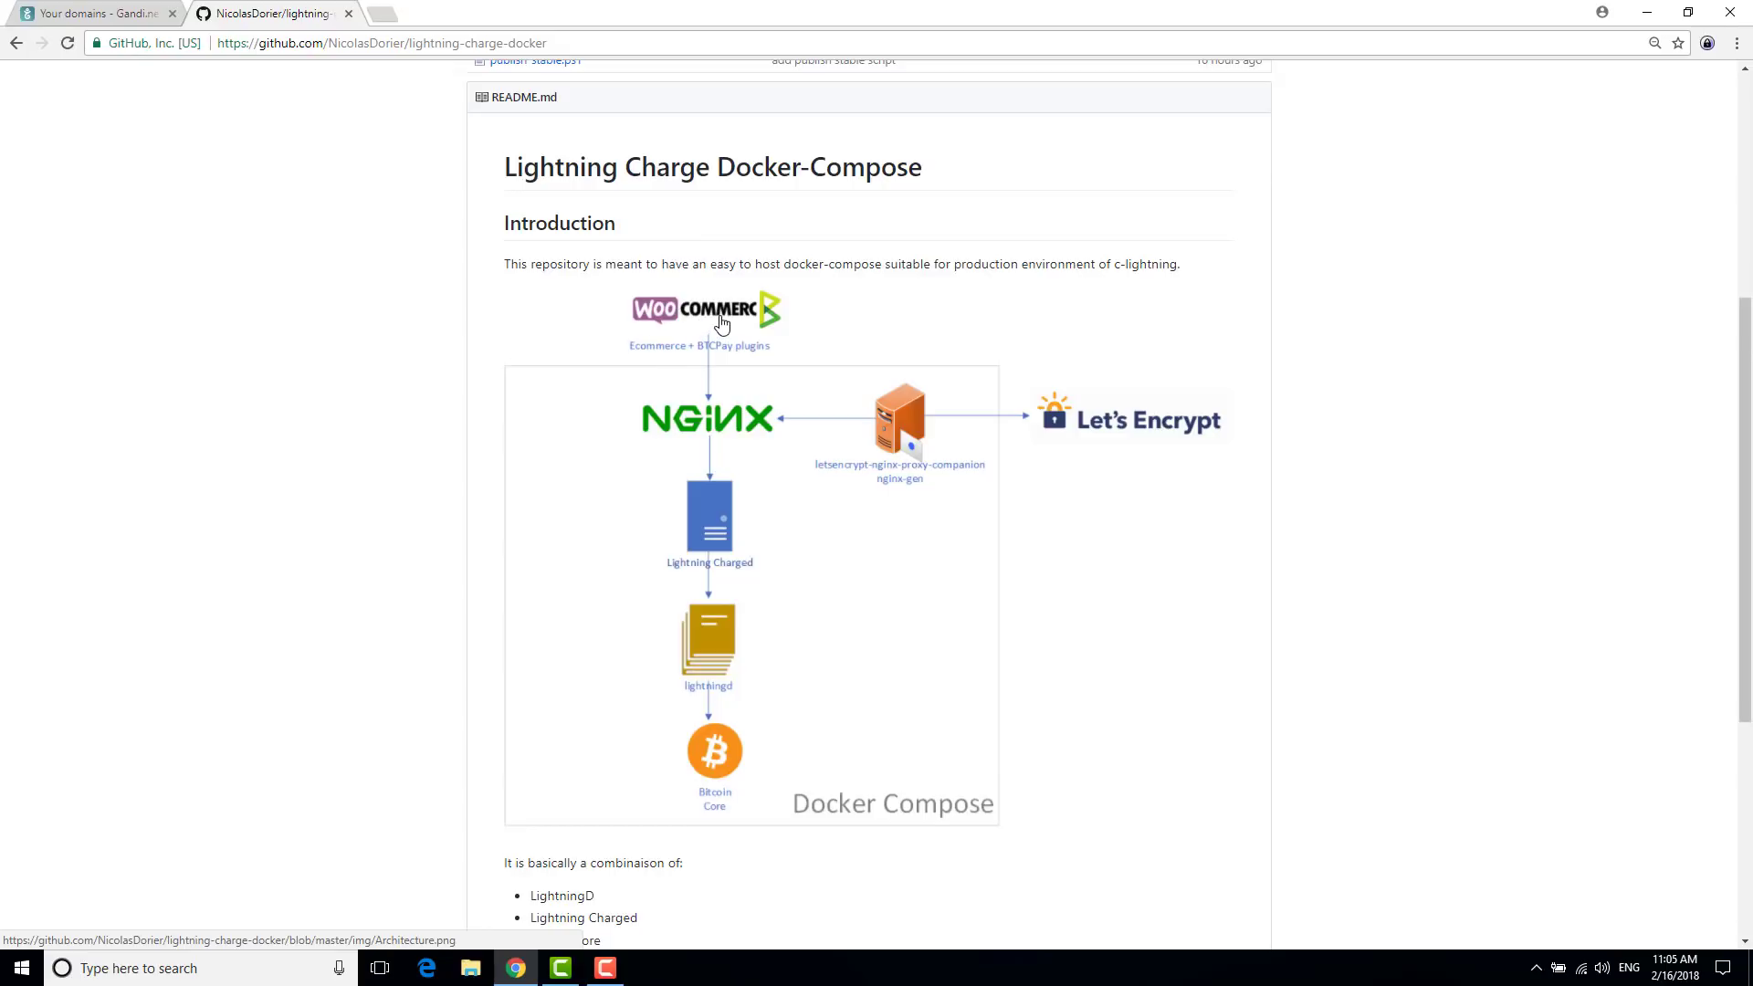
mouse_move(676, 622)
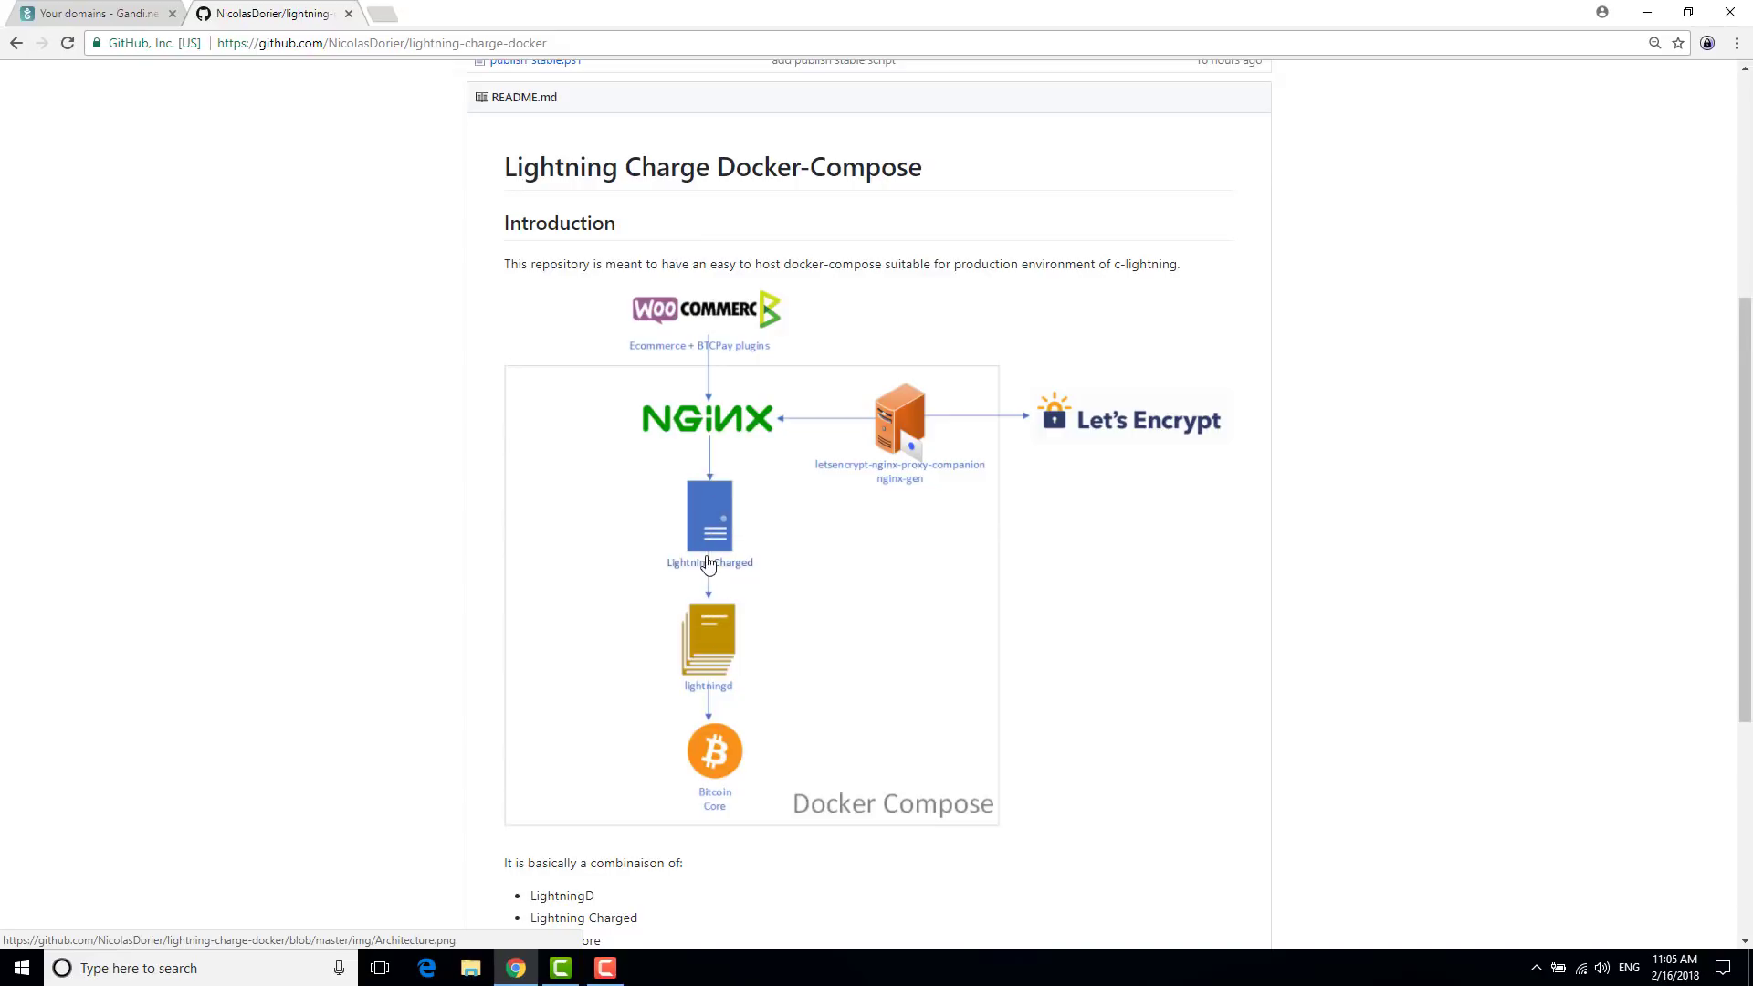
mouse_move(698, 526)
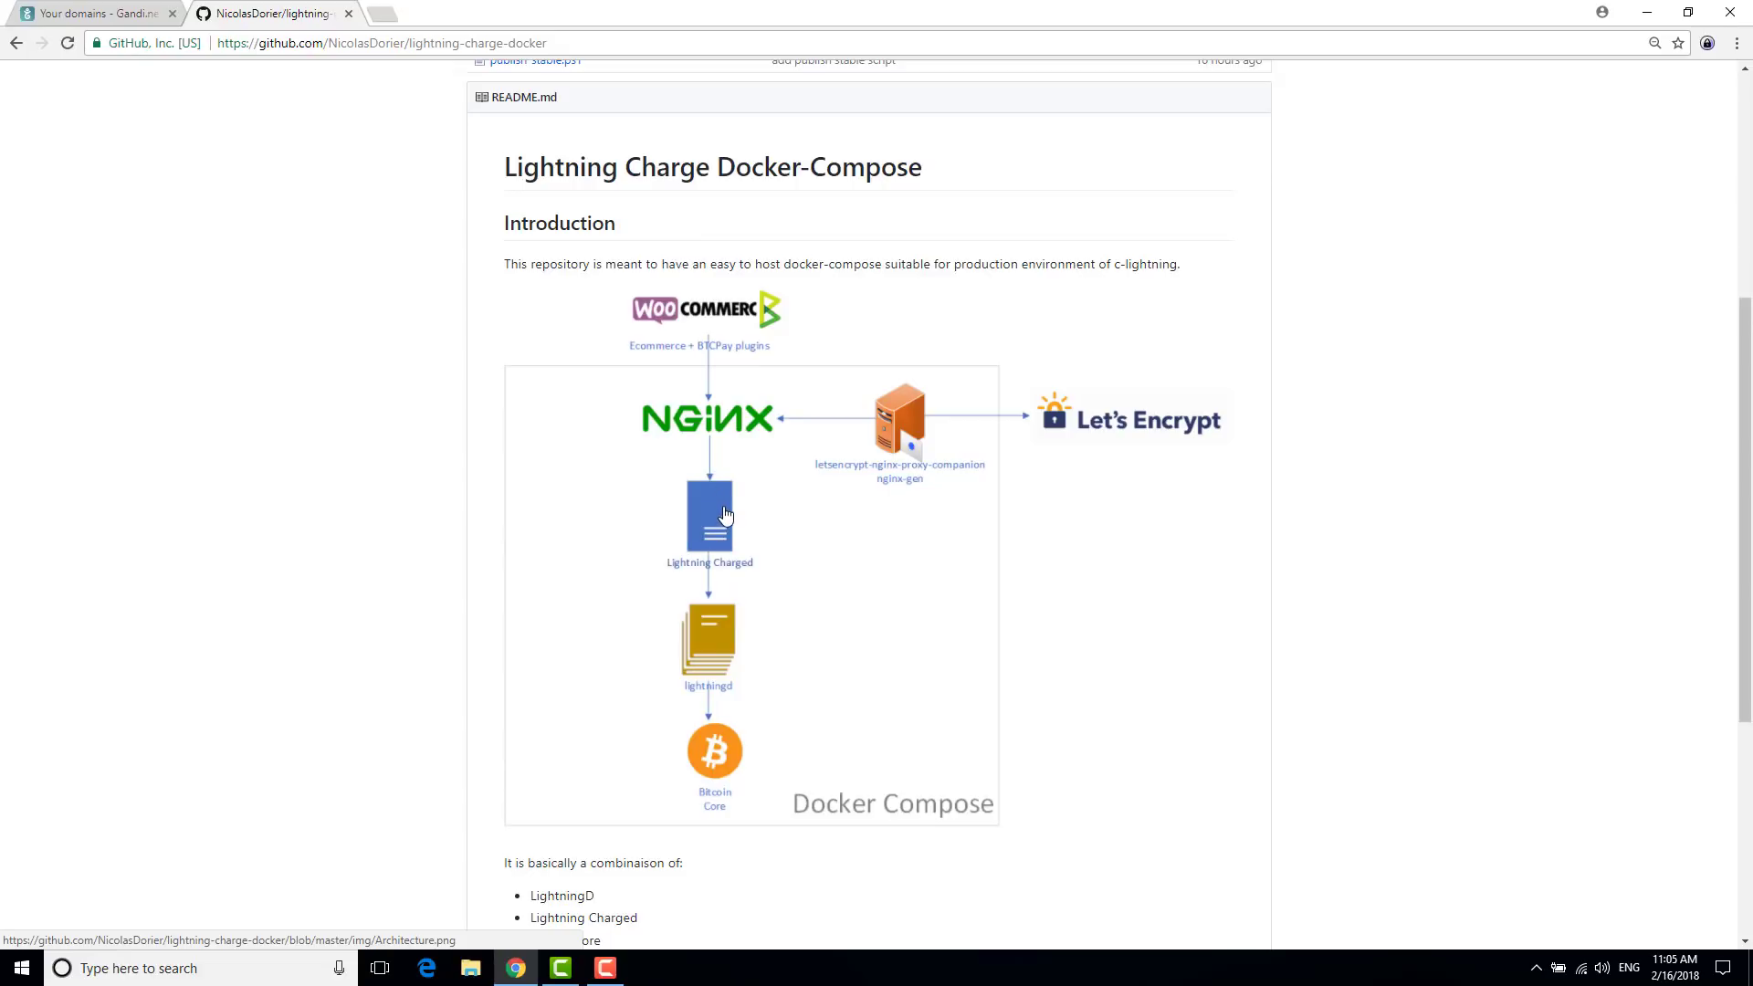
mouse_move(726, 511)
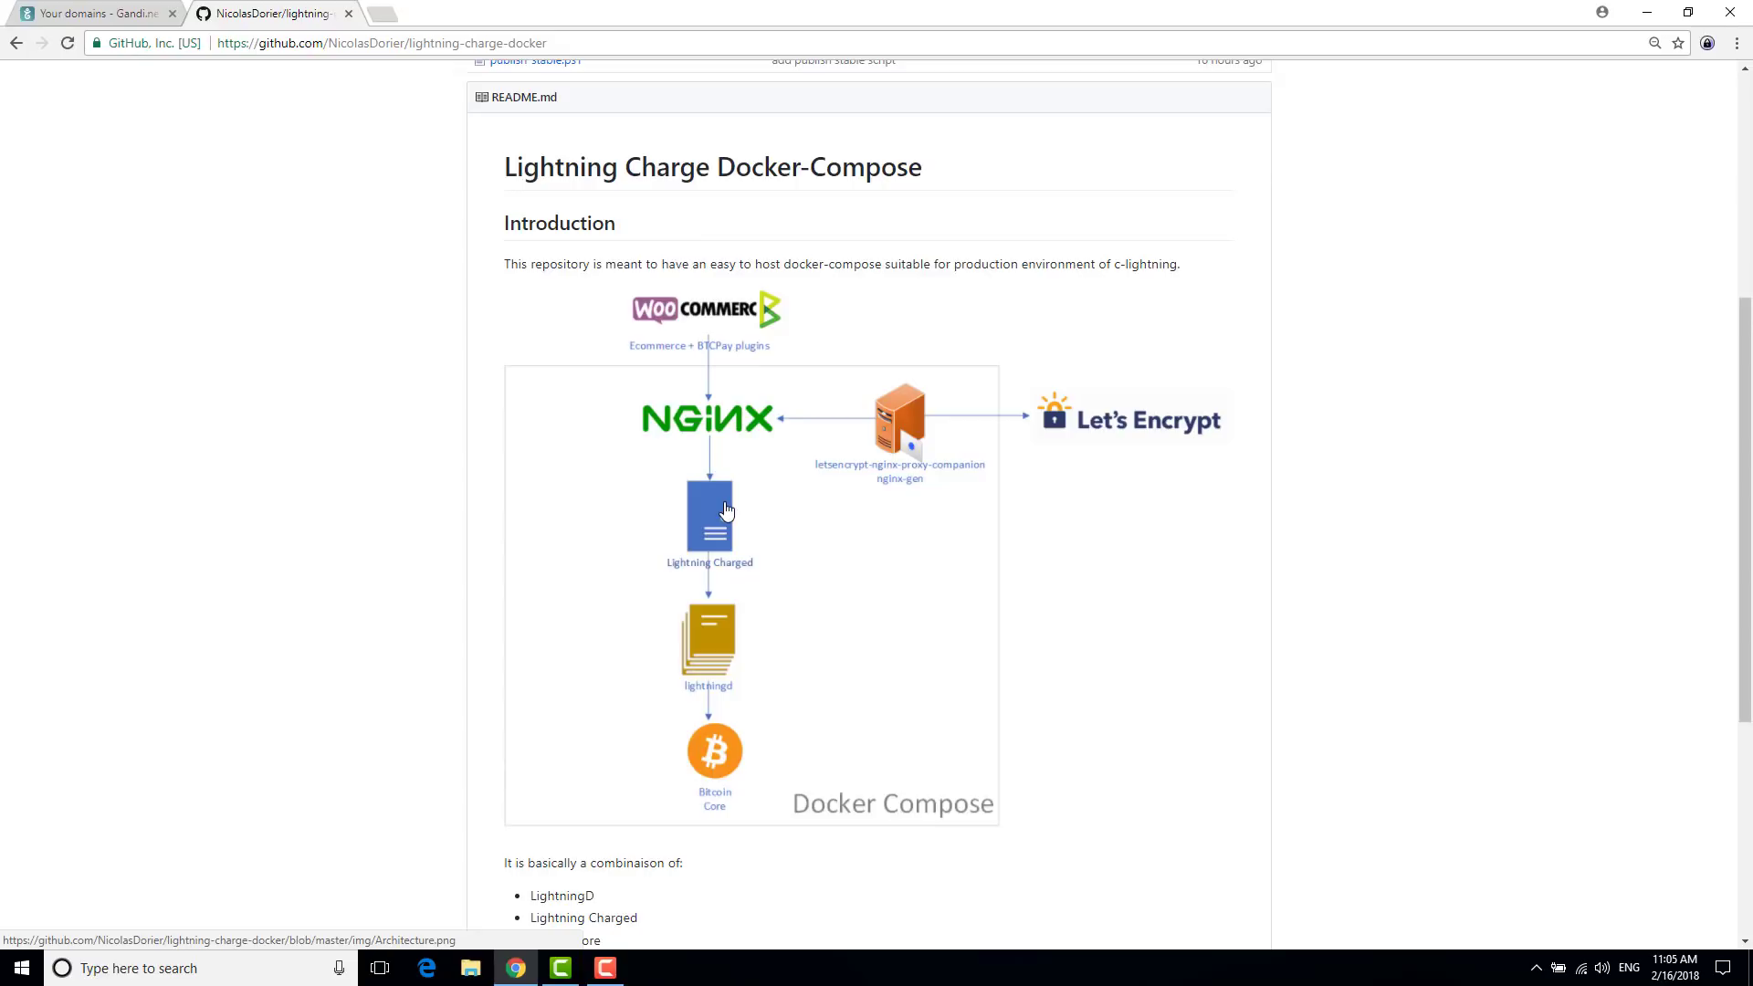
mouse_move(710, 359)
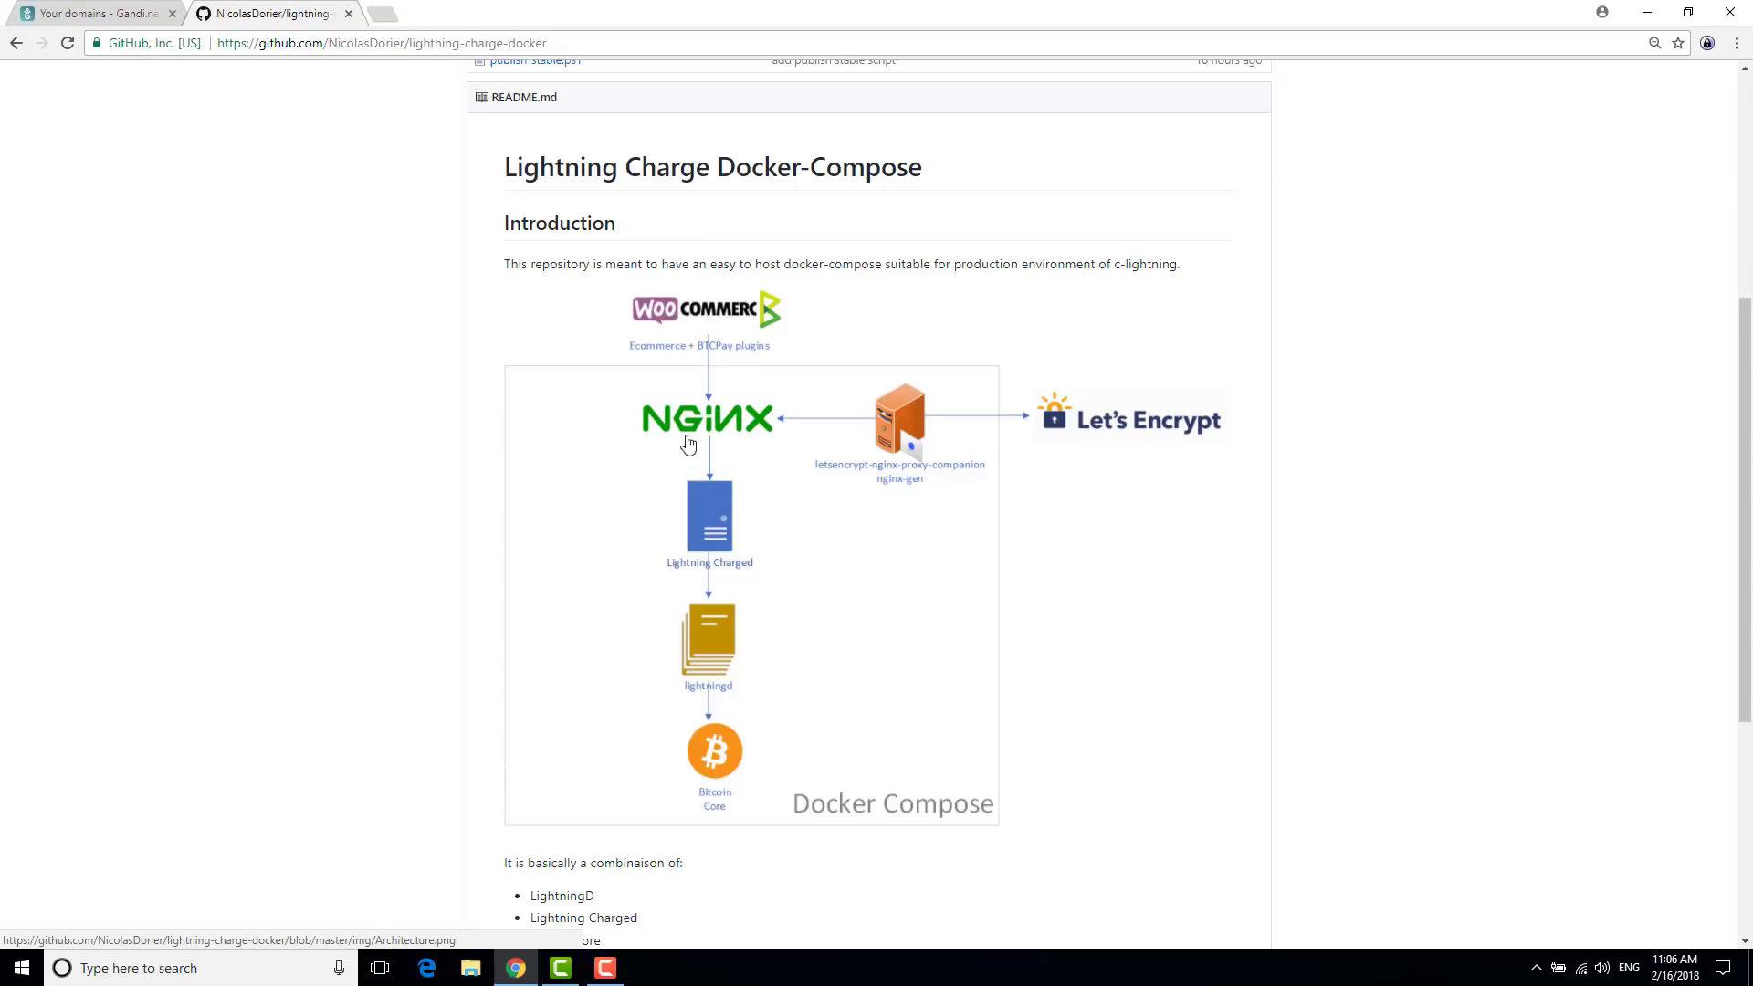
mouse_move(732, 445)
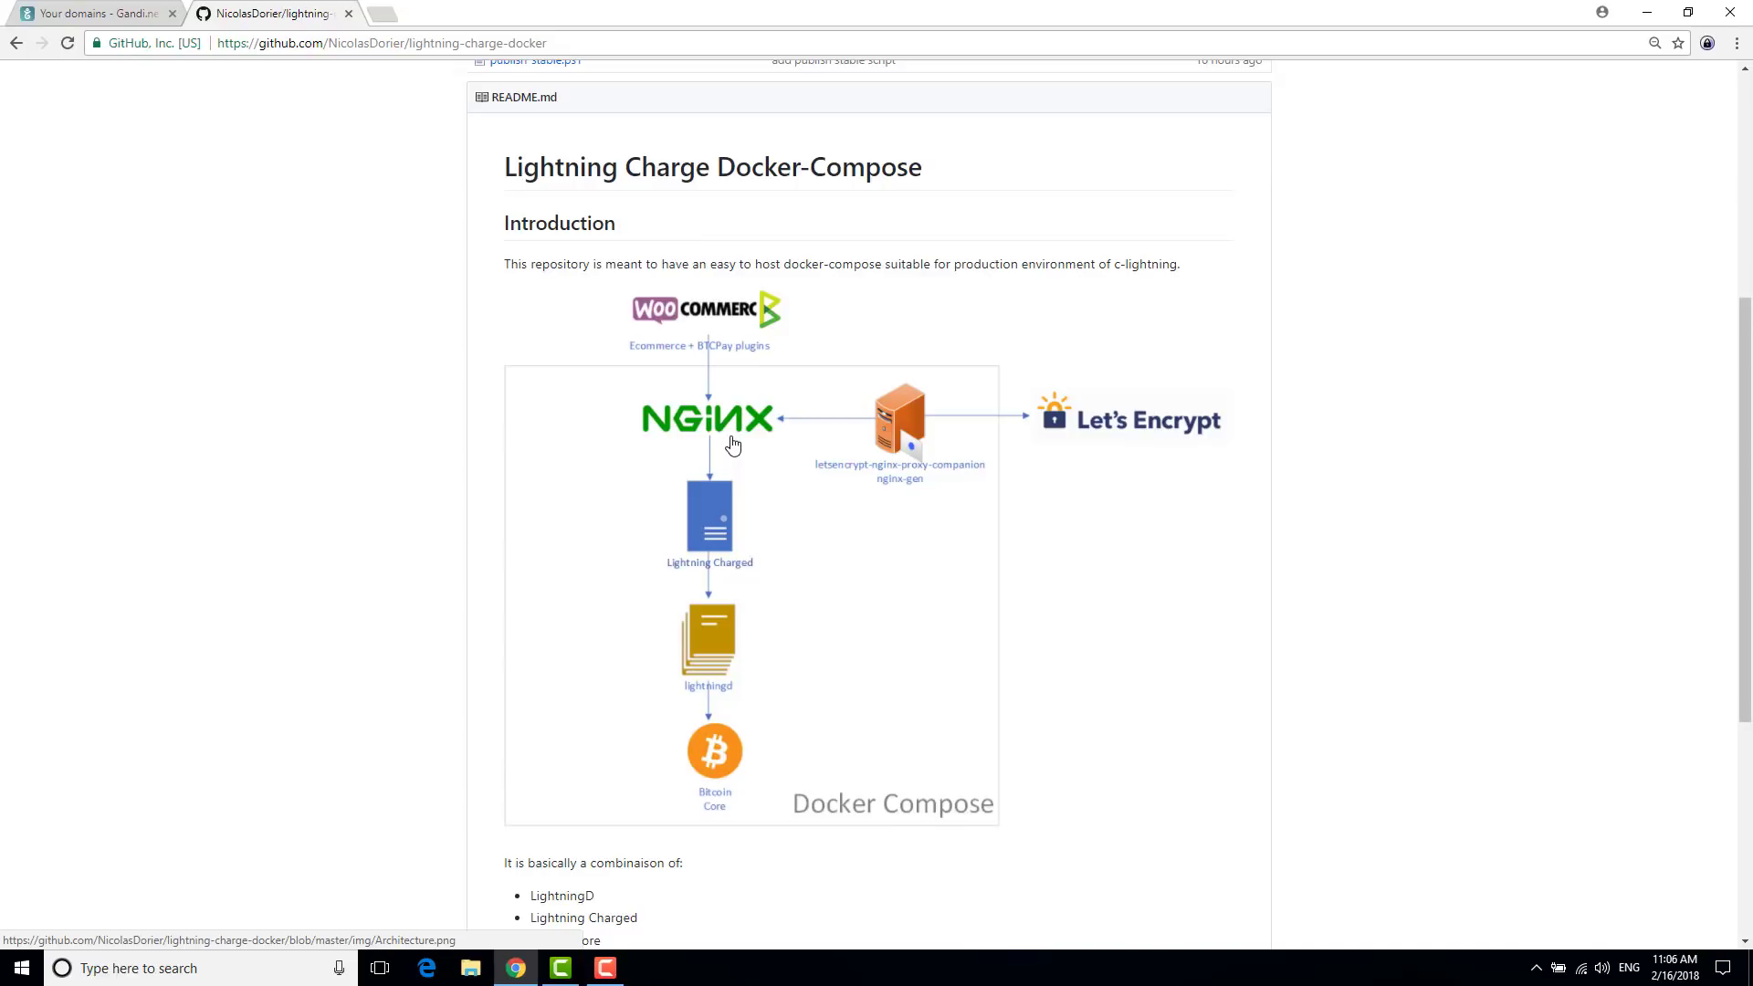
mouse_move(751, 604)
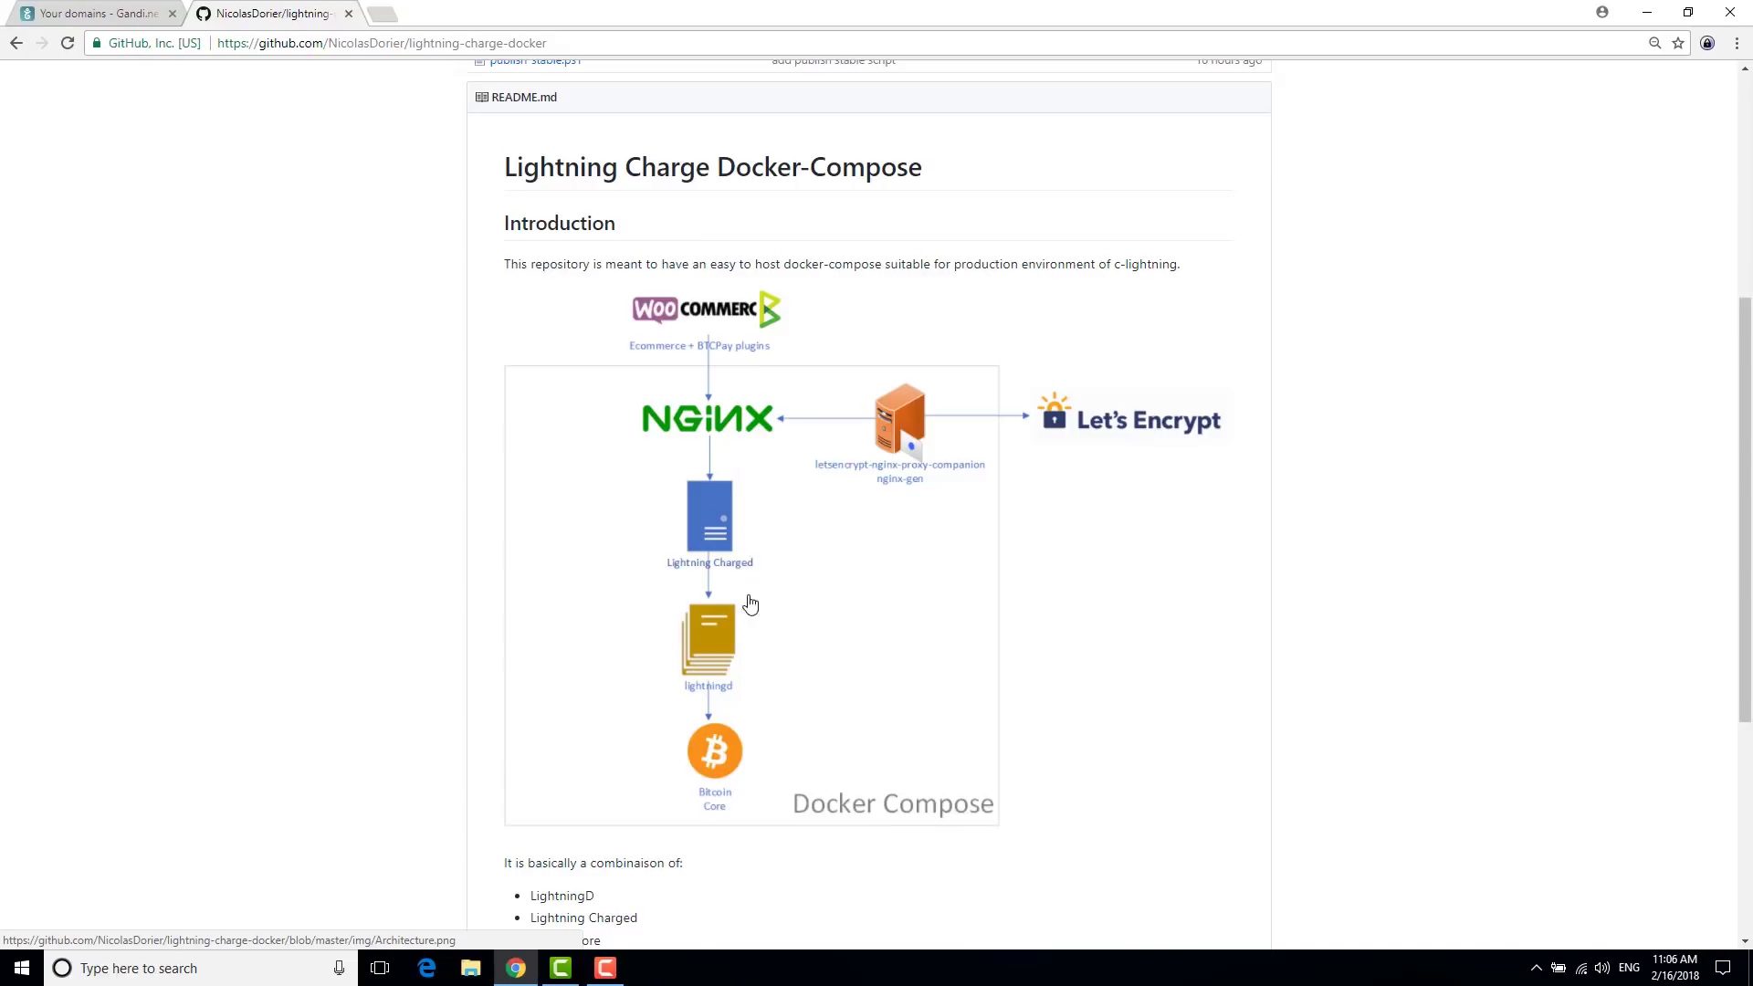
mouse_move(716, 598)
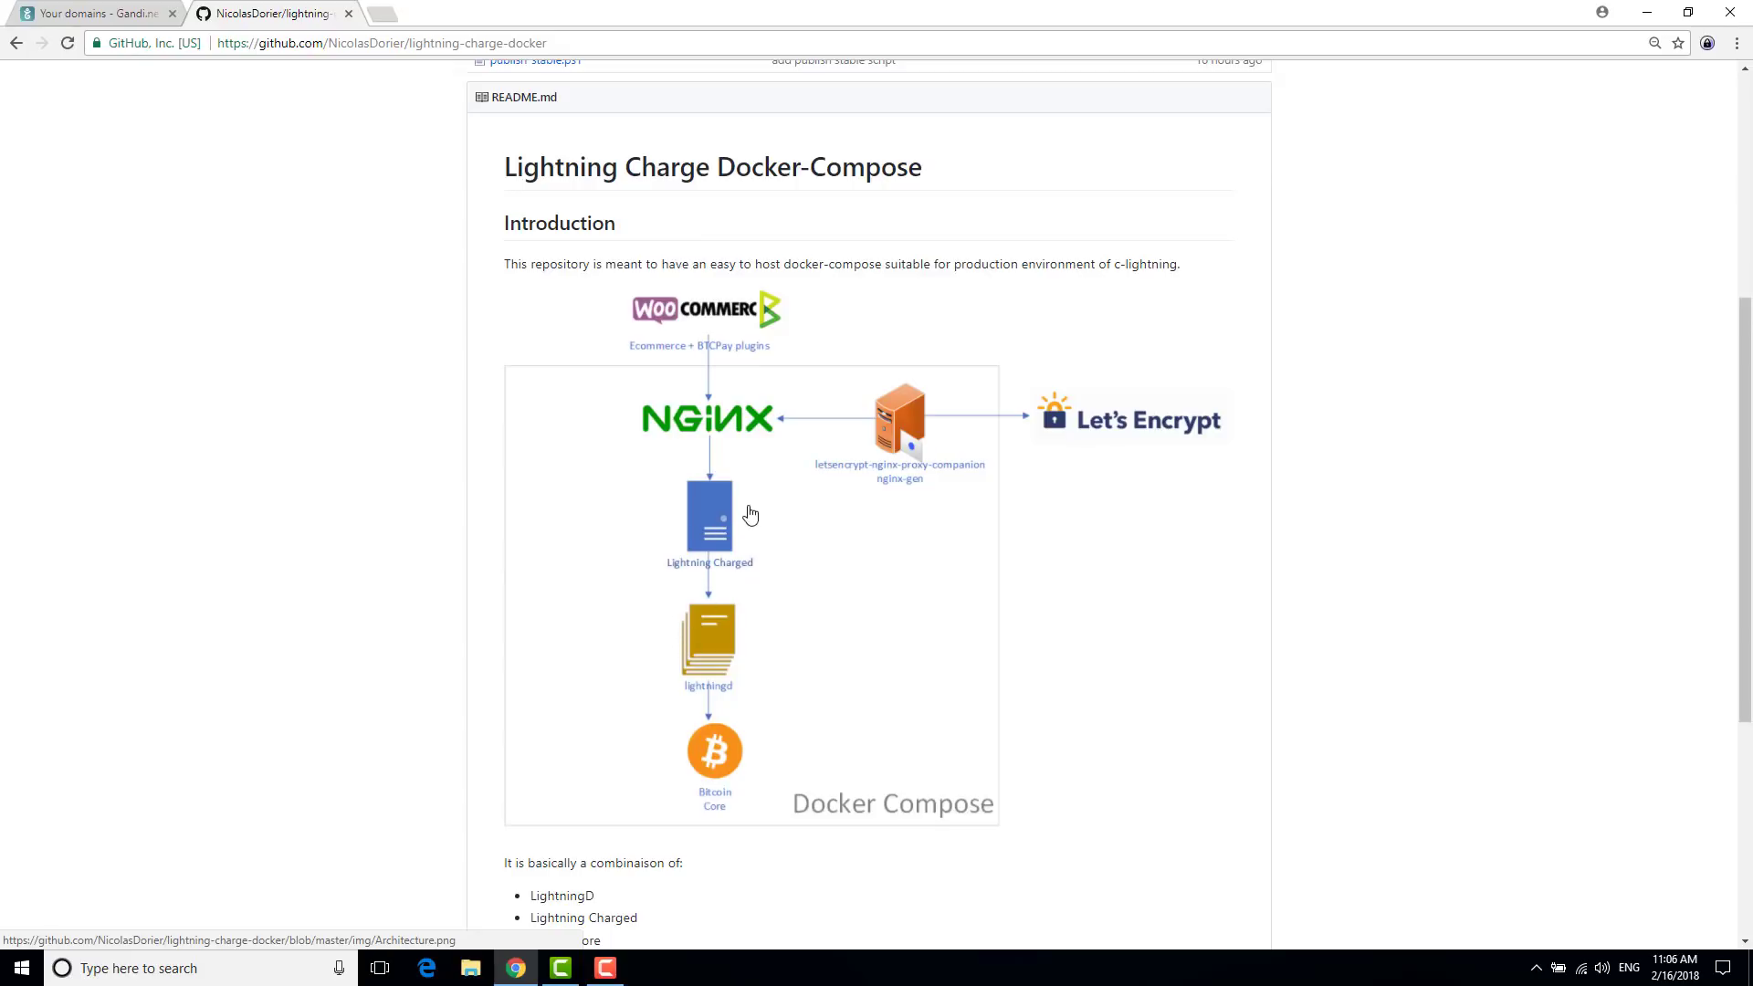
mouse_move(714, 502)
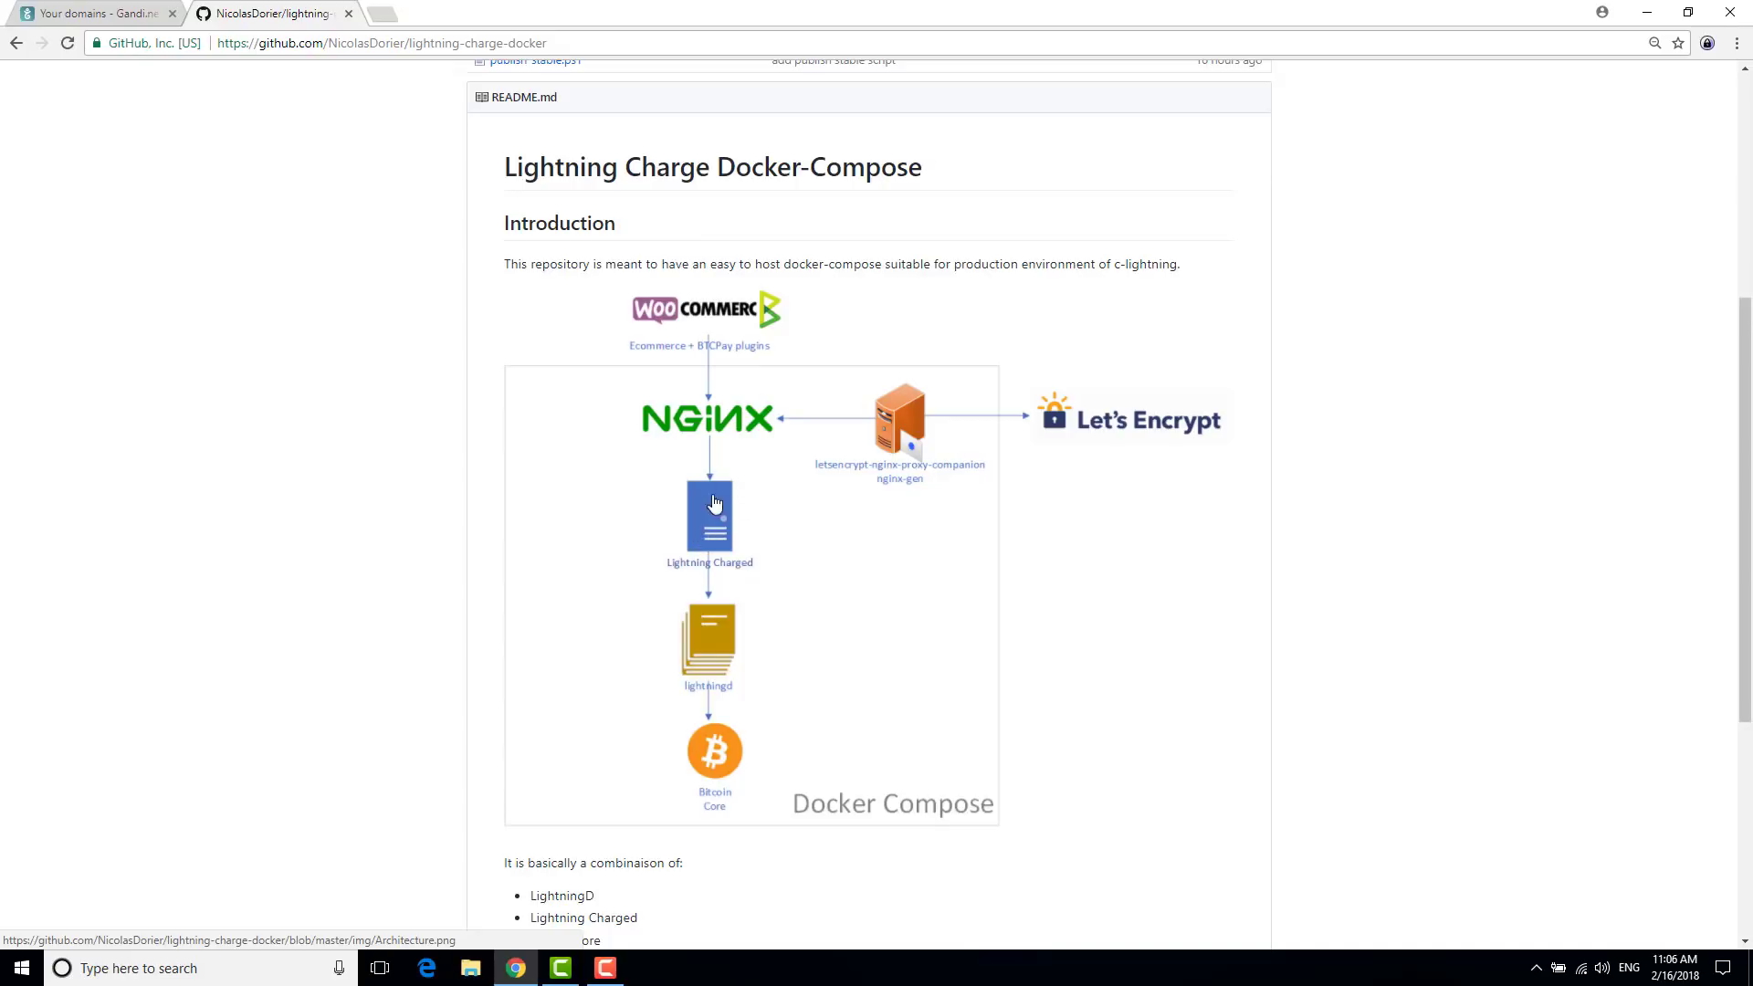
mouse_move(732, 428)
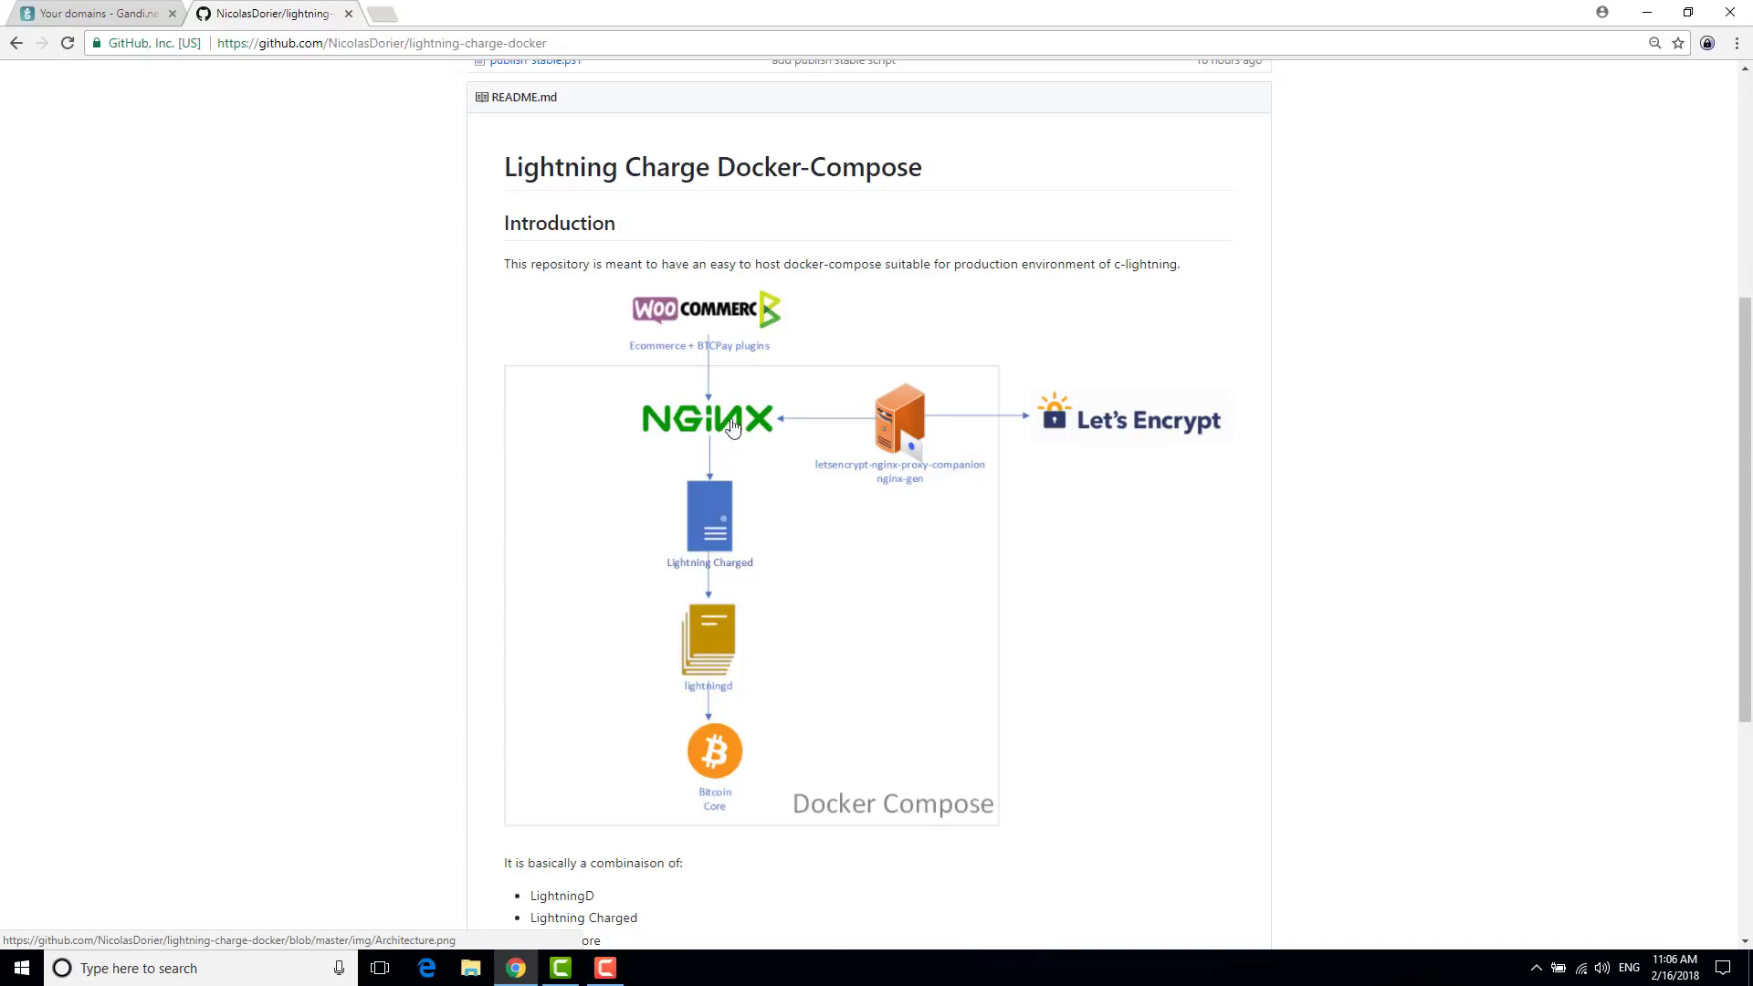
mouse_move(702, 434)
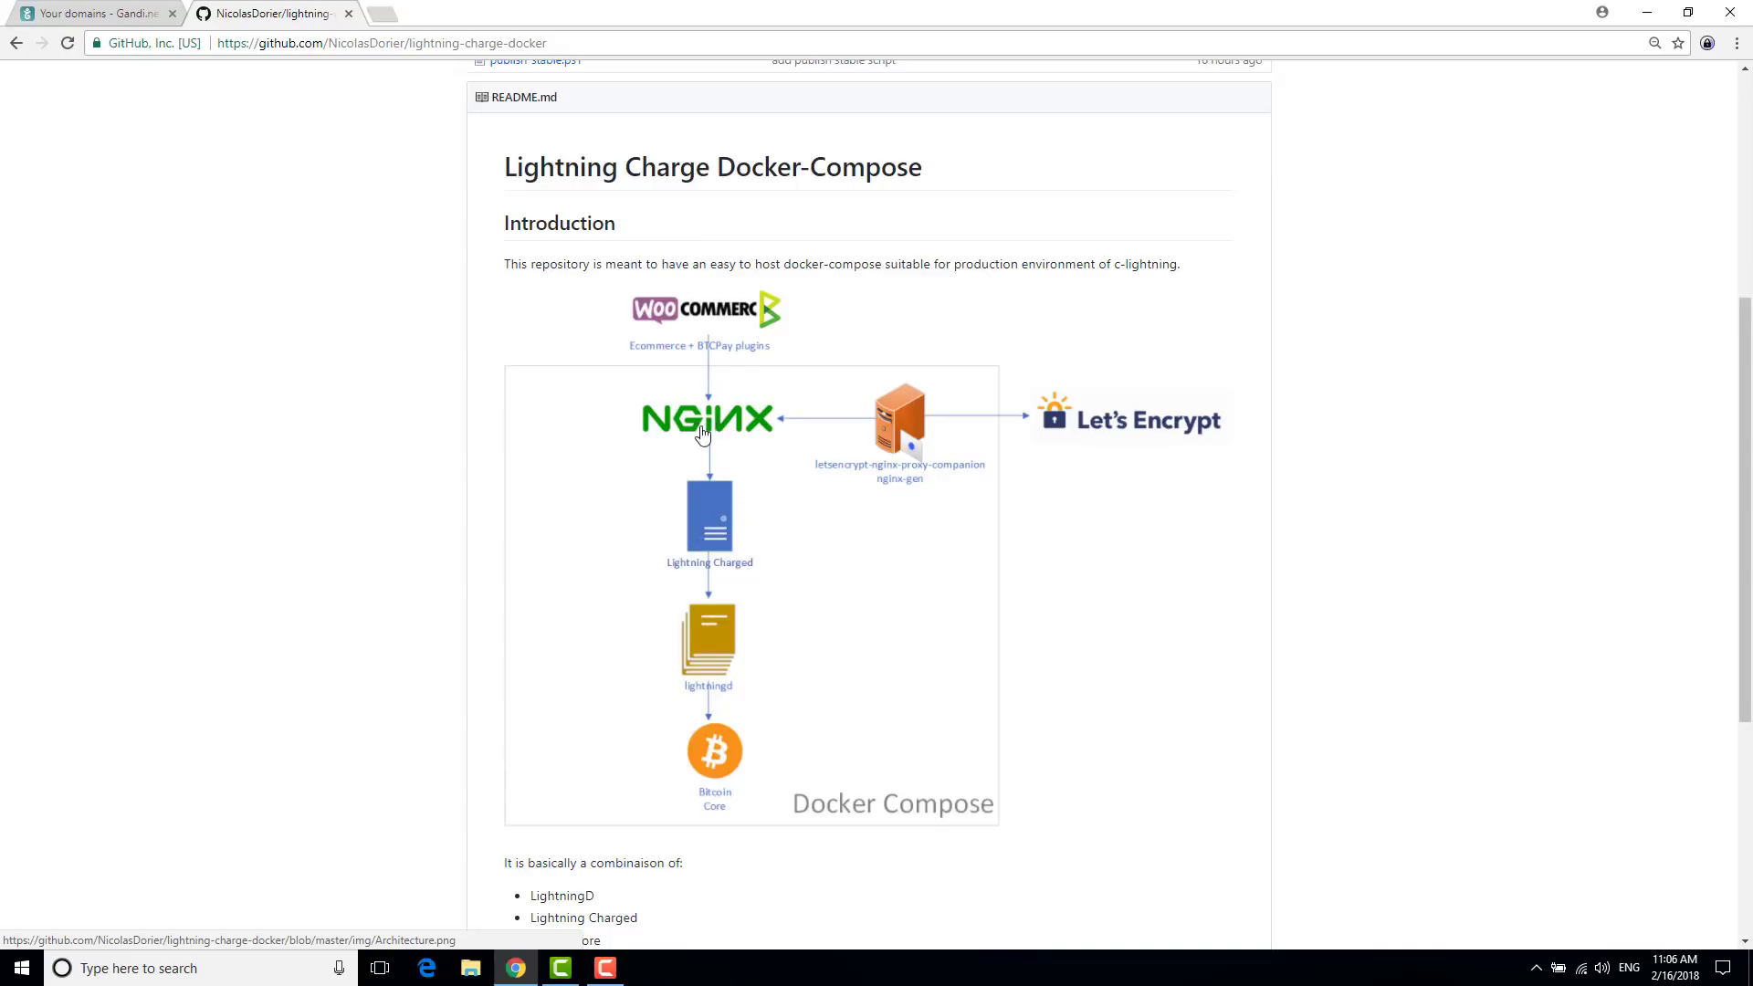
mouse_move(1008, 374)
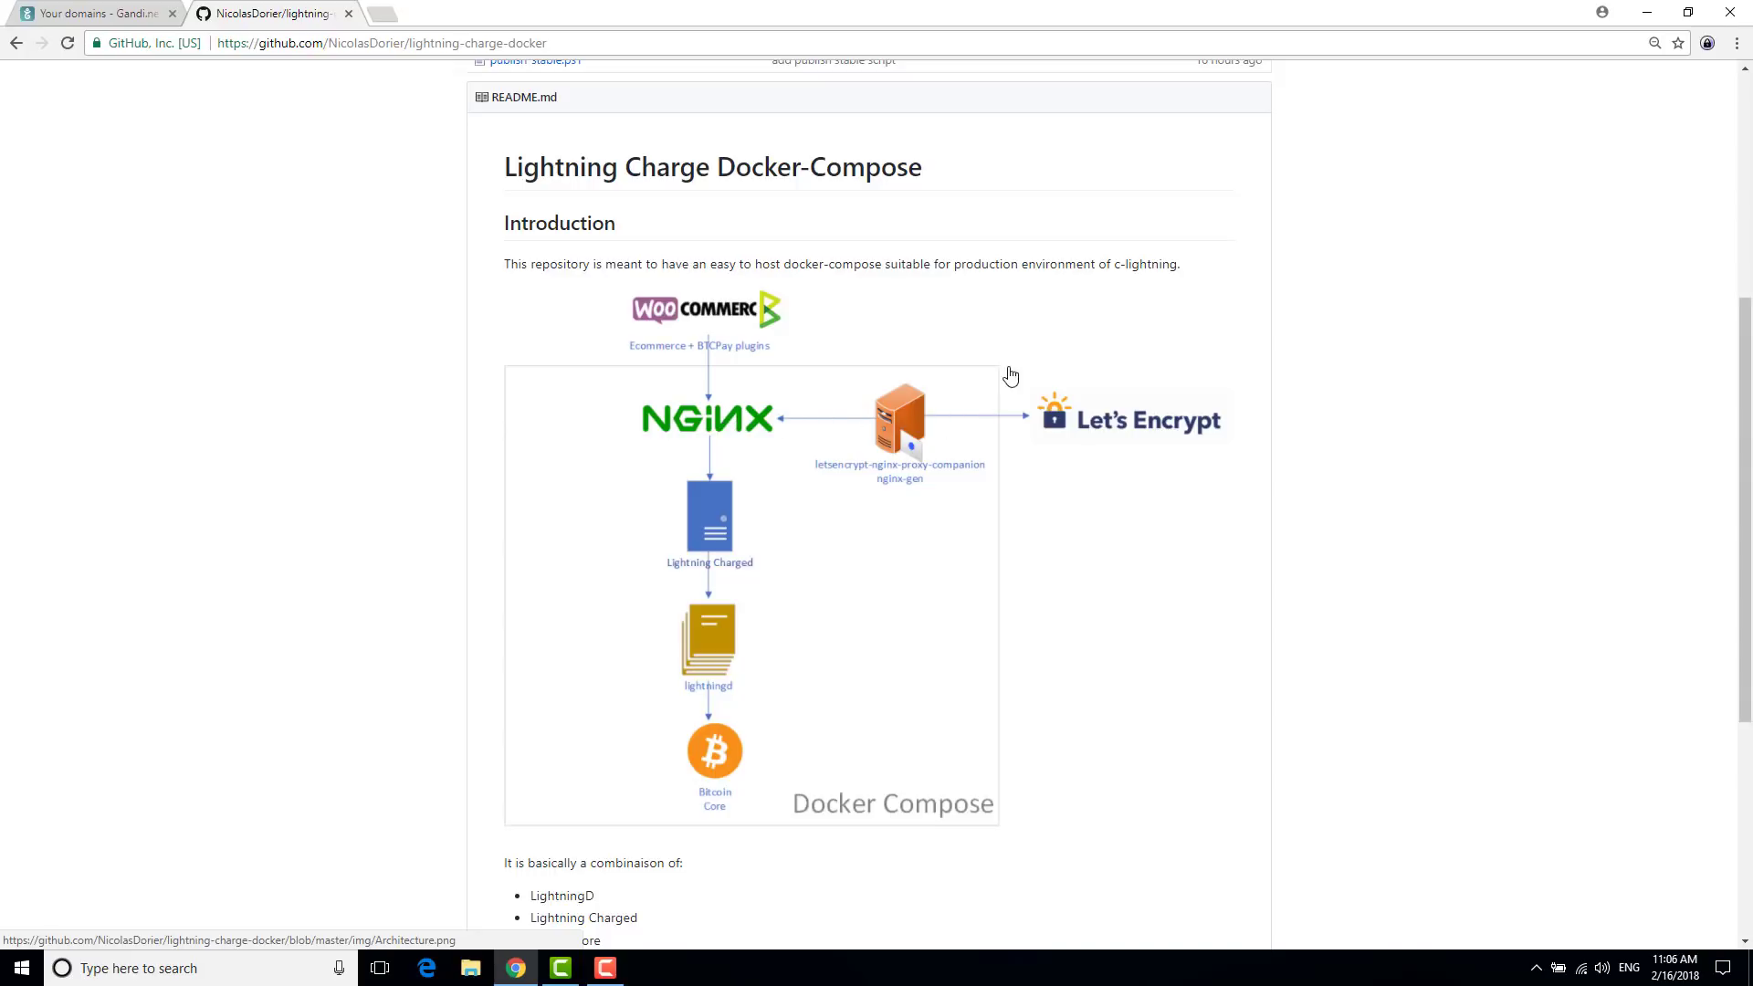
mouse_move(985, 392)
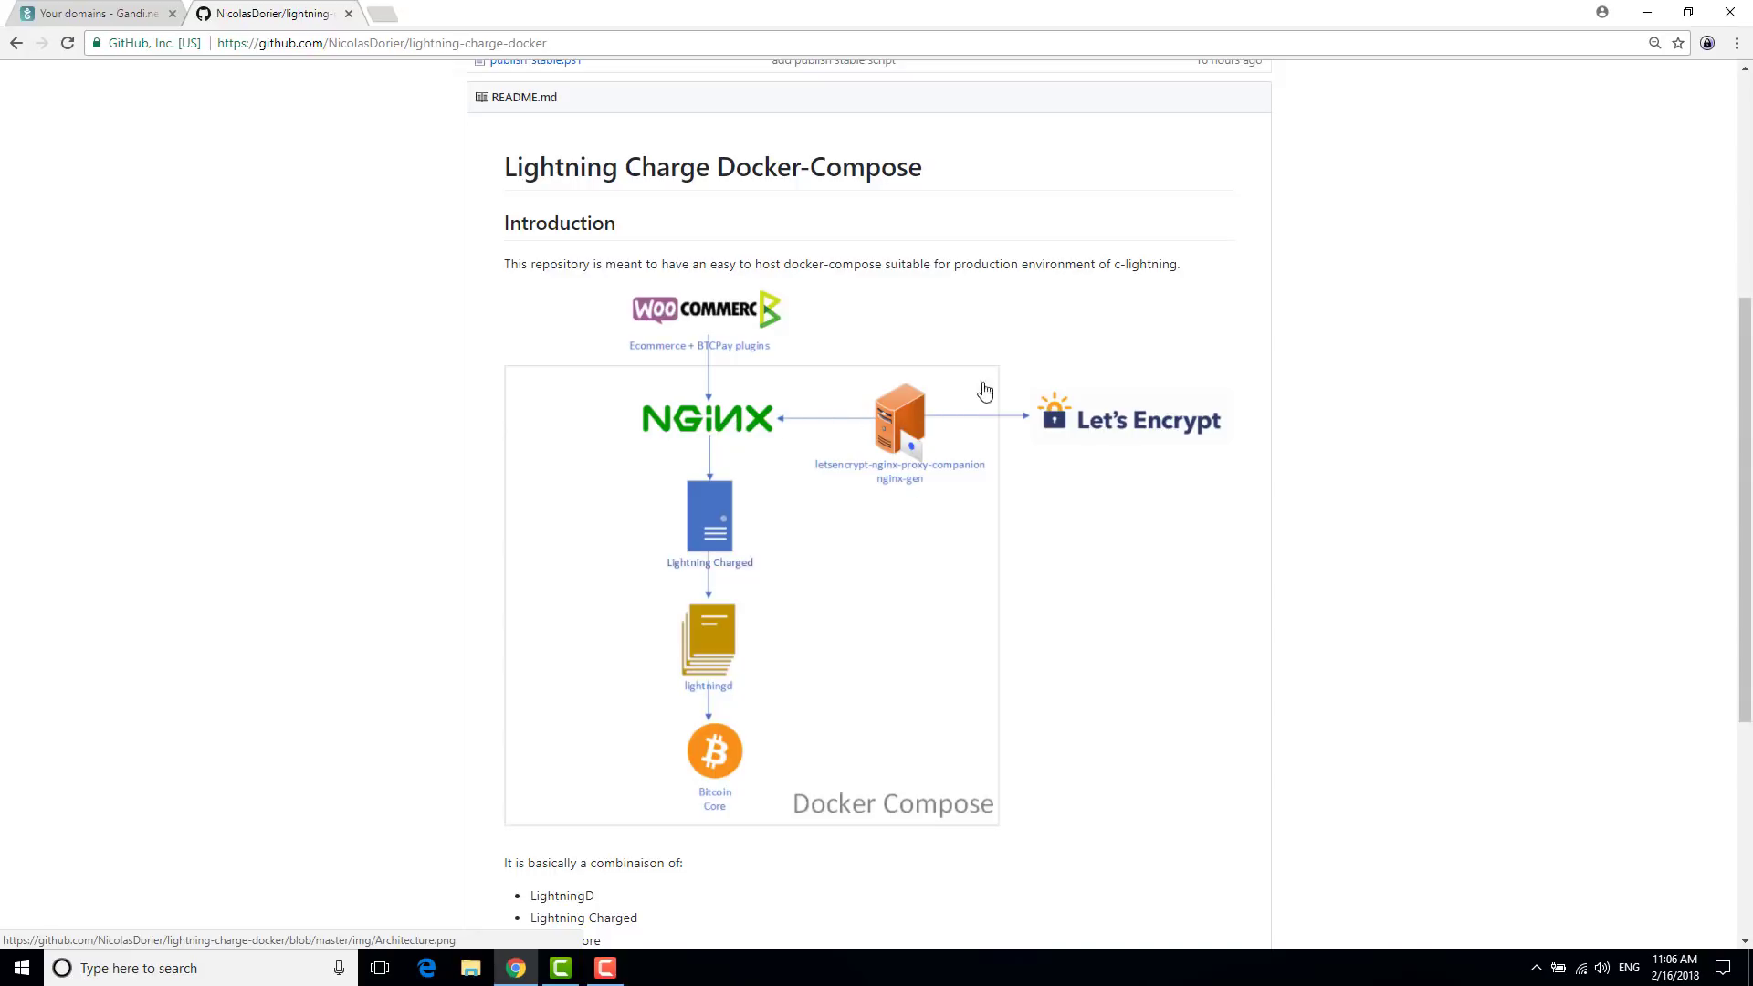
mouse_move(972, 446)
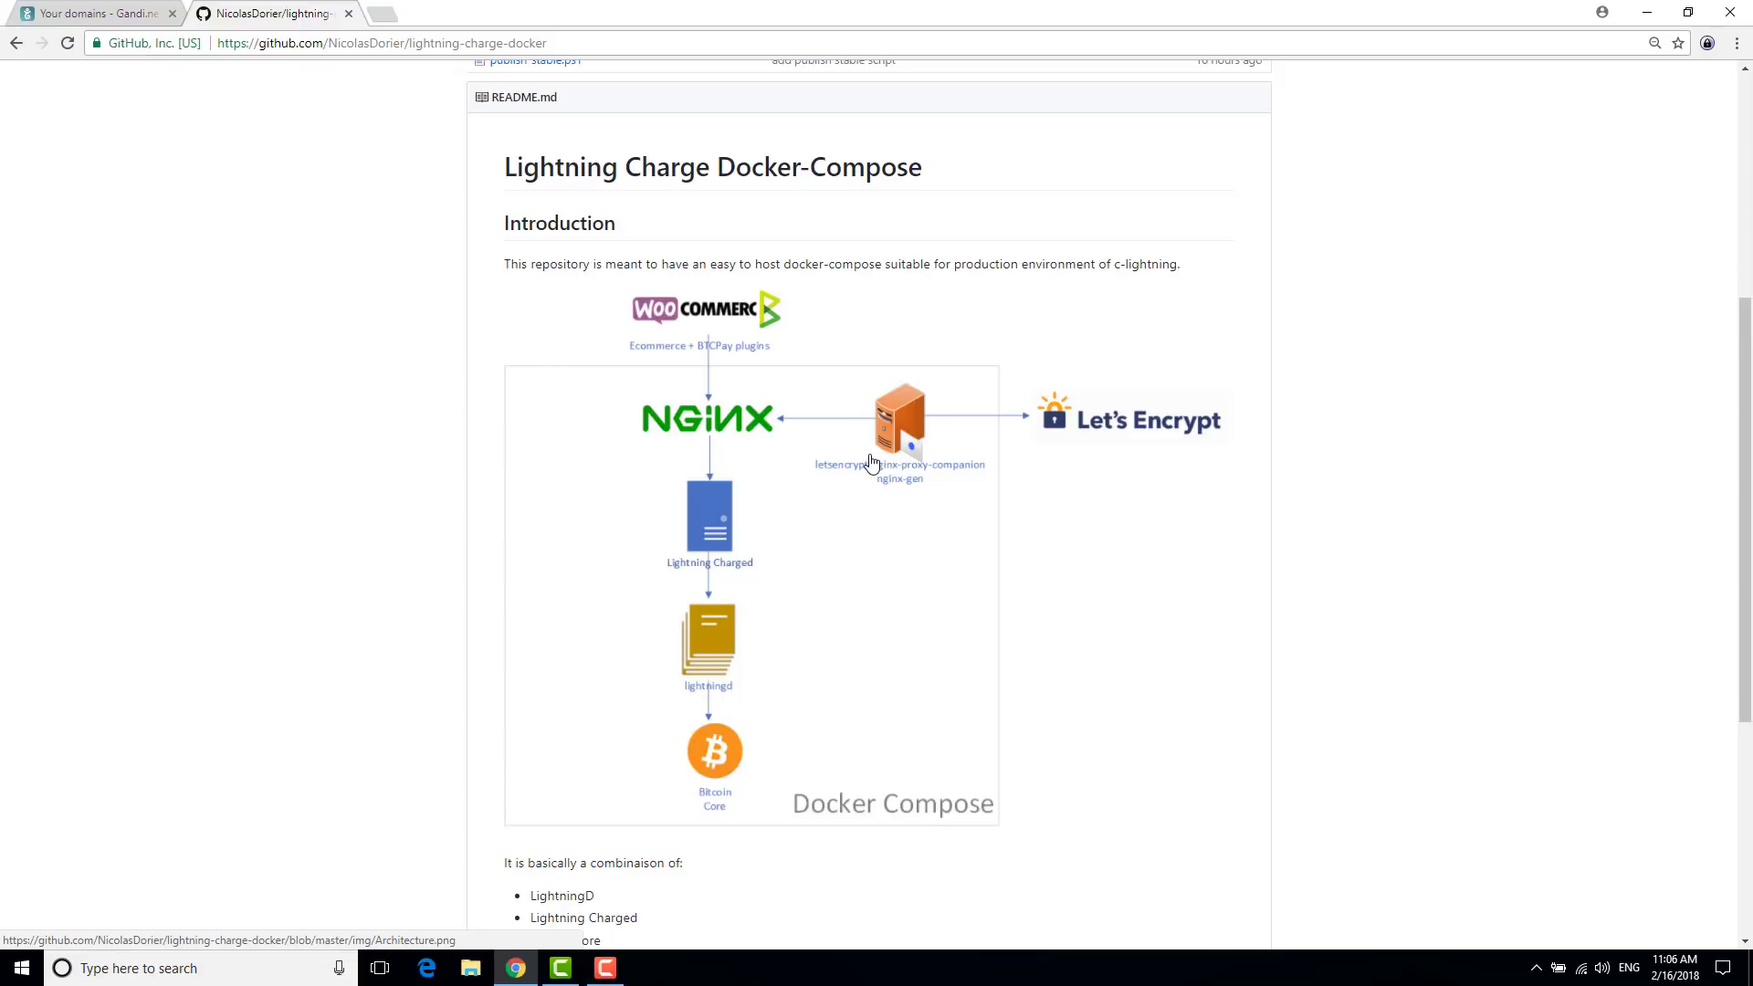
mouse_move(846, 353)
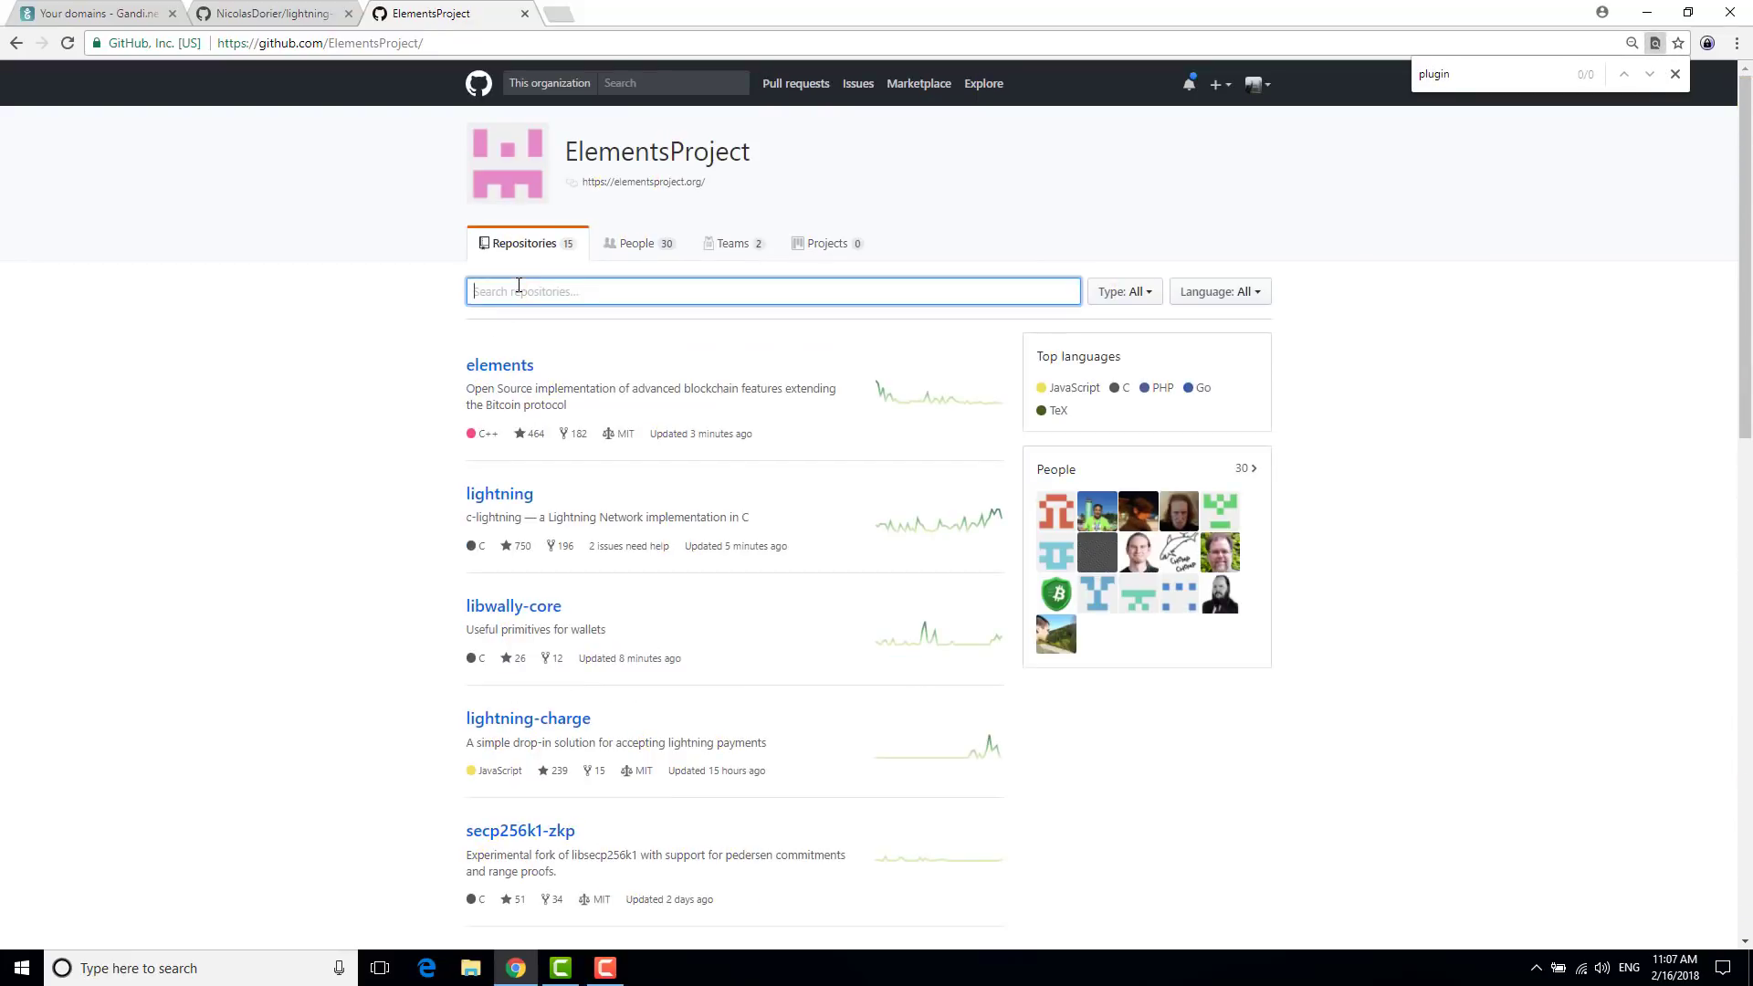
text(plugin)
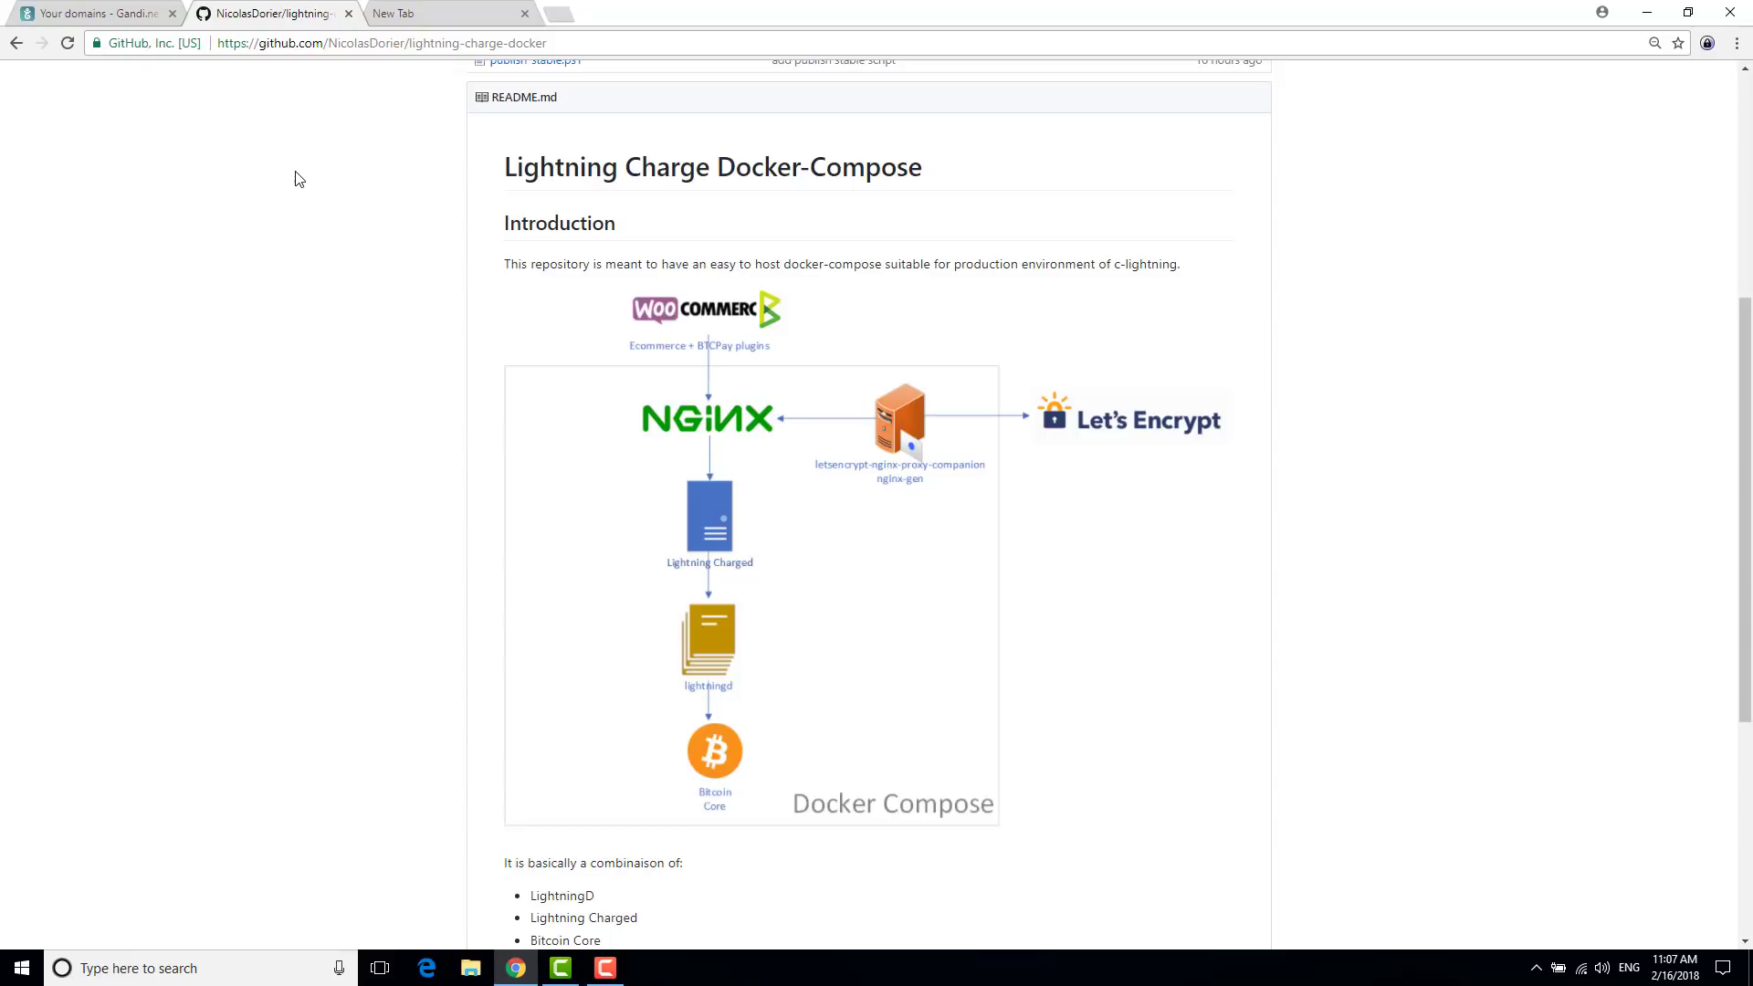
mouse_move(616, 428)
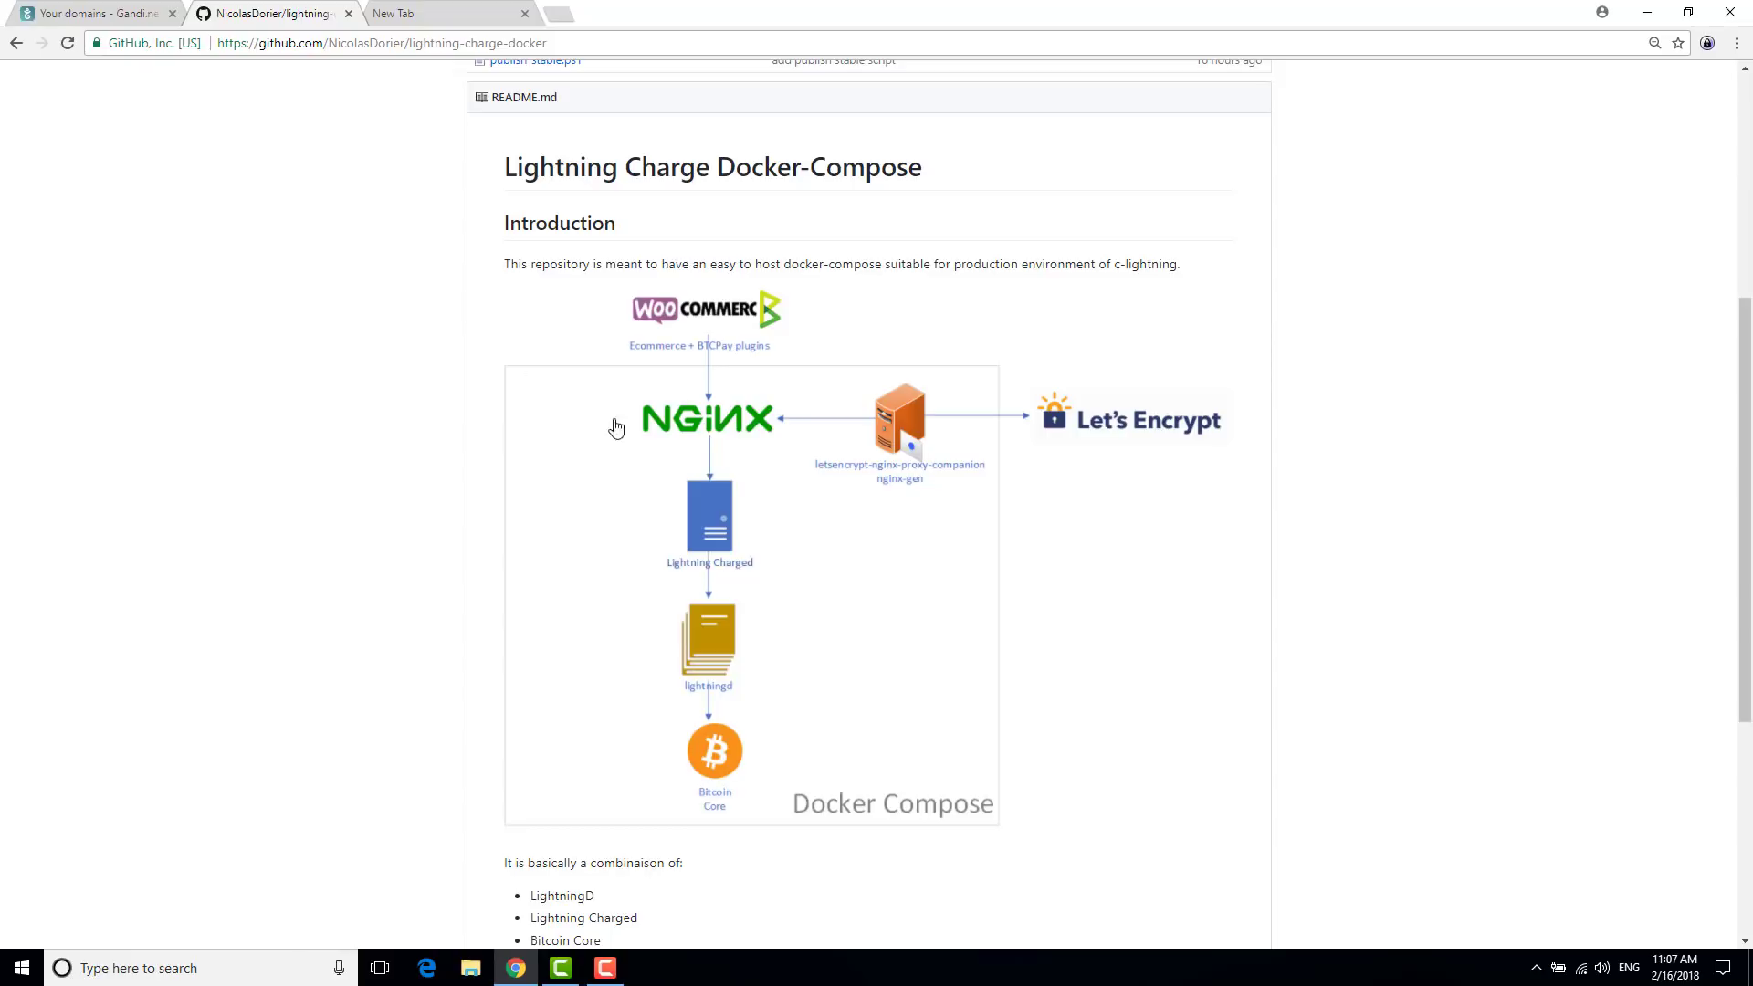
mouse_move(706, 561)
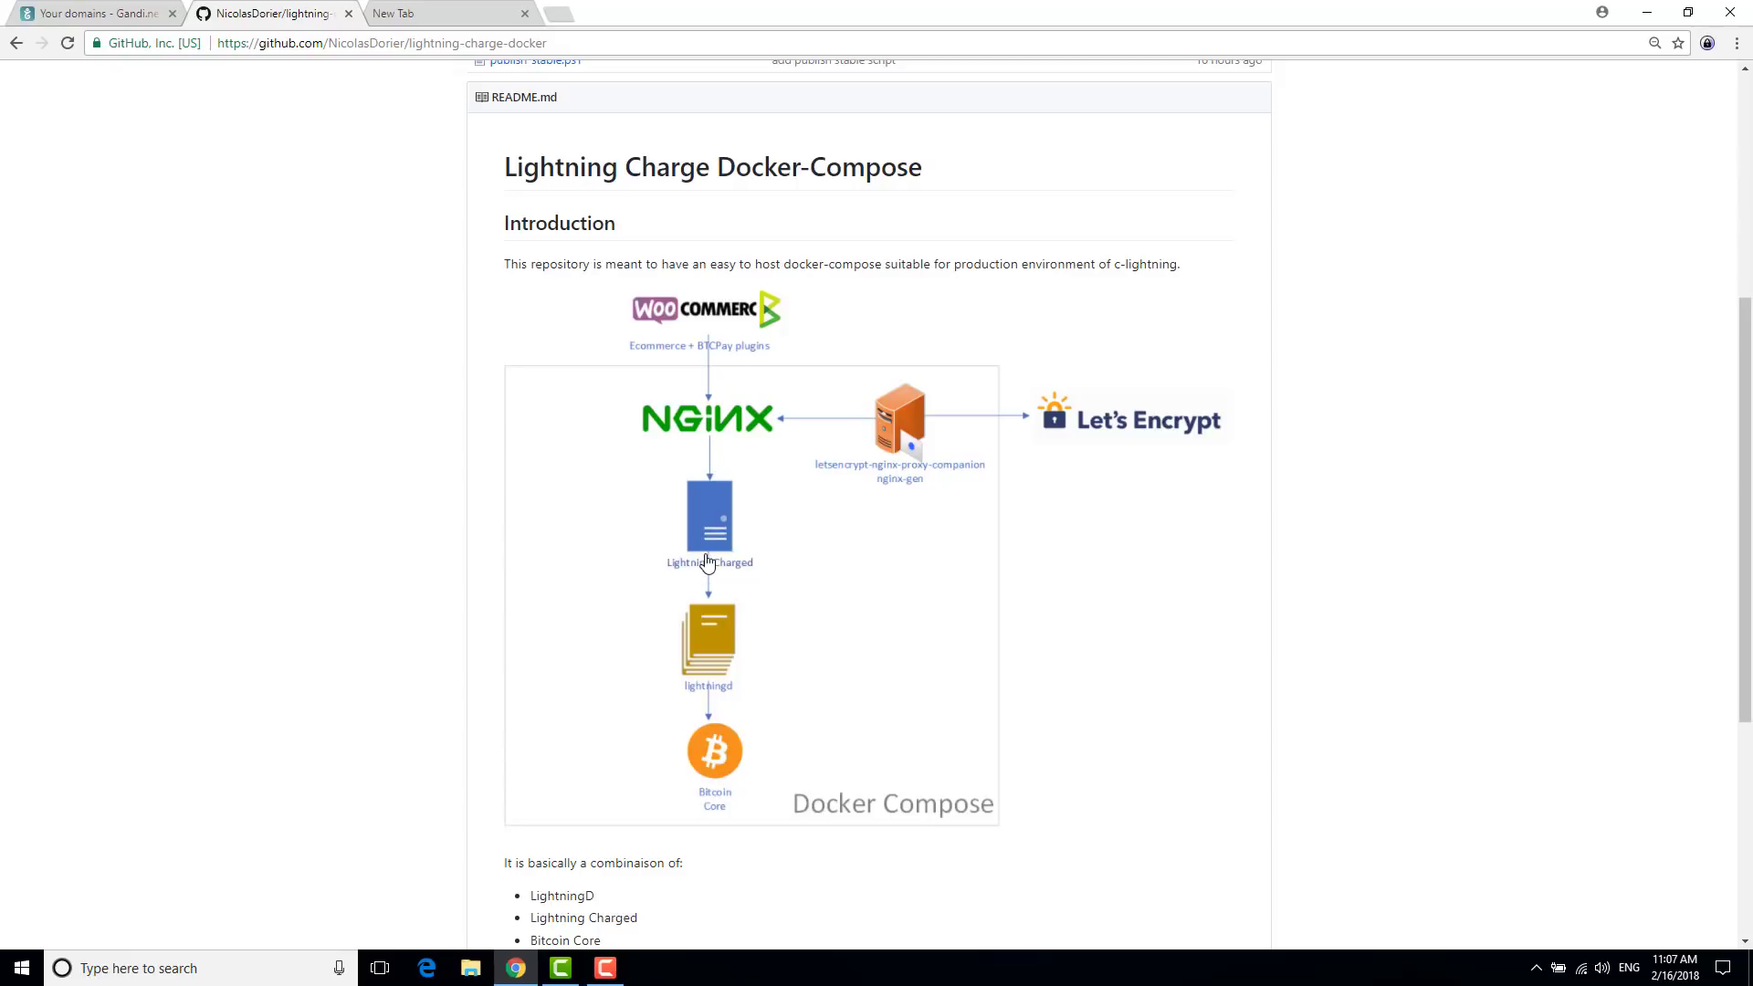
mouse_move(705, 570)
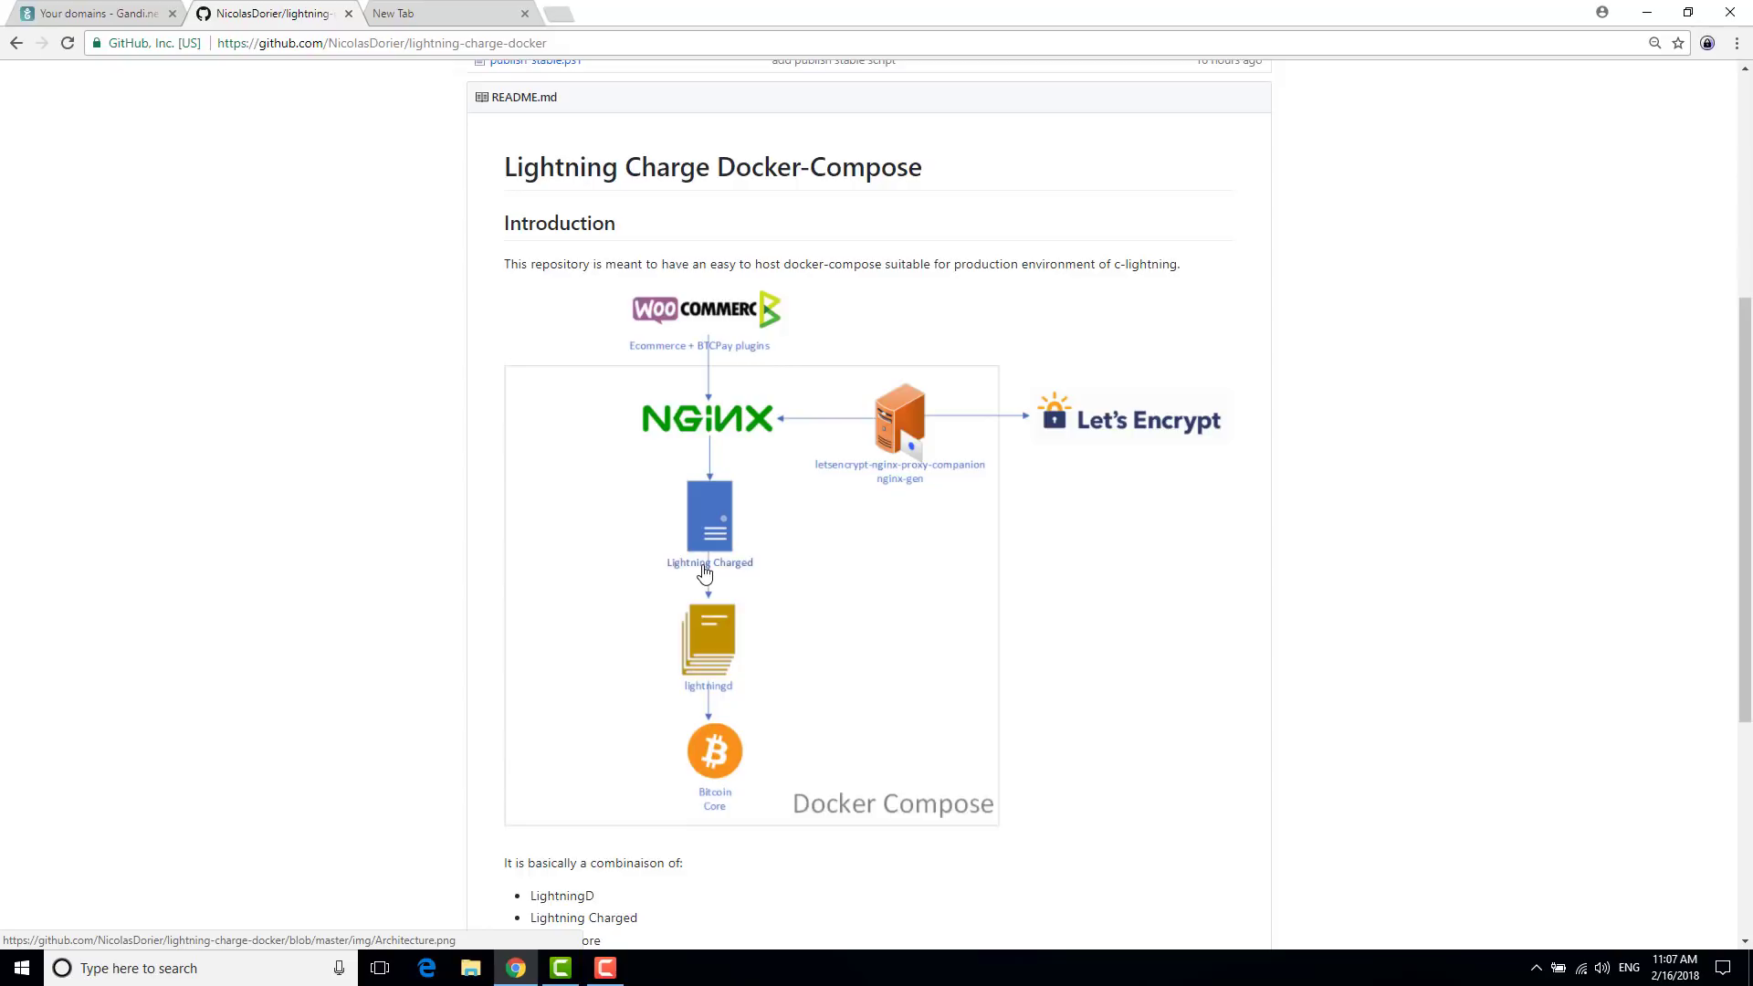
mouse_move(737, 478)
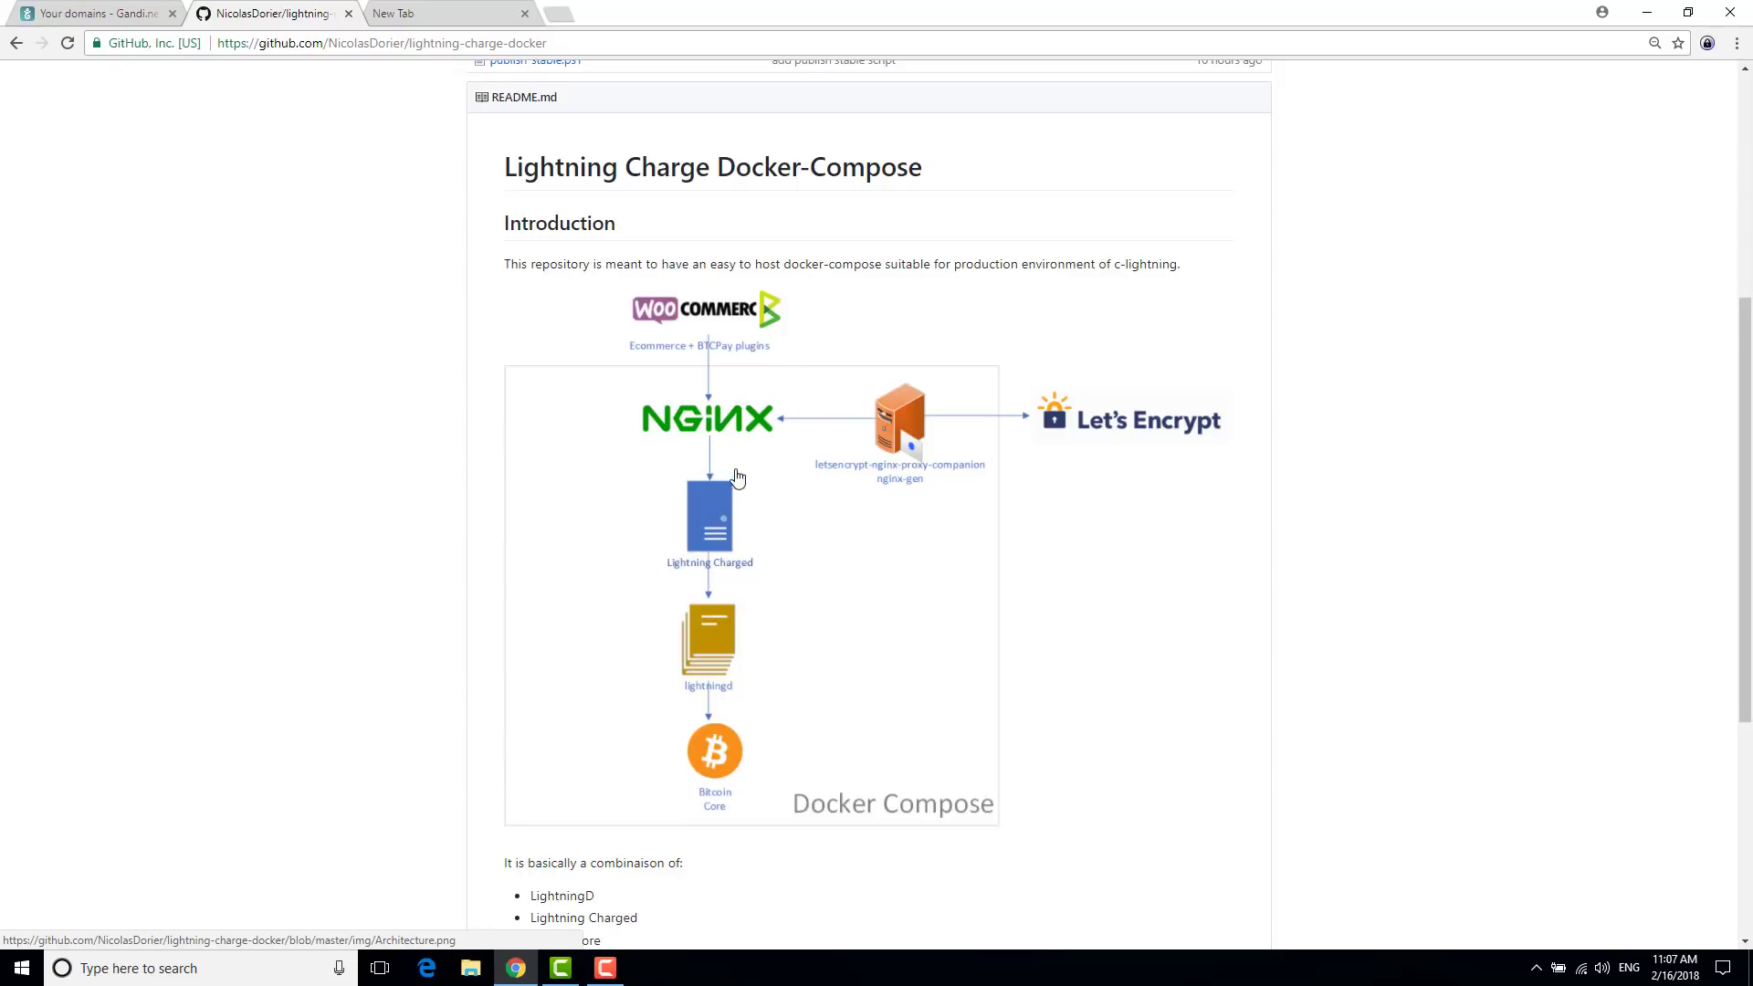
mouse_move(759, 323)
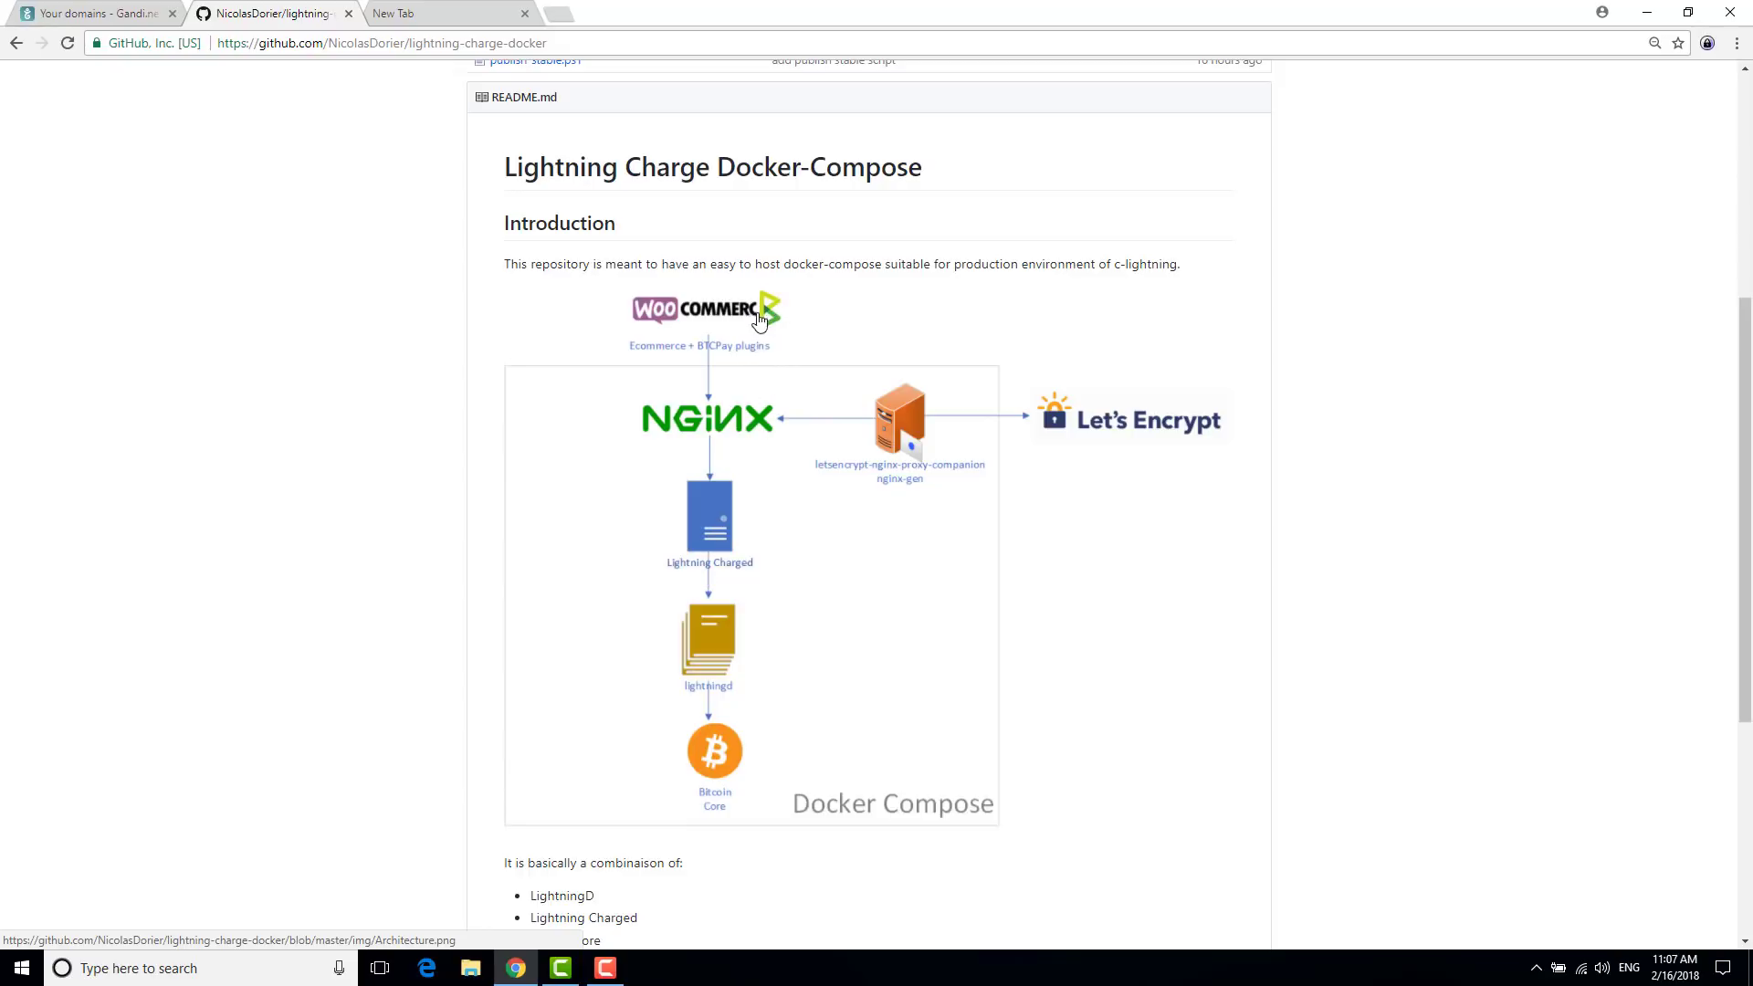
mouse_move(758, 332)
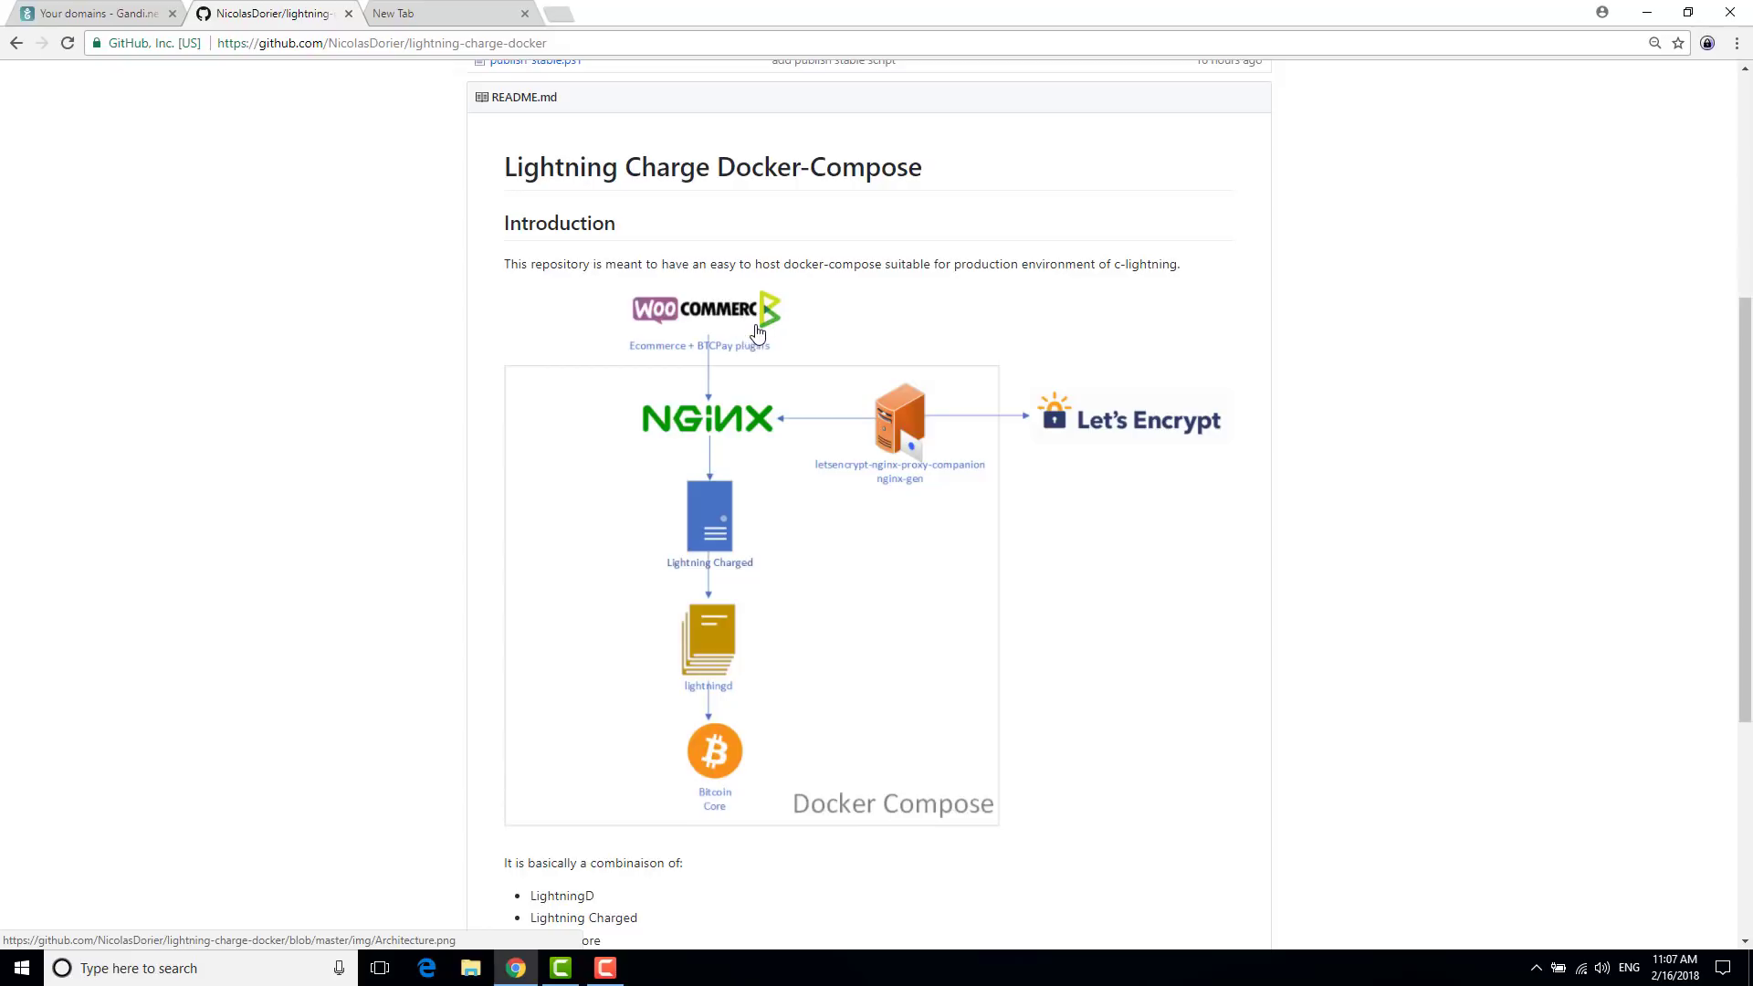
mouse_move(715, 319)
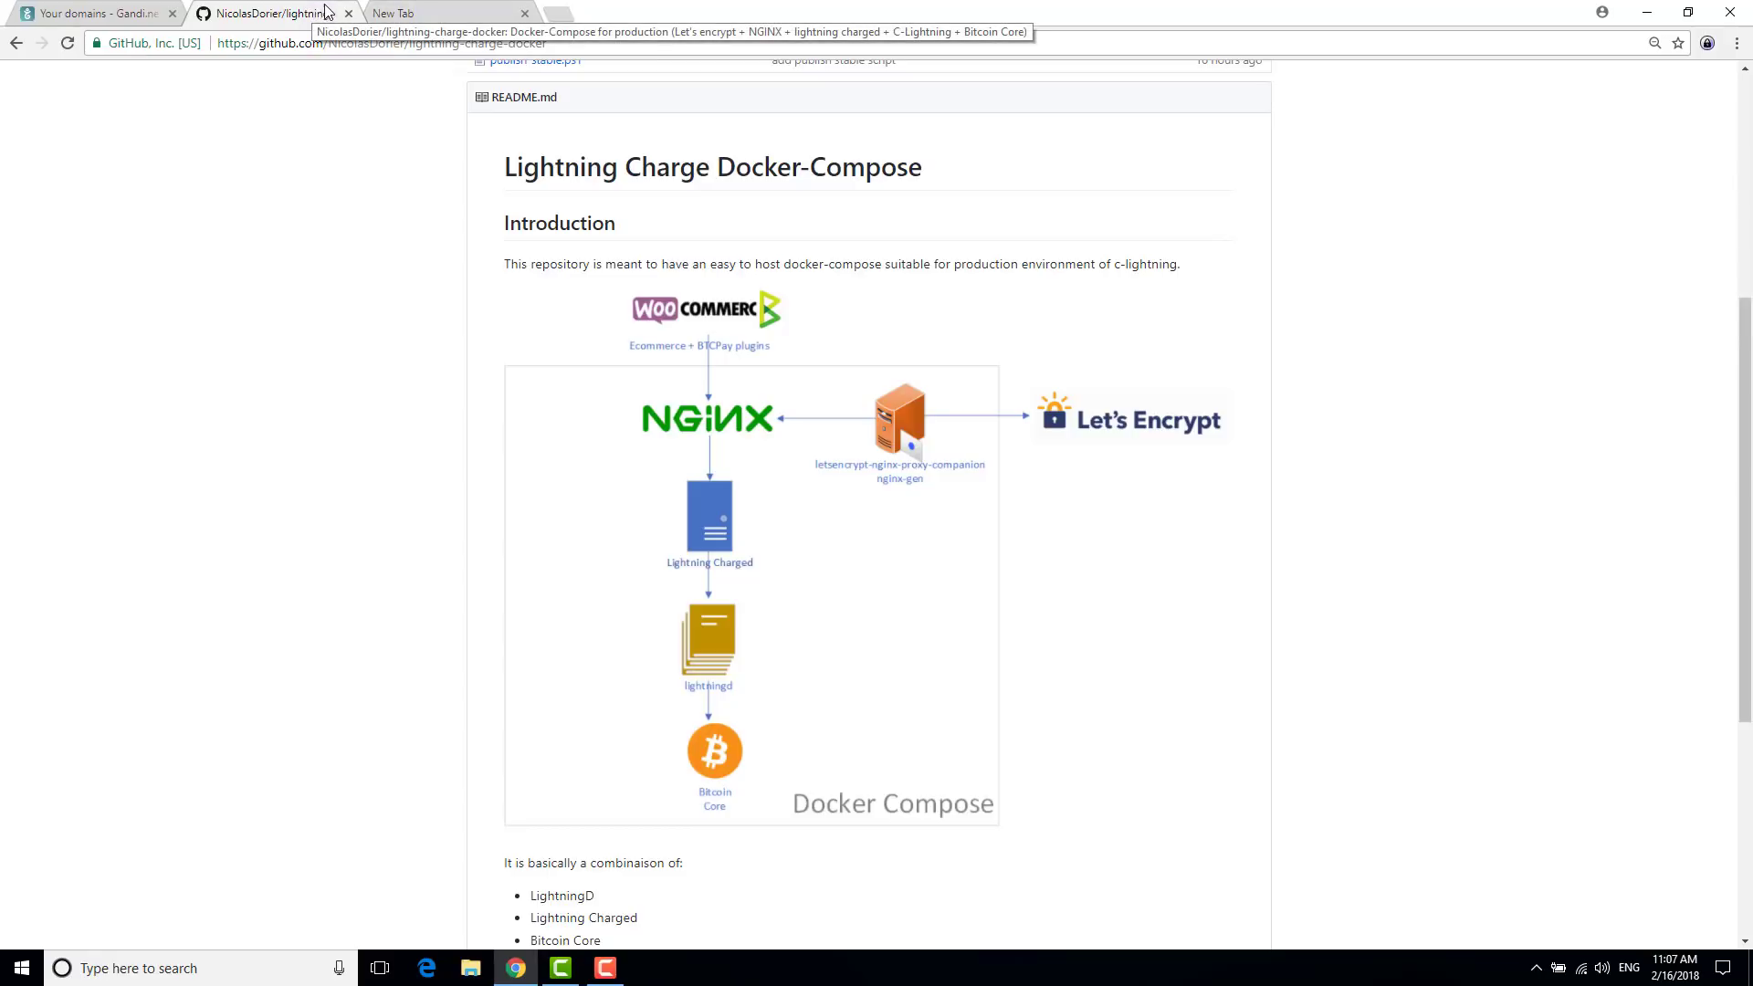
Replace 'docker' with 'azure' in the URL to load lightning-charge-azure.
double_click(525, 43)
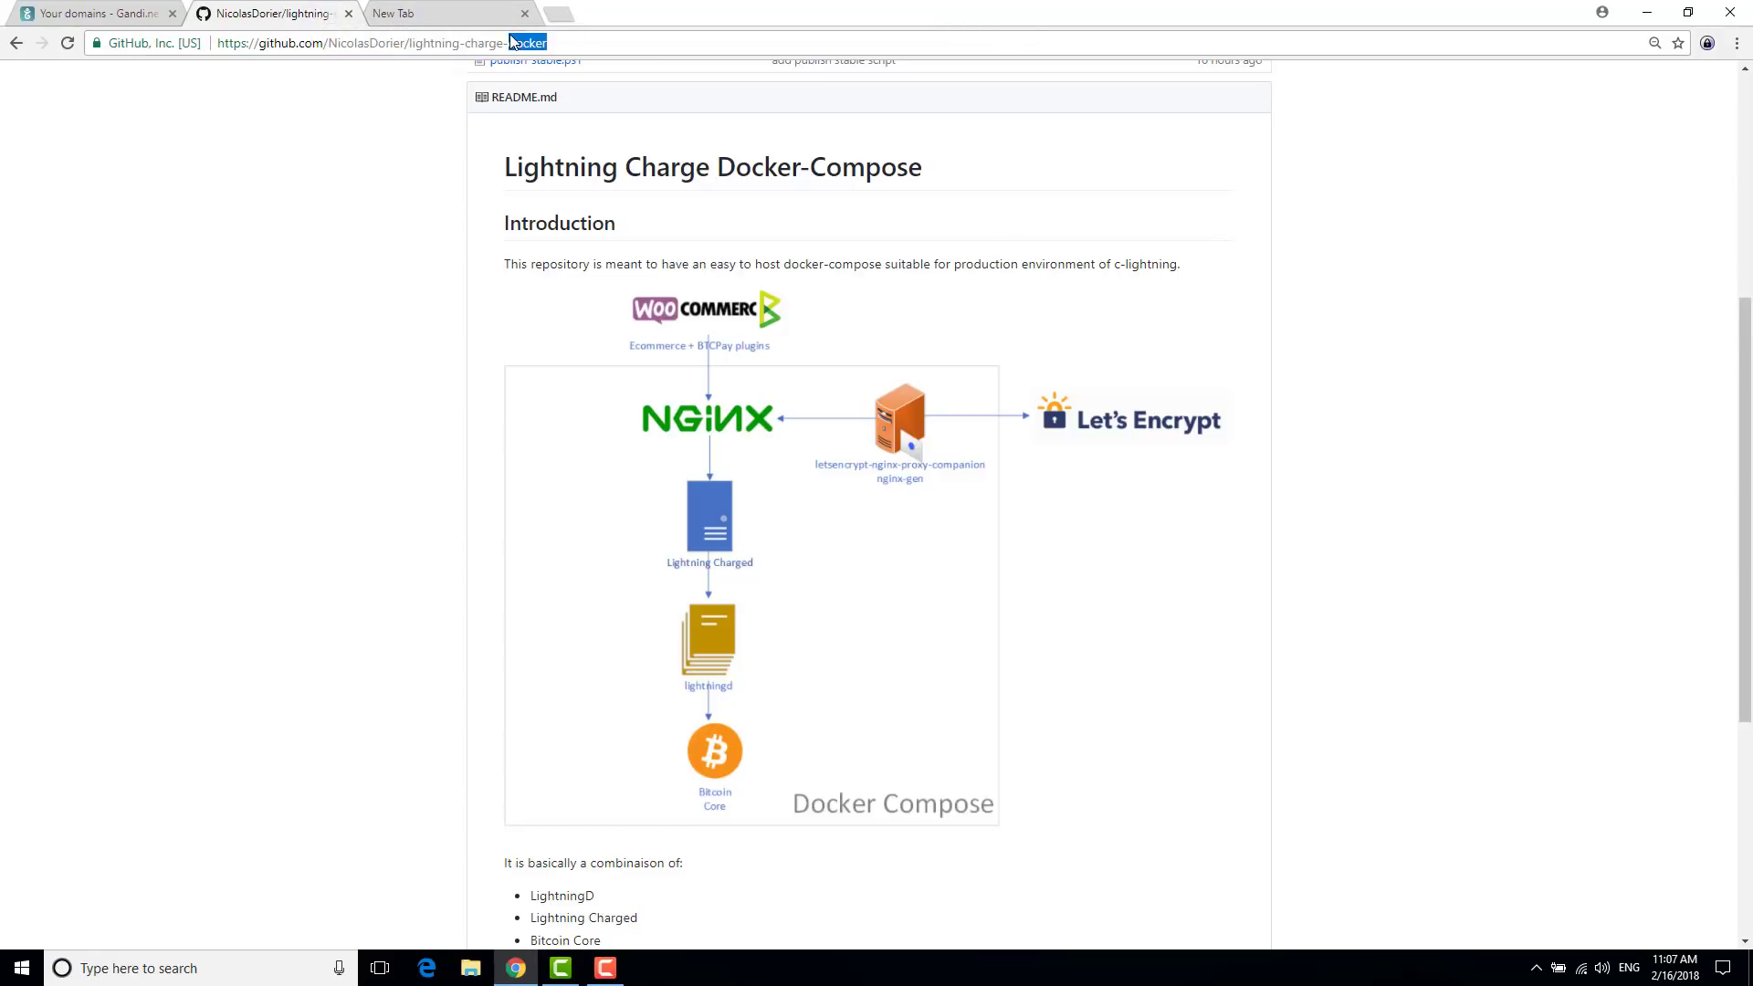
text(azure)
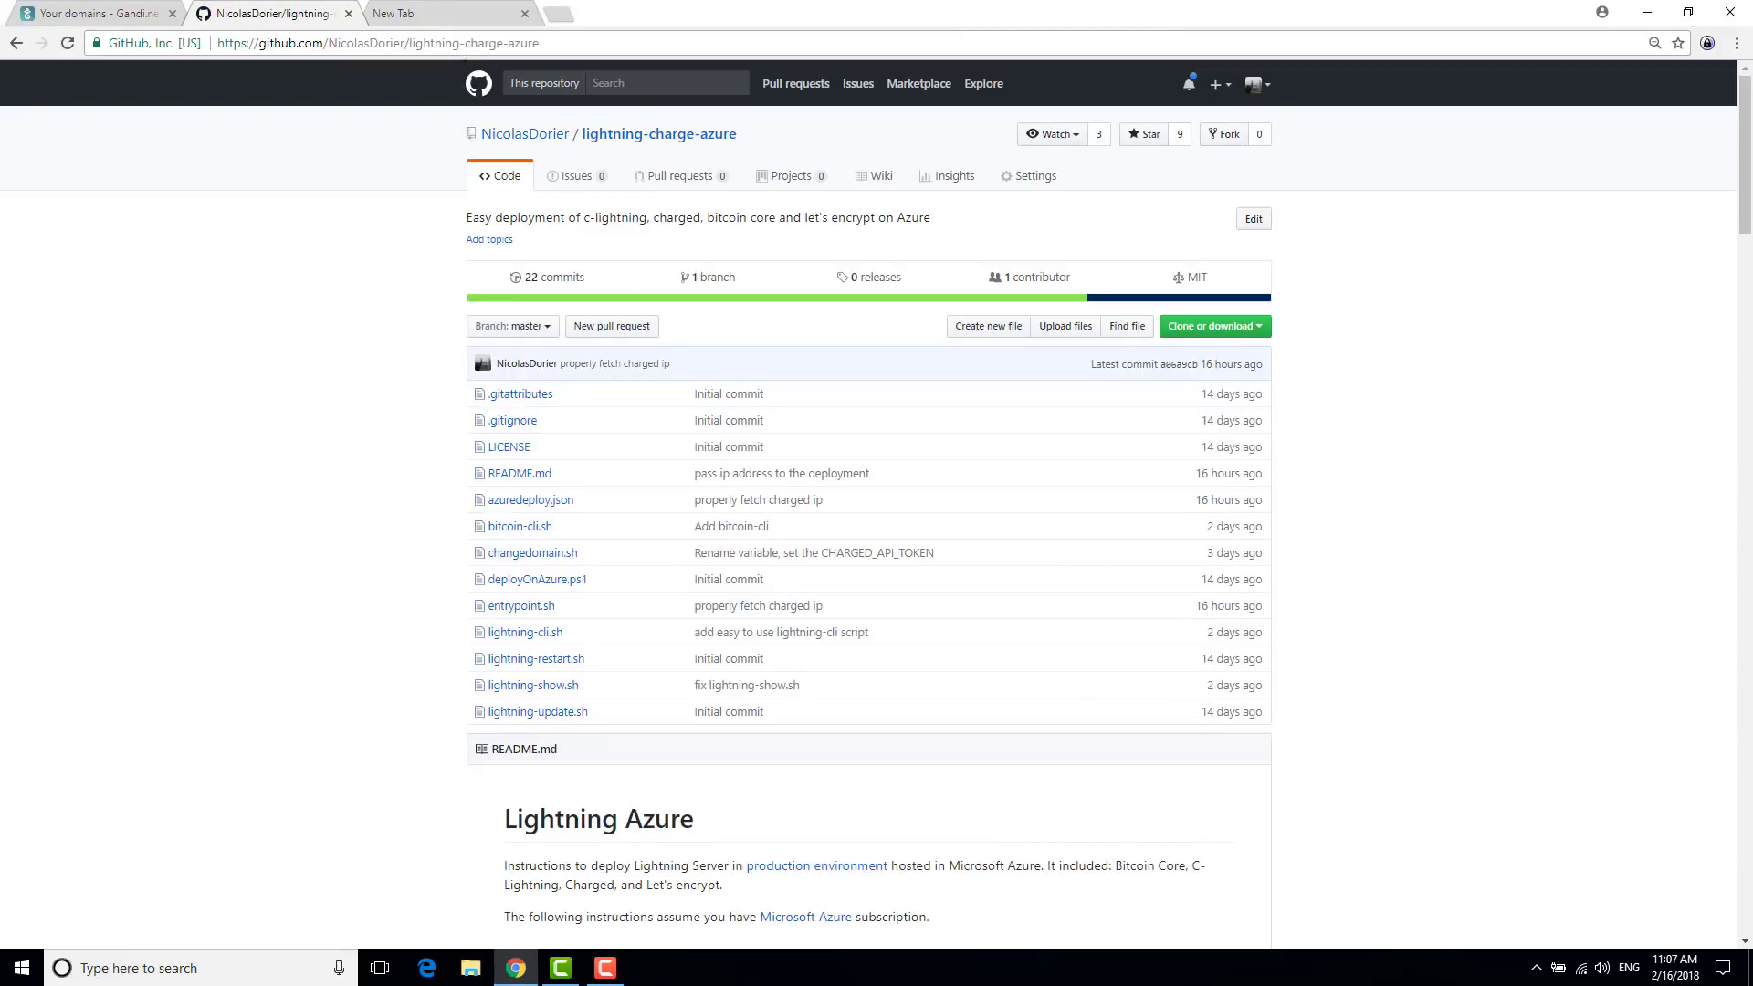
scroll(down, 3)
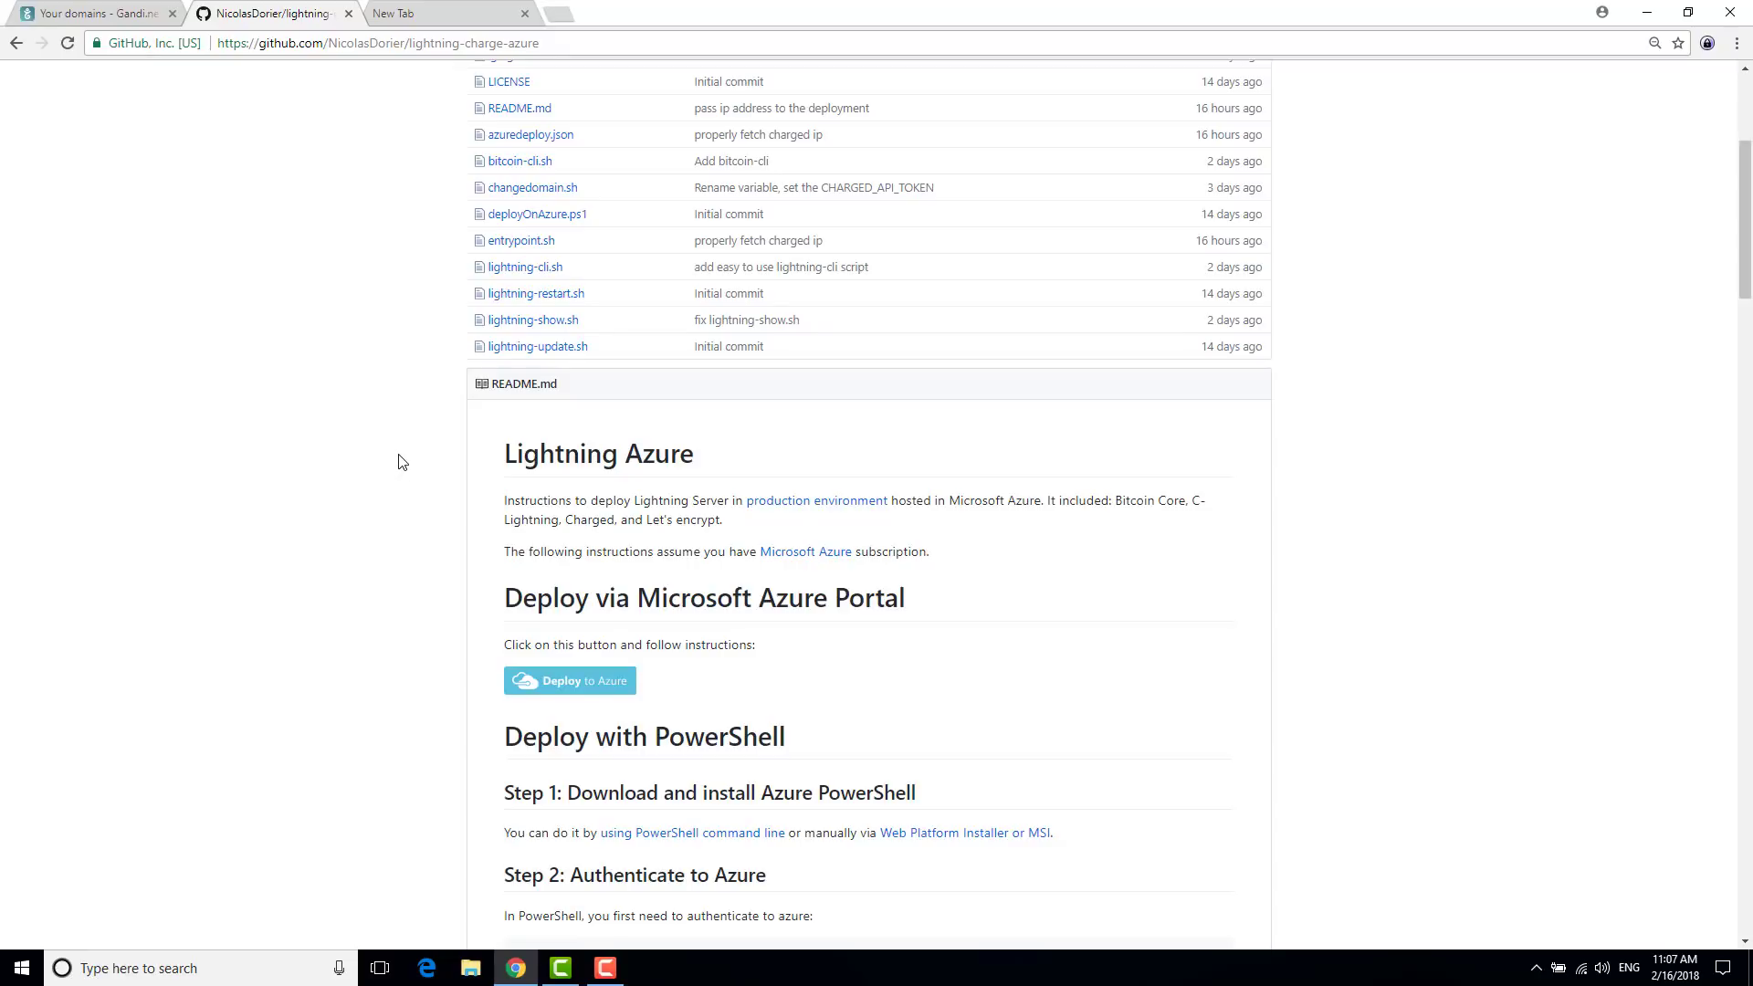
scroll(down, 3)
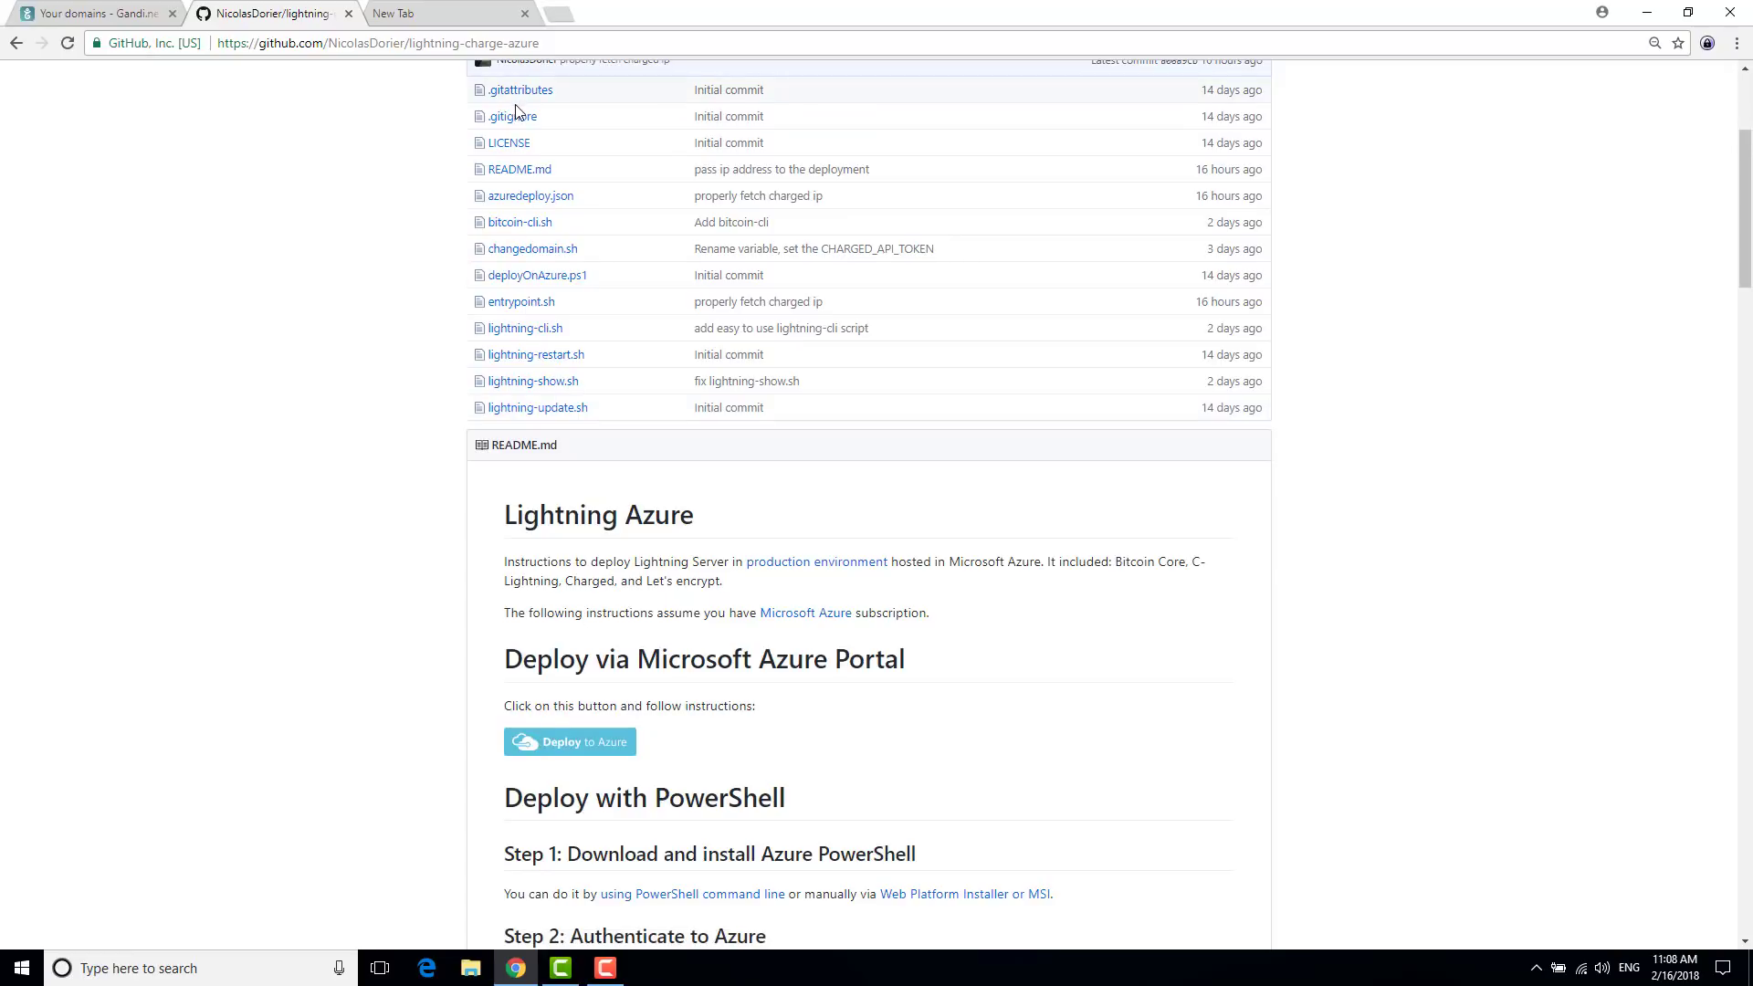
mouse_move(476, 773)
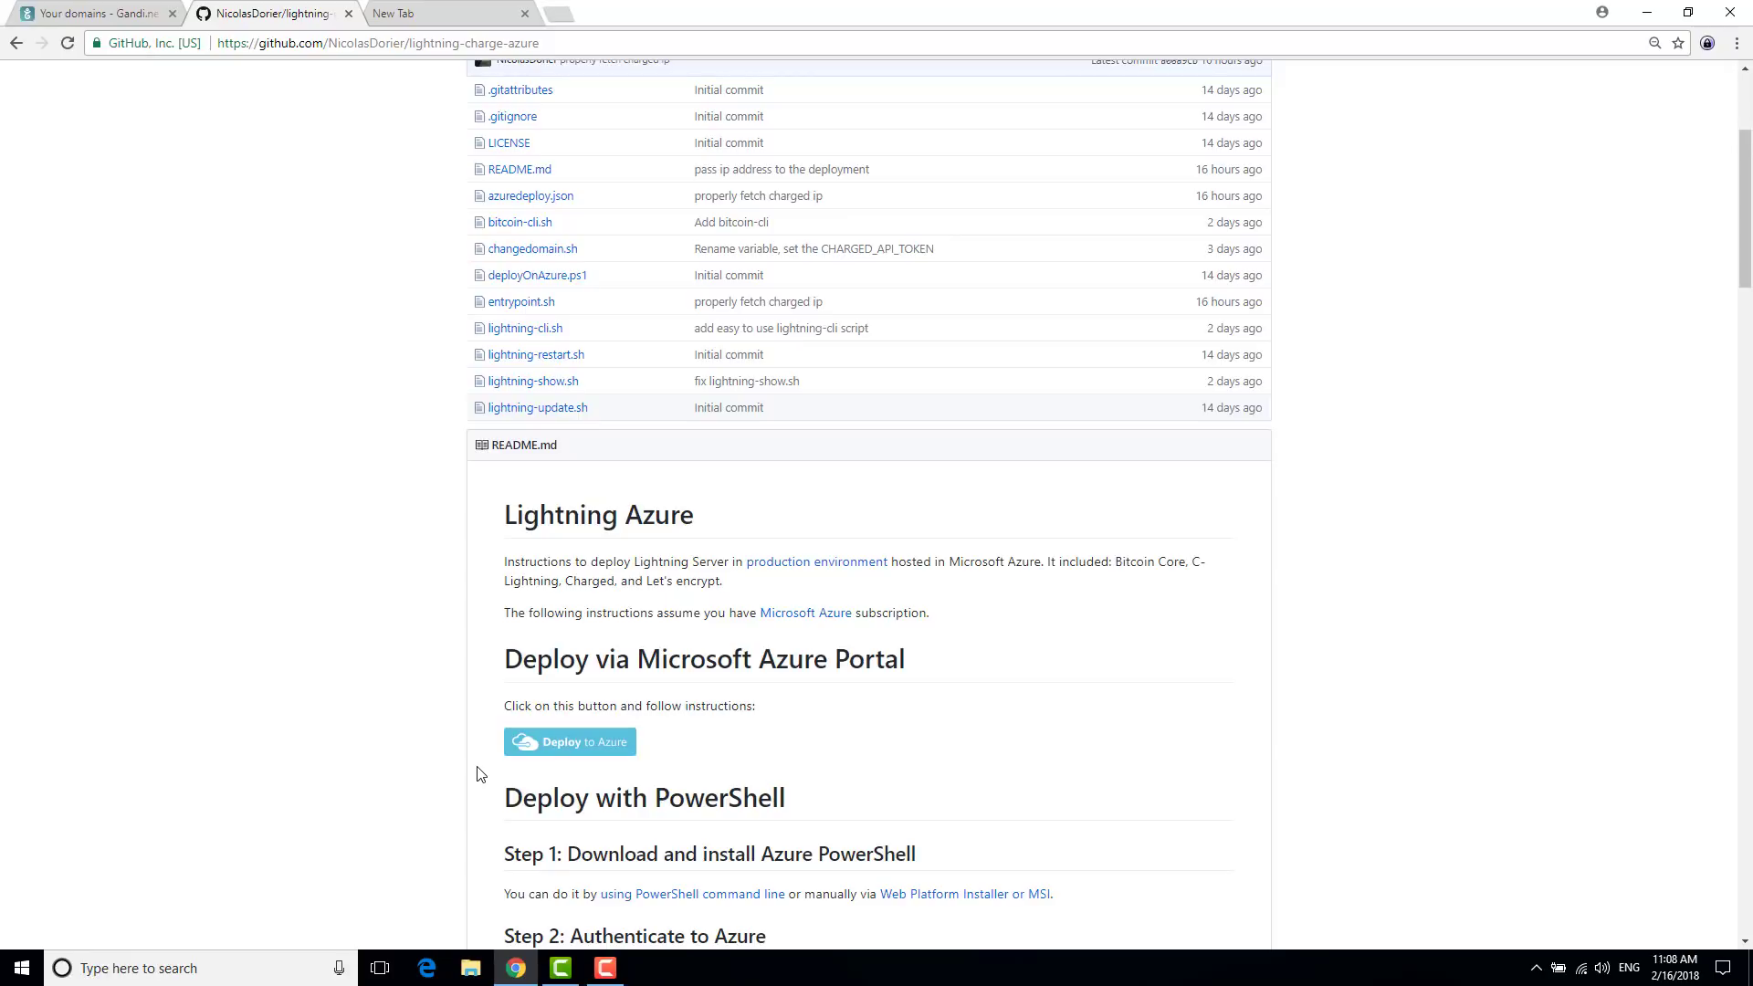
mouse_move(530, 756)
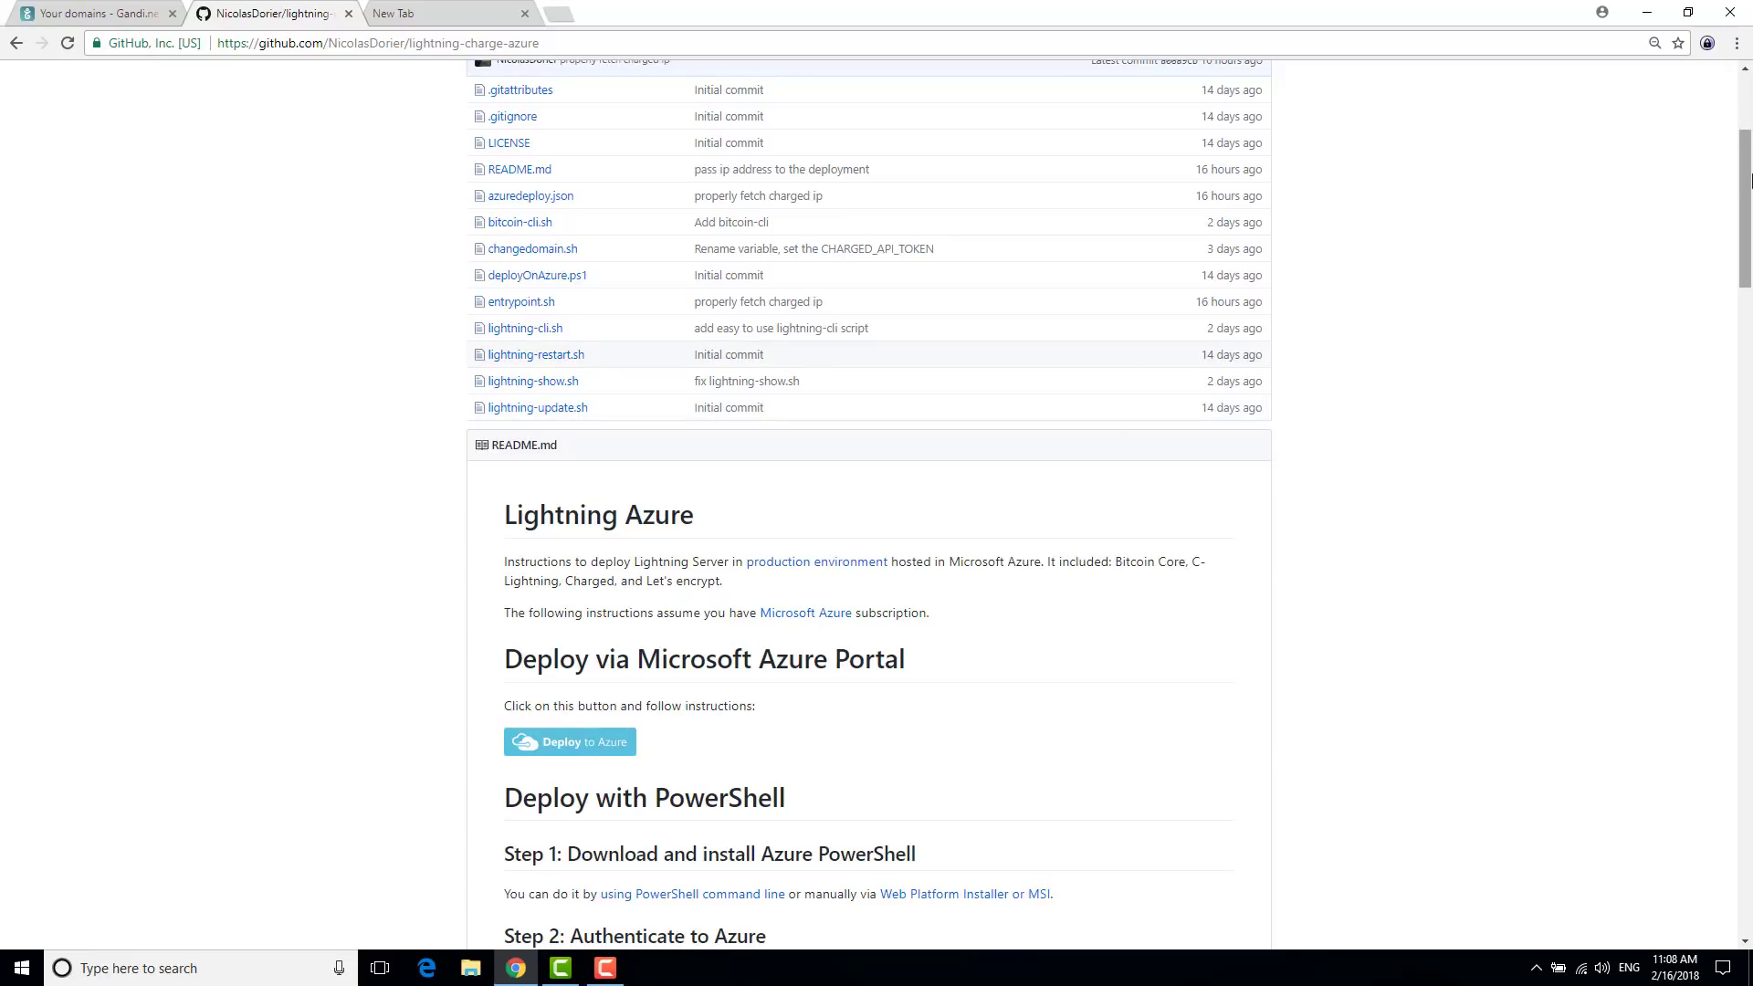
scroll(down, 3)
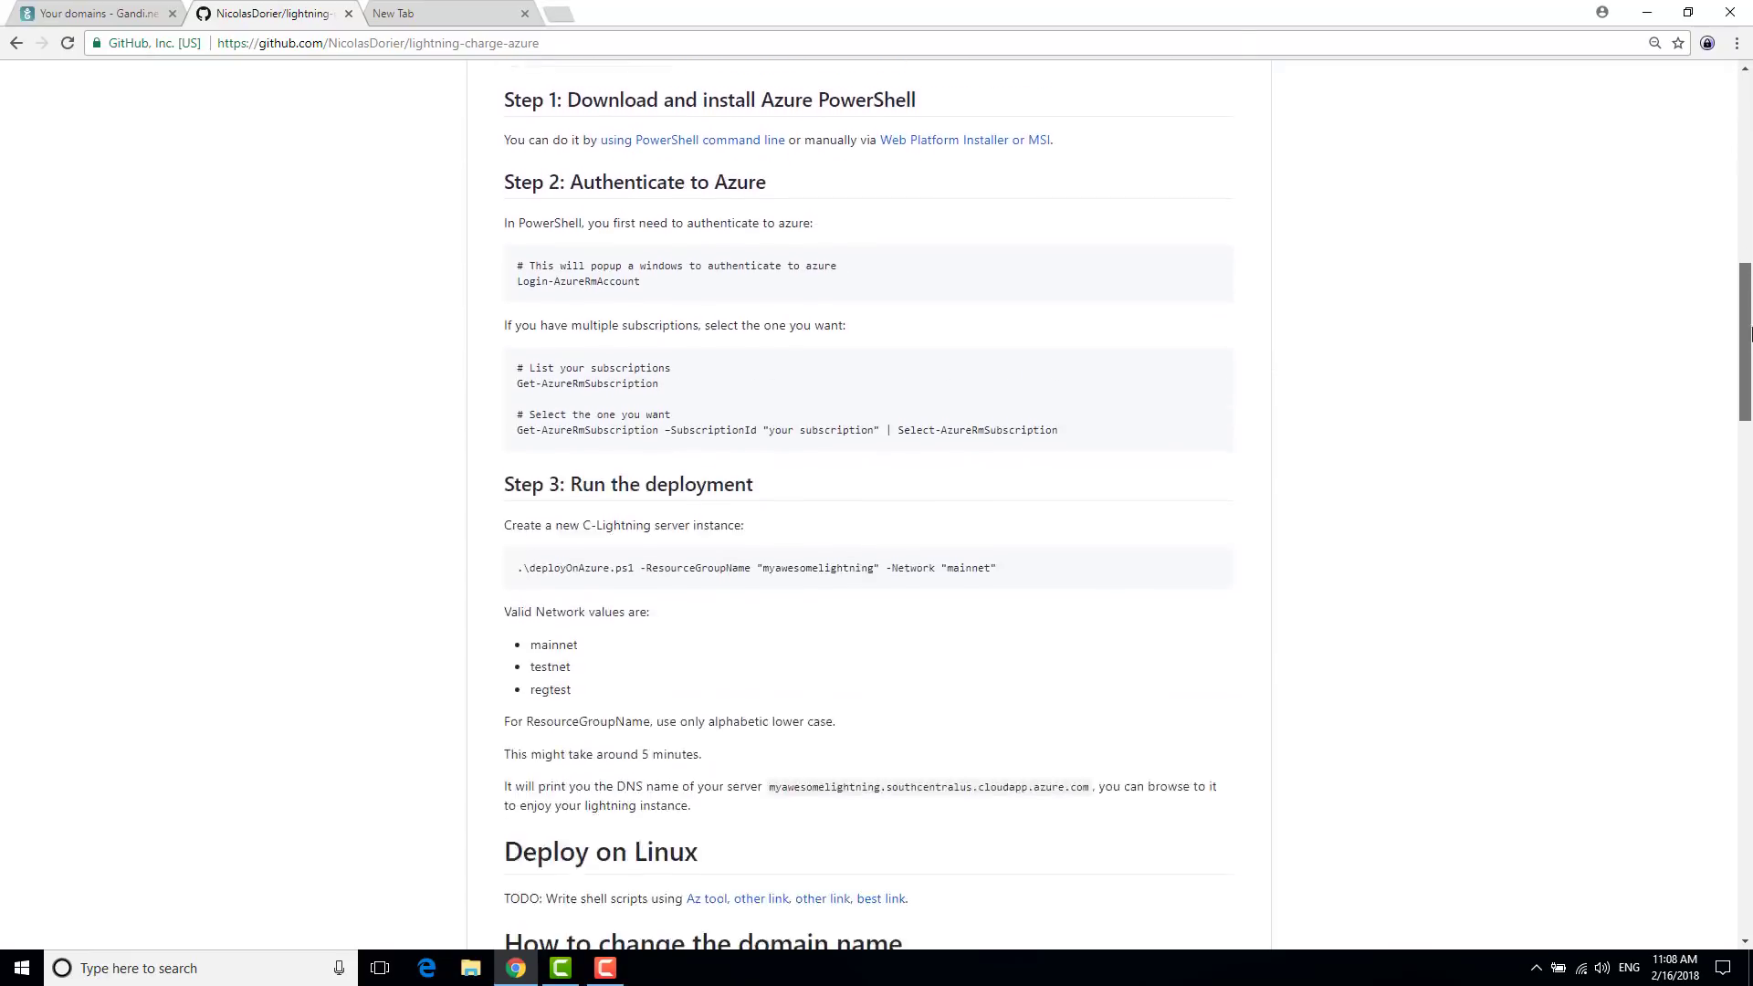
scroll(down, 3)
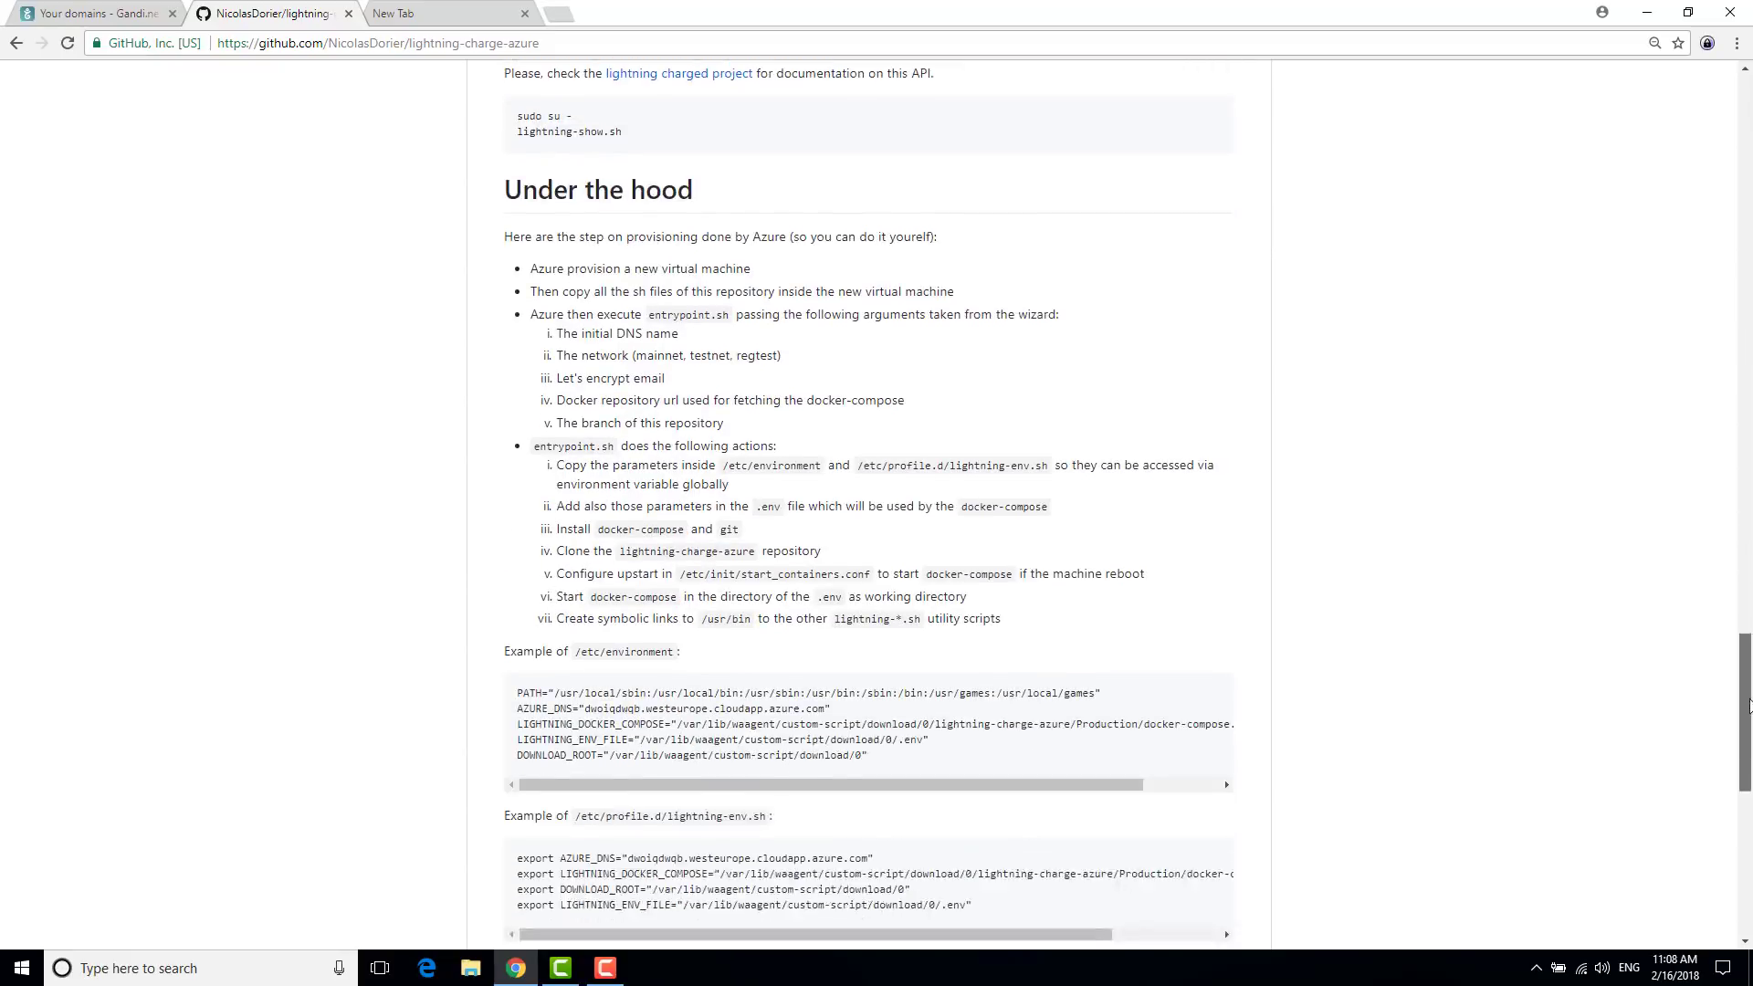
scroll(down, 3)
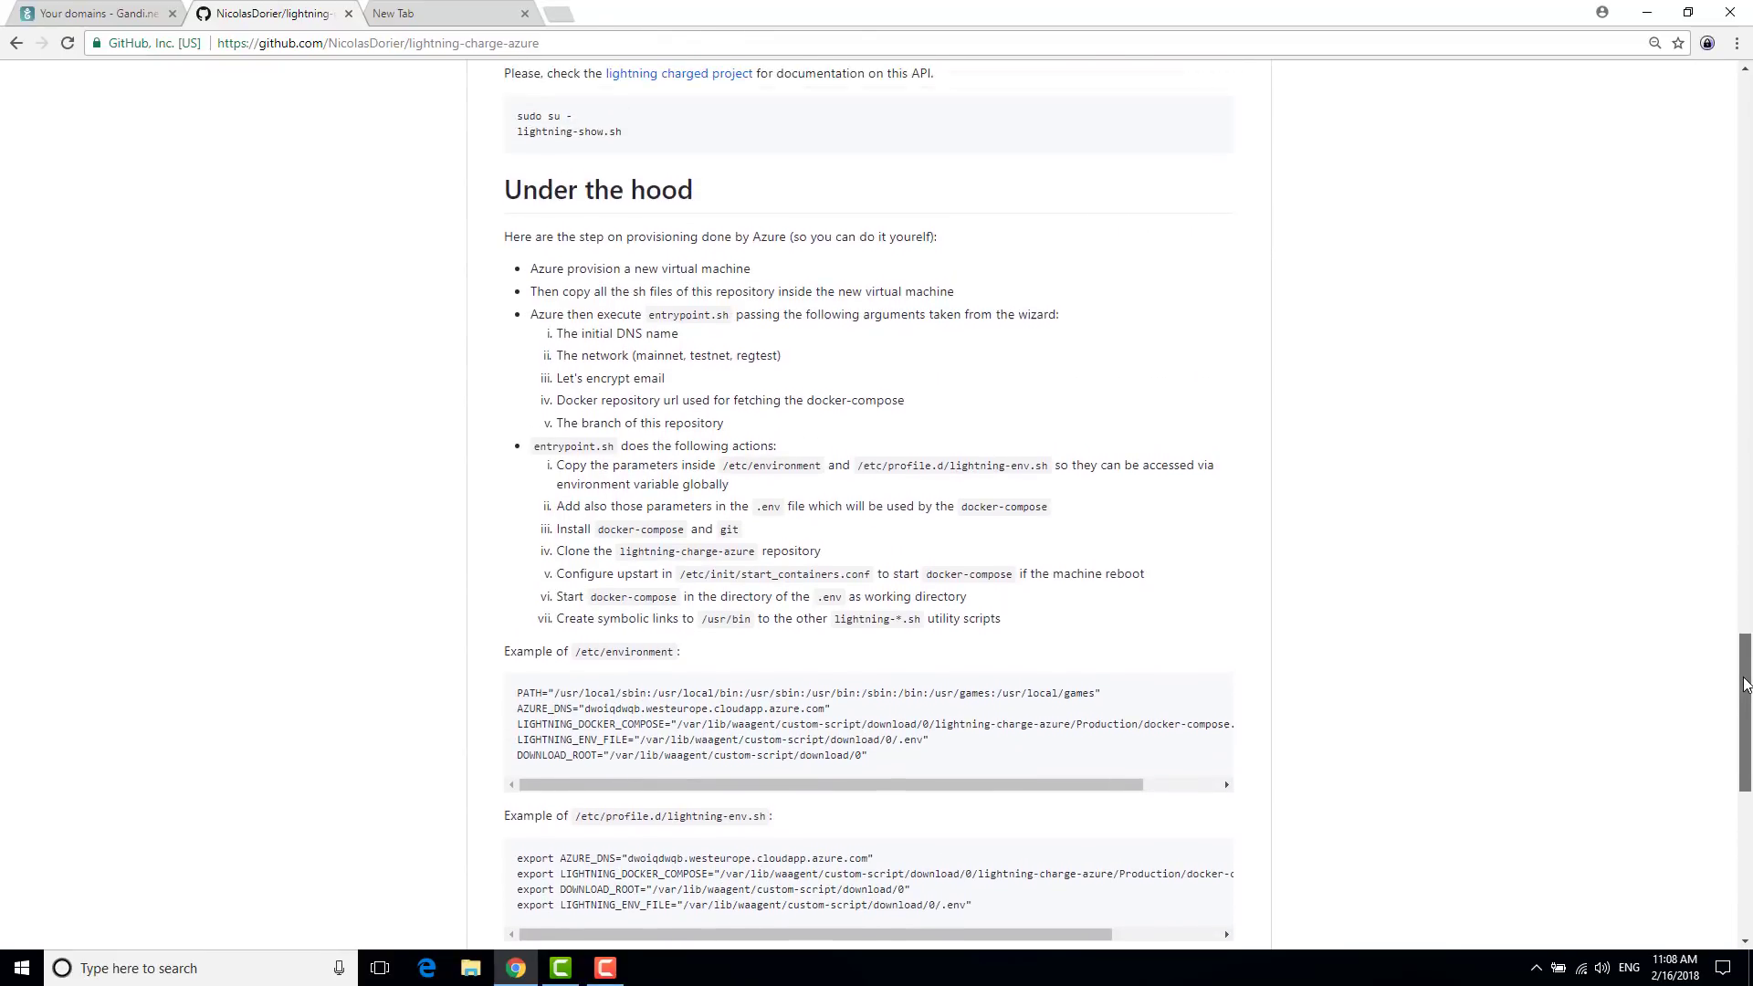
scroll(up, 3)
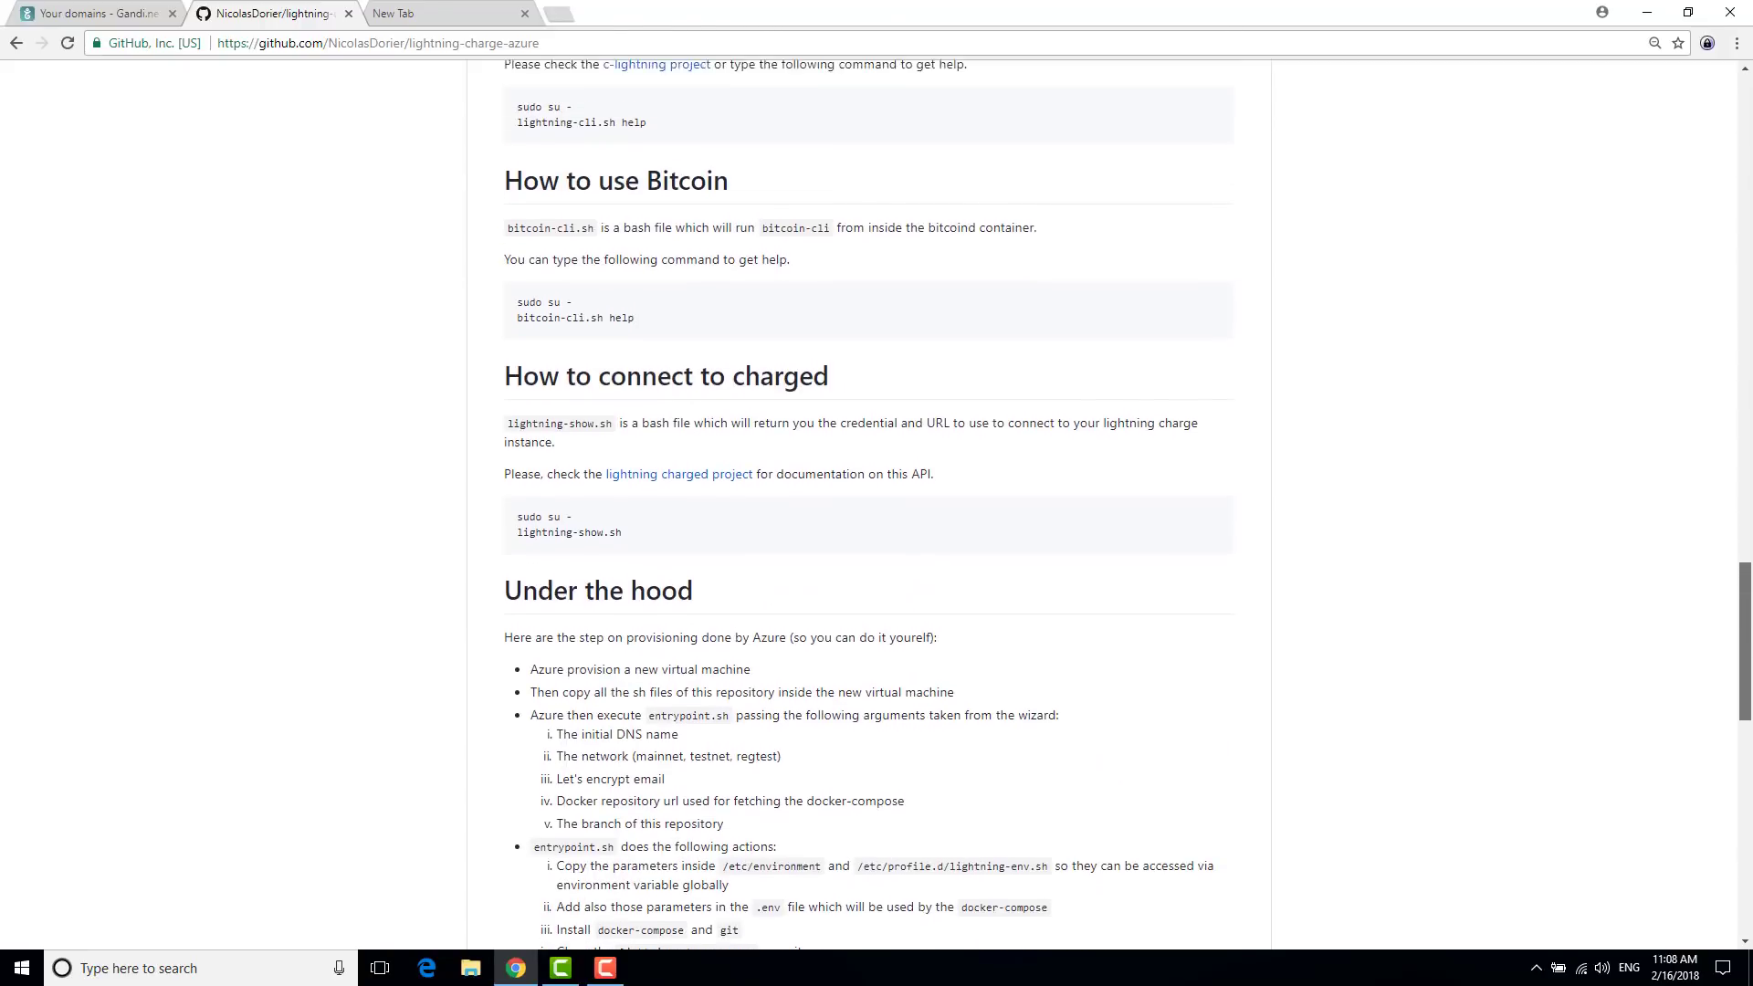
scroll(down, 3)
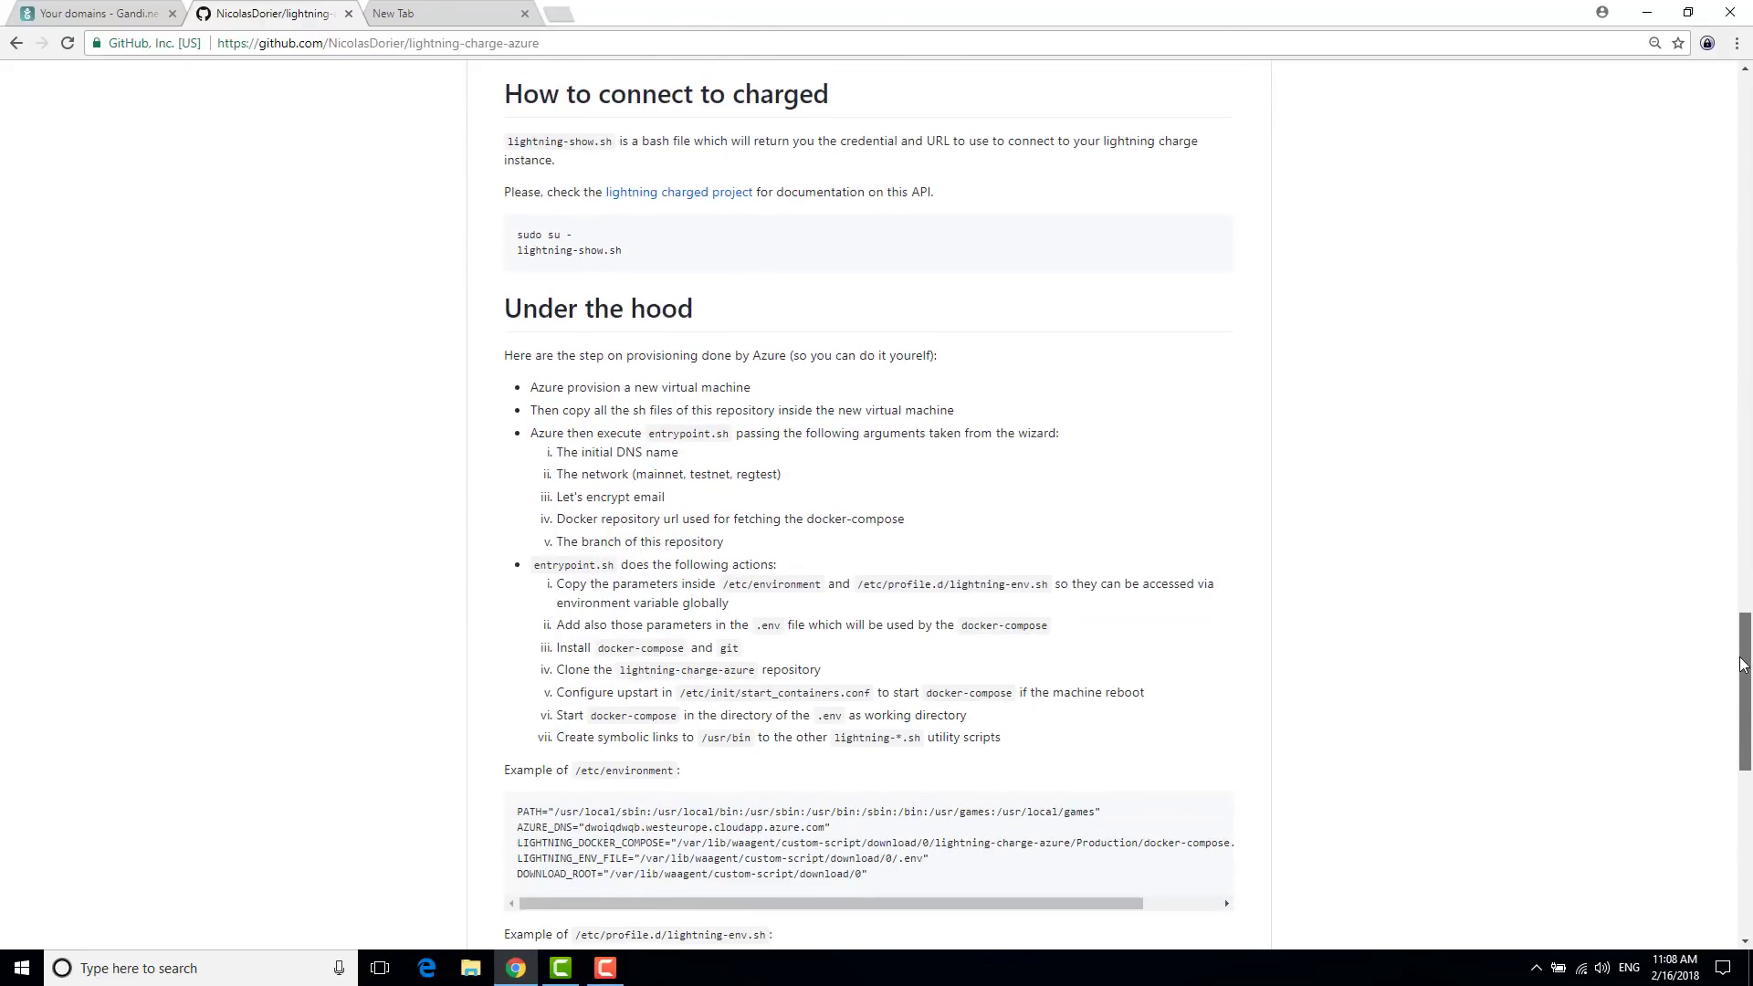
scroll(down, 3)
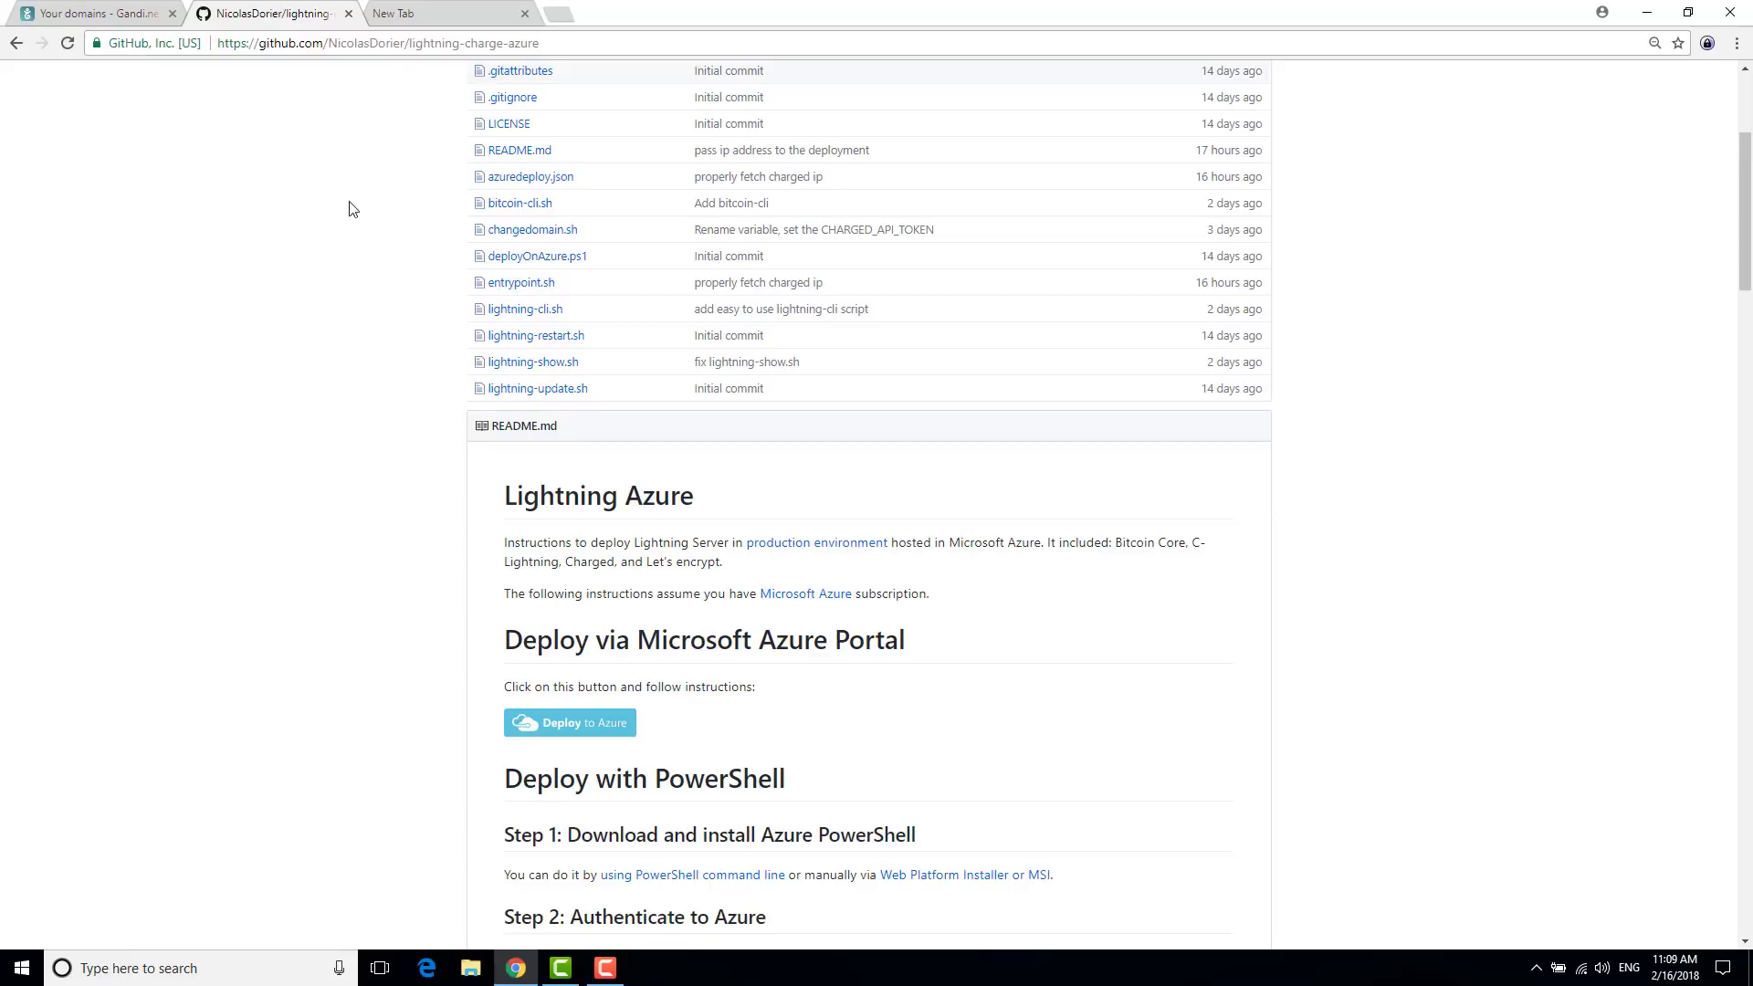
mouse_move(573, 723)
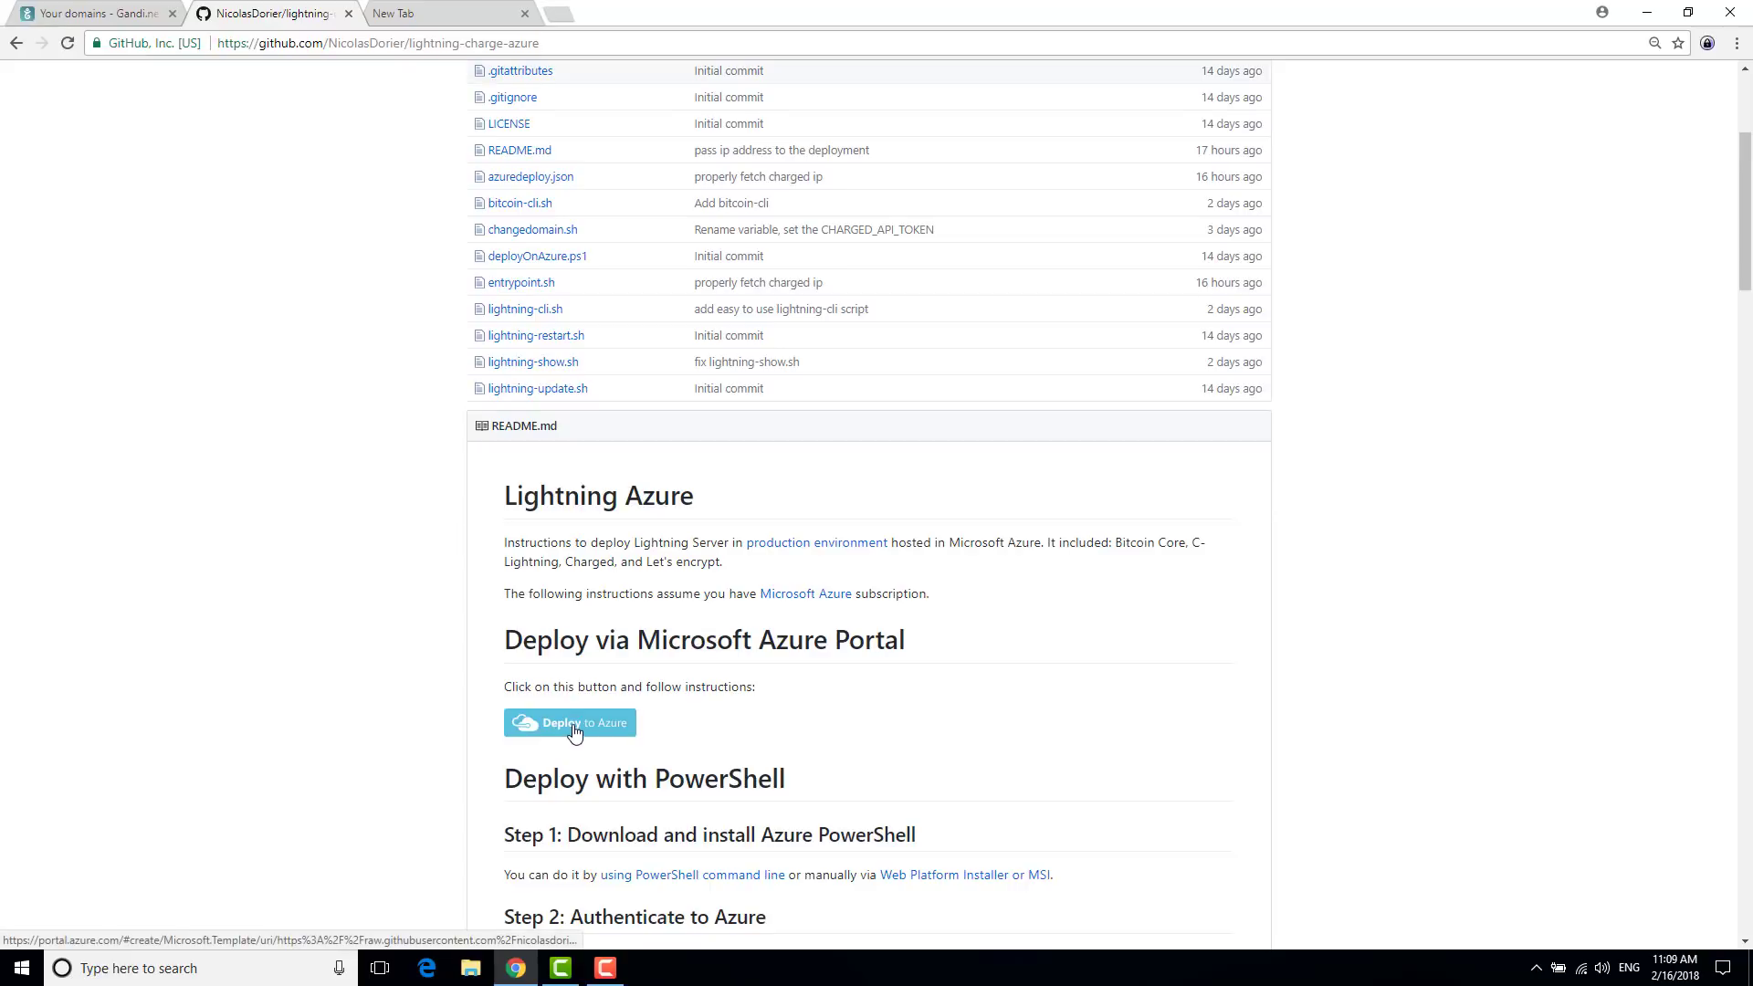
Use the README's Deploy to Azure button to reach the Lightning Custom deployment form.
click(569, 721)
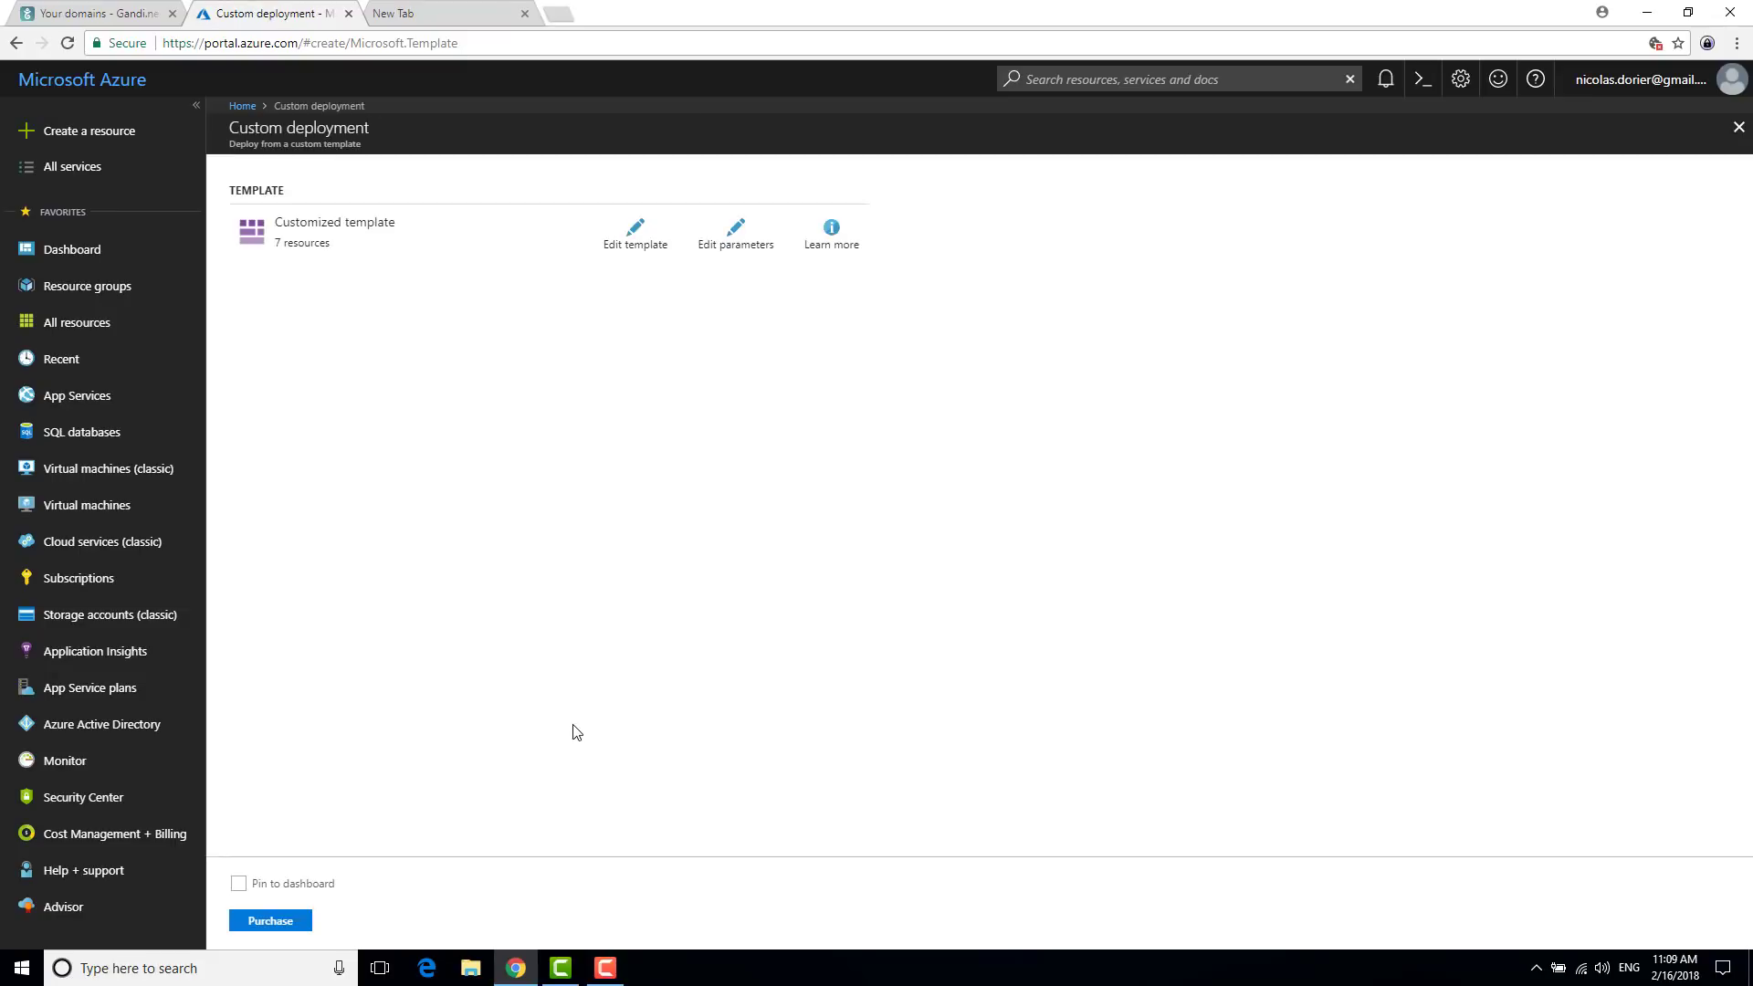
click(636, 232)
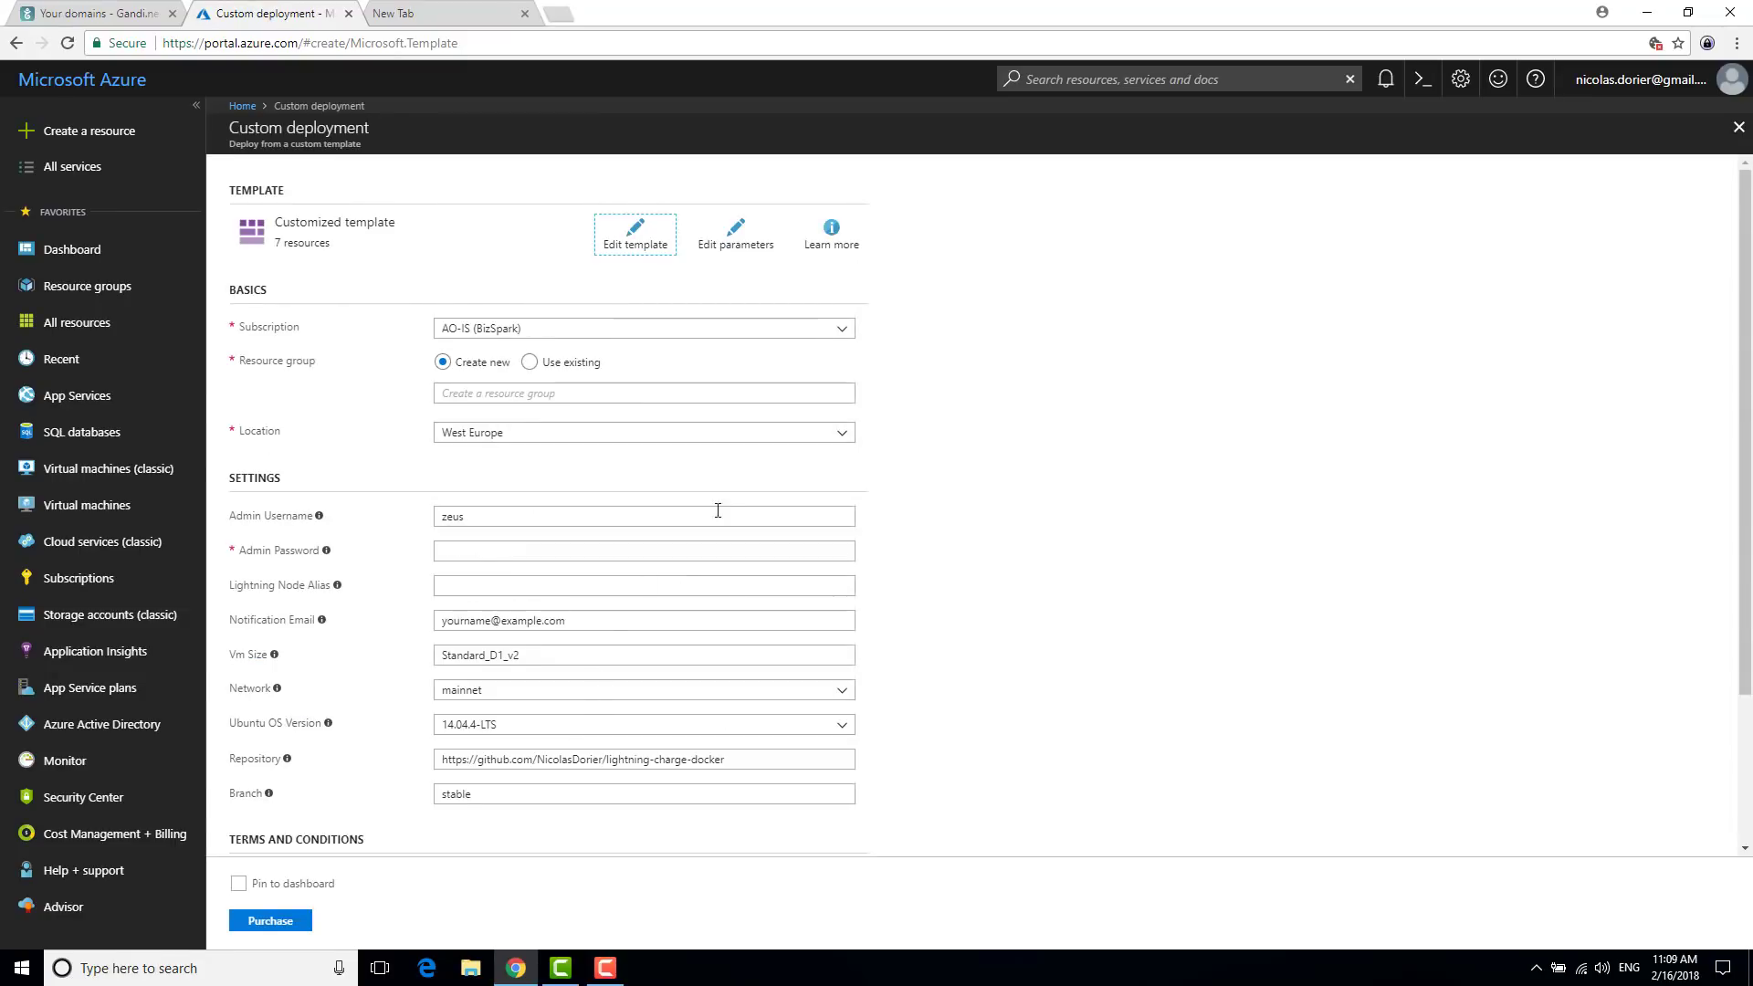
mouse_move(787, 387)
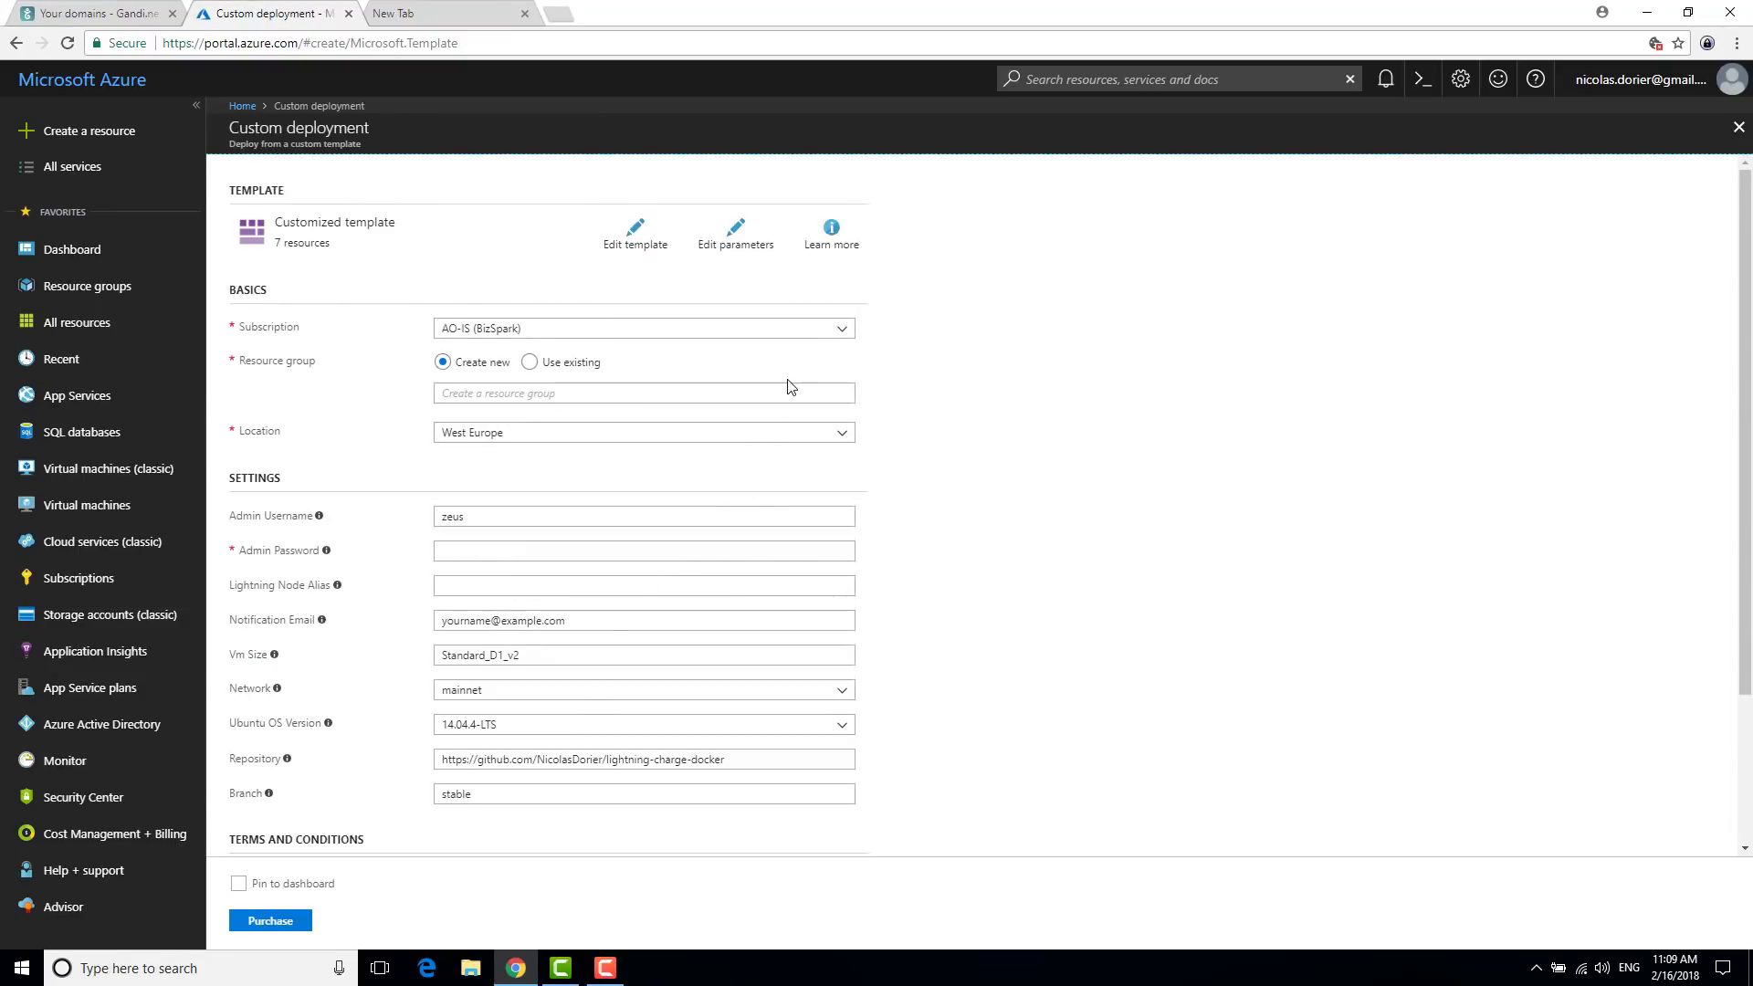
scroll(down, 3)
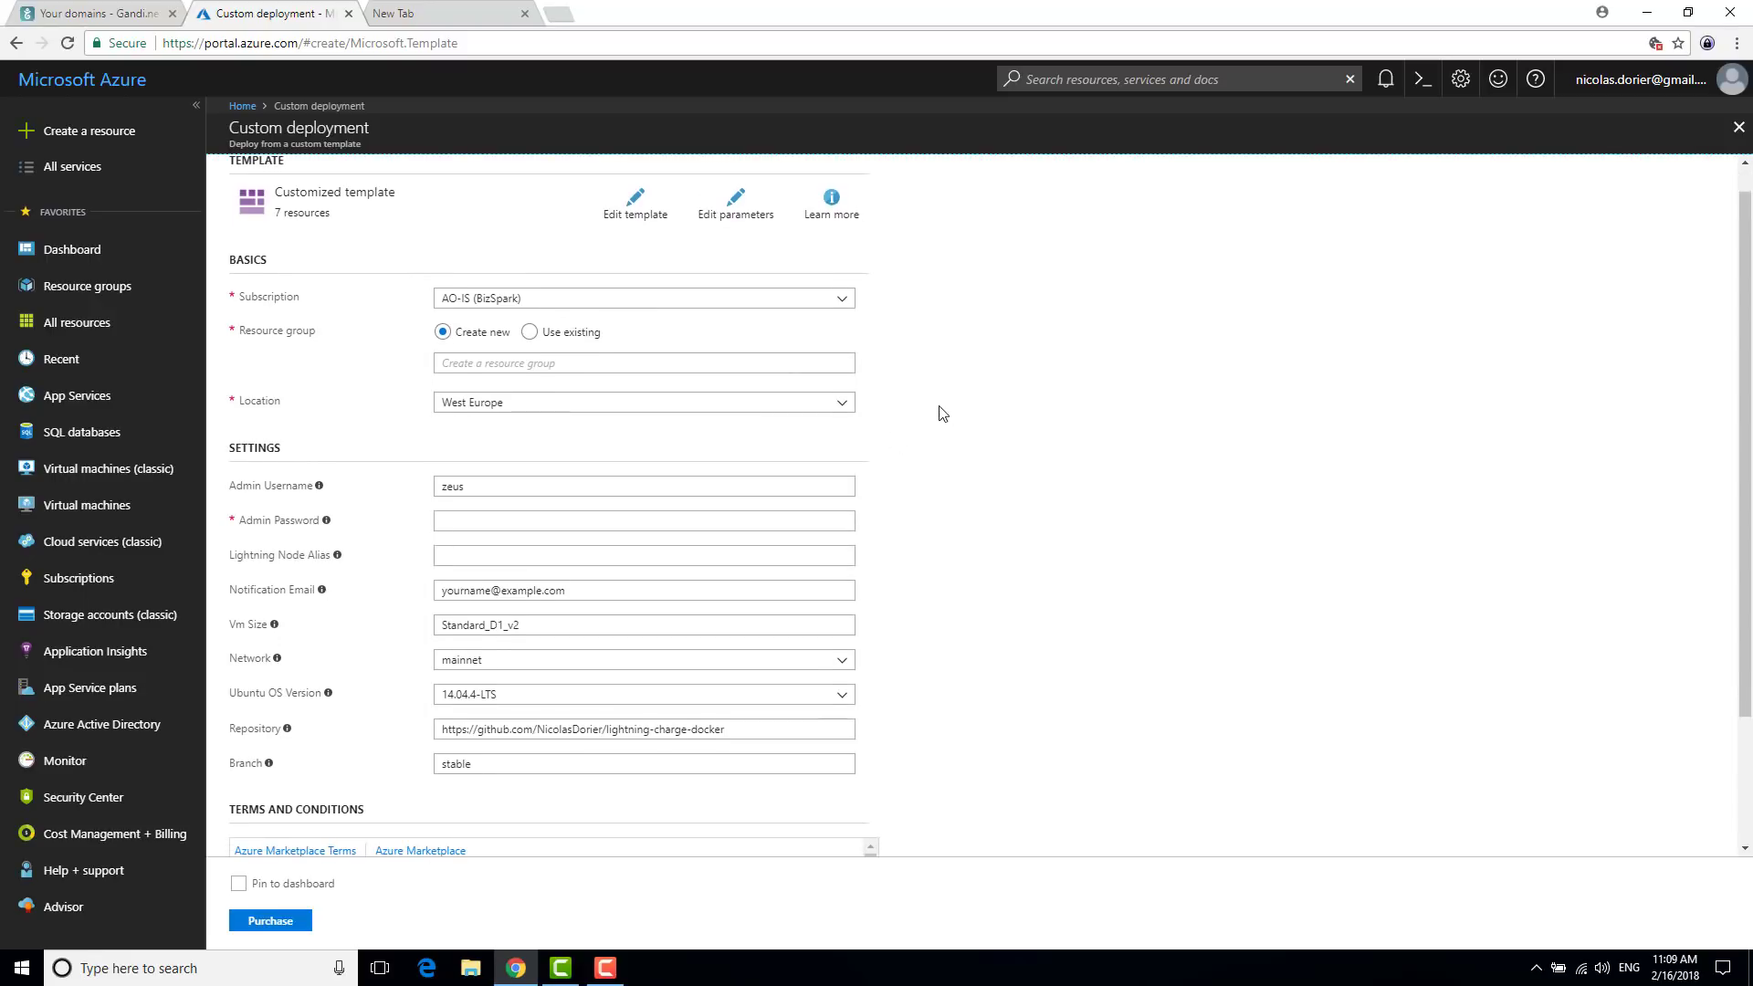
mouse_move(781, 437)
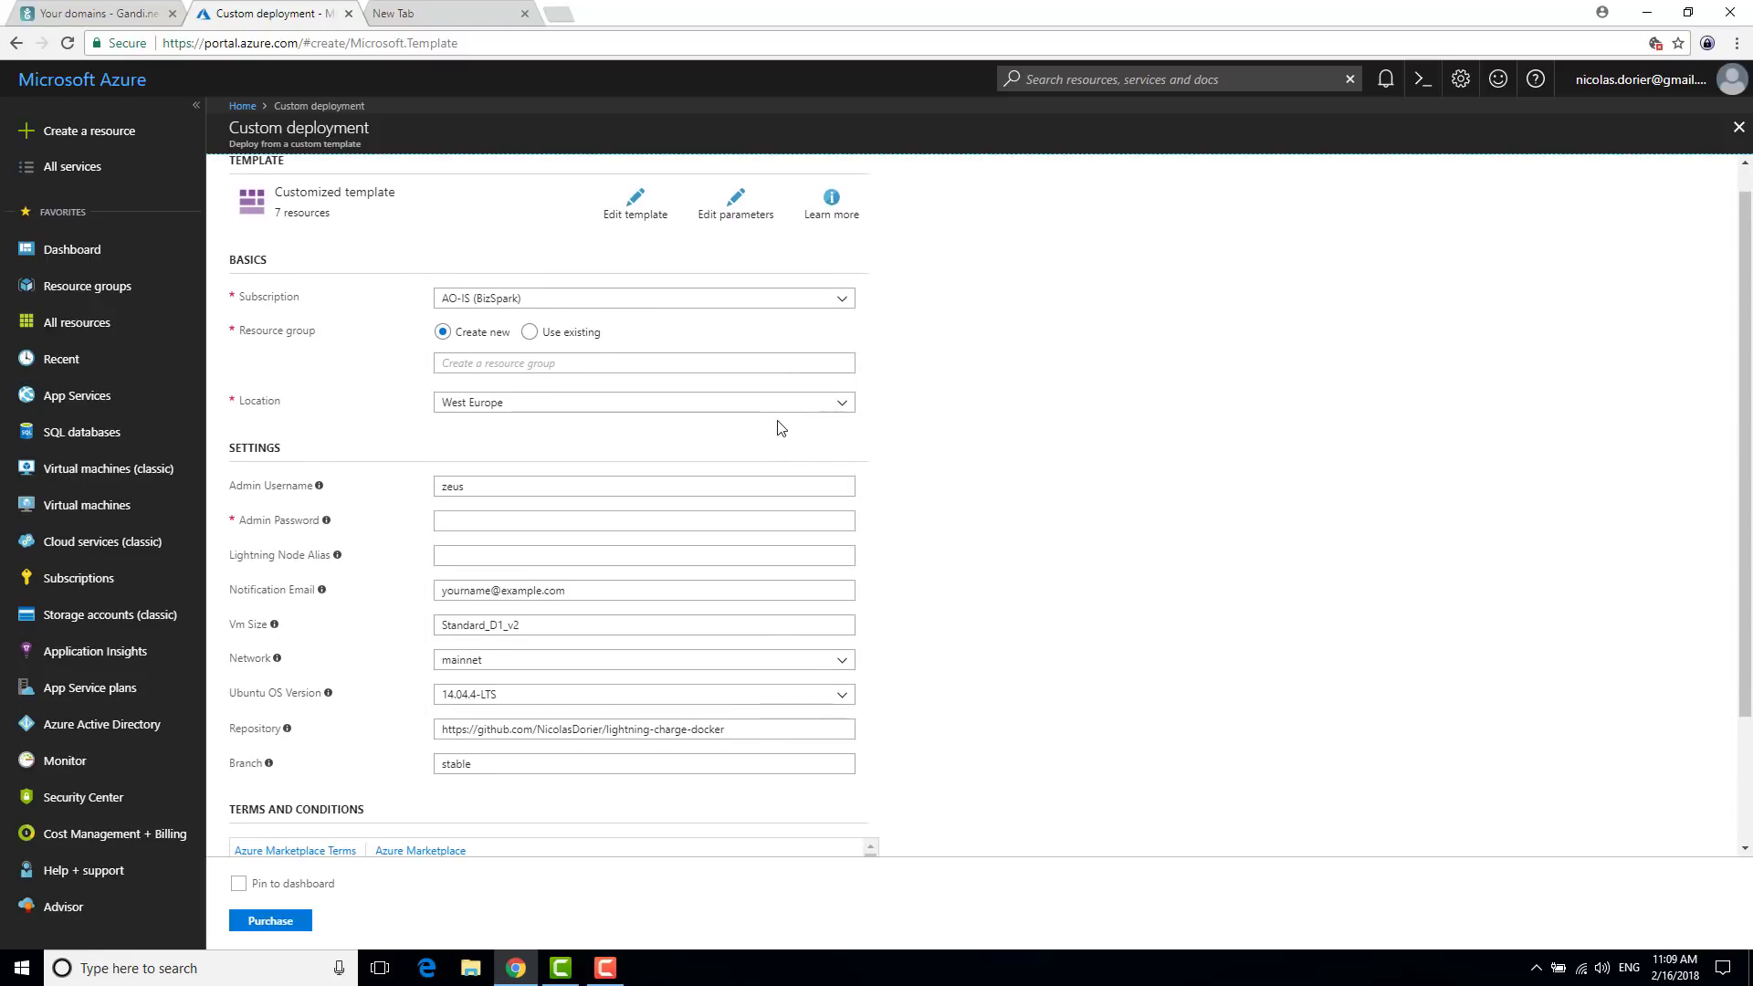
Name the new resource group 'lightningfewwuoiocn'.
click(643, 363)
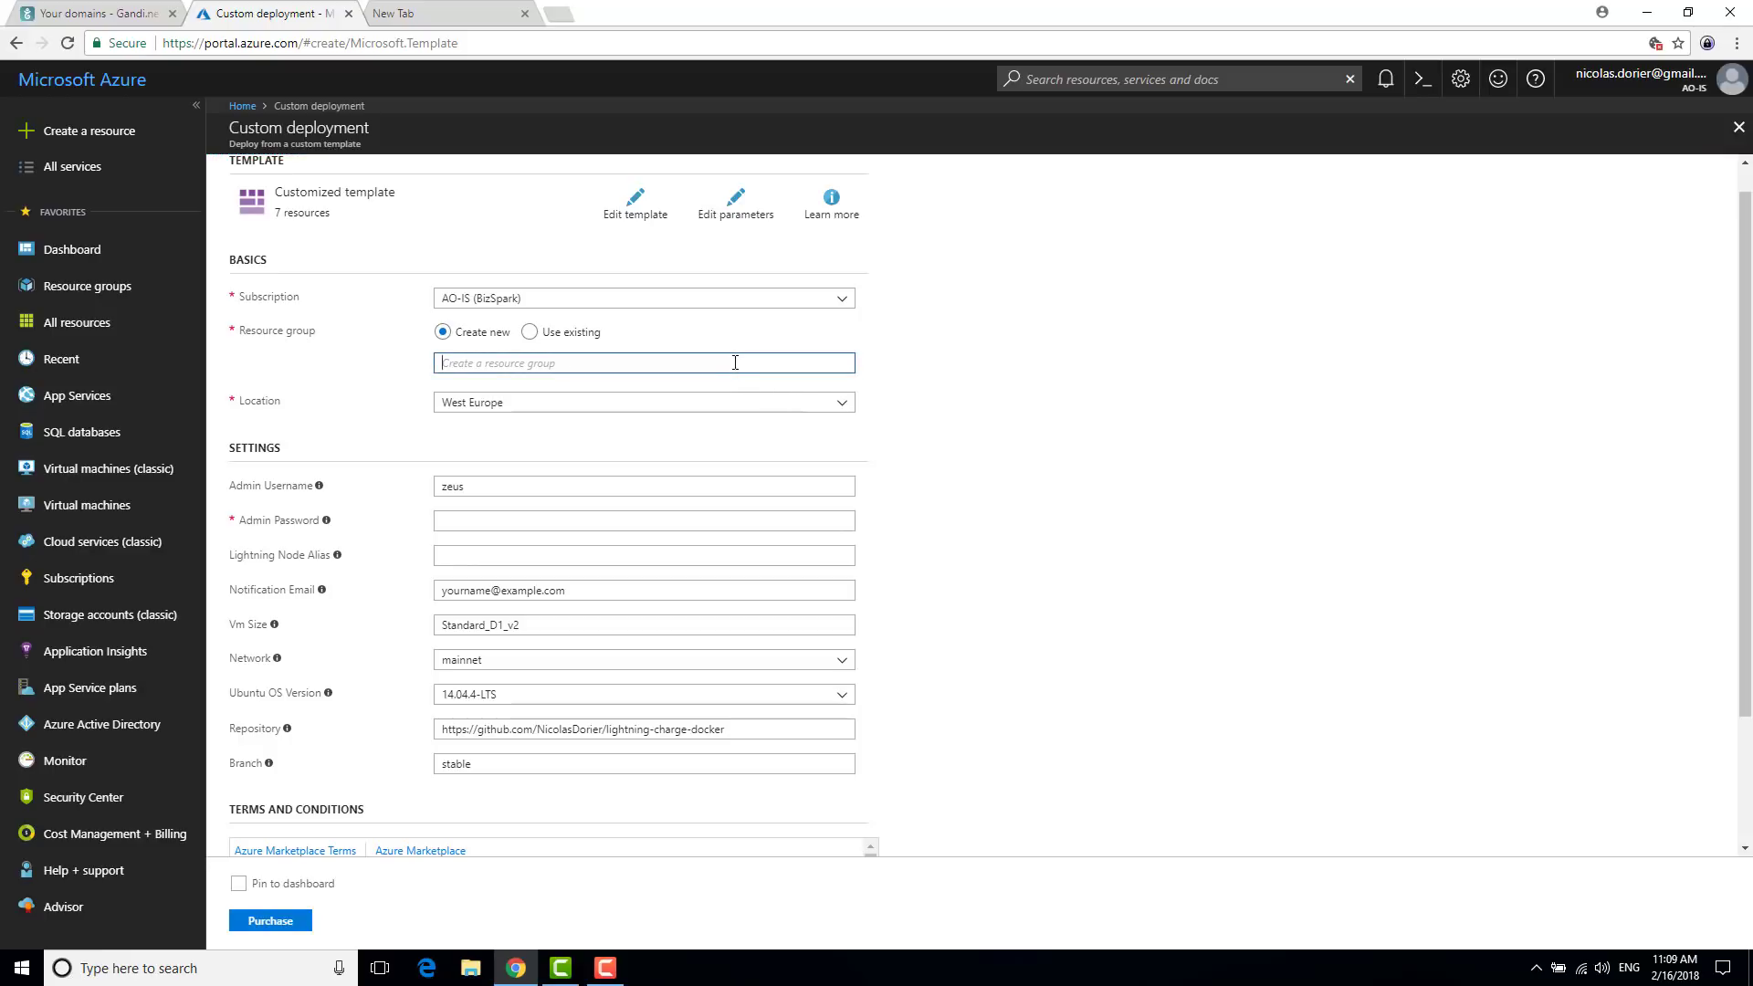
click(649, 968)
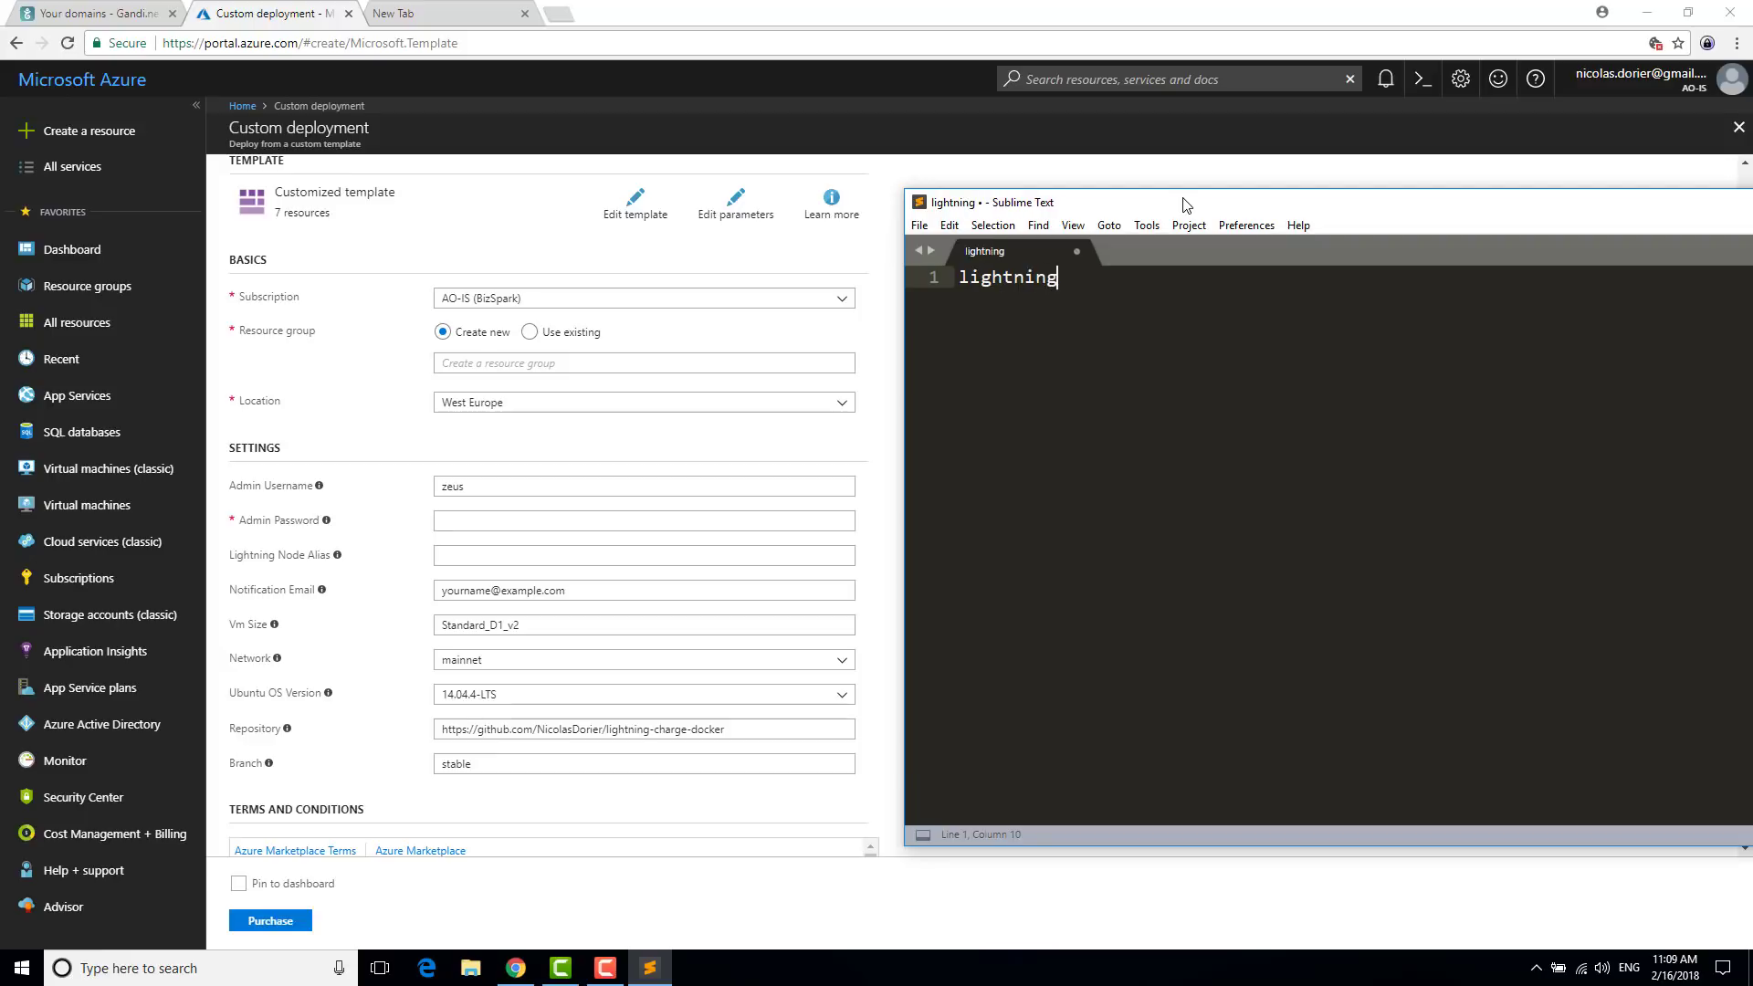
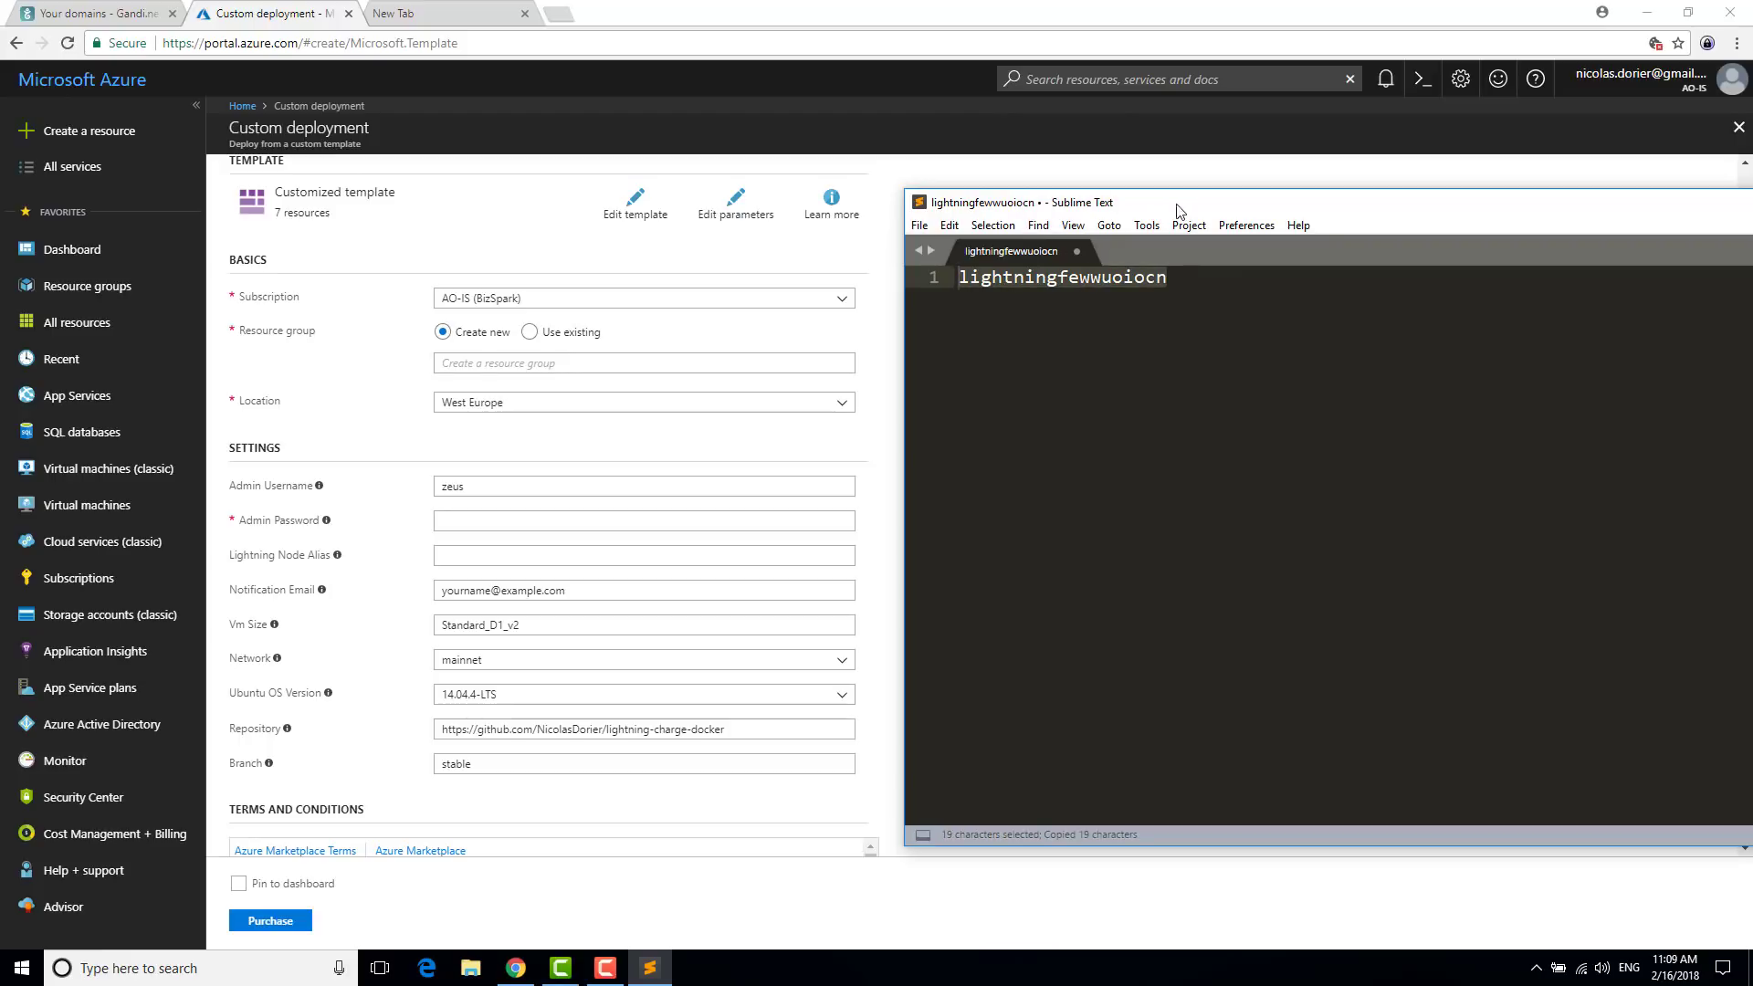
click(1166, 277)
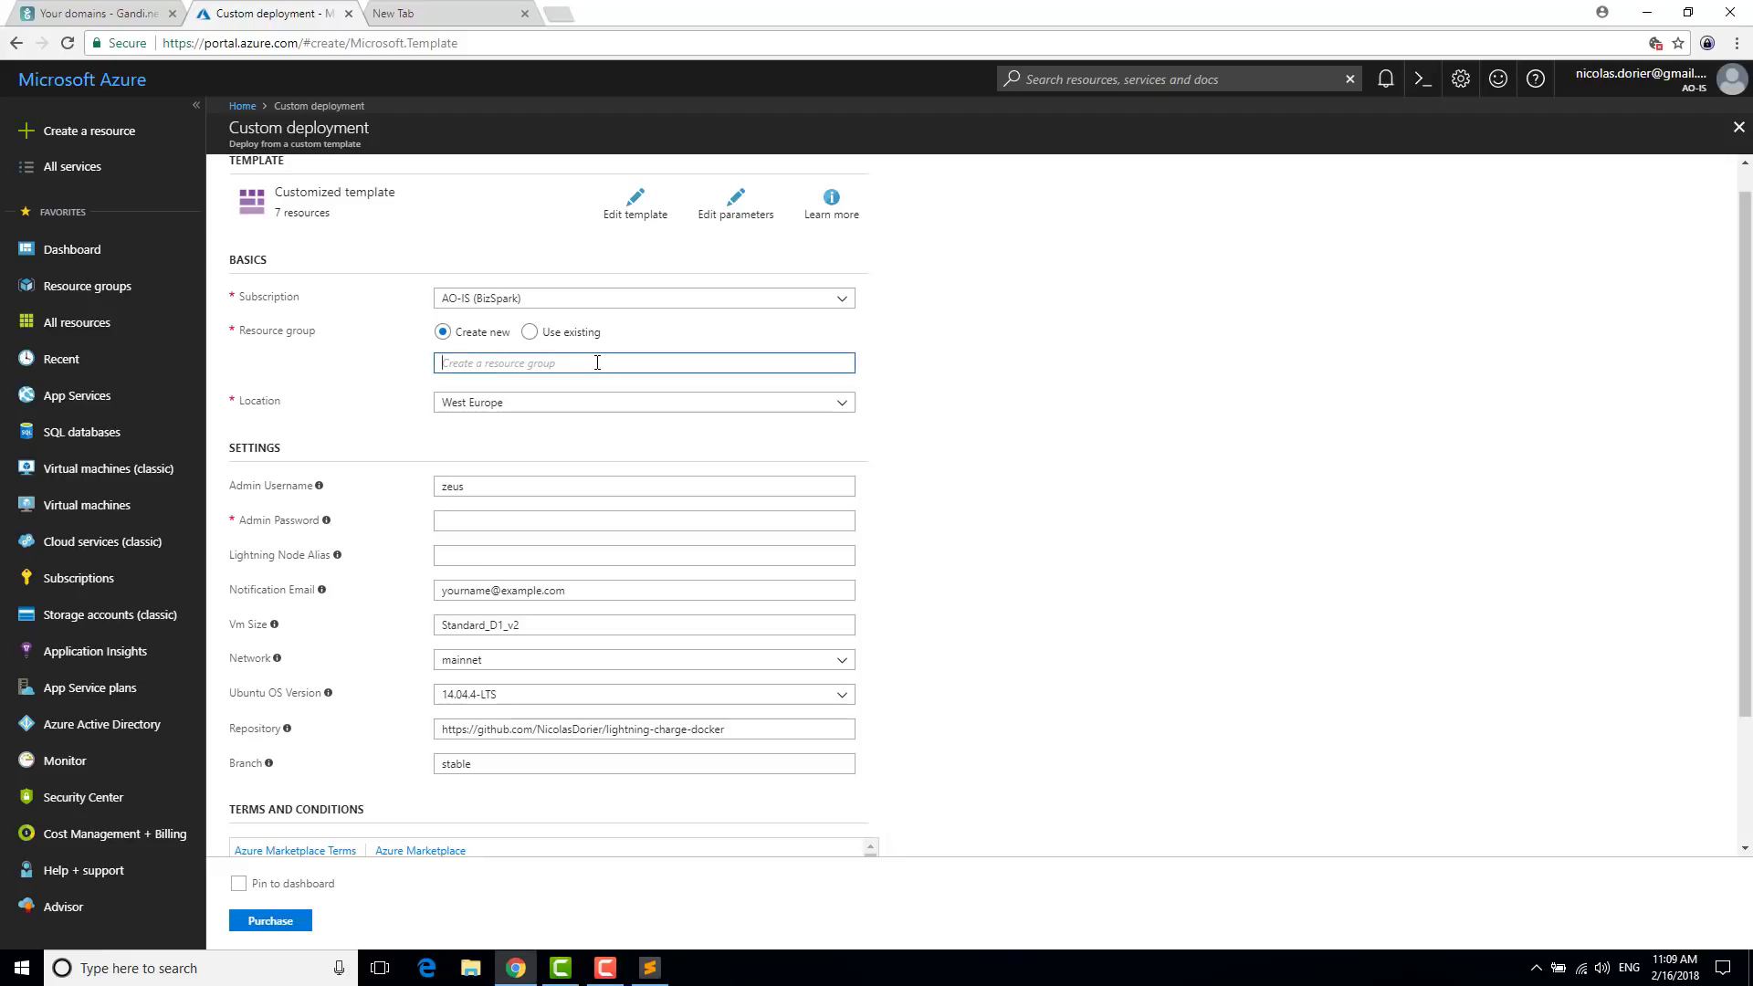
text(lightningfewwuoiocn)
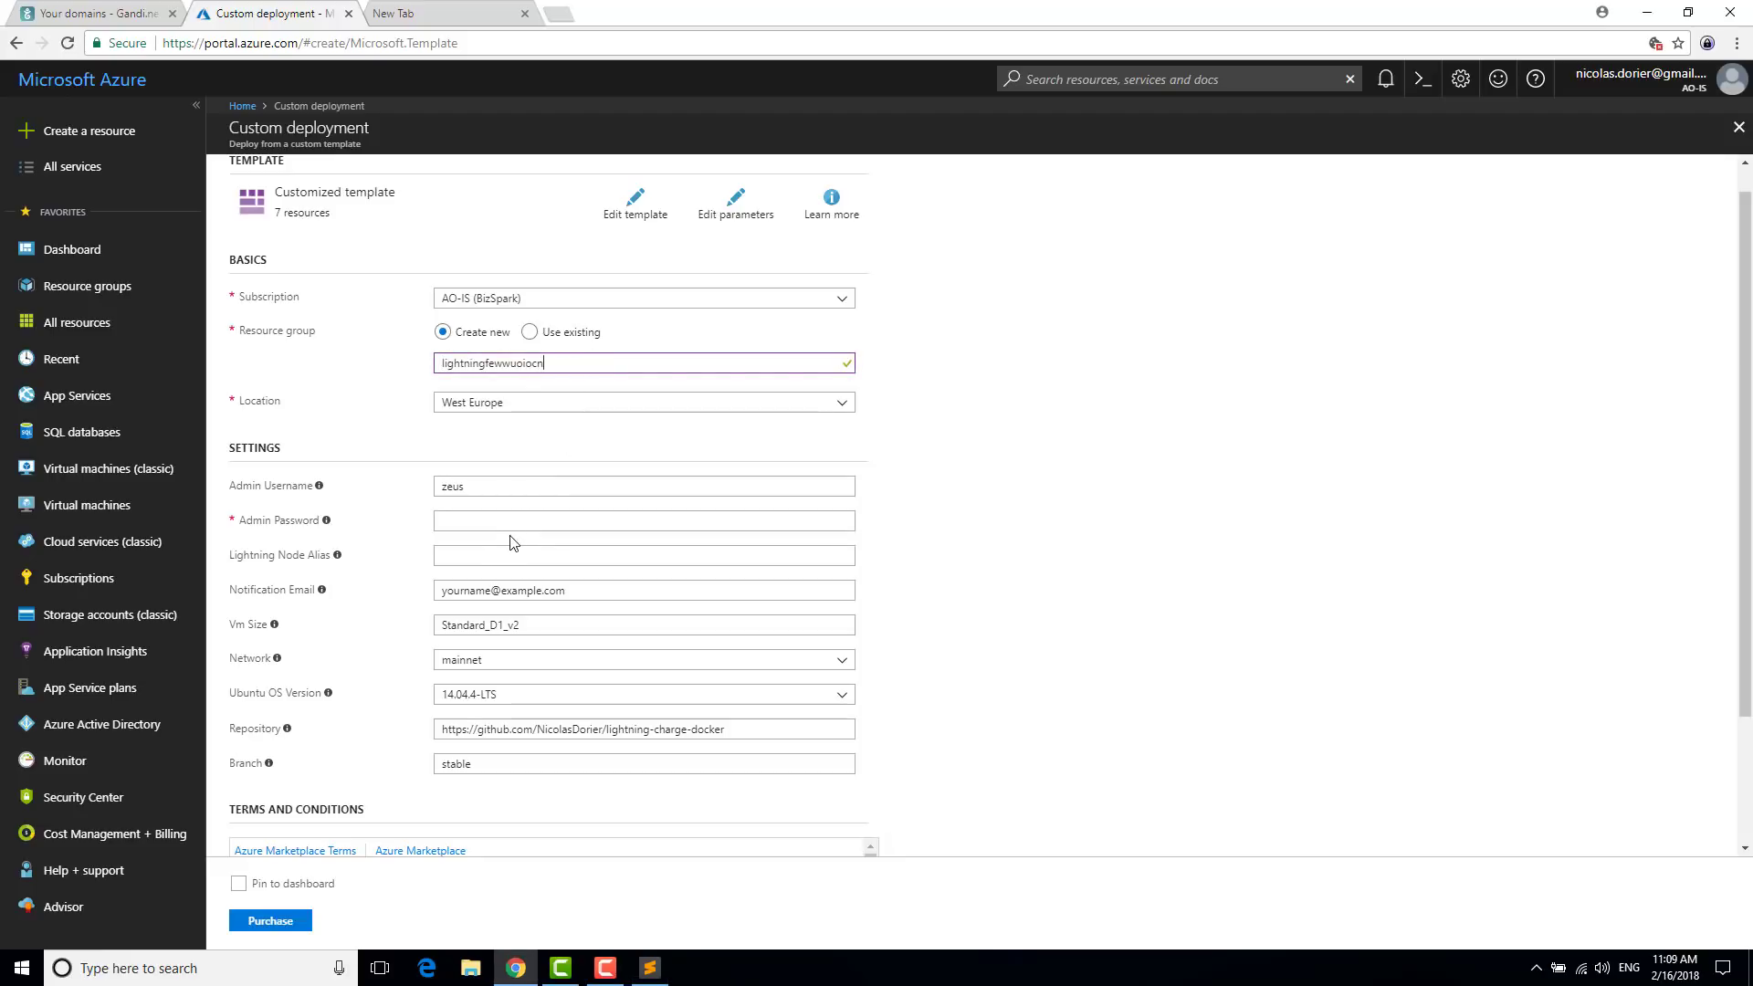
click(642, 521)
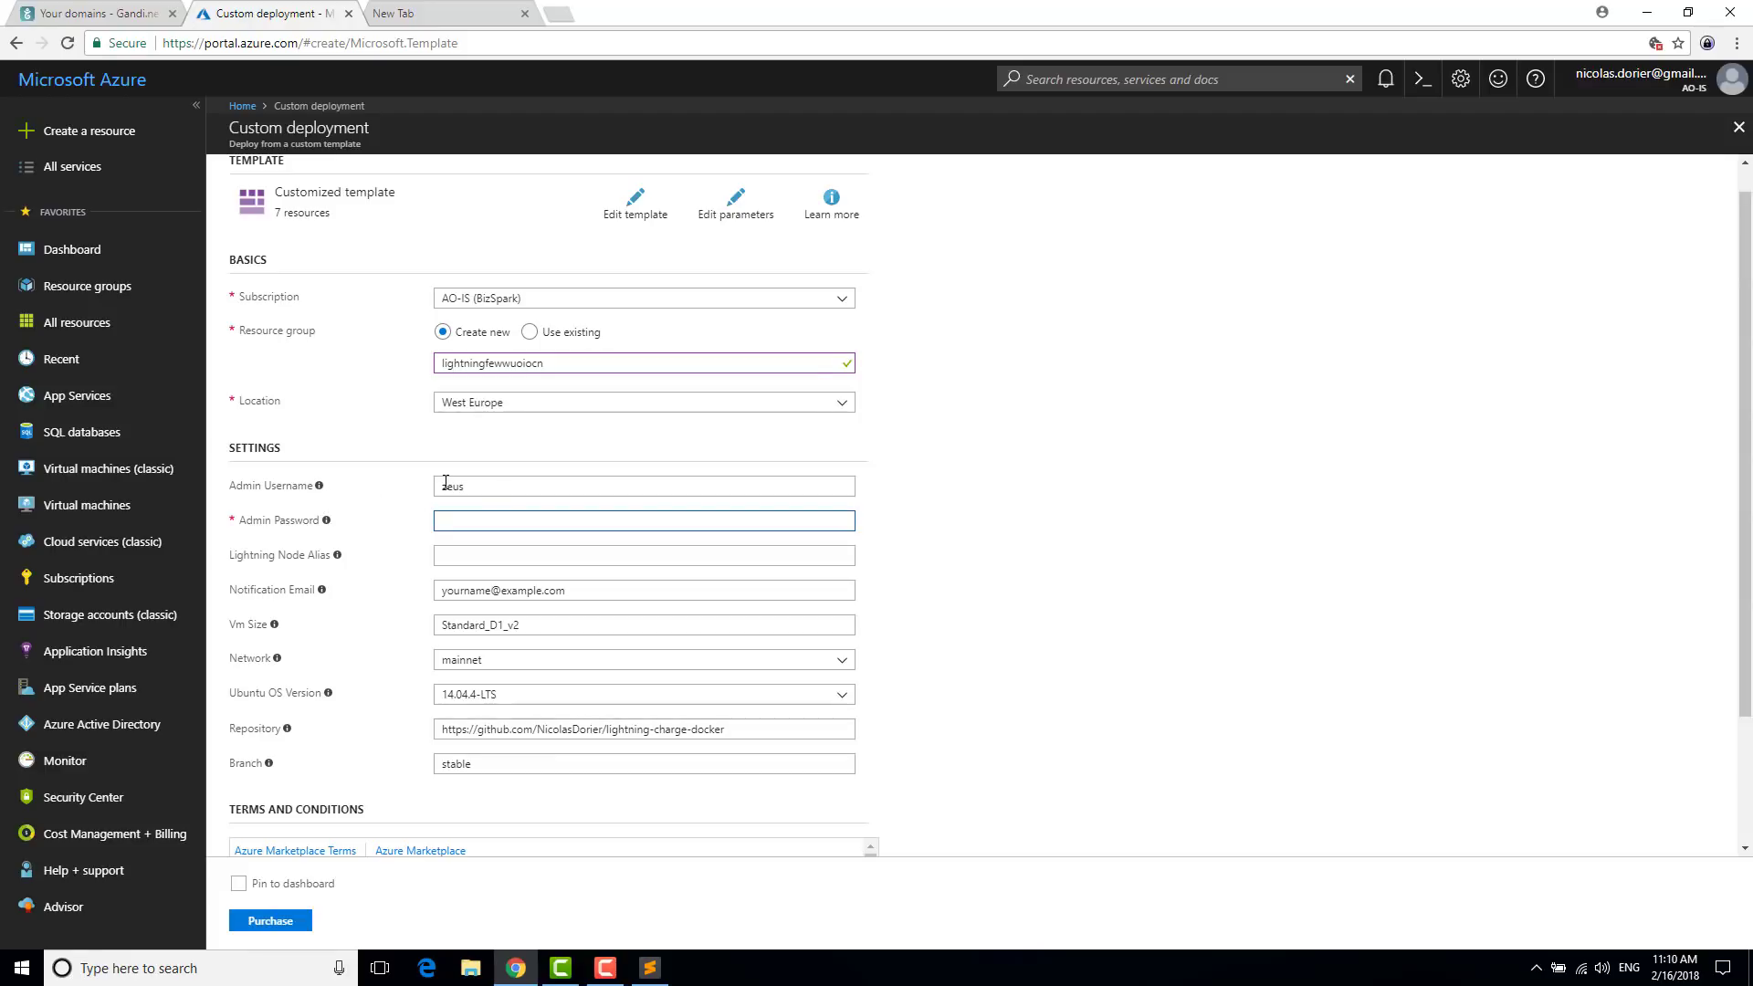
click(649, 966)
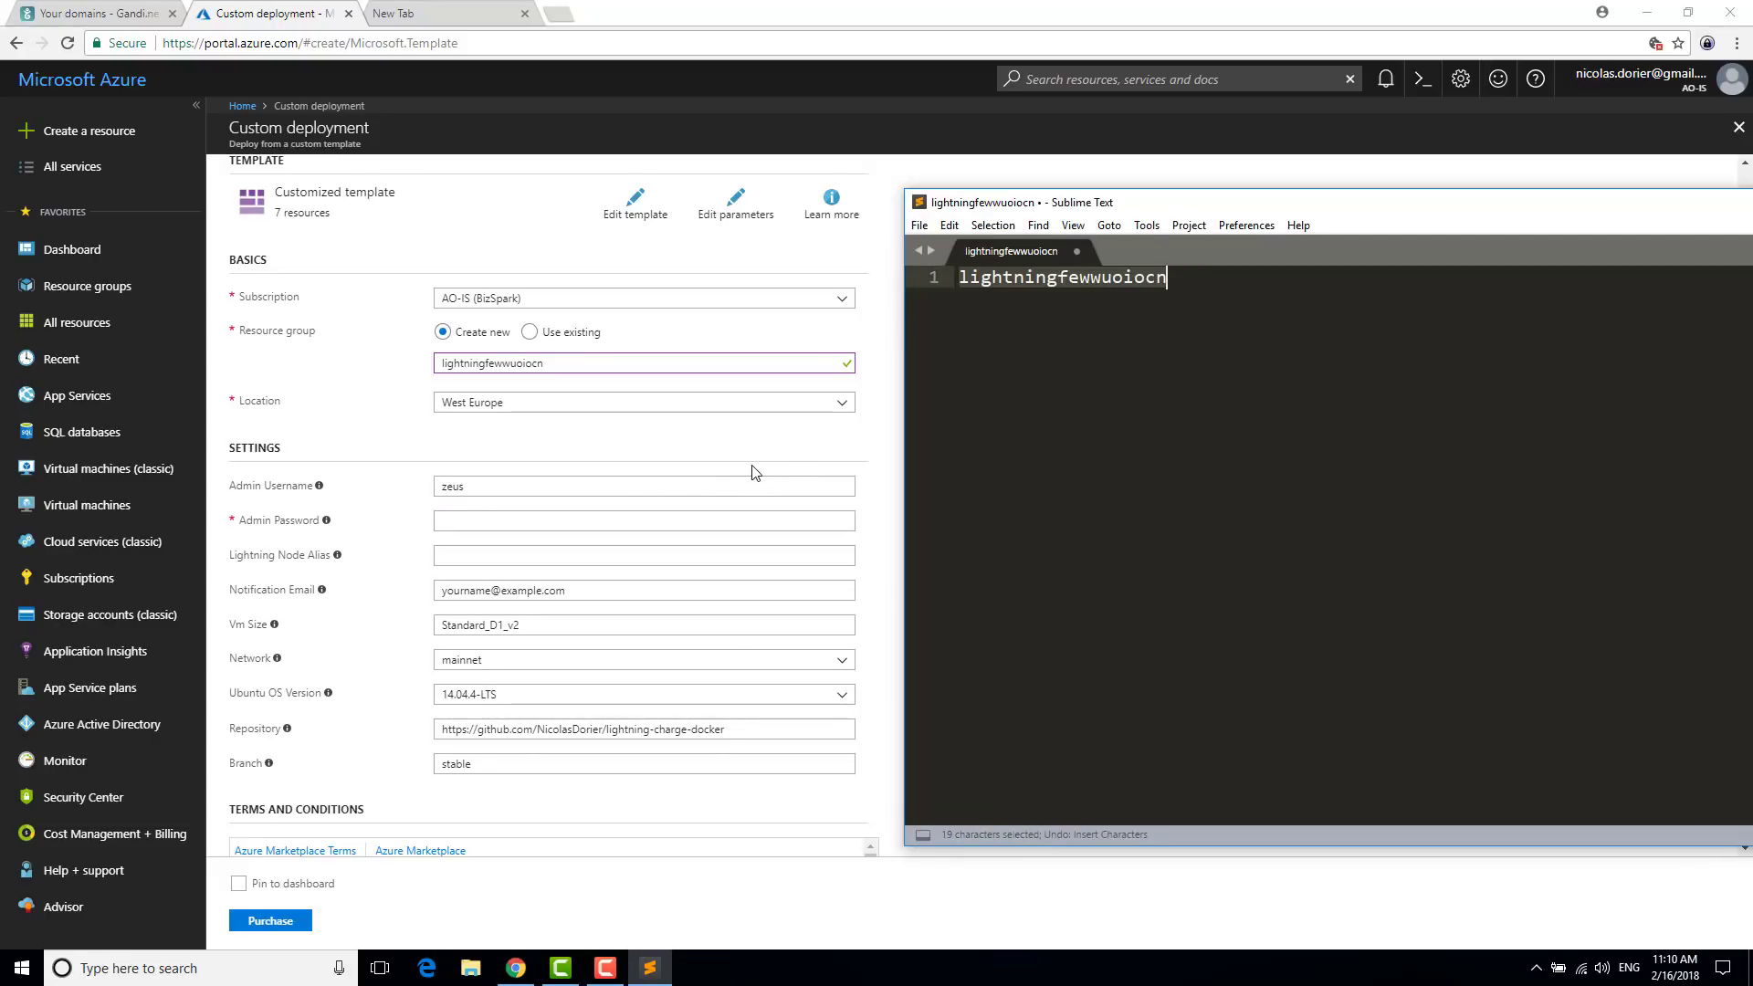
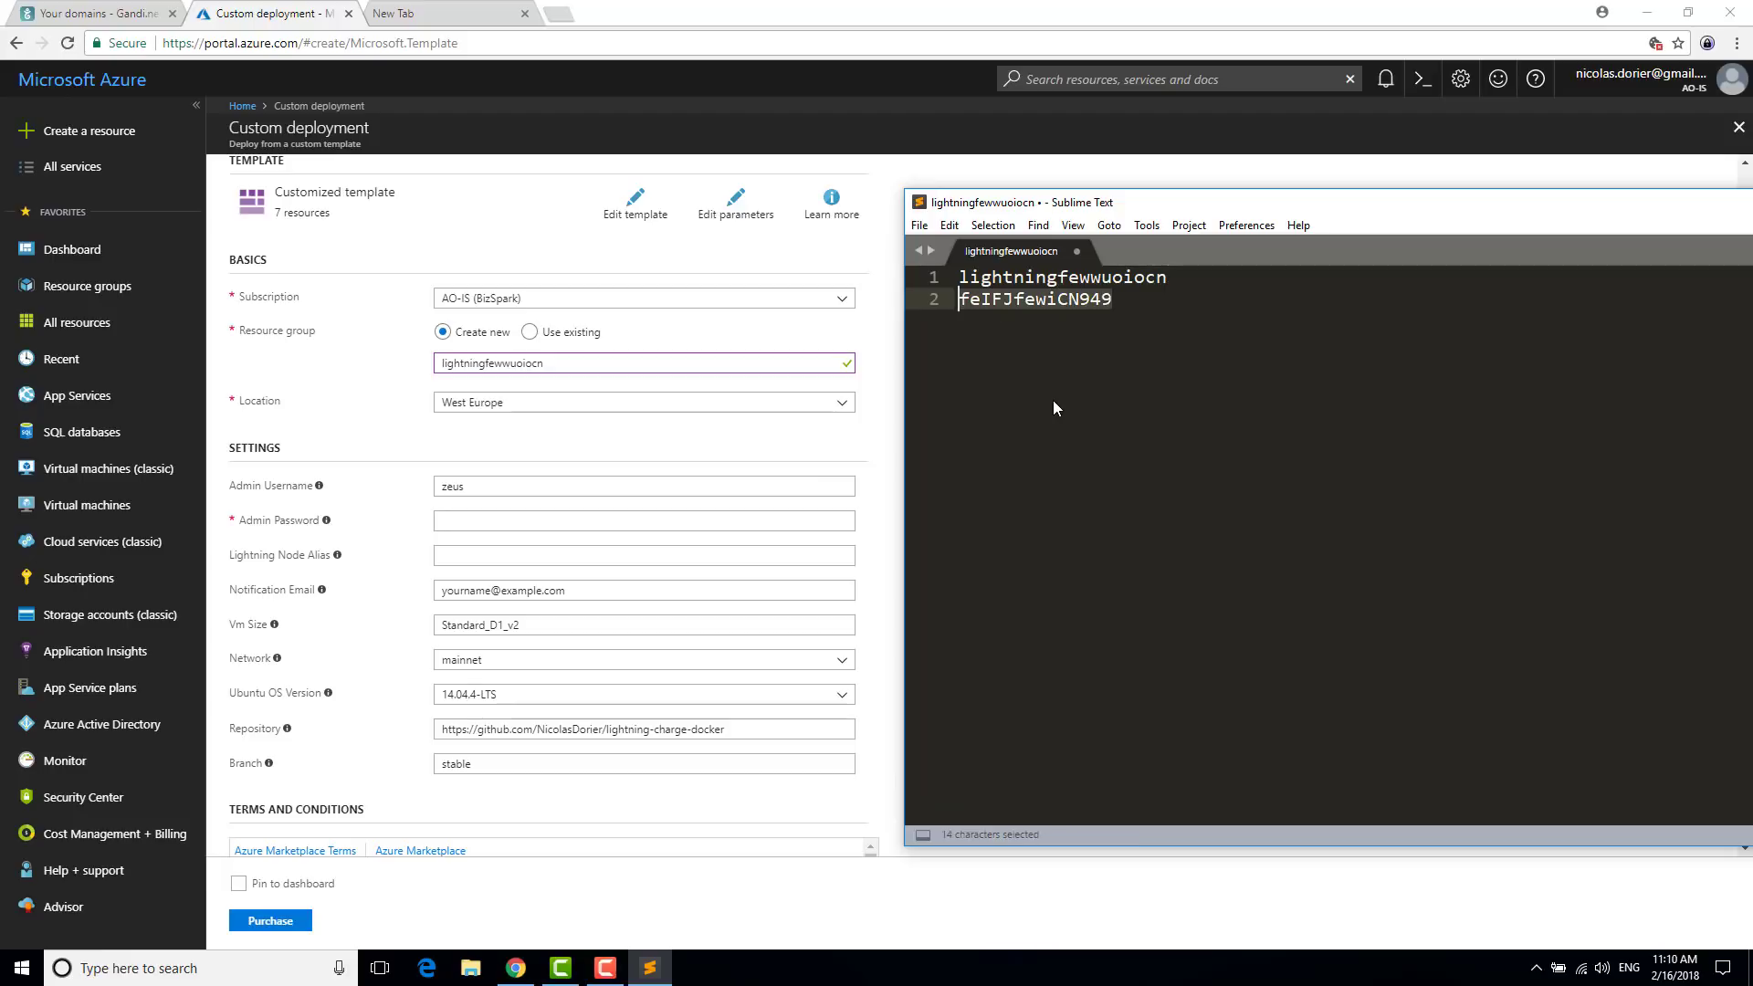
key(ctrl+c)
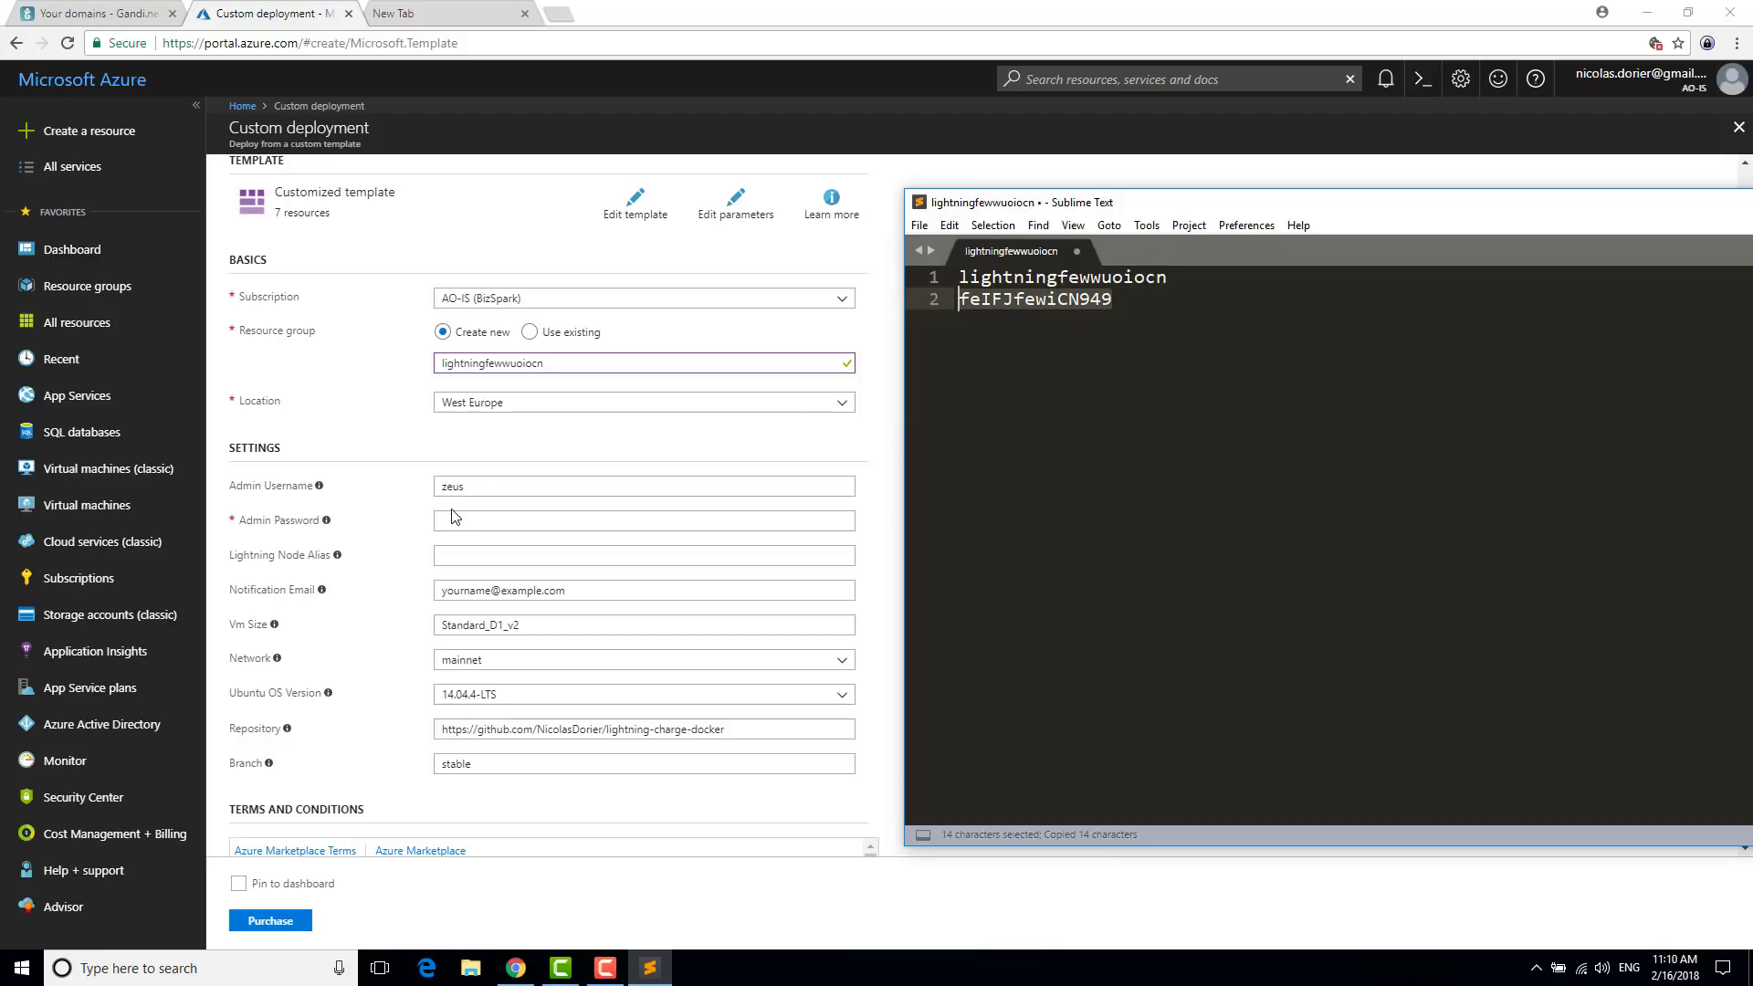
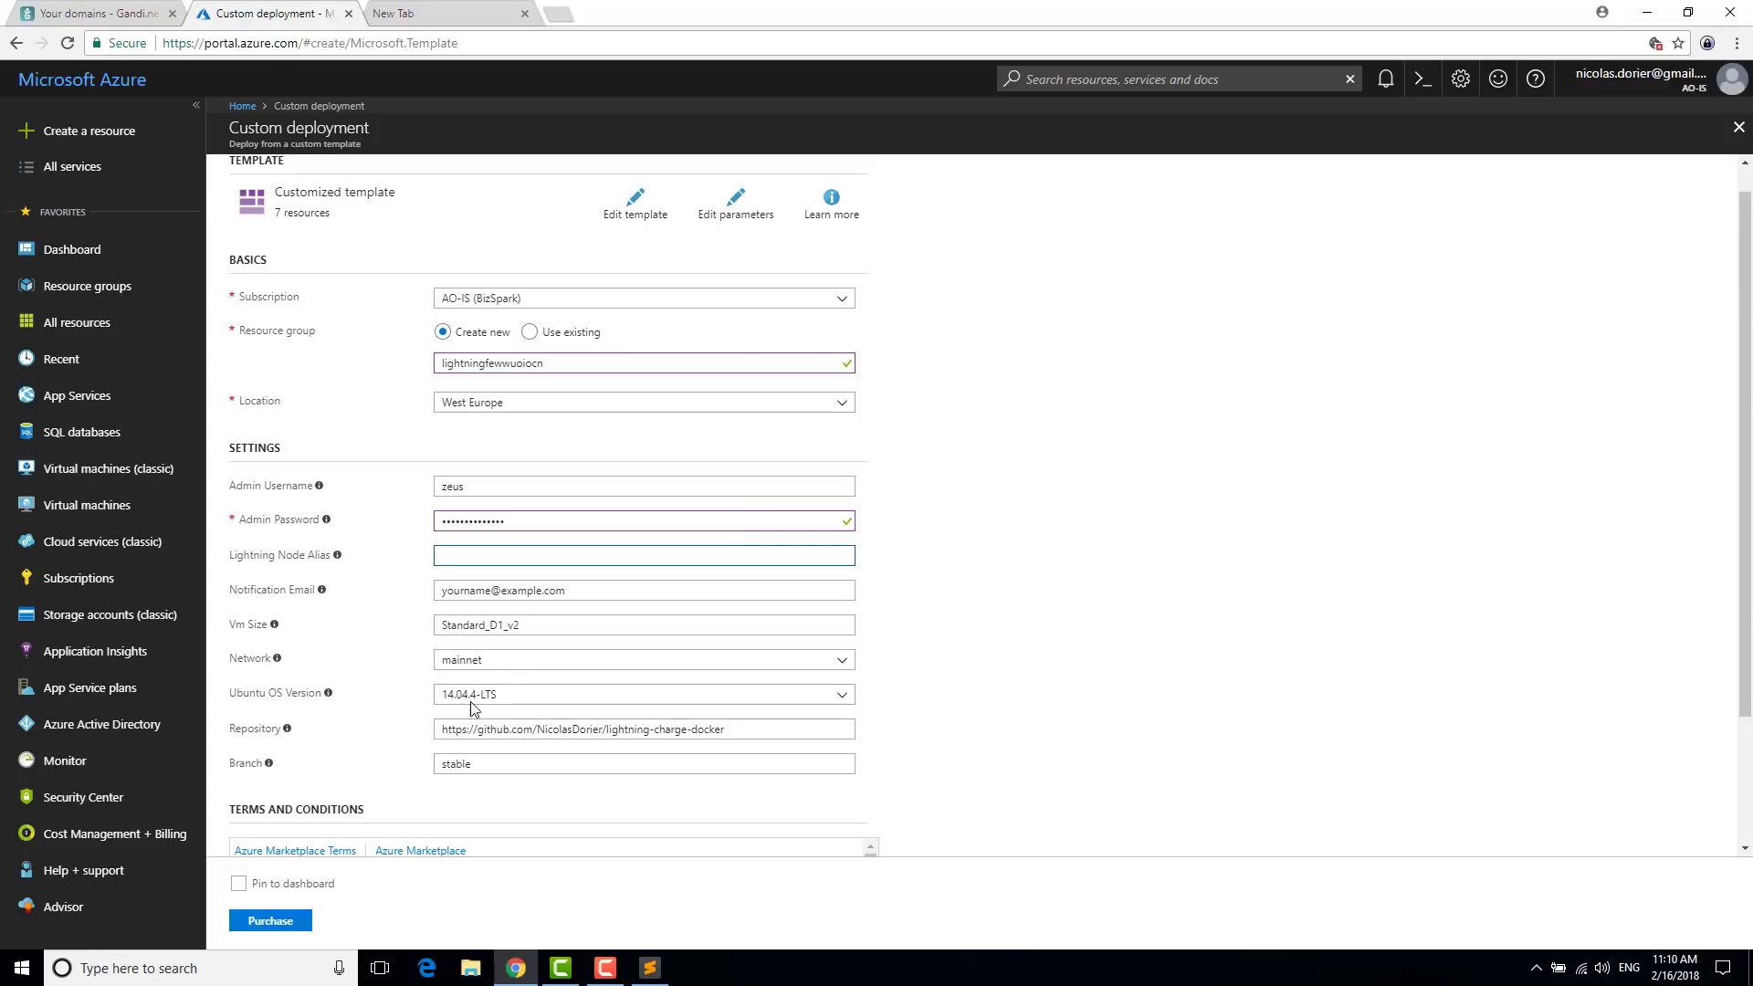
Keep mainnet as the network, accept the terms and conditions, and purchase.
click(642, 658)
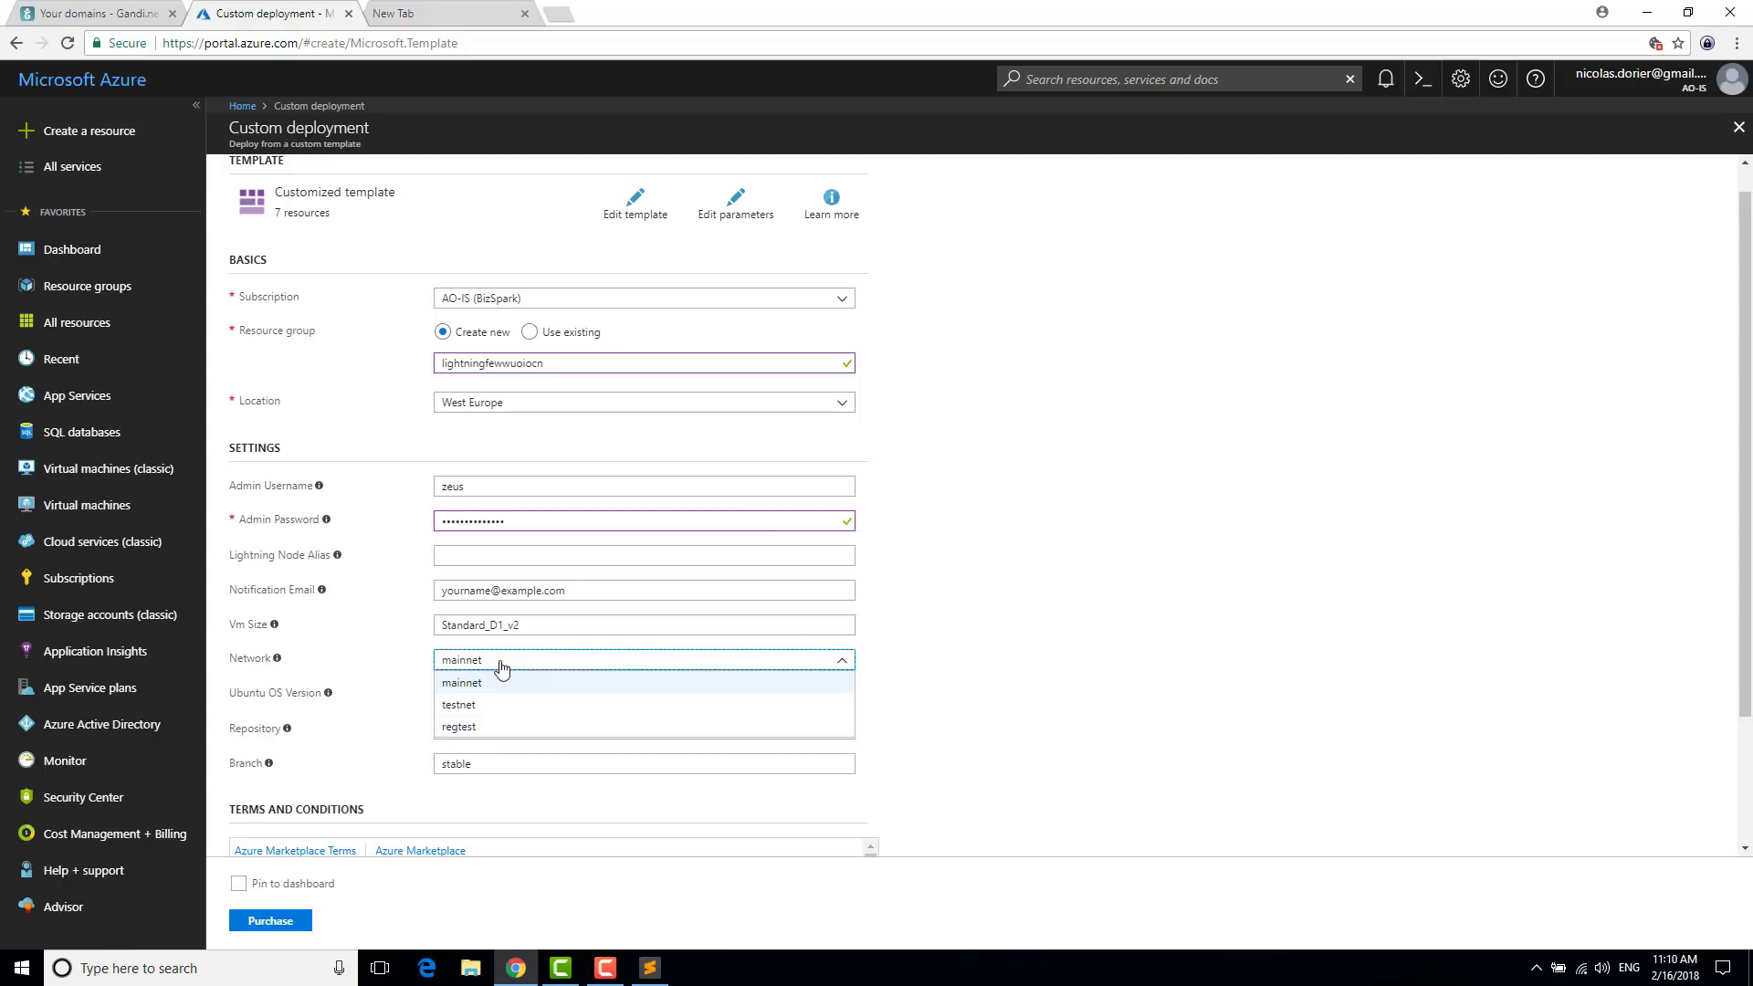
click(460, 682)
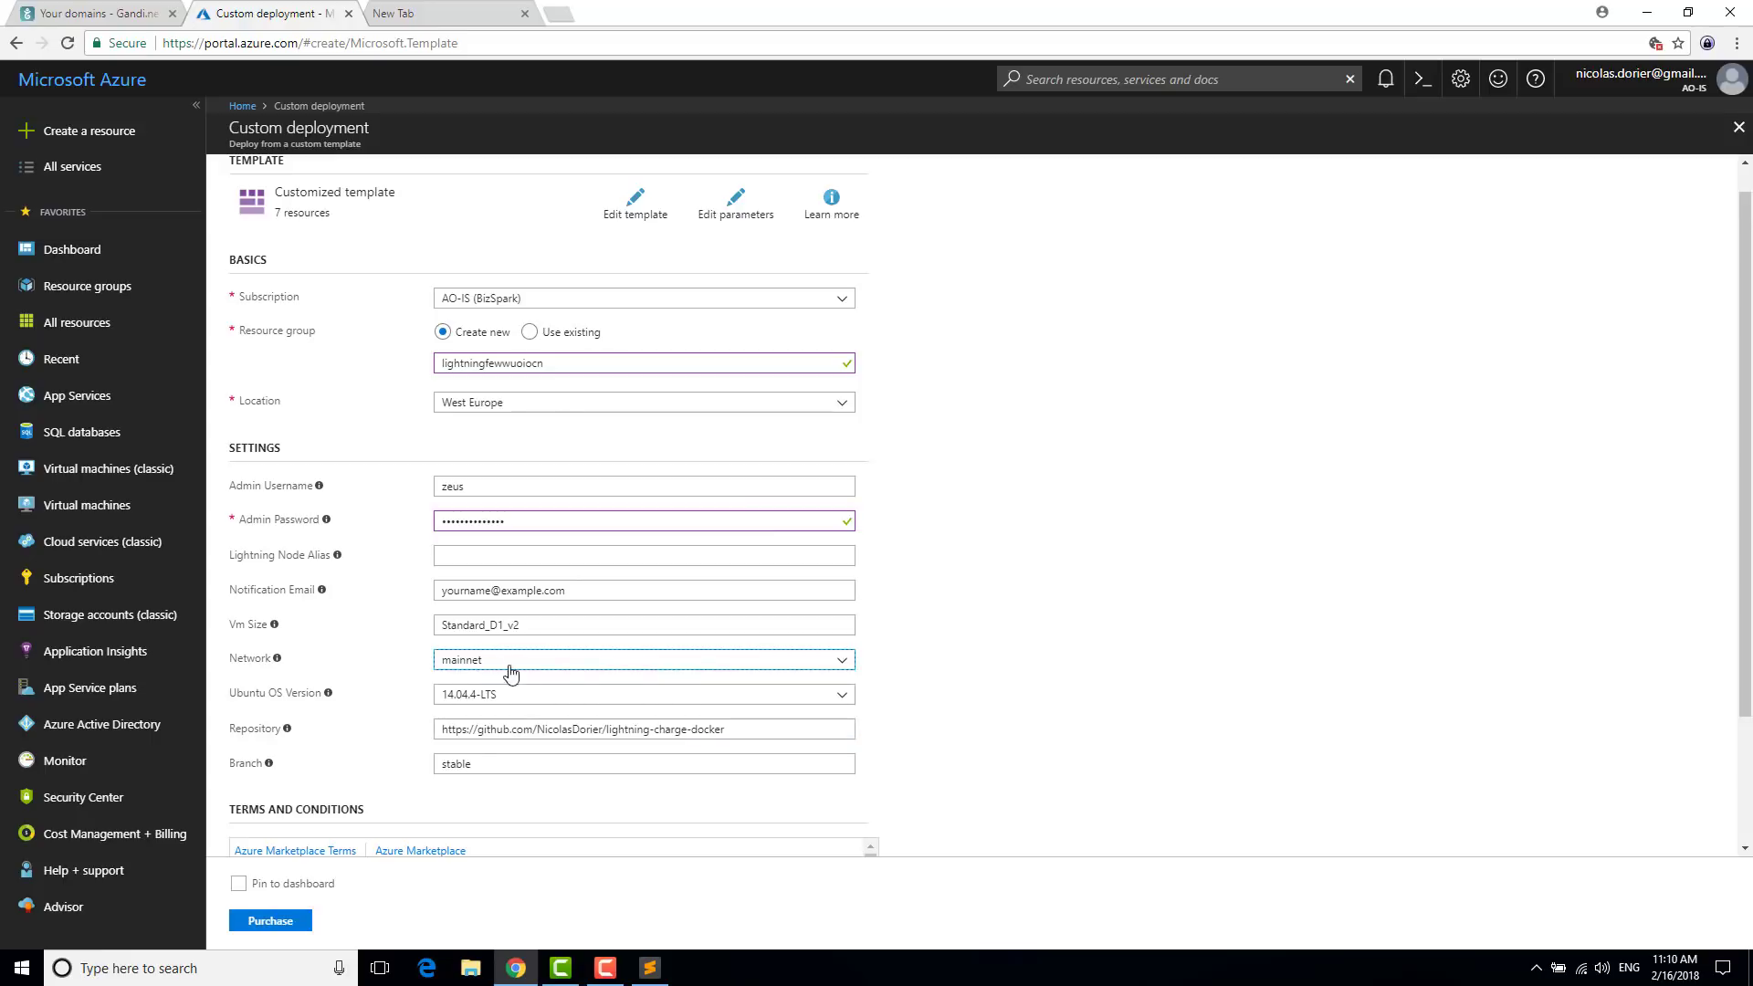
scroll(down, 3)
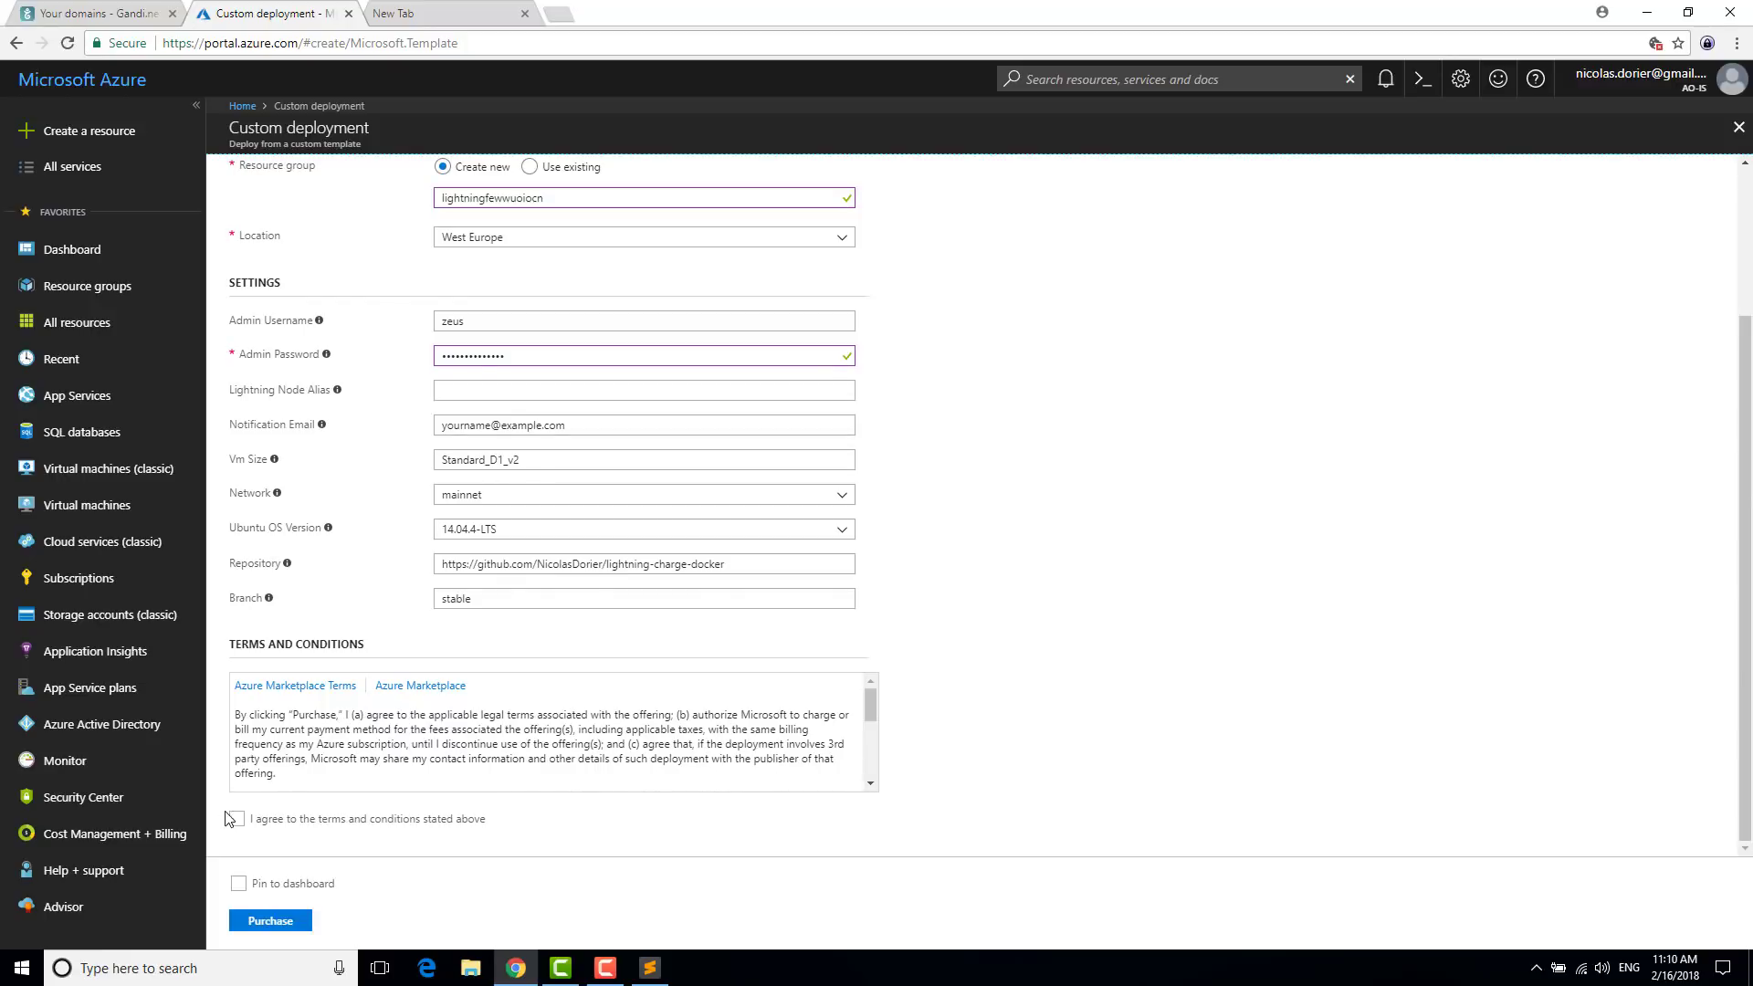
click(236, 818)
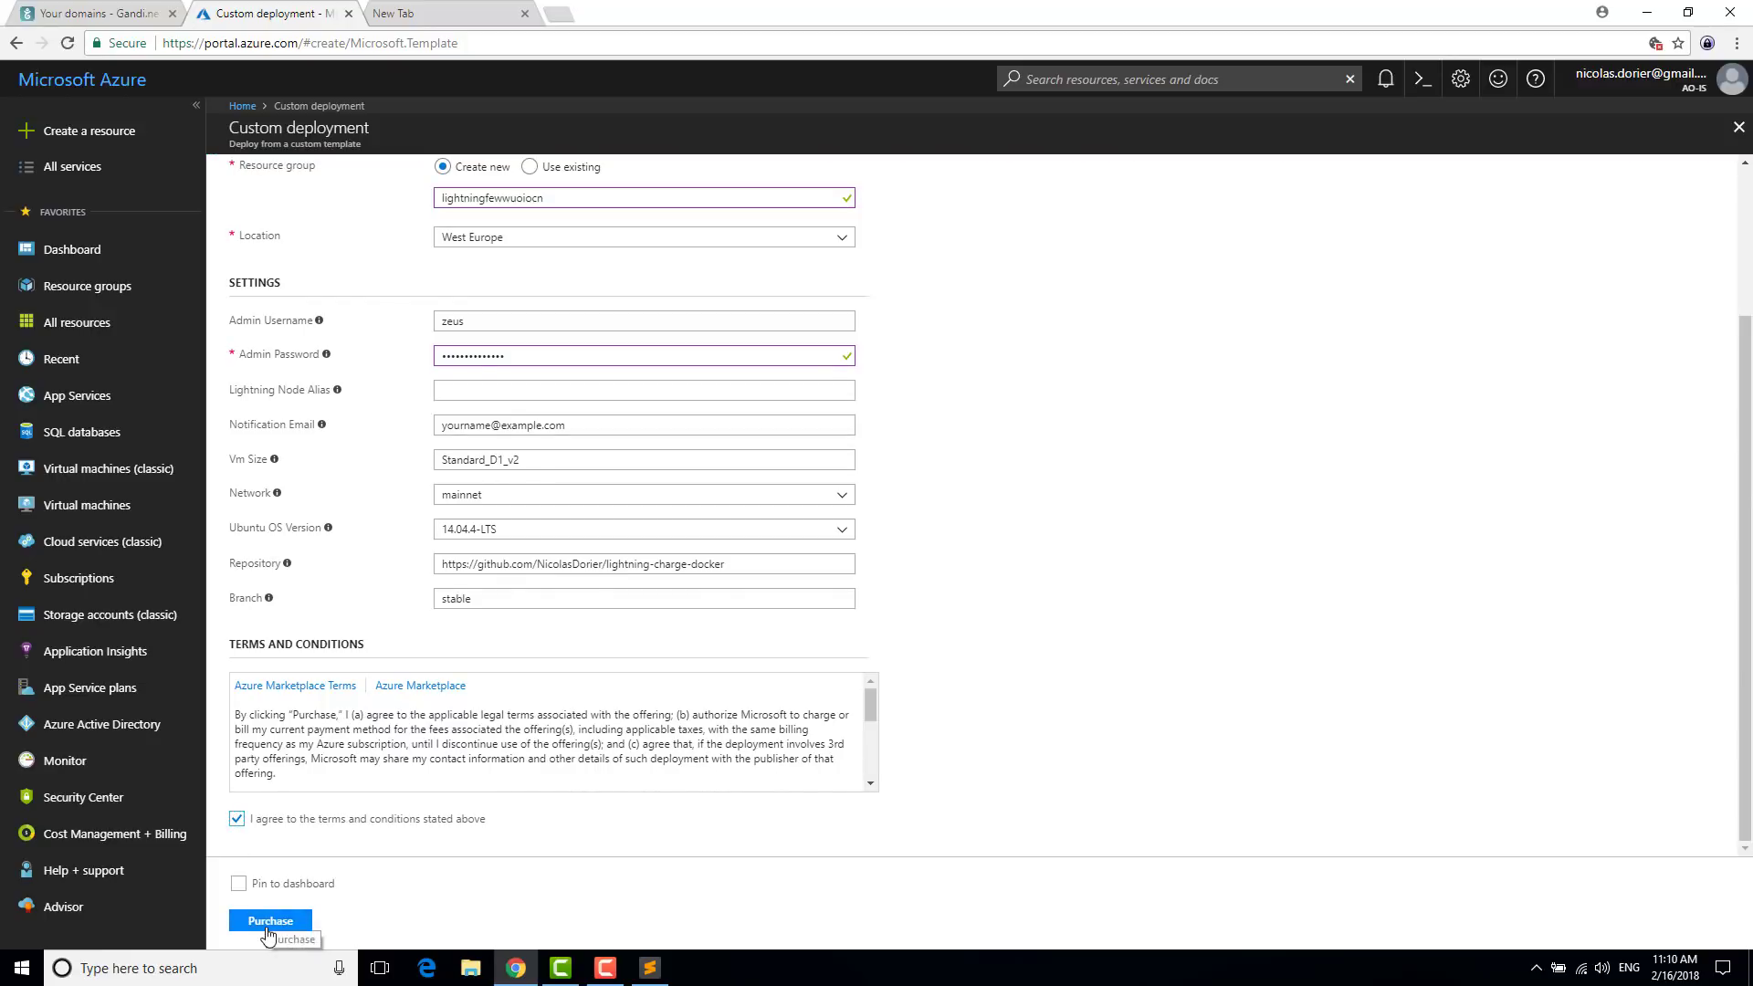
click(270, 921)
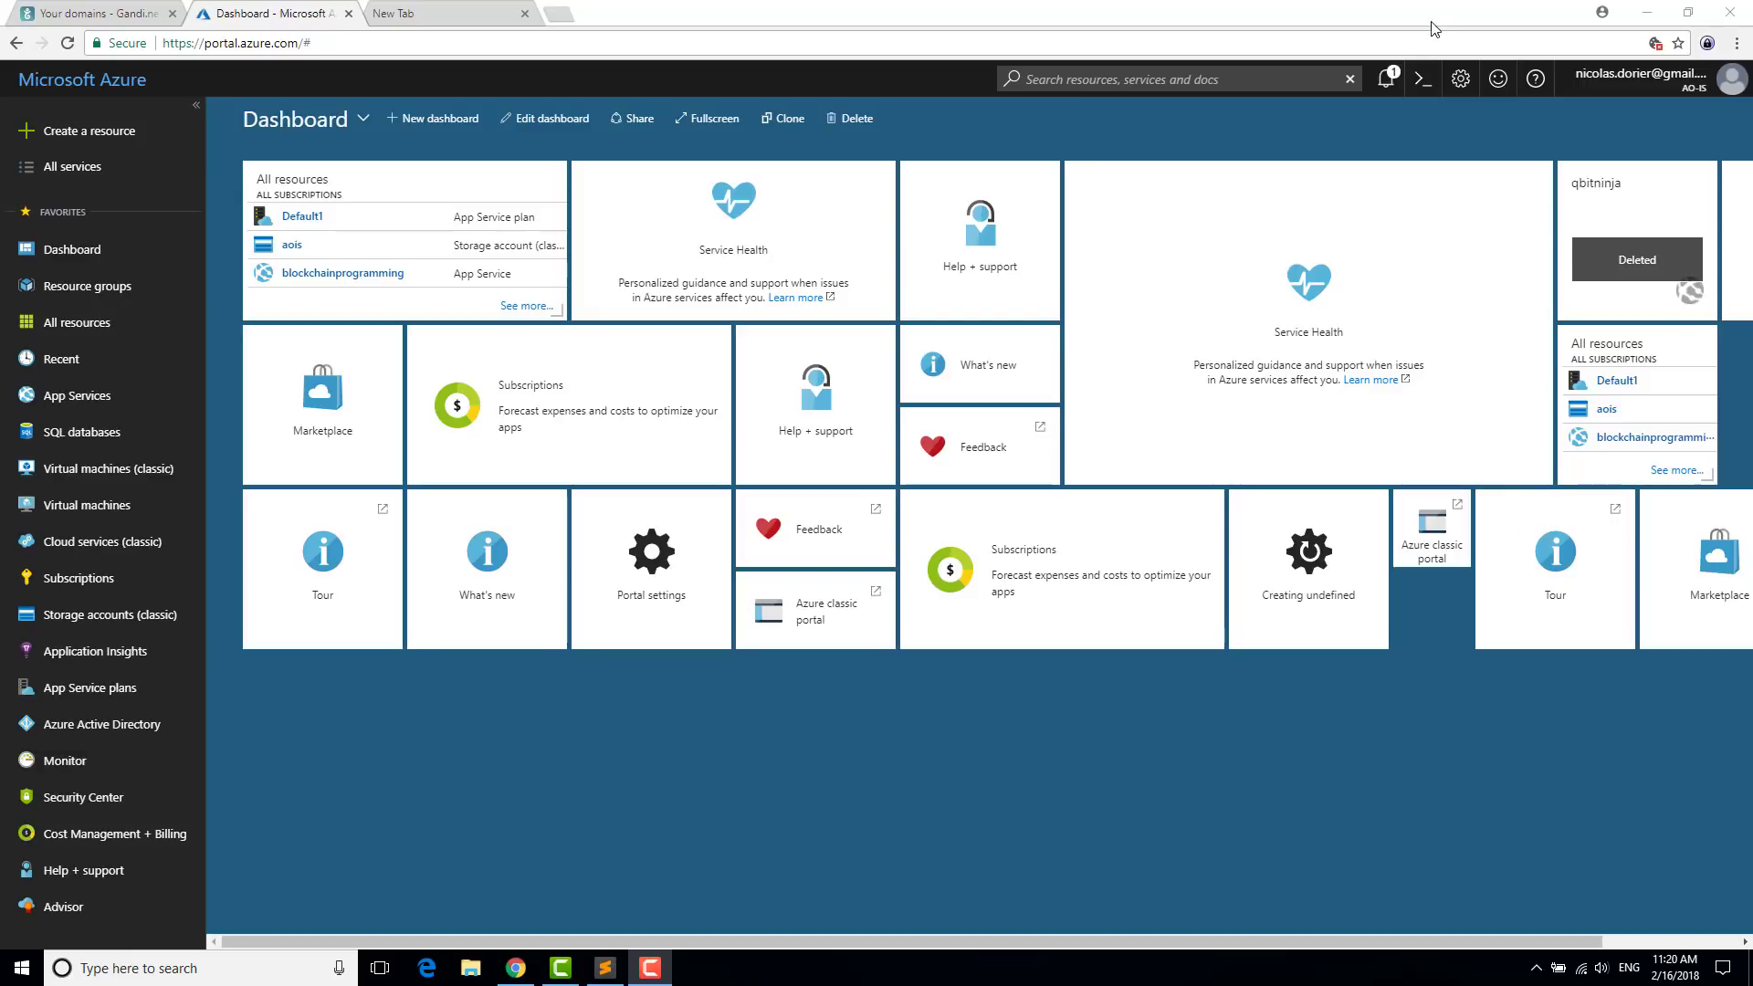
Open the 'Deployment succeeded' notification's details and copy the SERVER-AZURE-DNS value.
click(1384, 79)
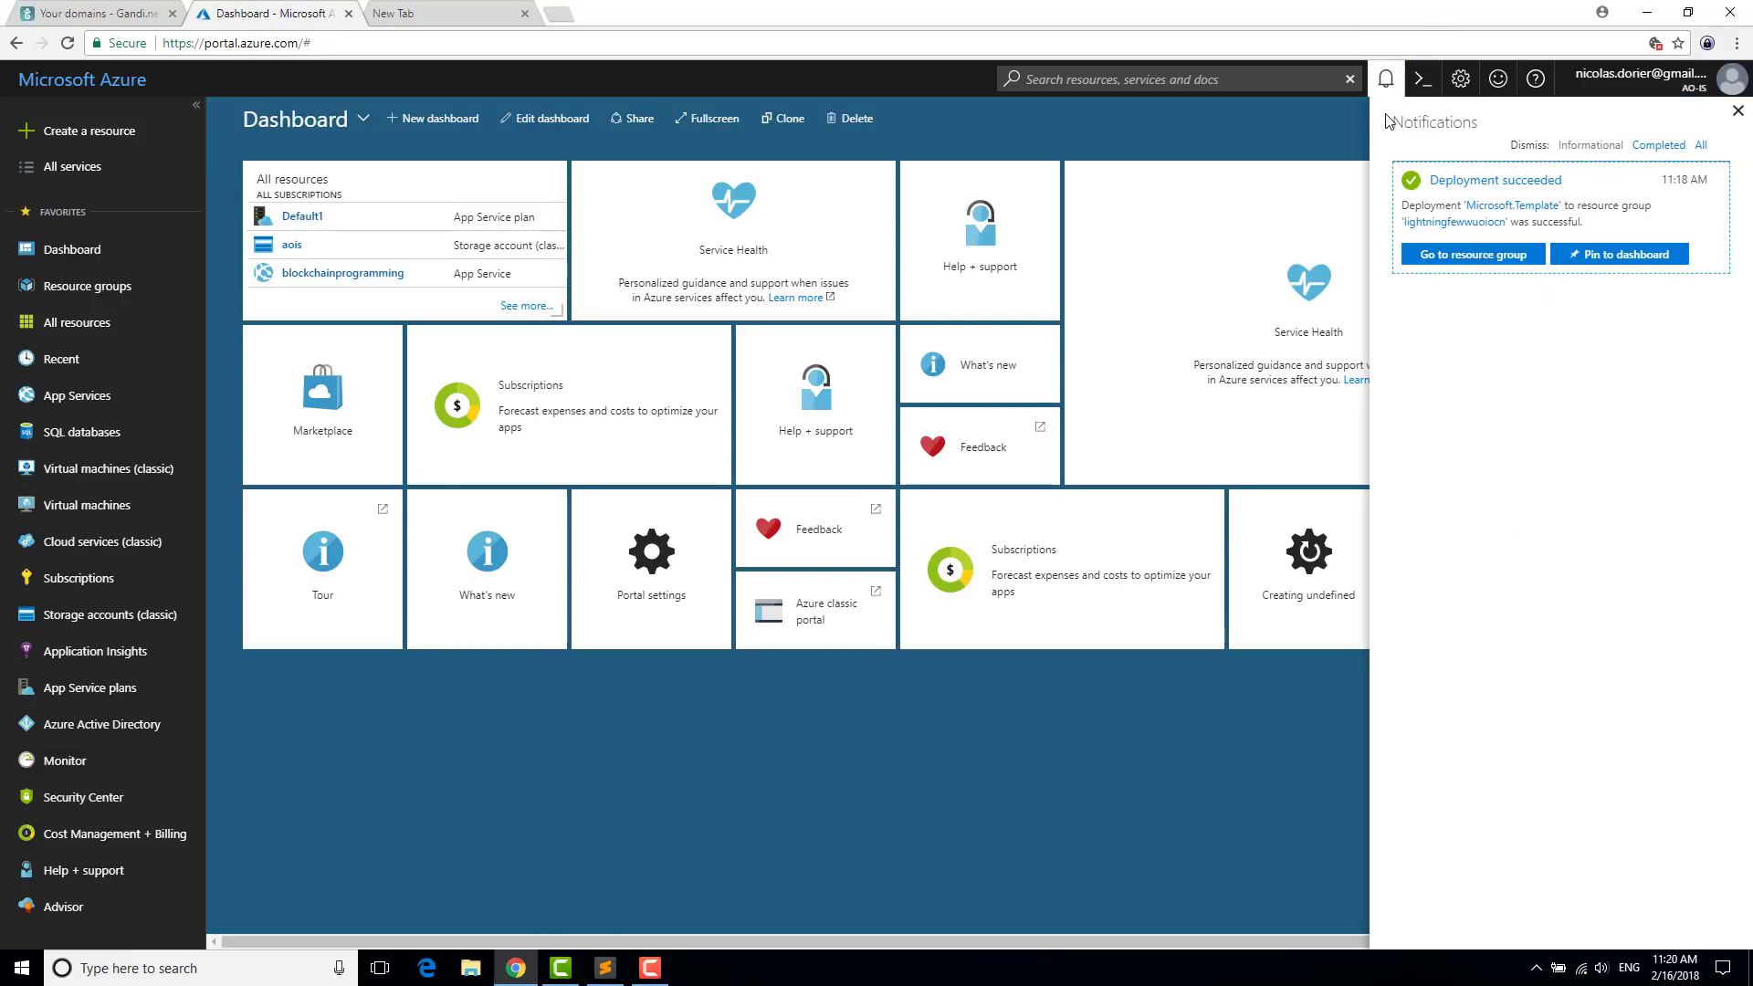
mouse_move(1409, 103)
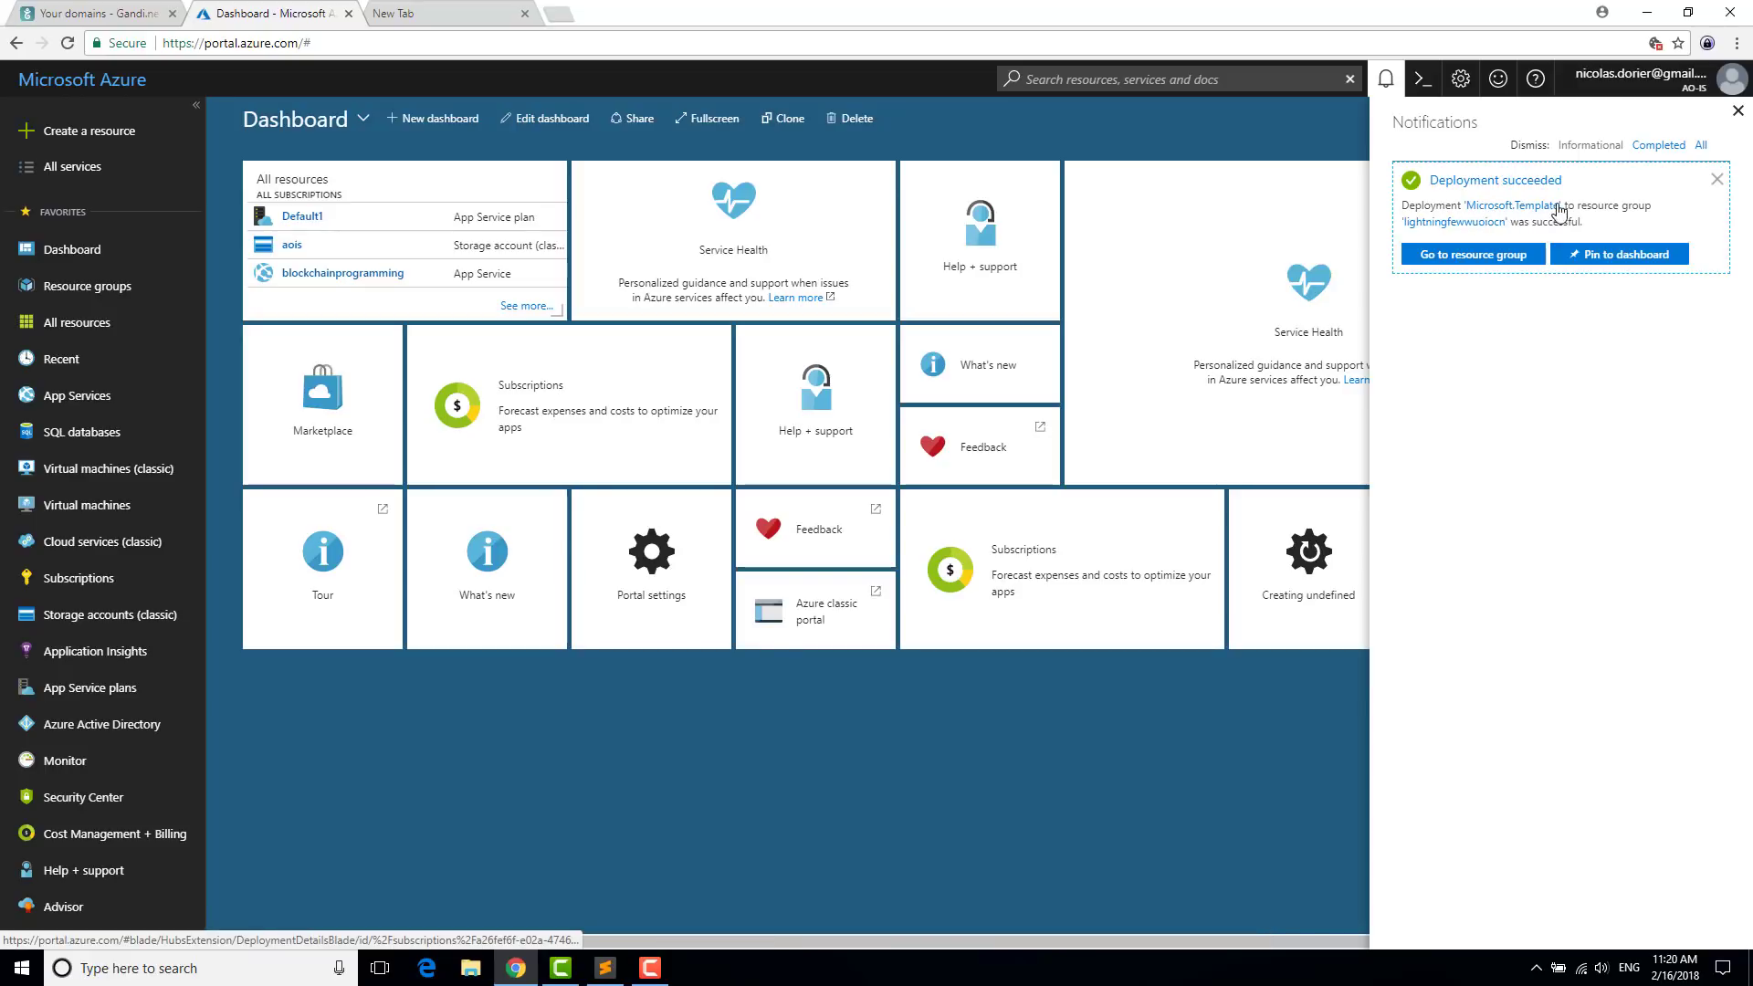
click(1515, 206)
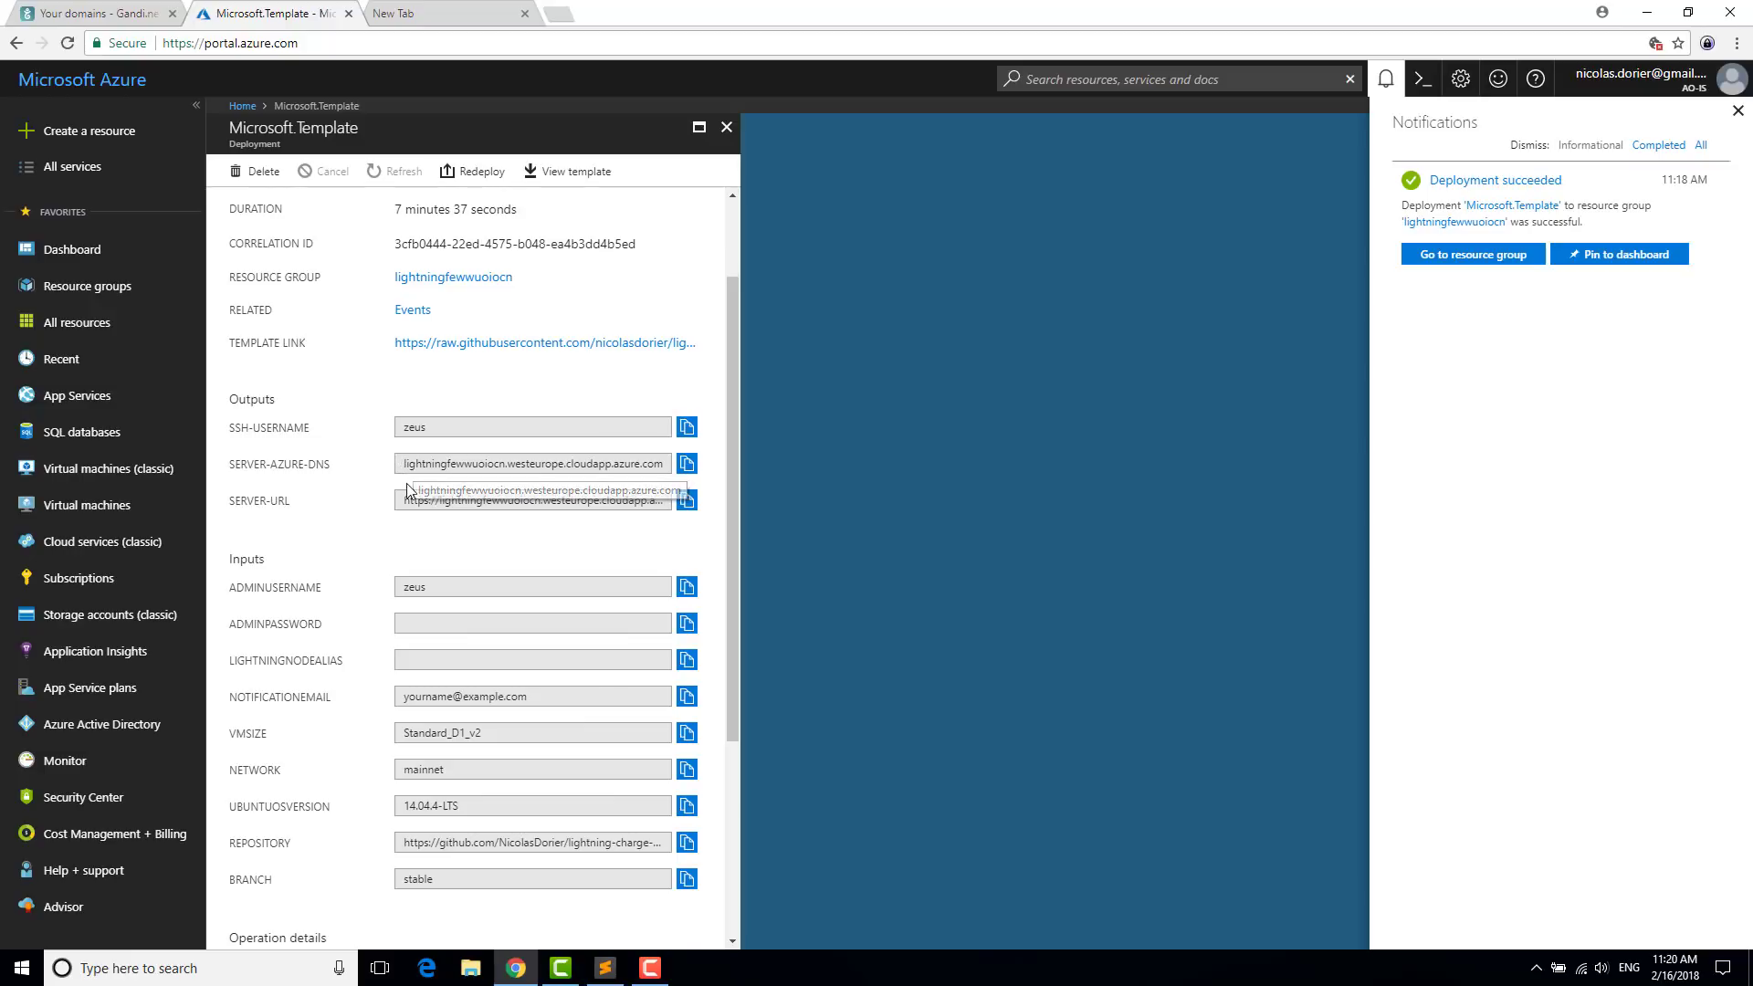
click(533, 463)
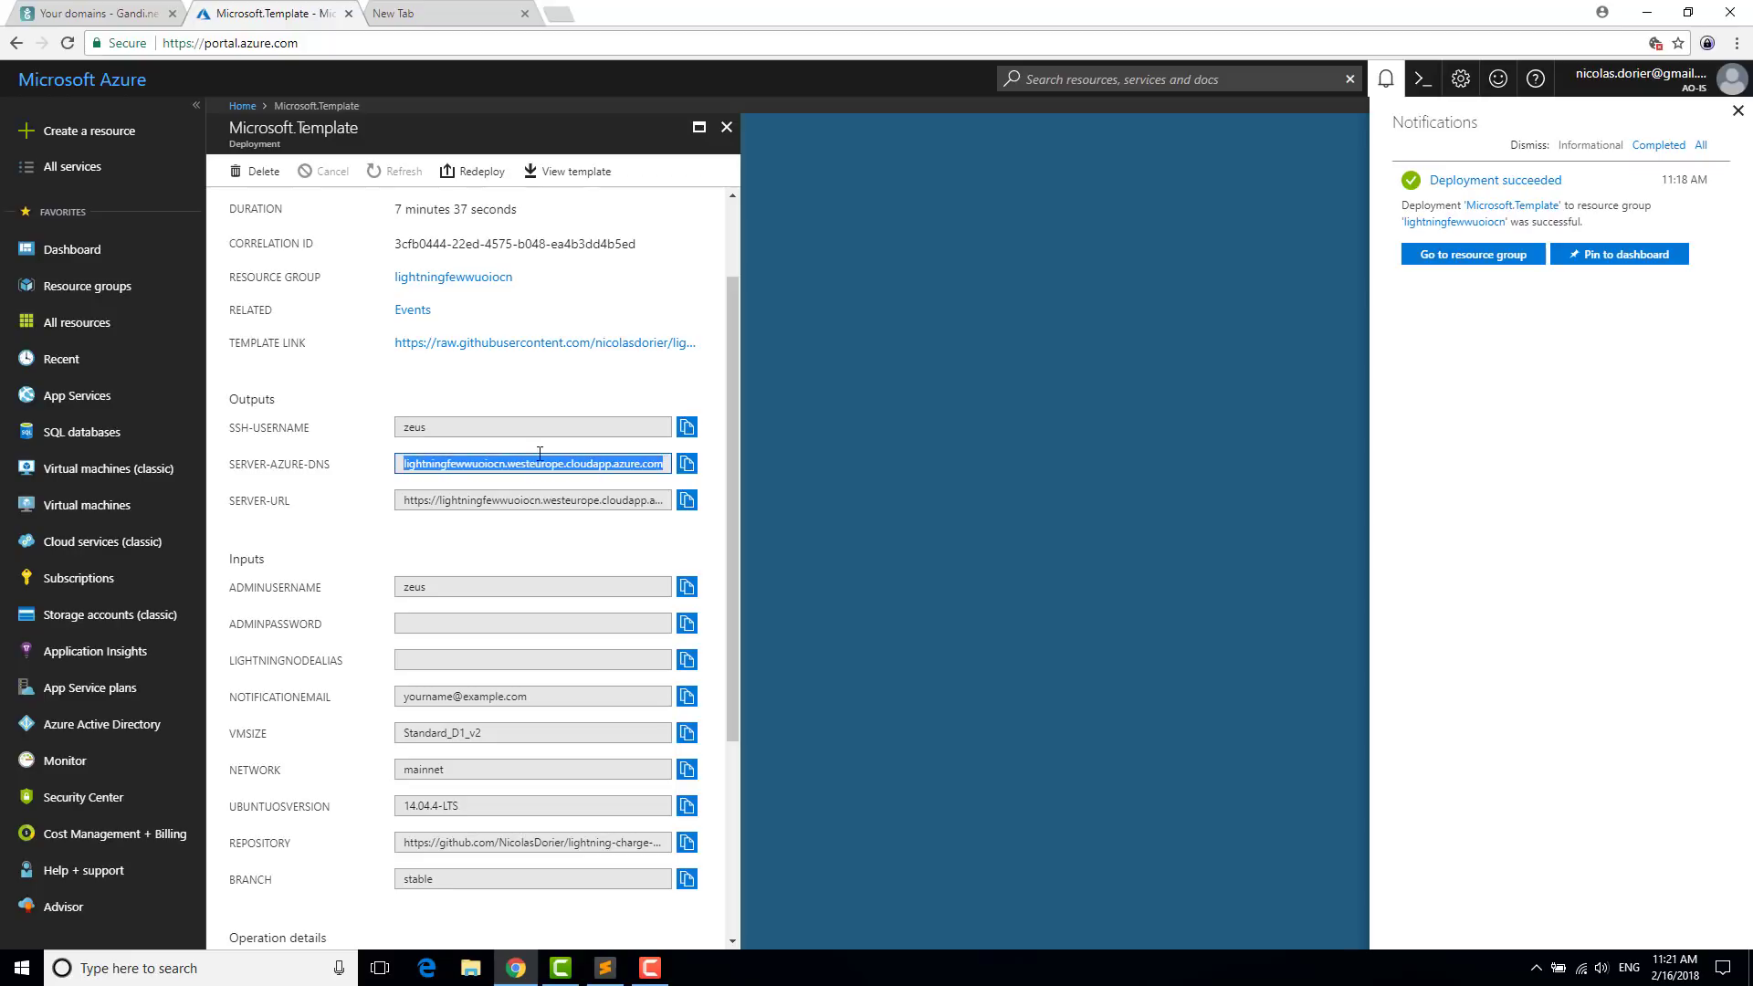
click(686, 463)
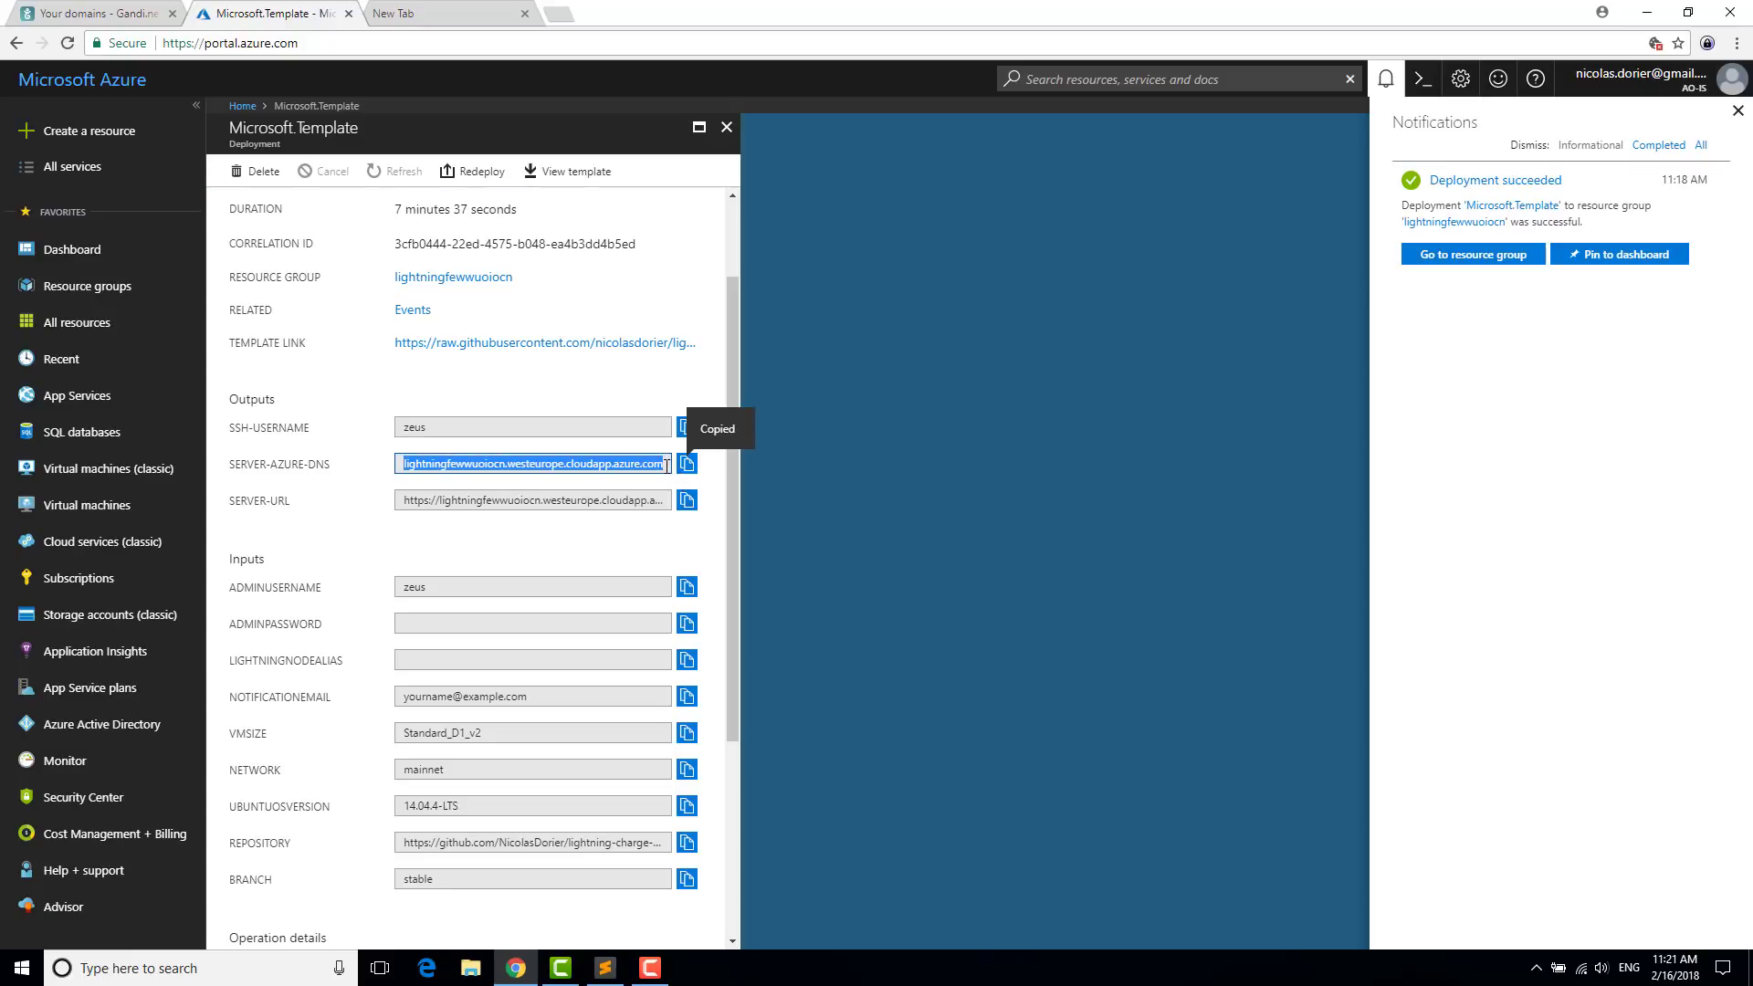
click(686, 500)
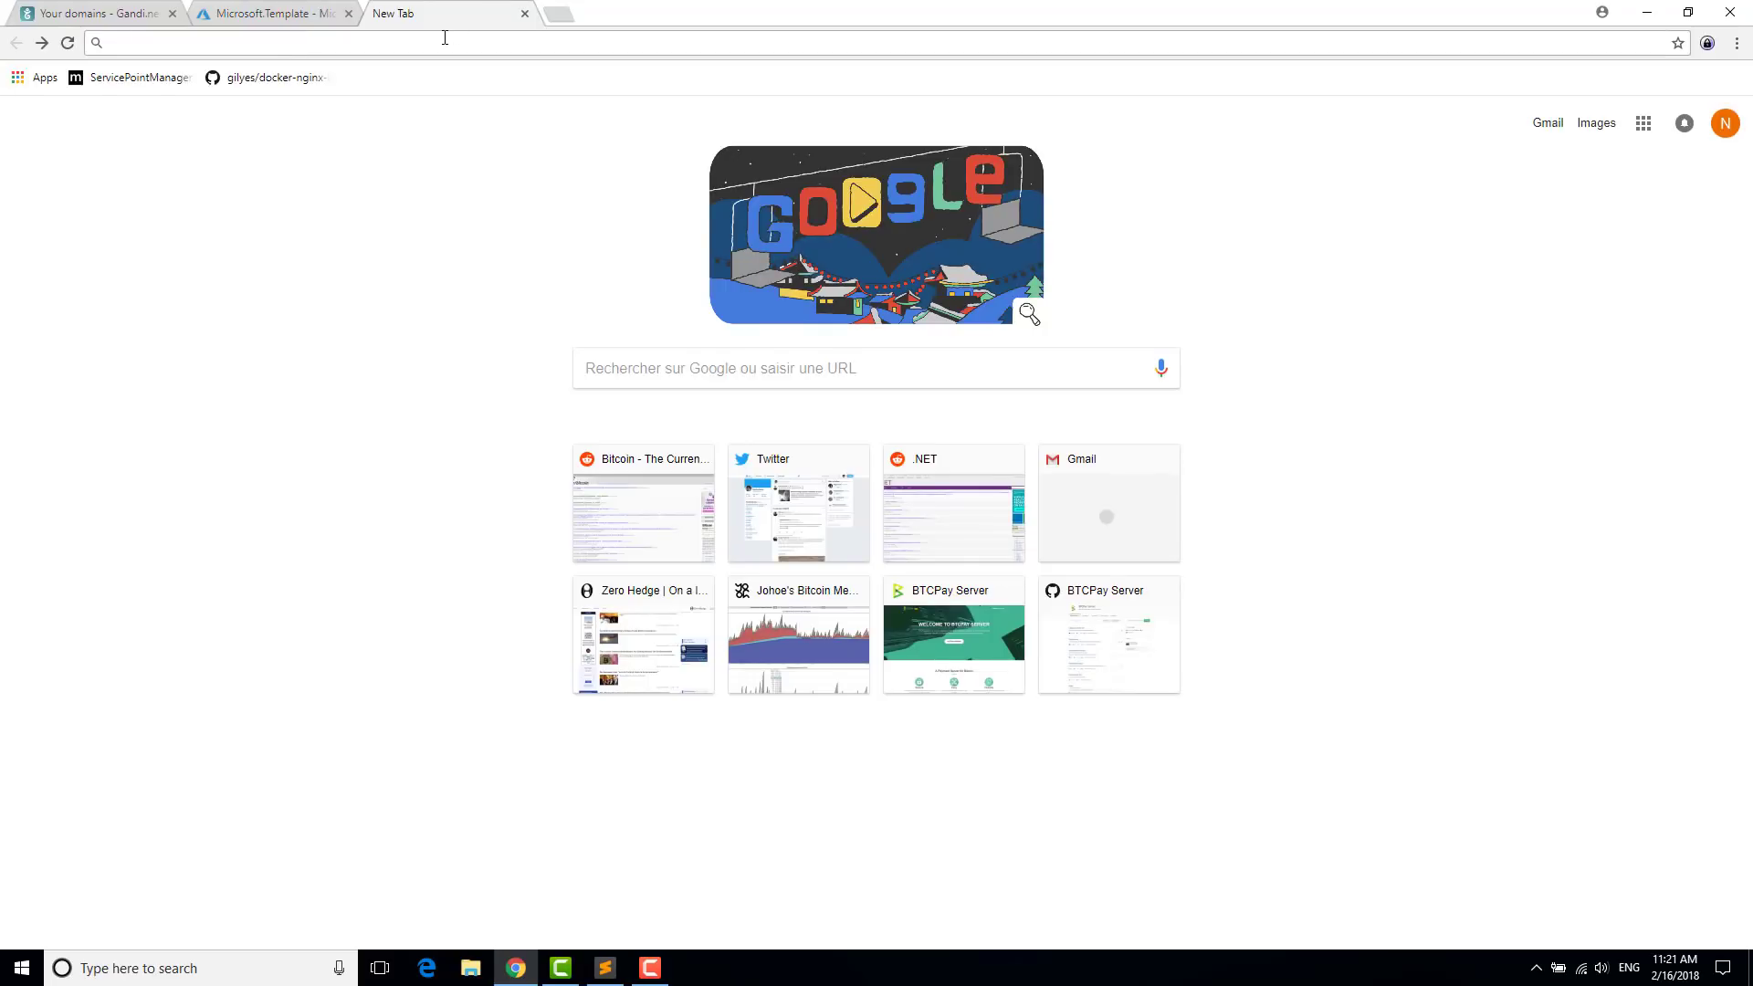
Load lightningfewwuoiocn.westeurope.cloudapp.azure.com past the certificate warning, selecting 'Cannot GET /'.
text(lightningfewwuoiocn.westeurope.cloudapp.azure.com)
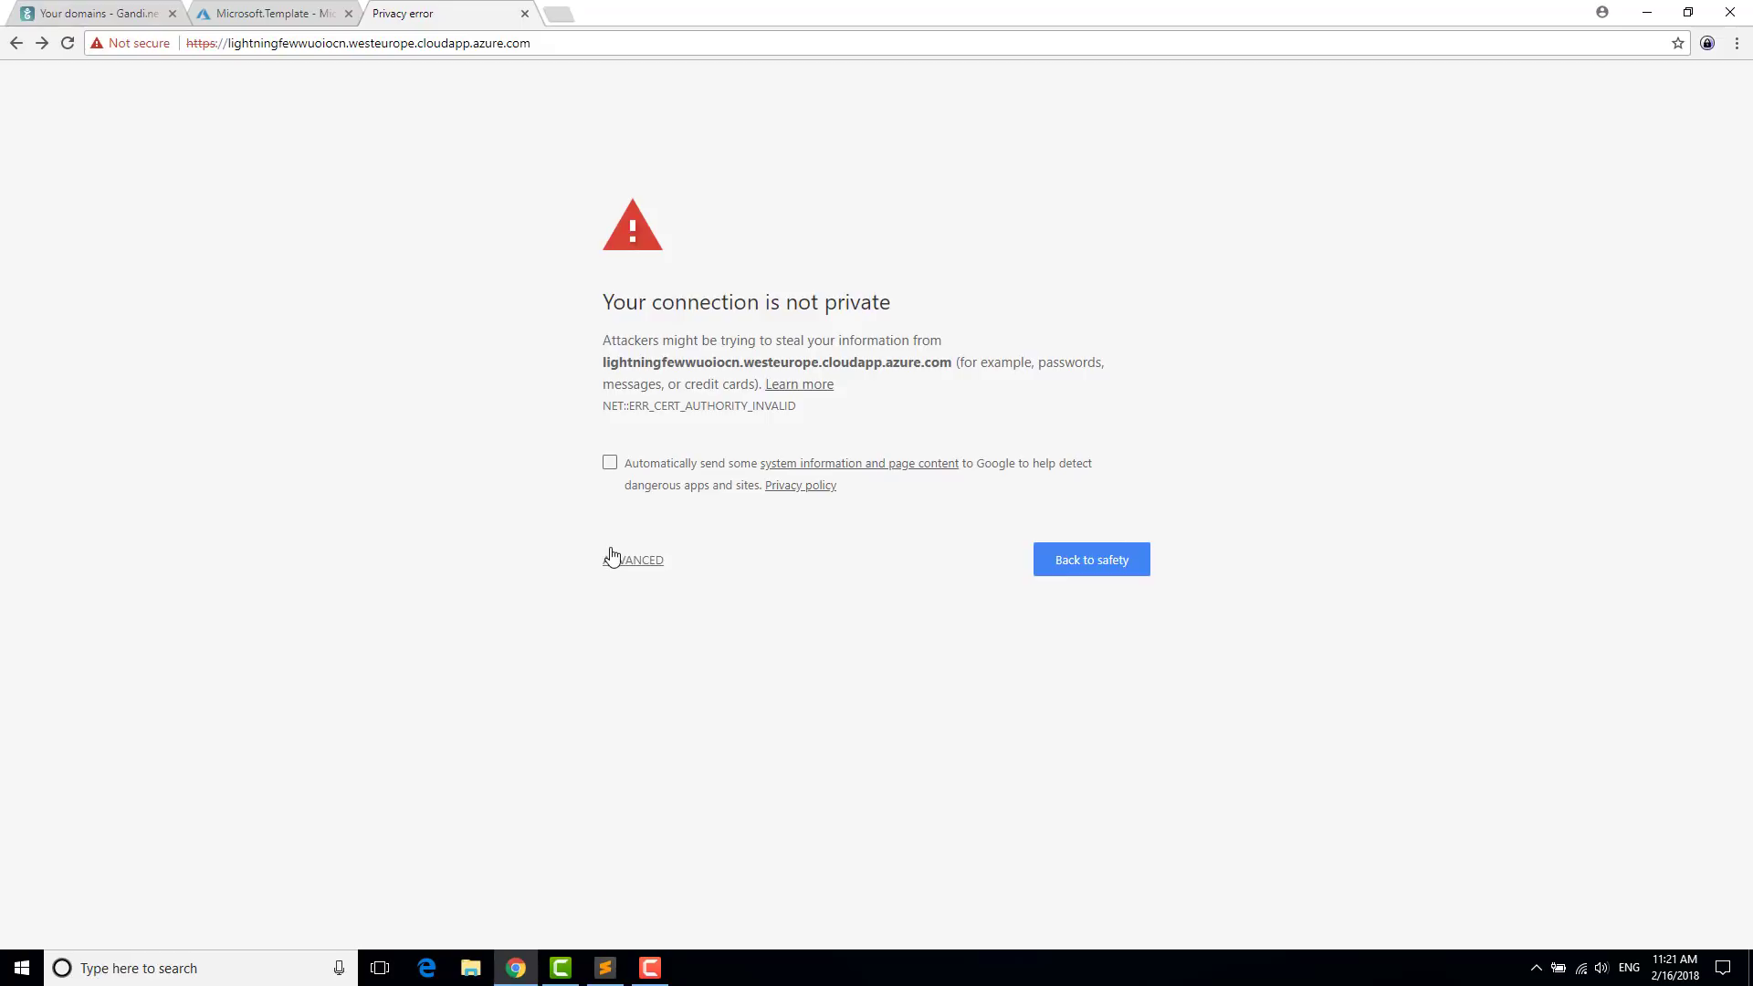
click(633, 559)
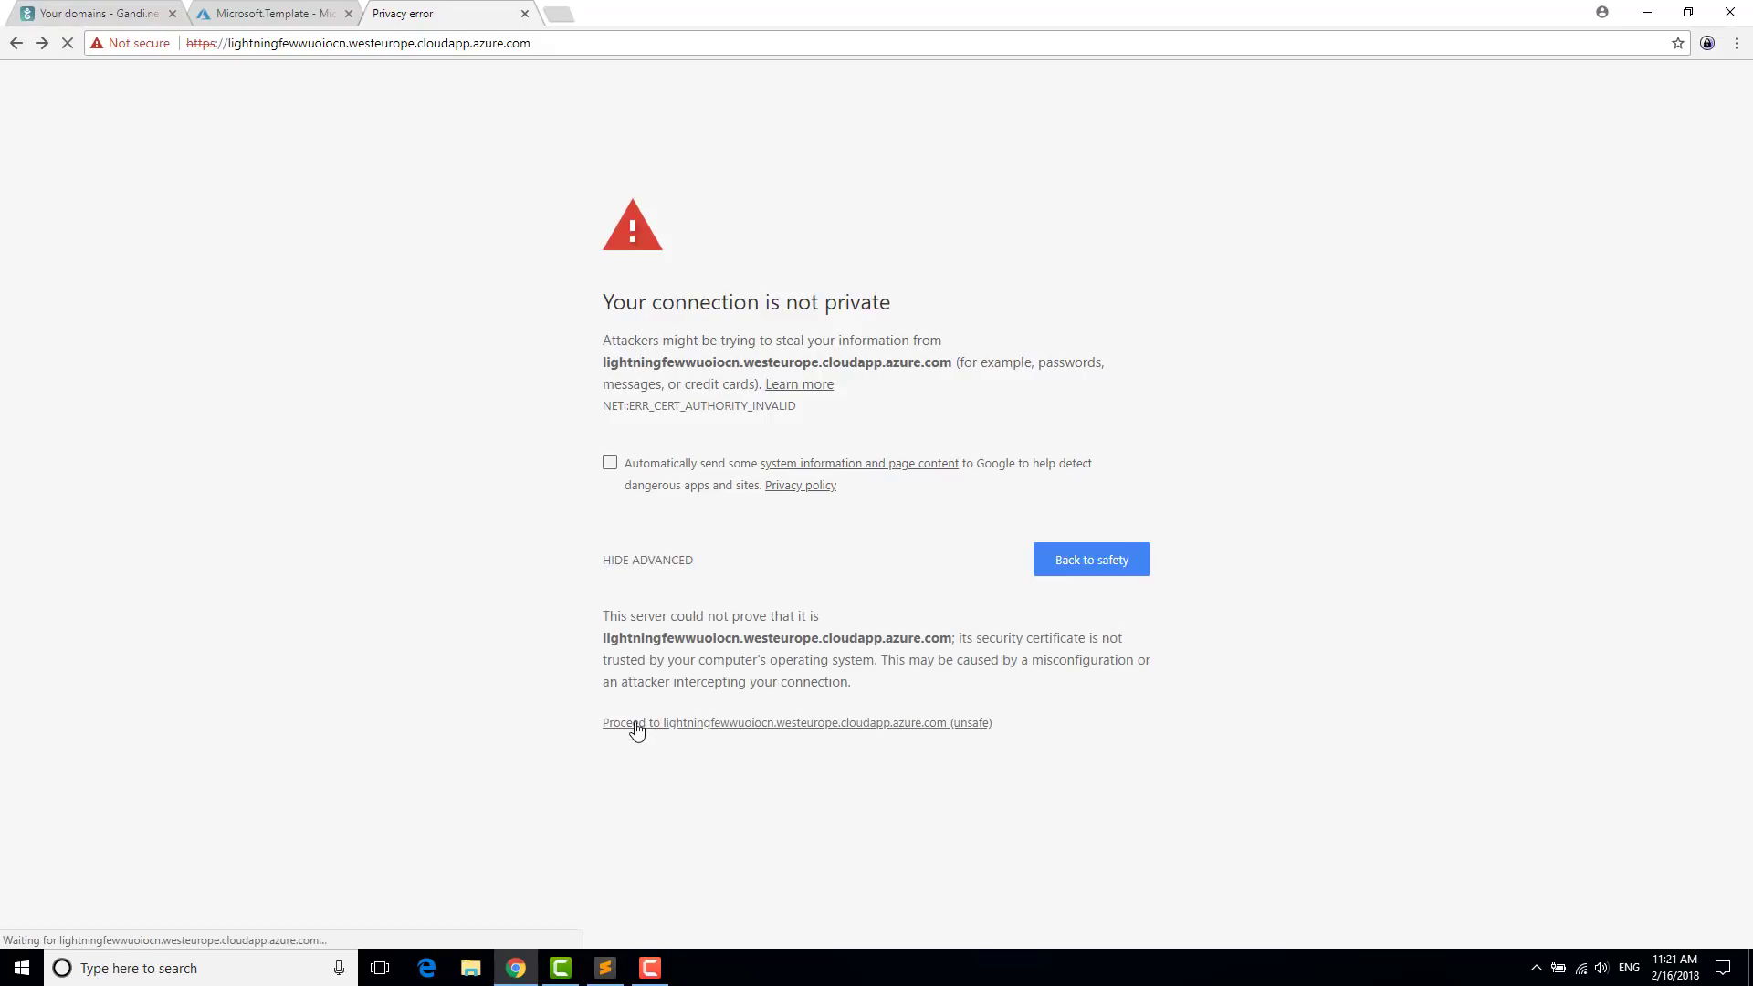
click(638, 722)
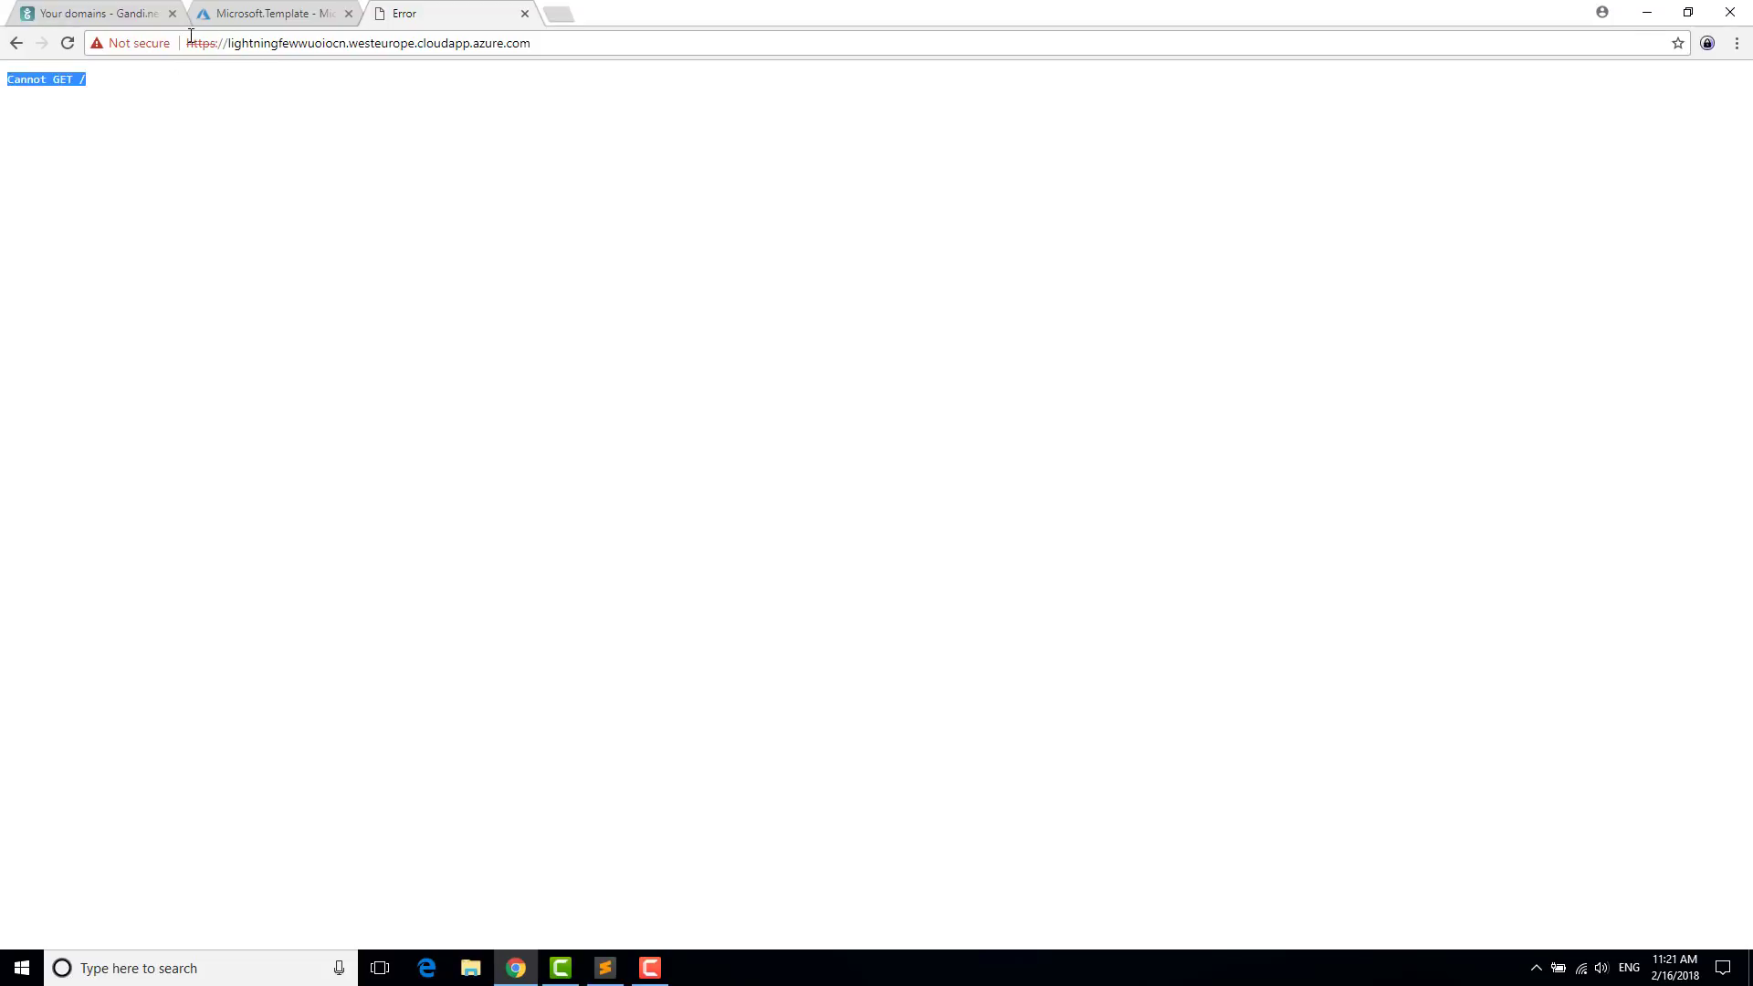
double_click(202, 43)
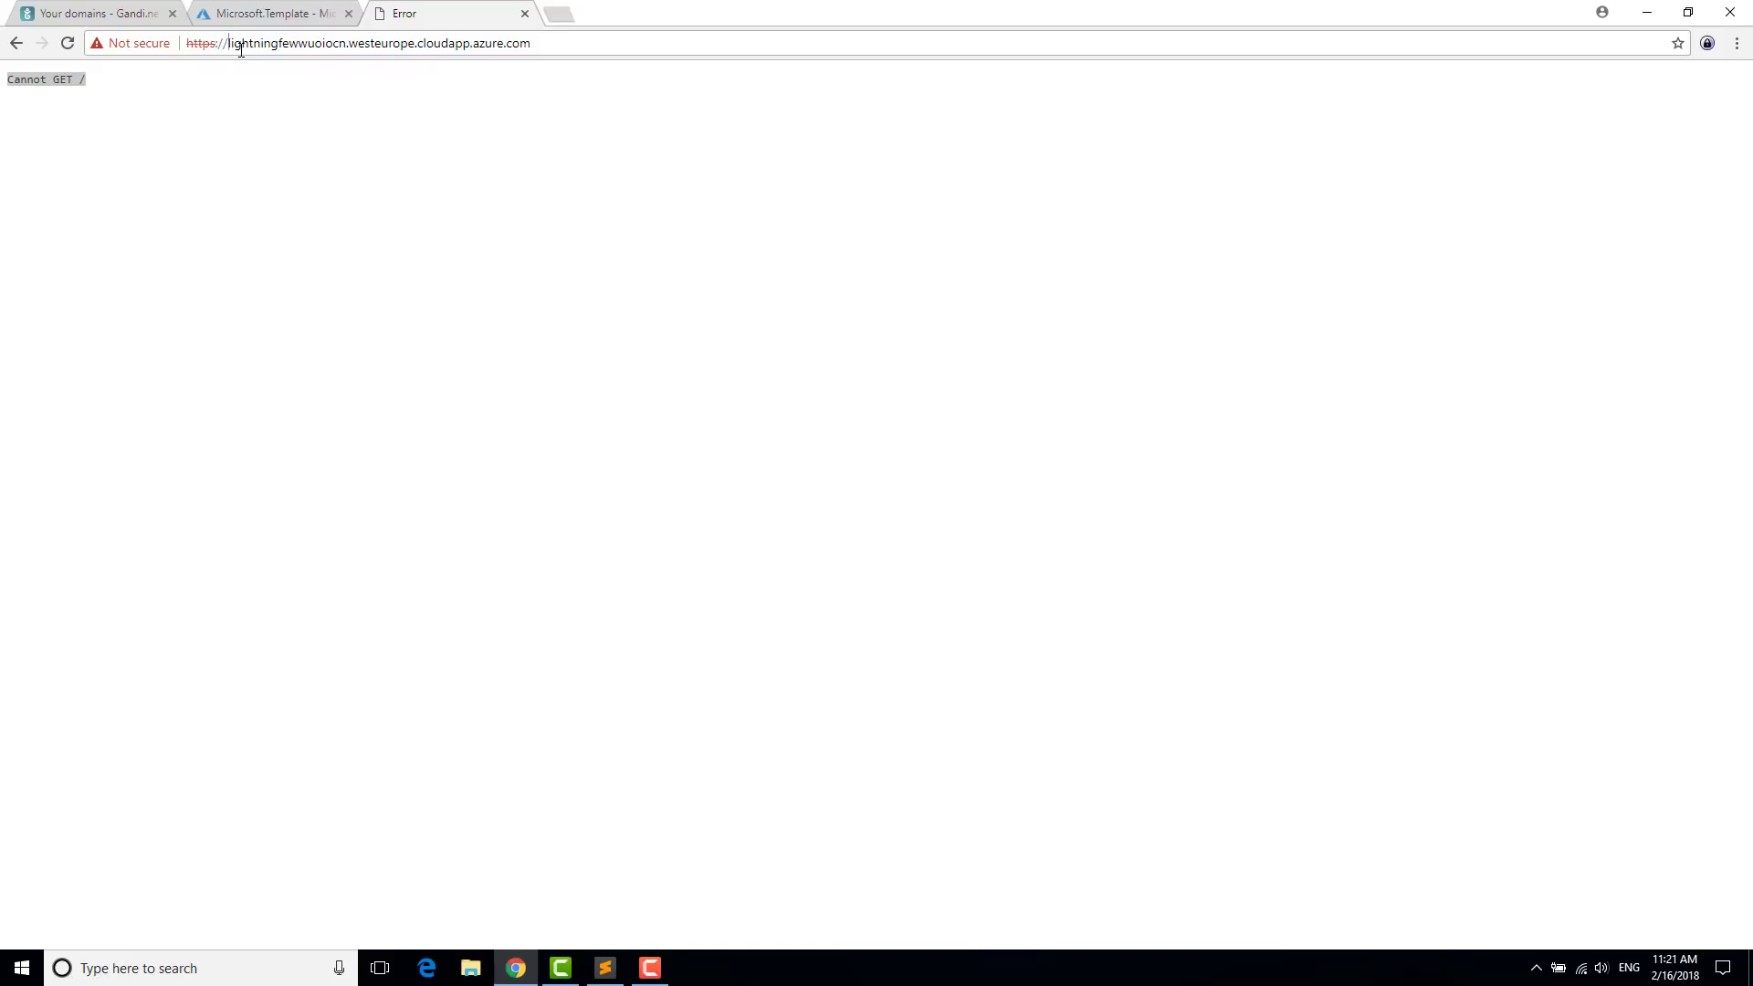
click(269, 11)
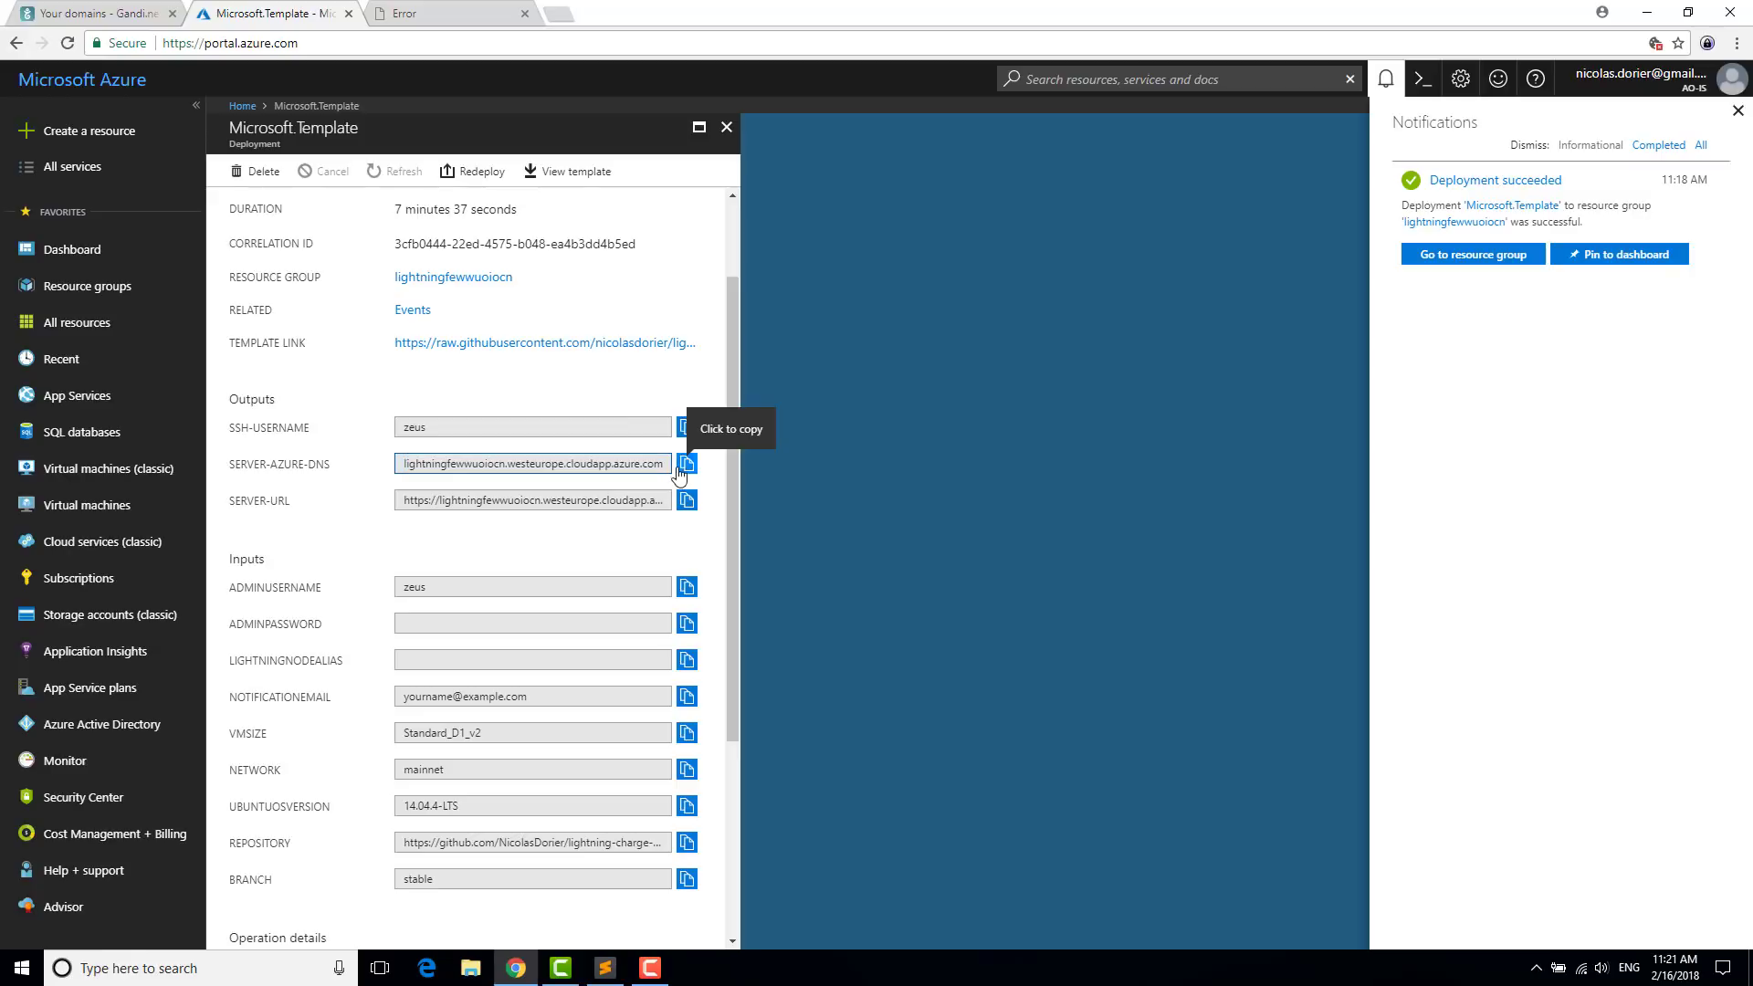
Copy SERVER-AZURE-DNS again and switch to the Gandi.net domains tab.
click(686, 462)
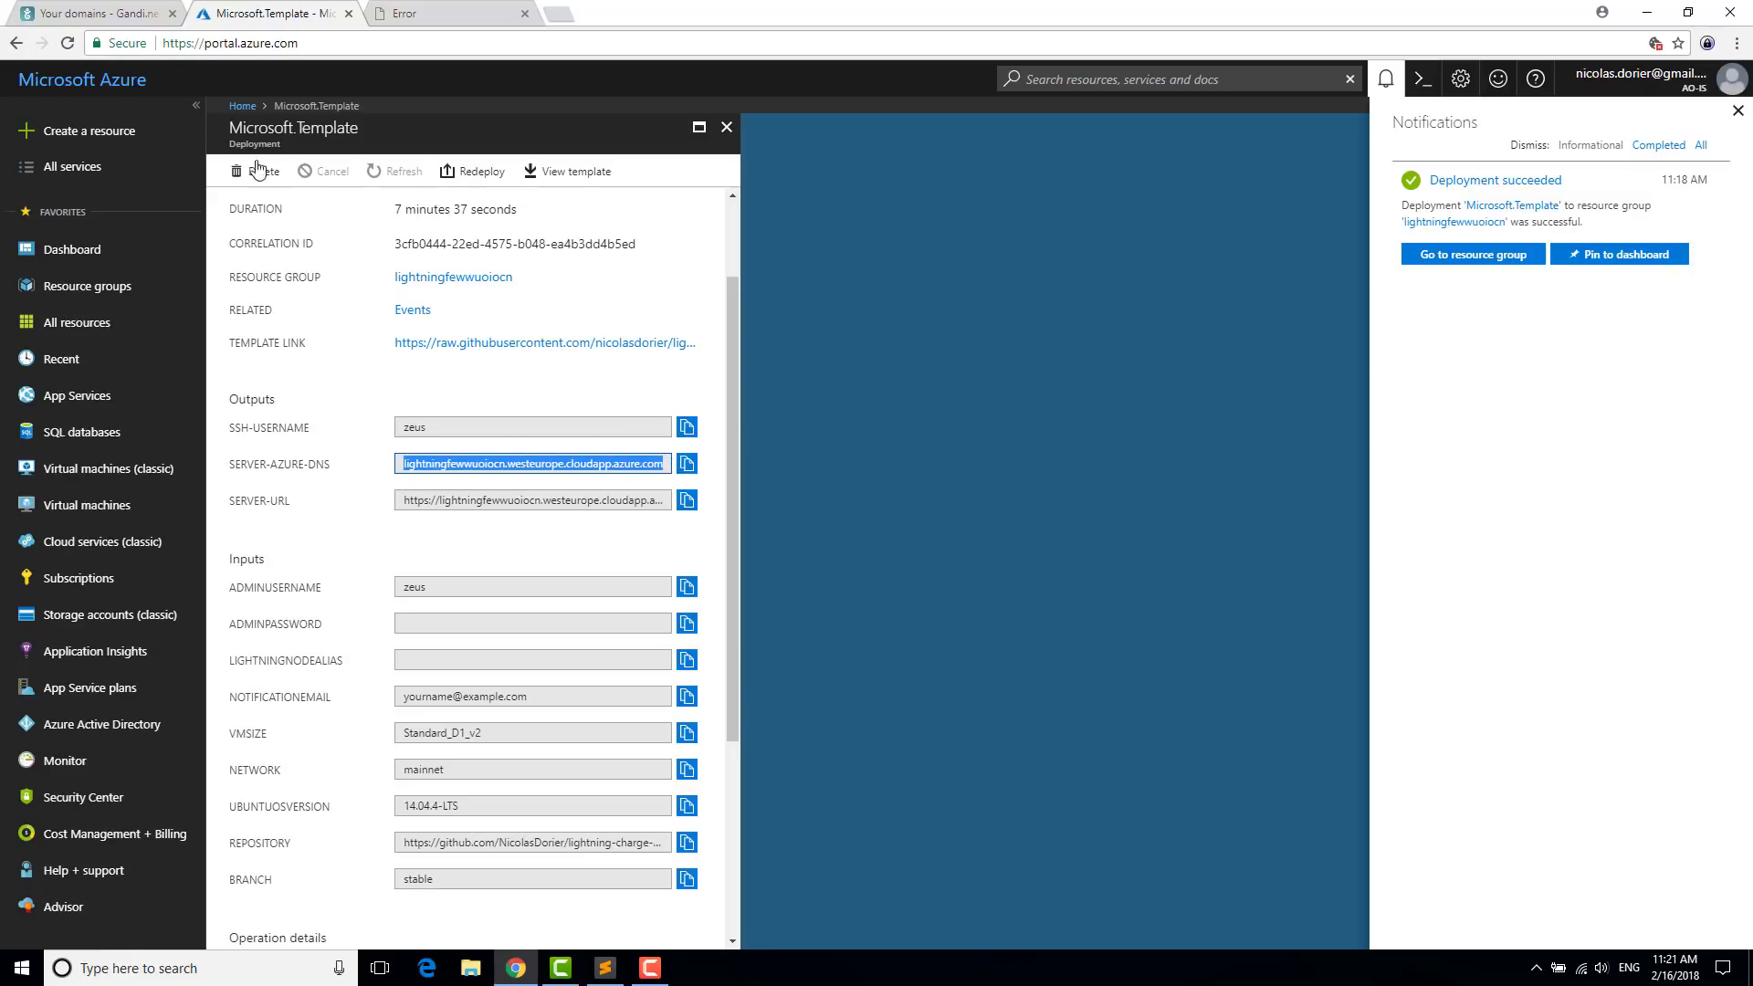
mouse_move(106, 12)
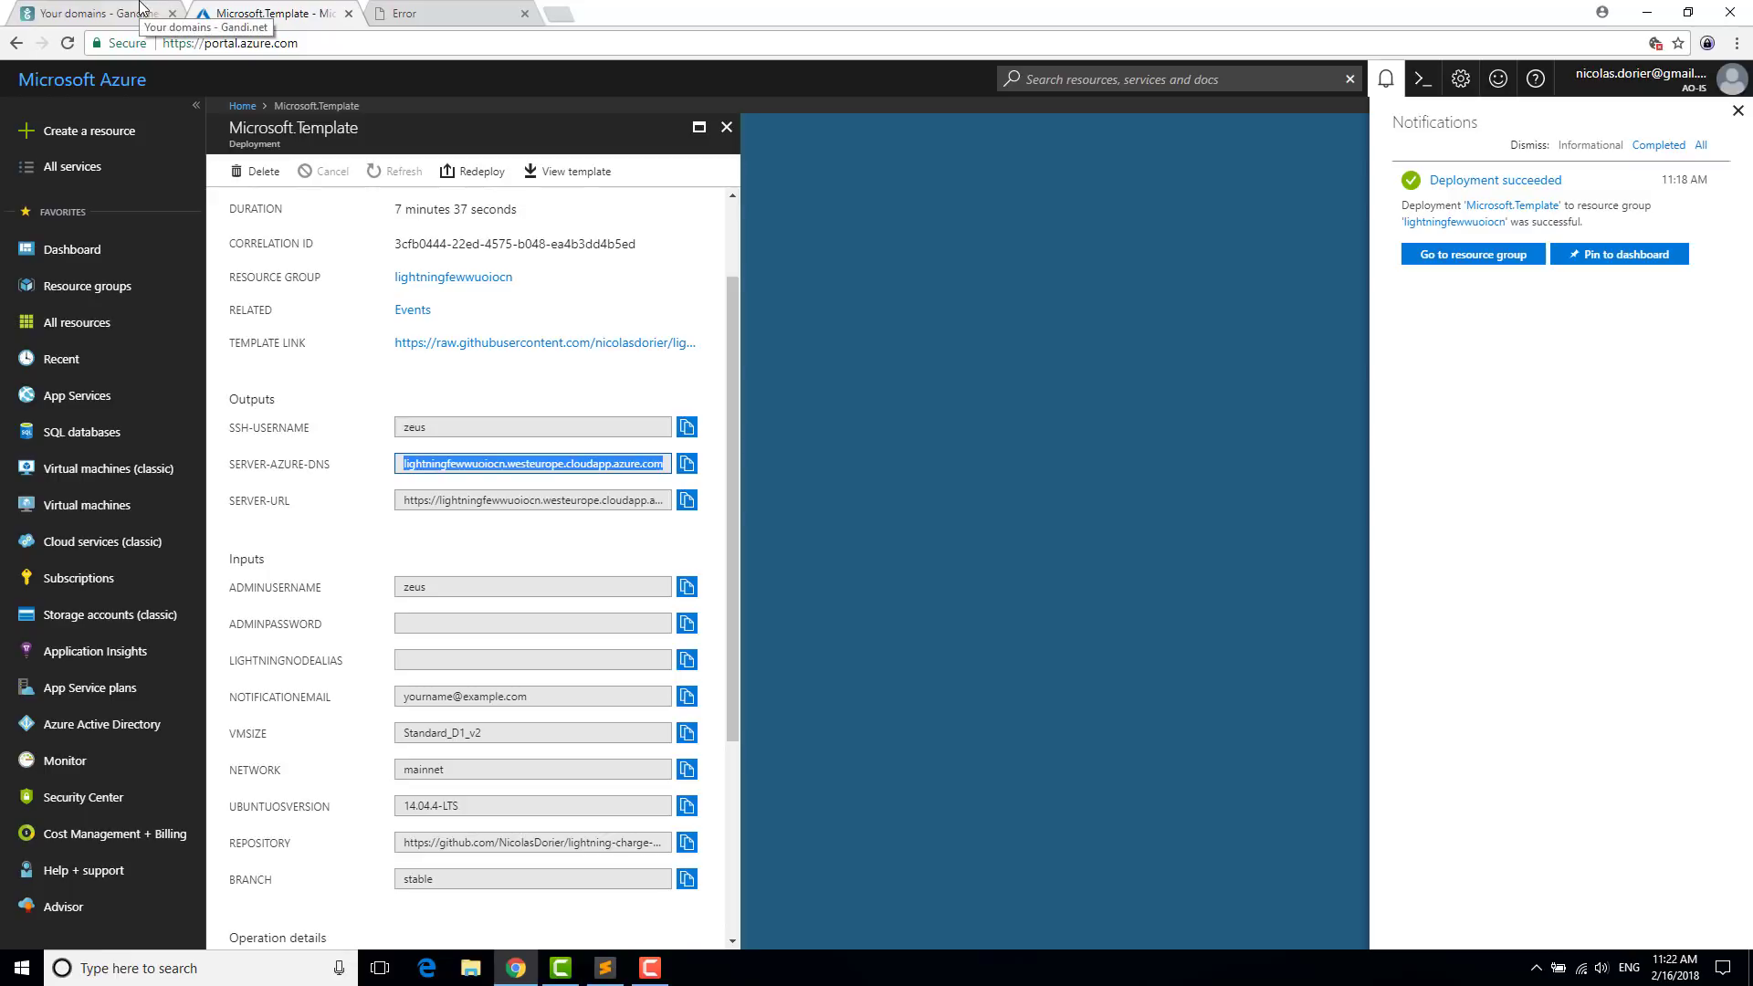
click(95, 12)
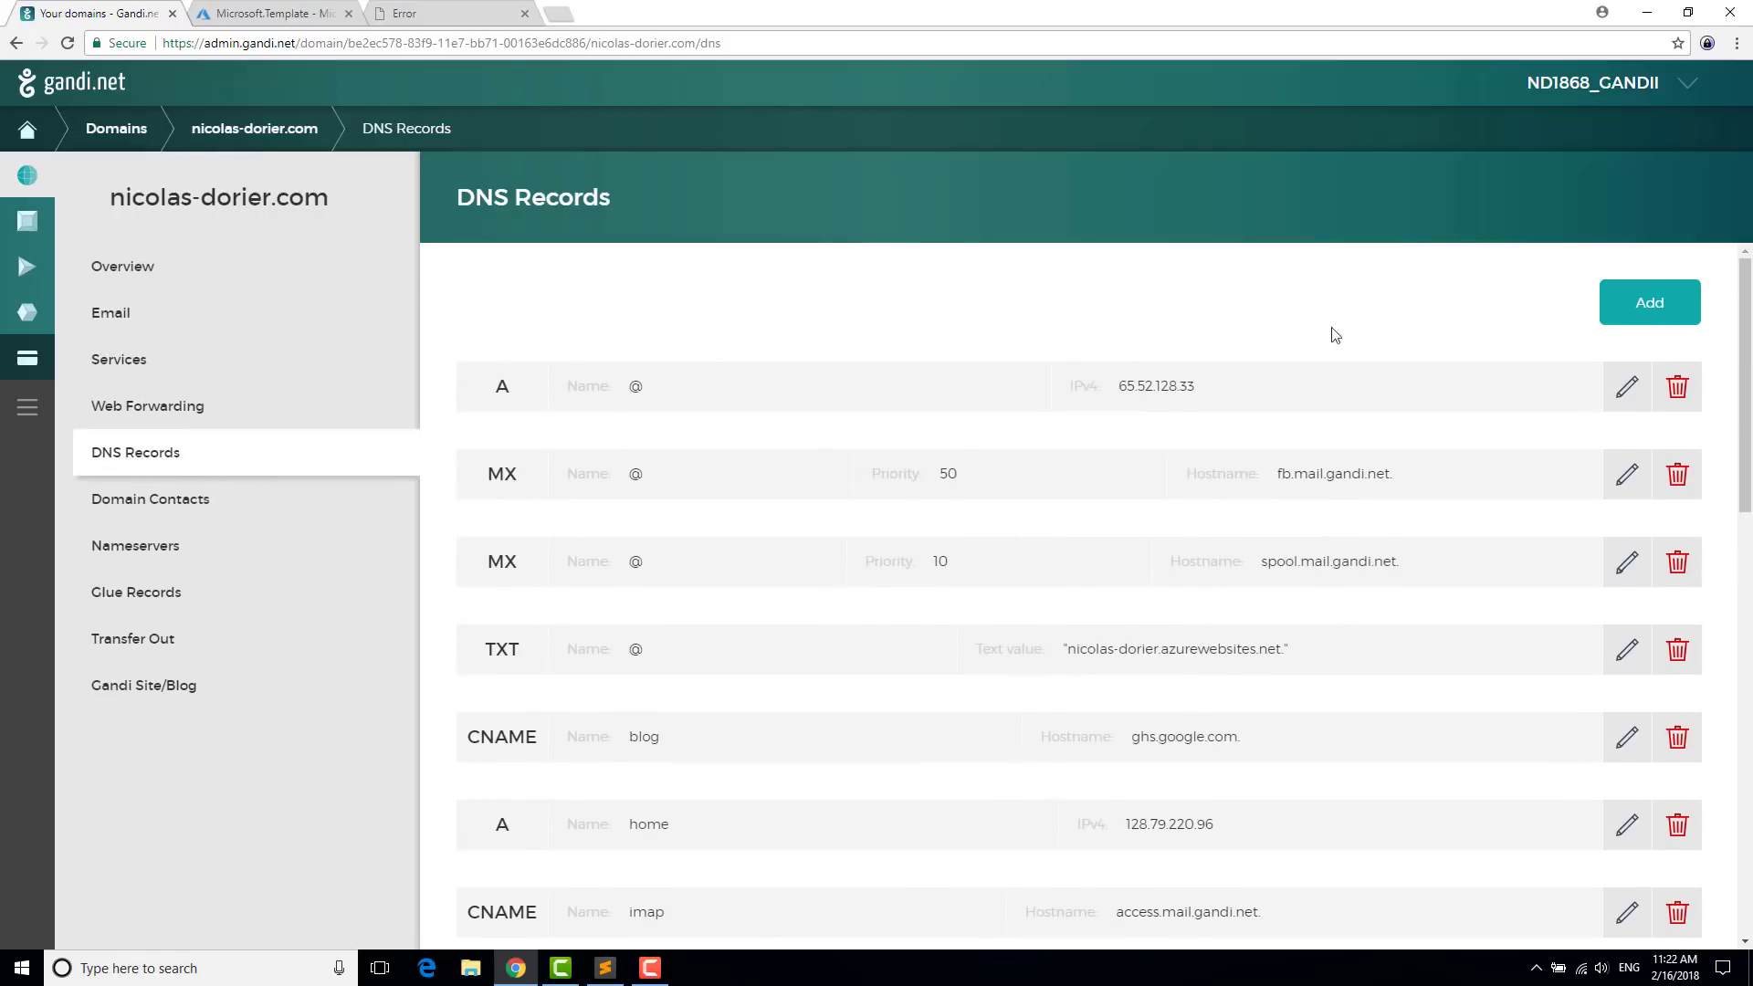
Create the 'light' CNAME record with the Azure DNS hostname, then search 'light' to verify.
click(1648, 303)
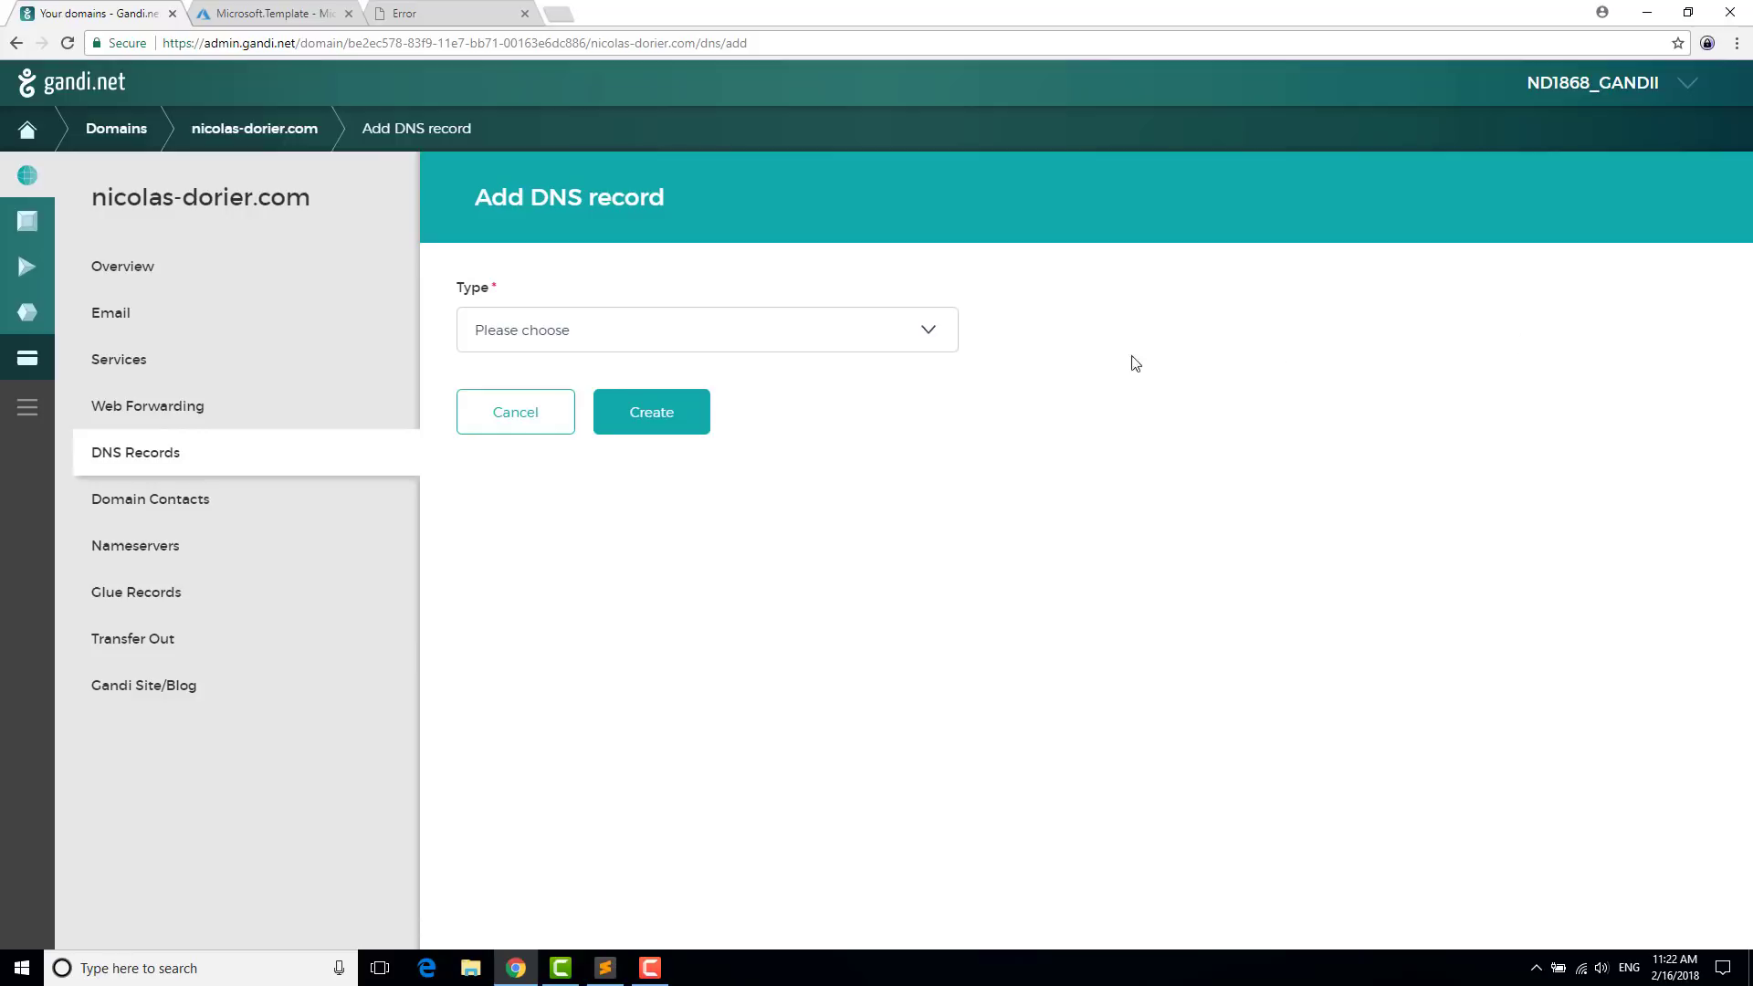
click(706, 329)
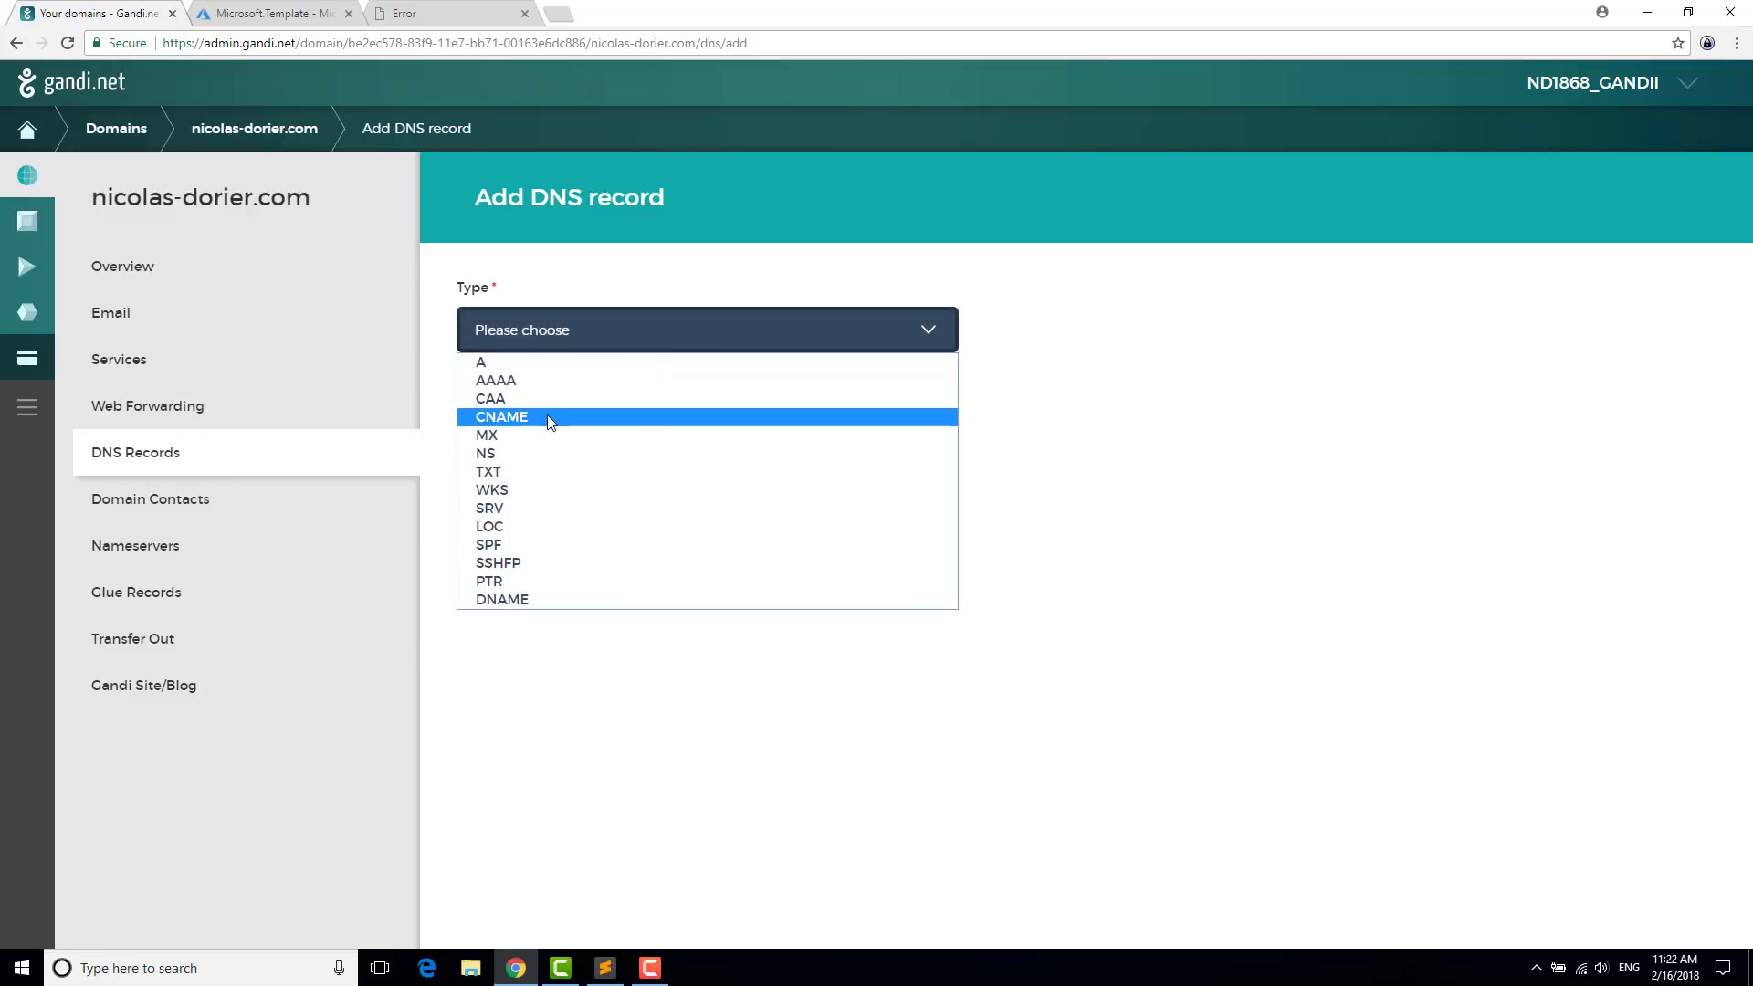
click(501, 416)
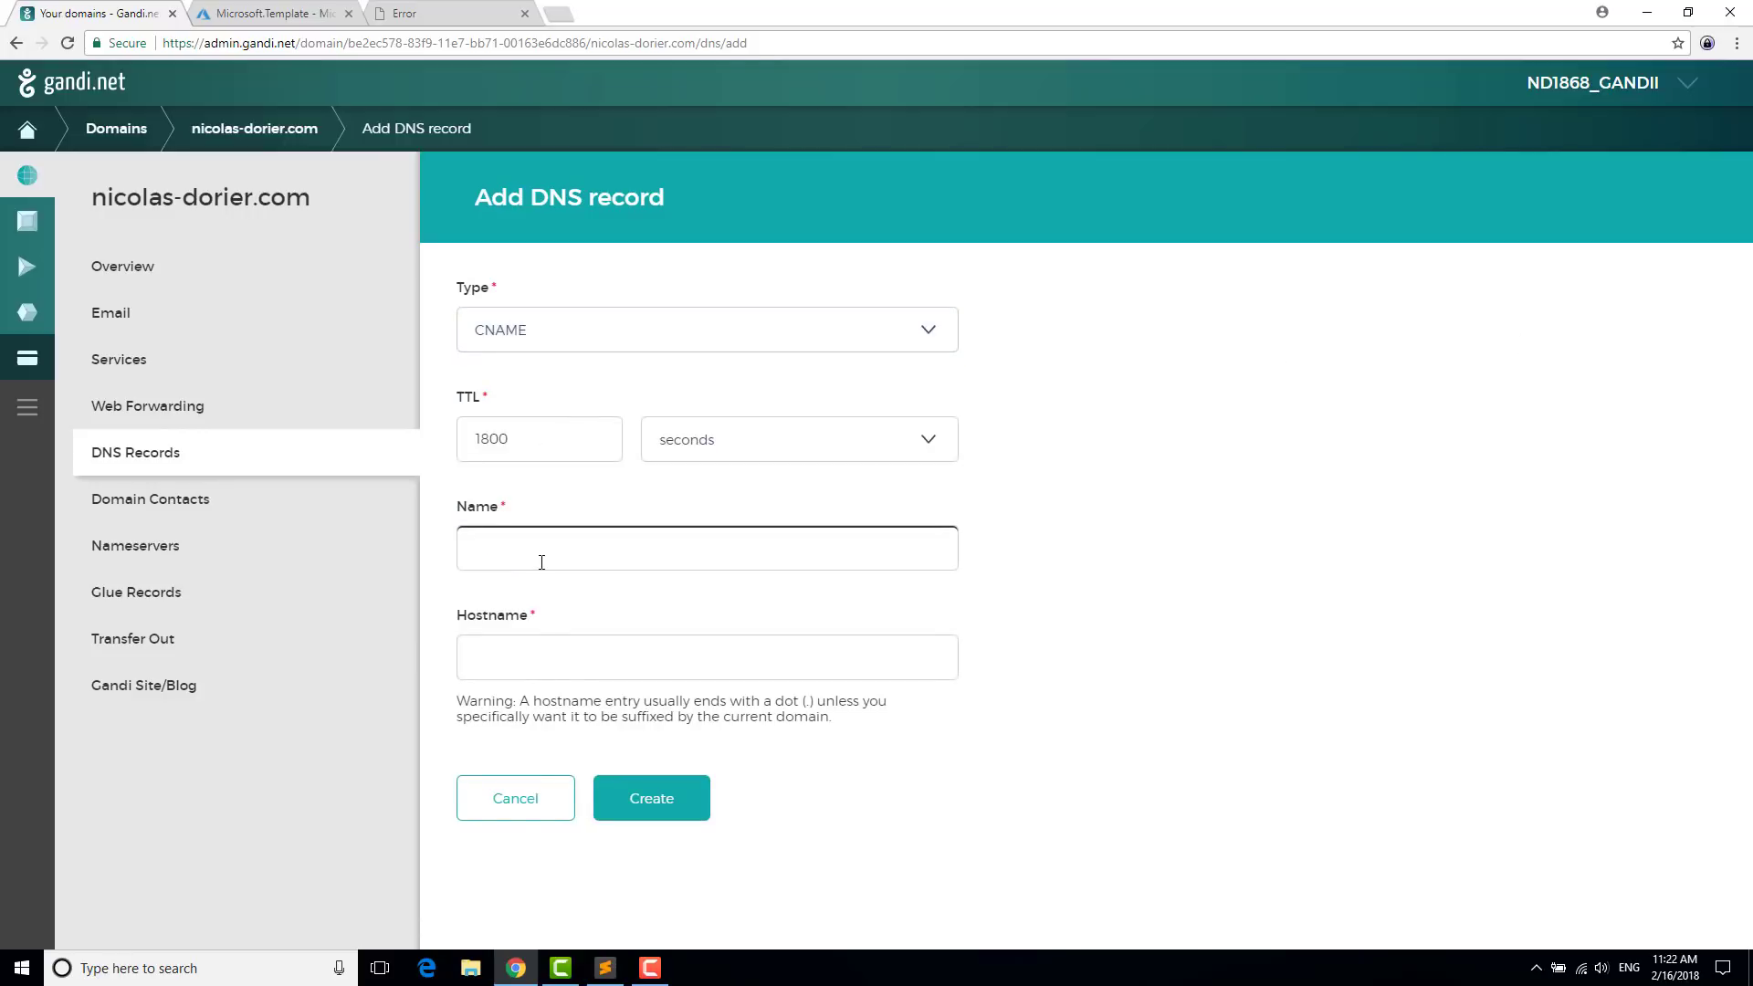
text(light)
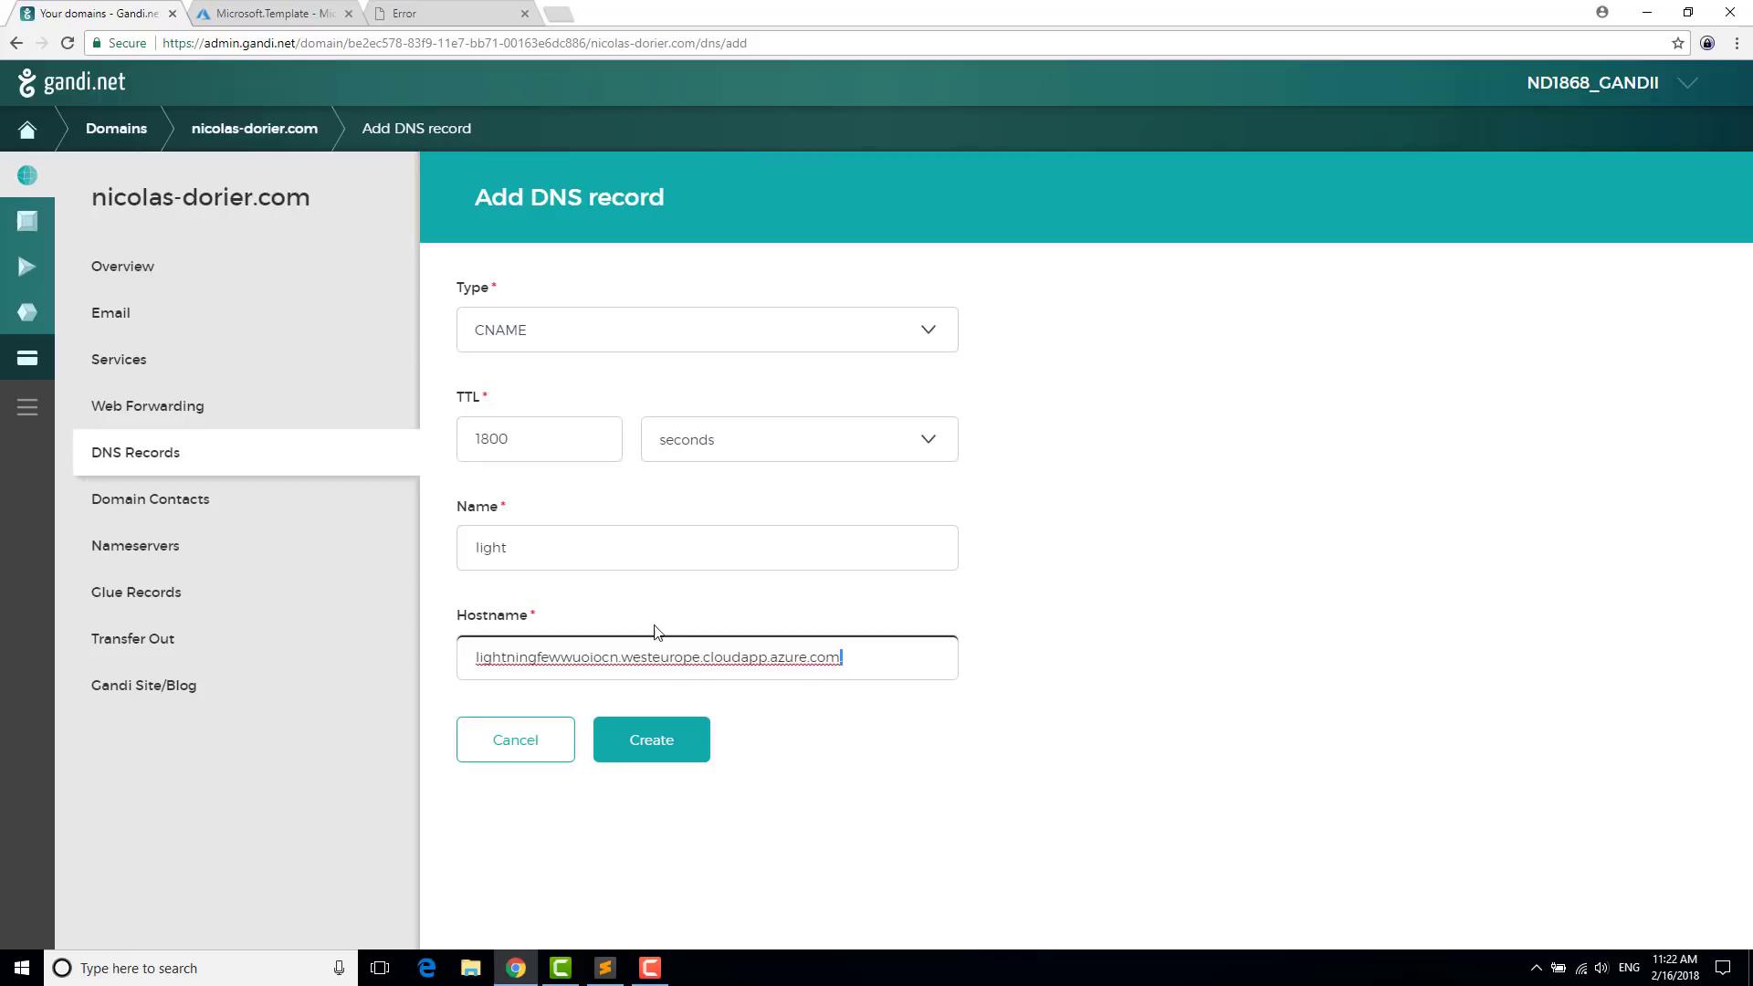
click(651, 738)
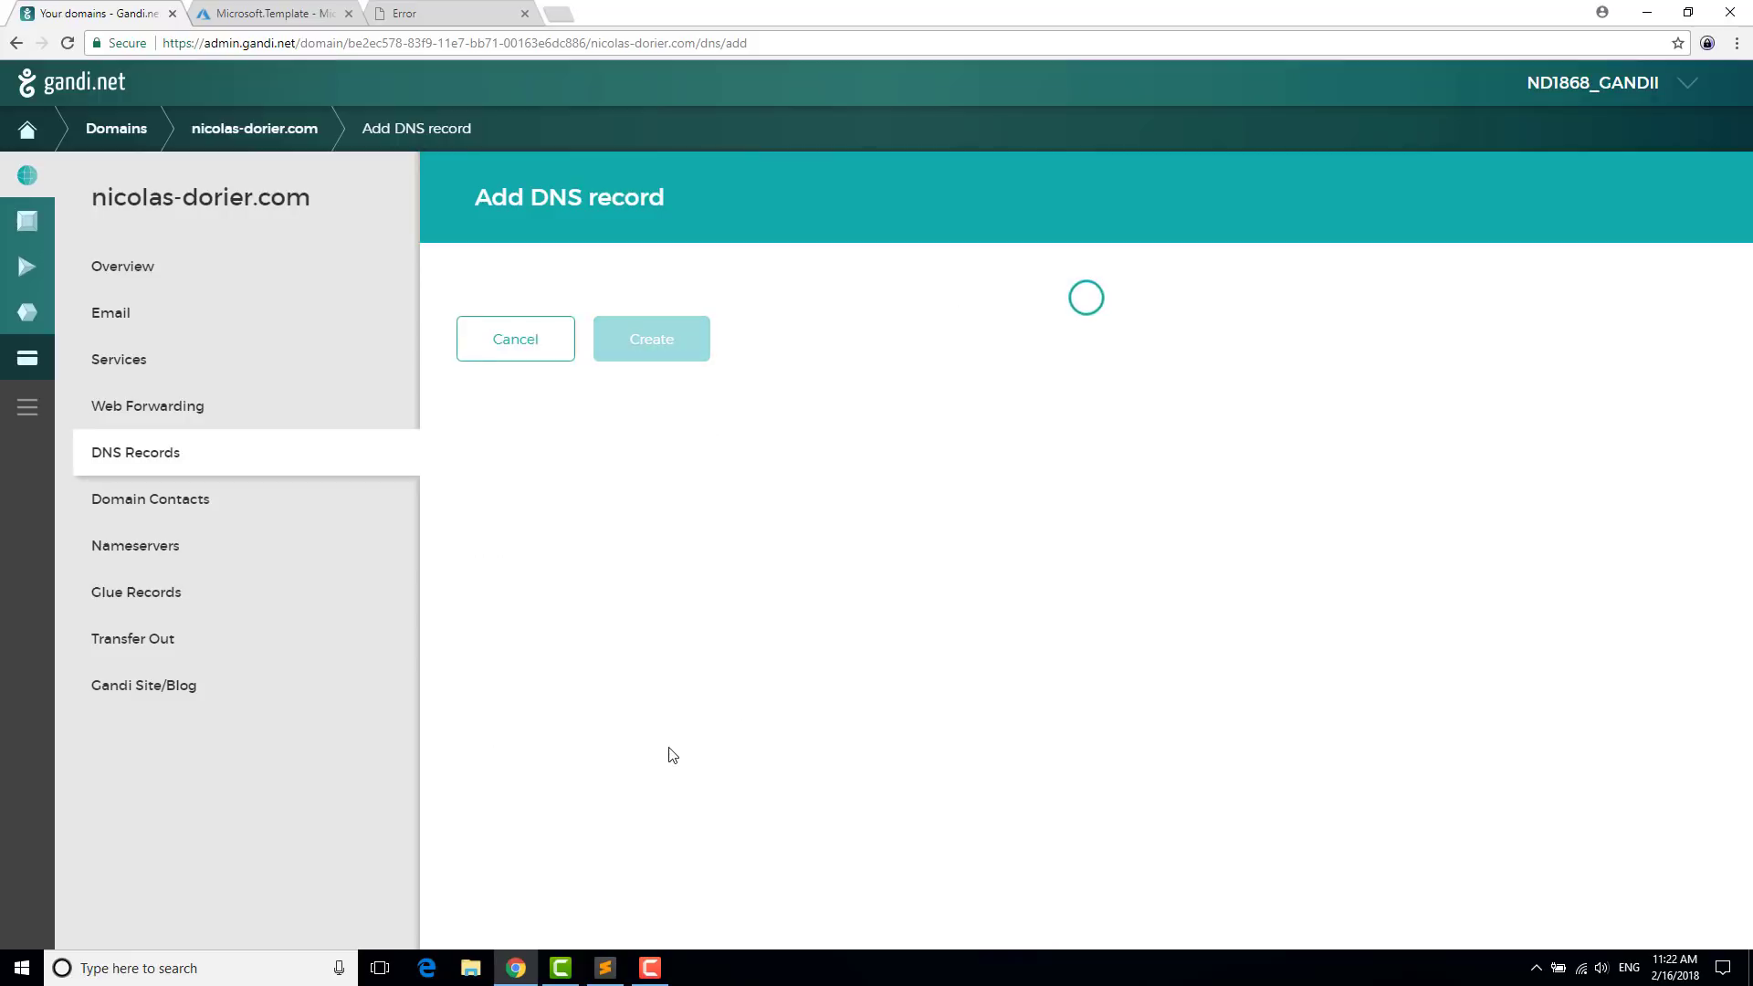
click(651, 339)
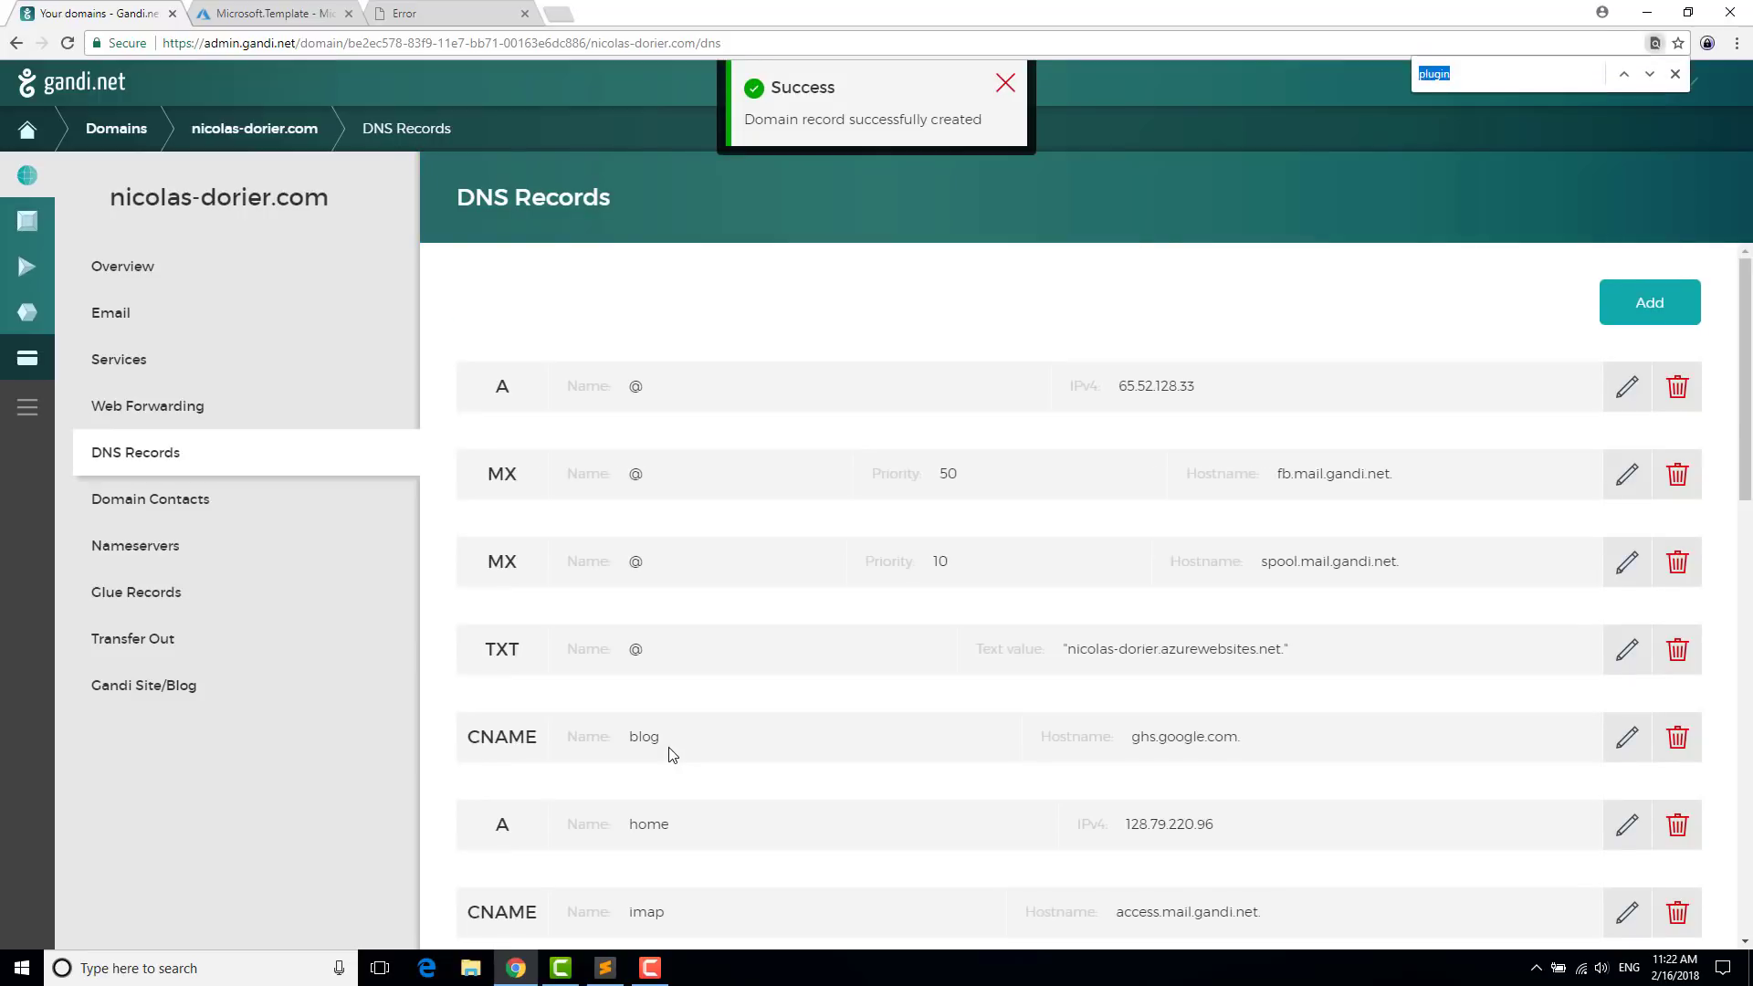
text(light)
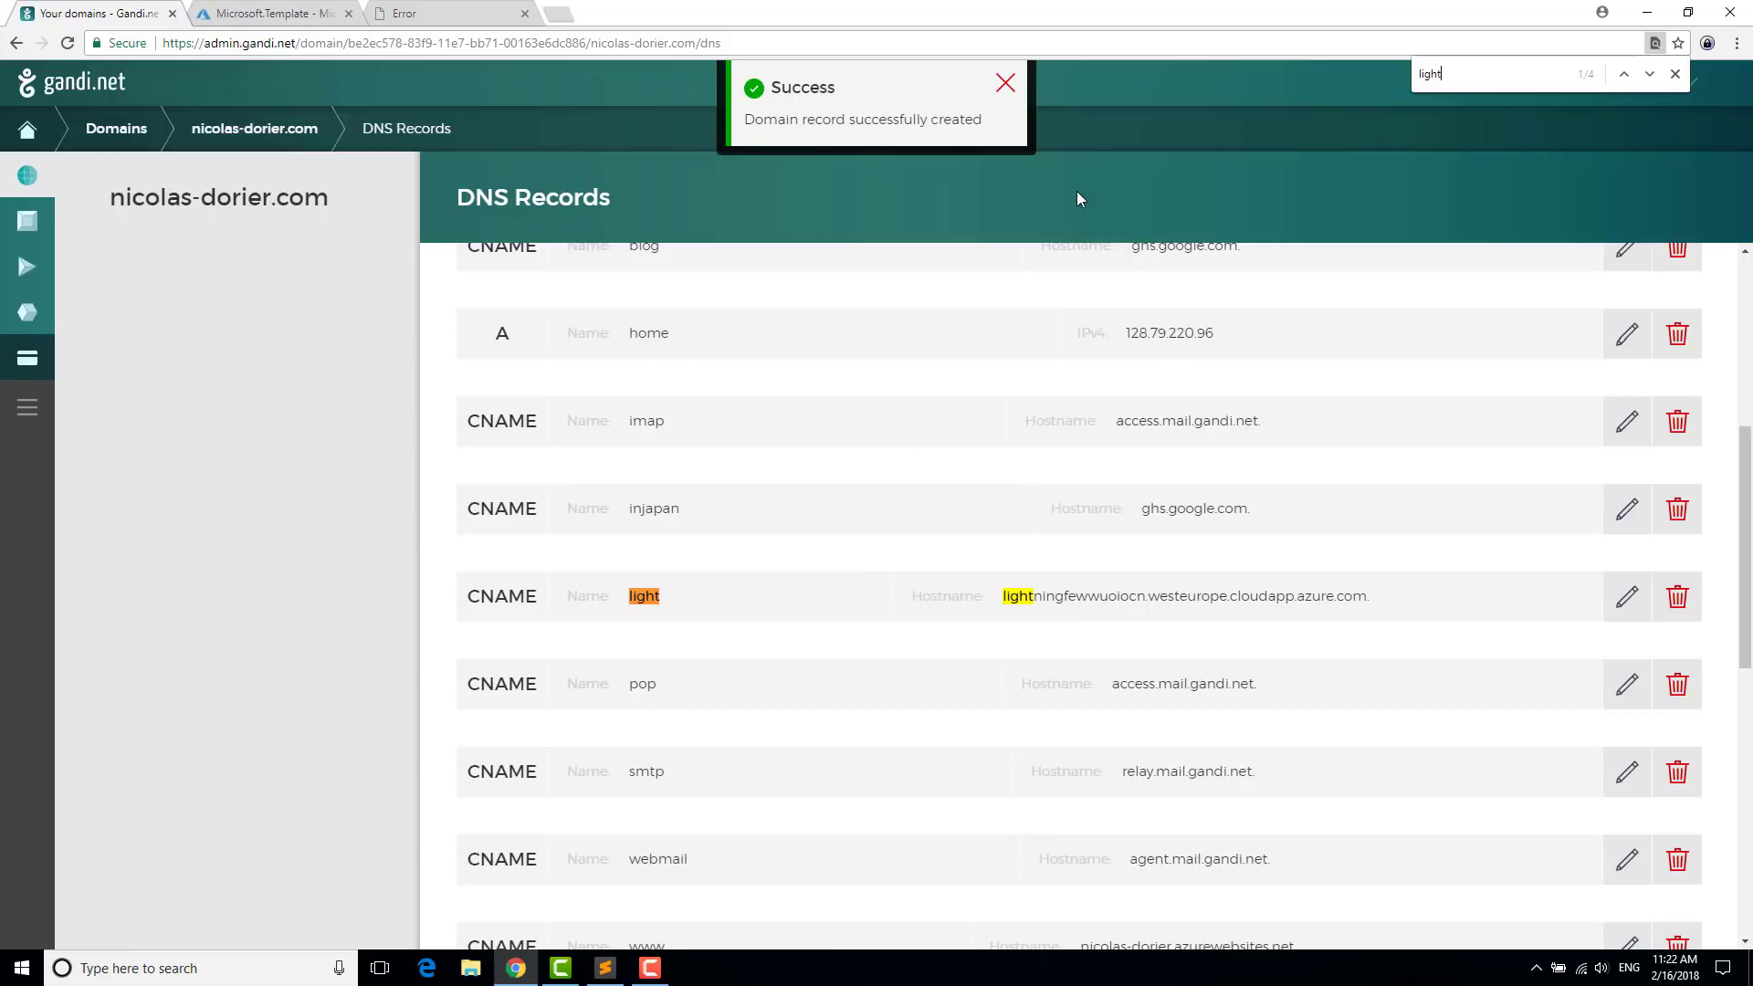
mouse_move(820, 247)
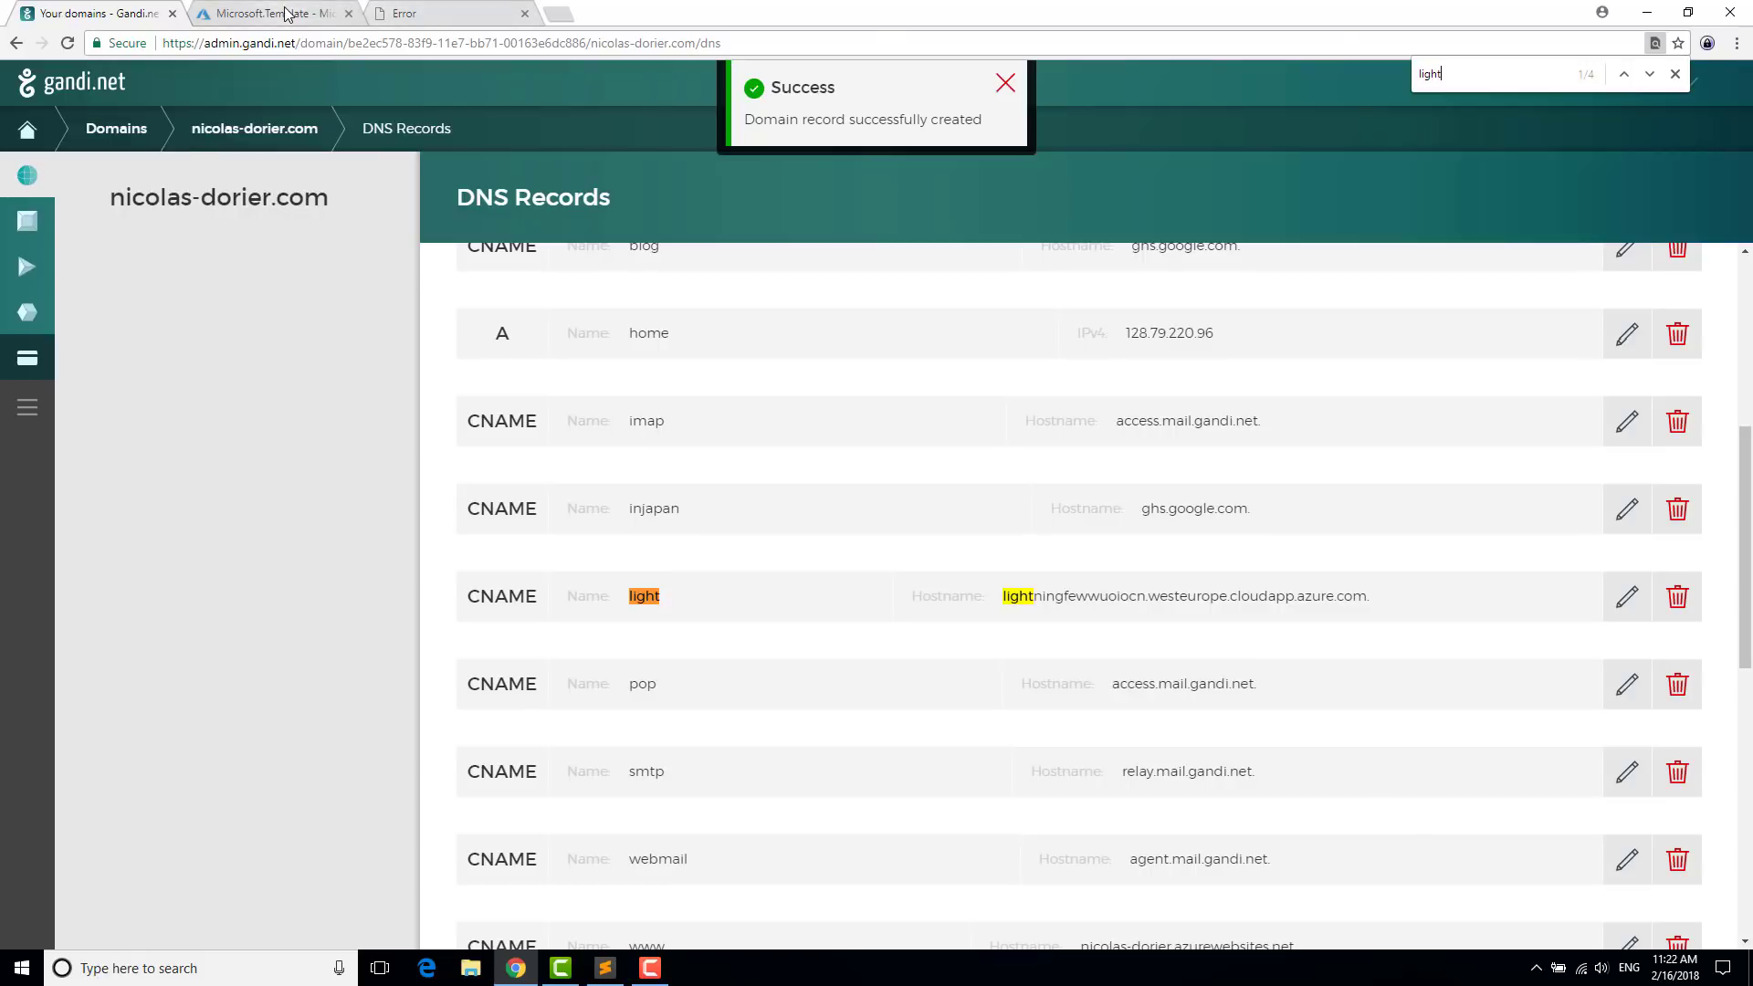
click(269, 11)
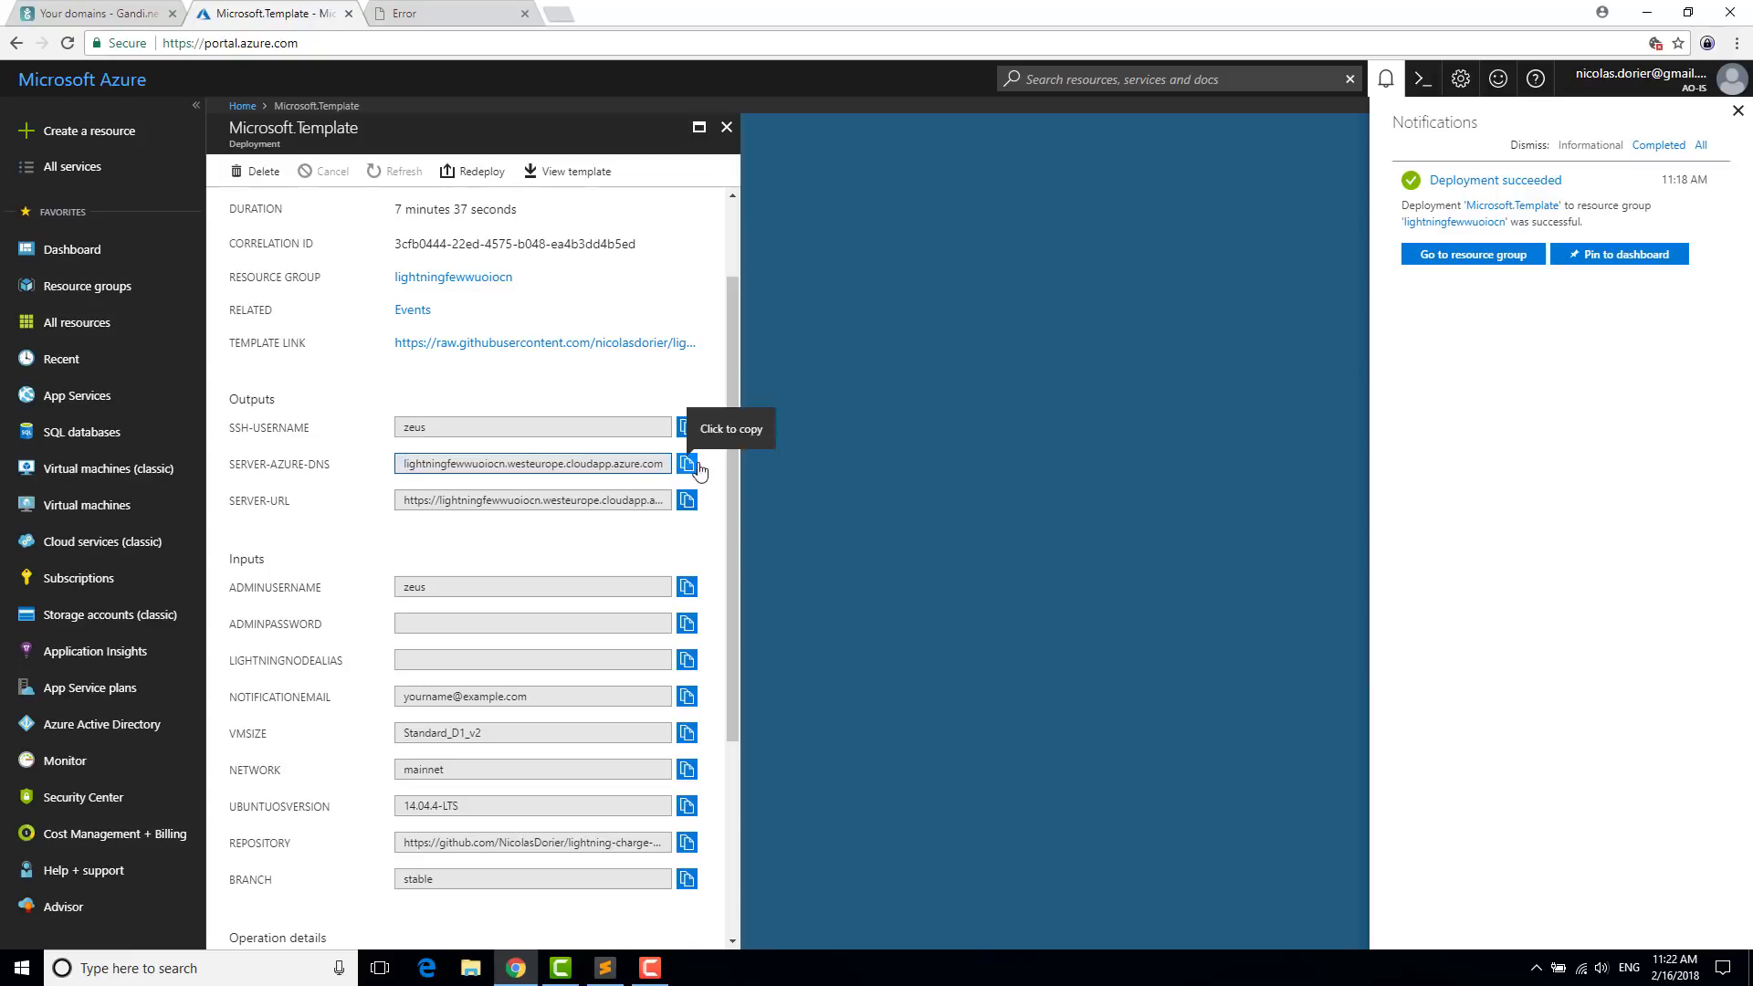
Copy the SERVER-AZURE-DNS address from the deployment outputs.
click(687, 462)
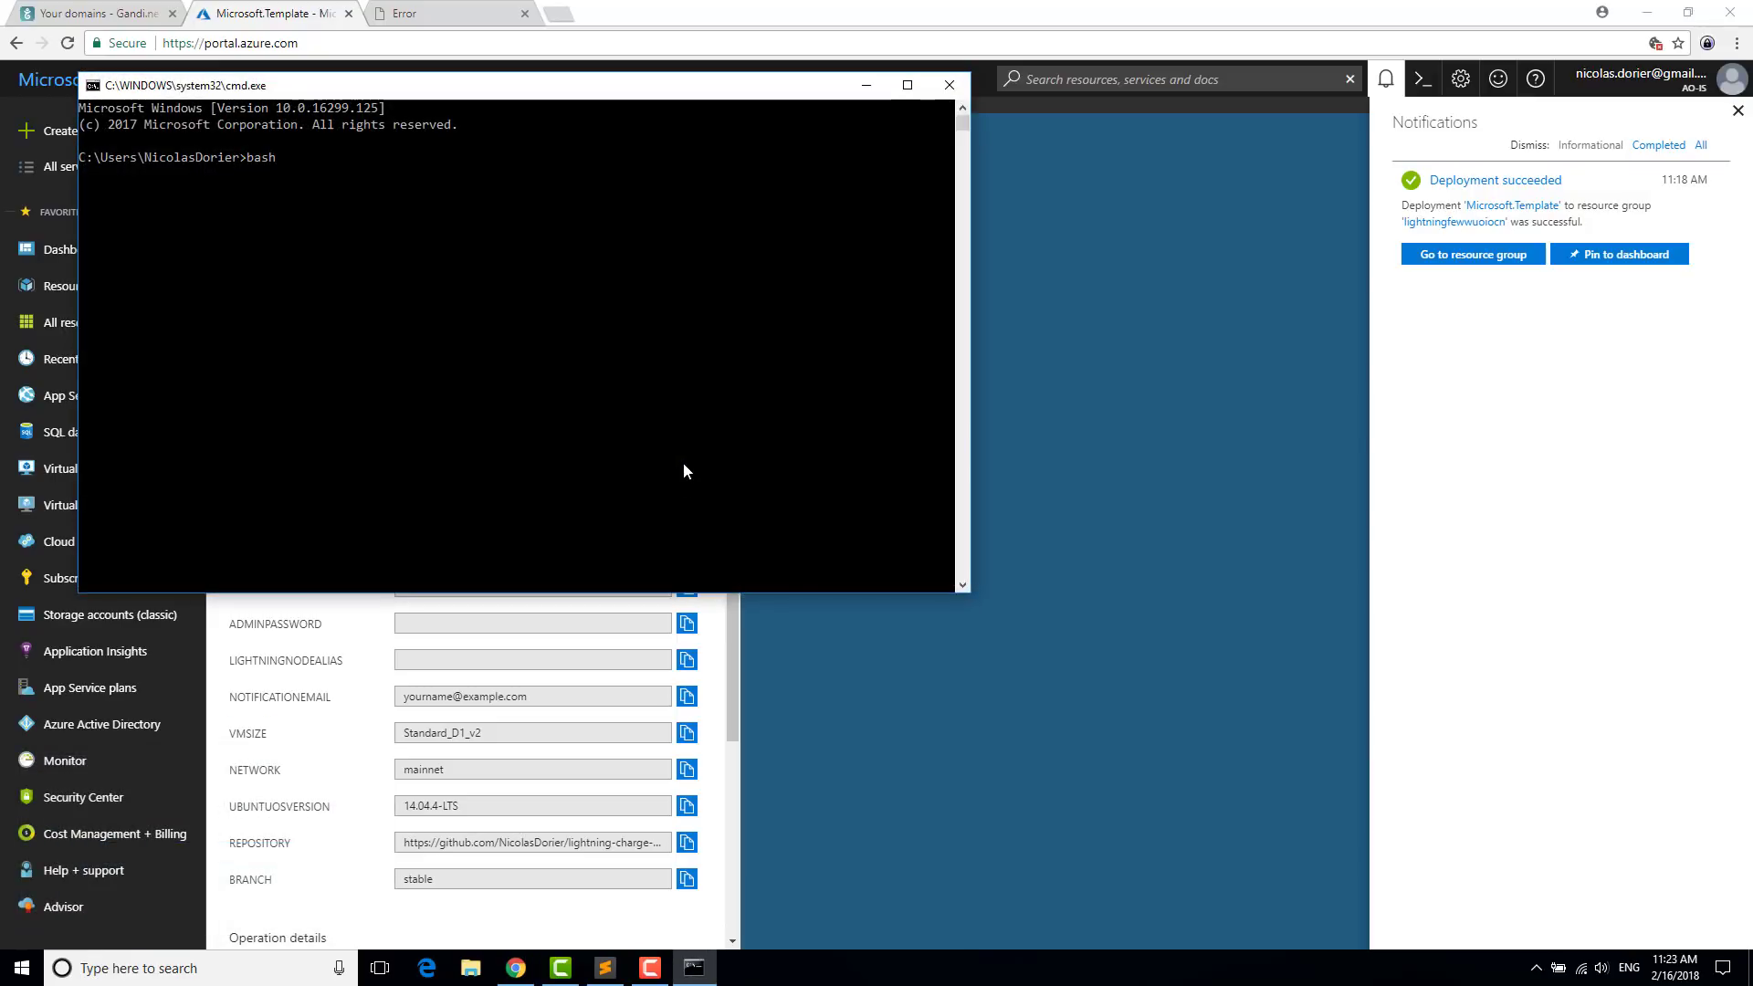
Start bash, SSH into the Lightning VM as zeus with the admin password, and switch to root.
key(enter)
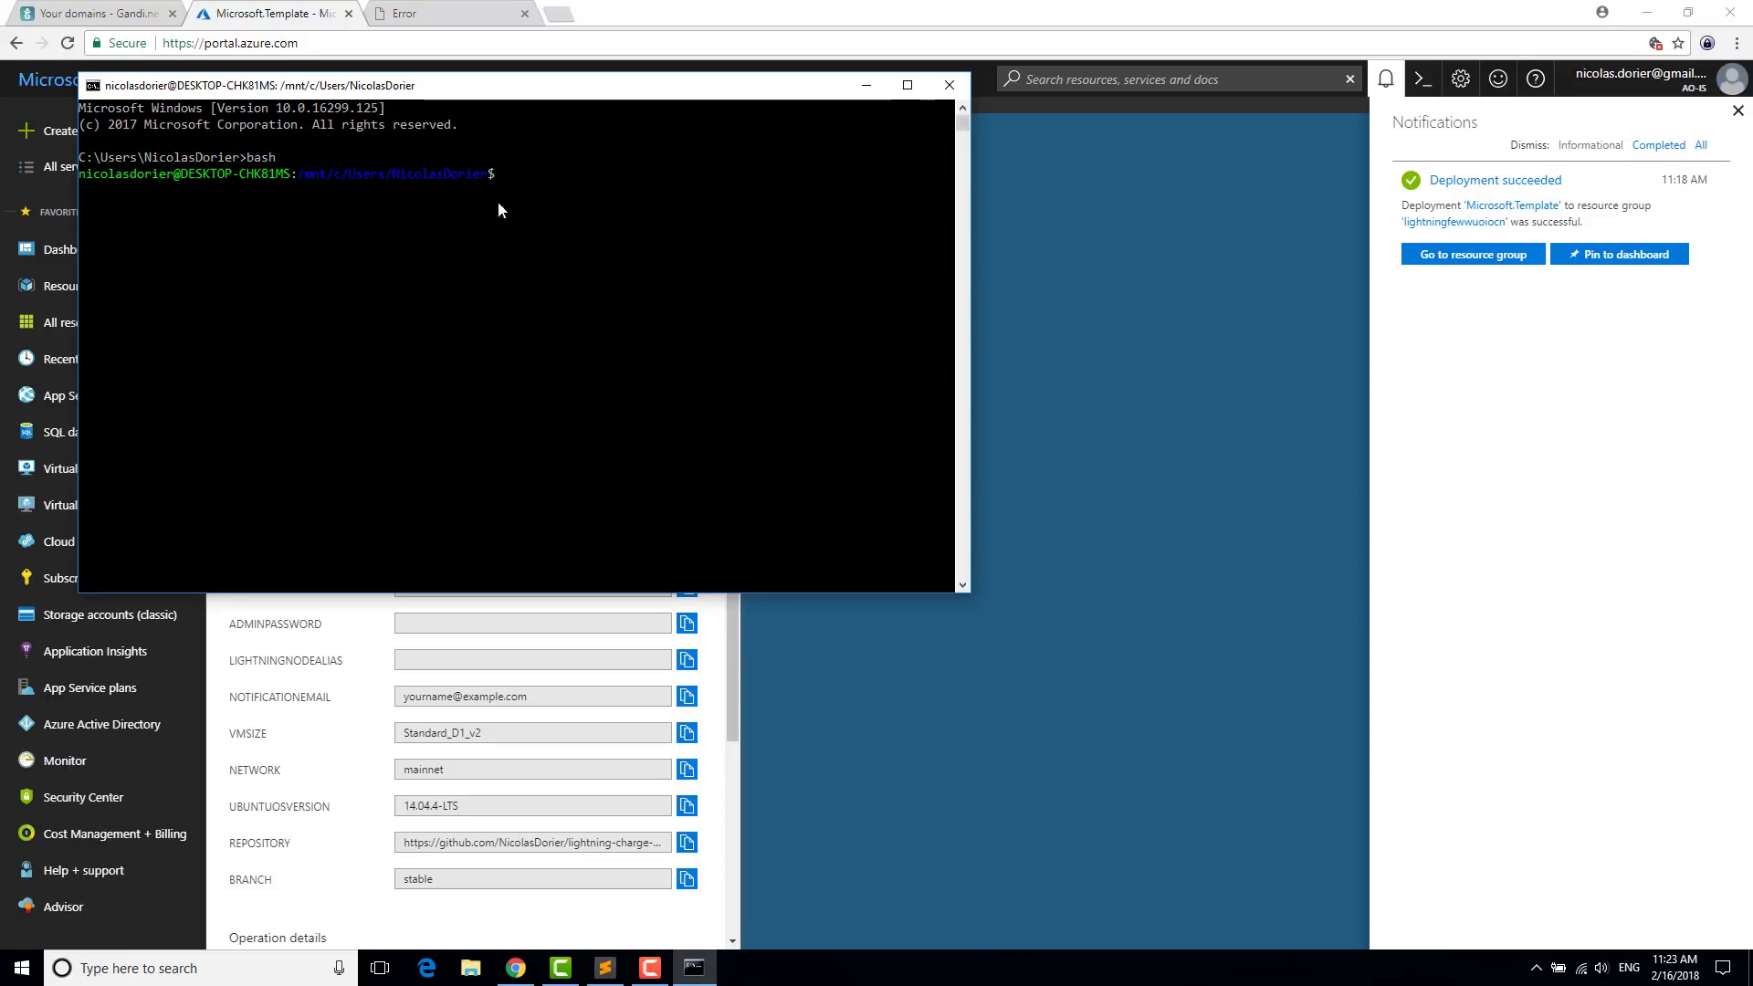
text(ssh zeus@lightningfewwuoiocn.westeurope.cloudapp.azure.com)
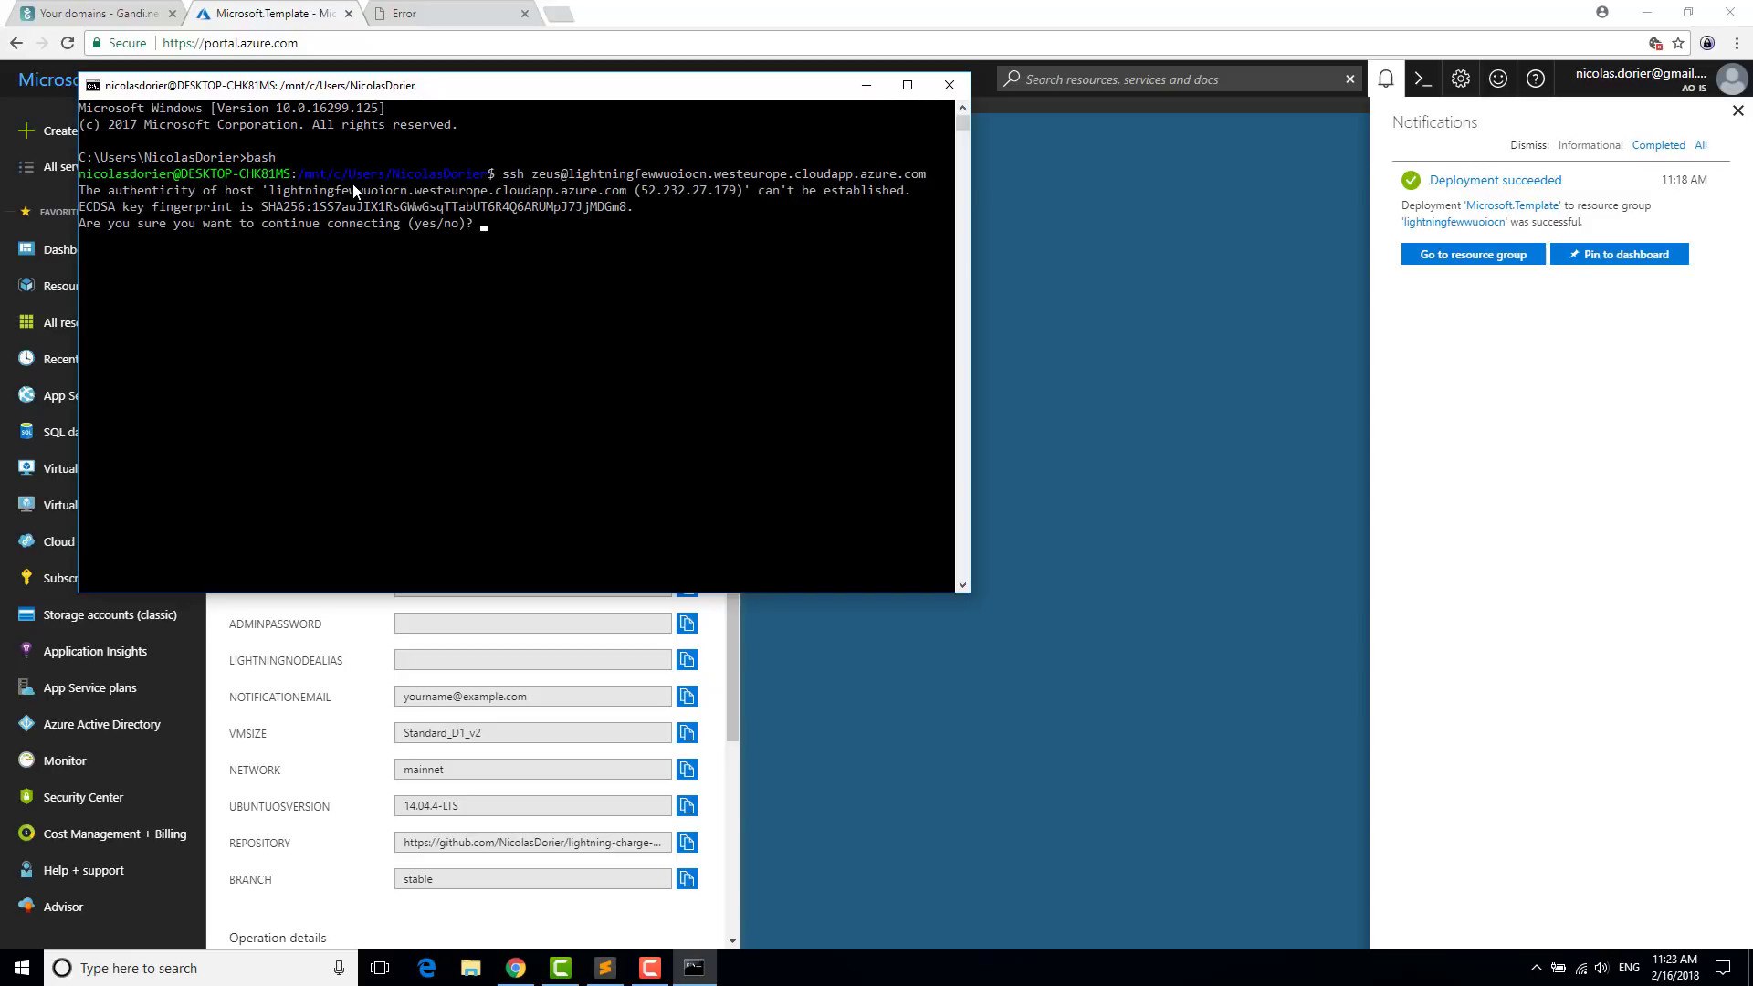
text(yes)
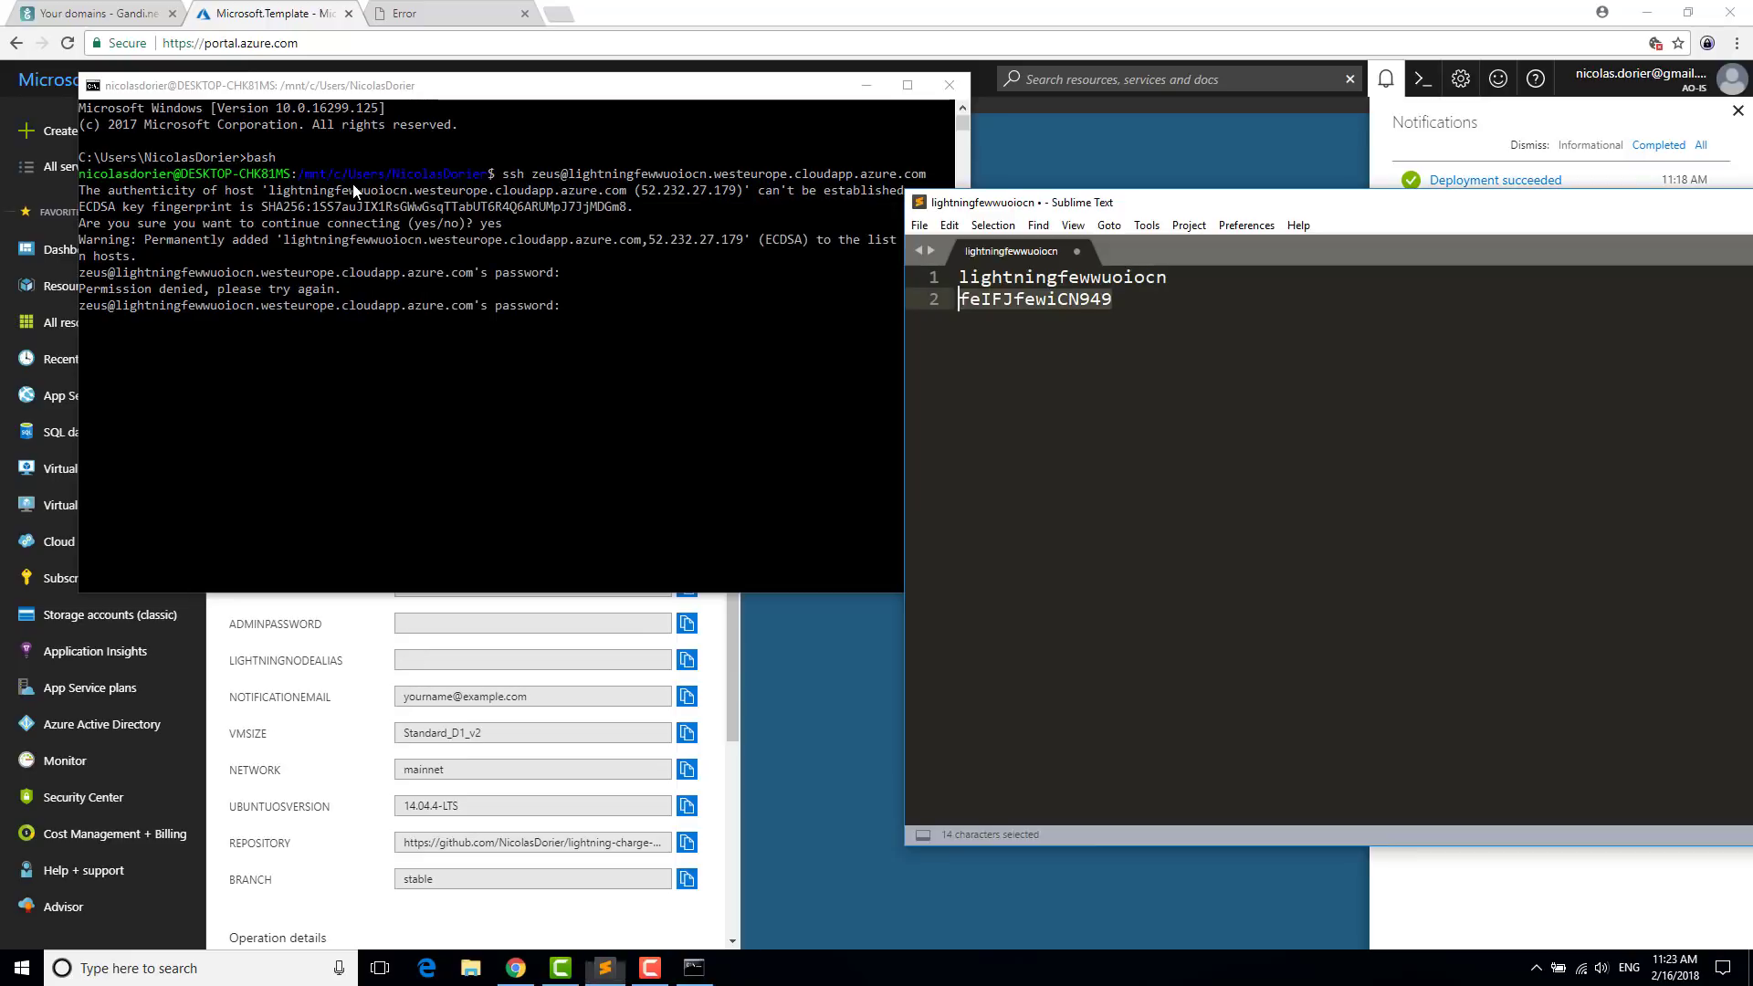
text(c)
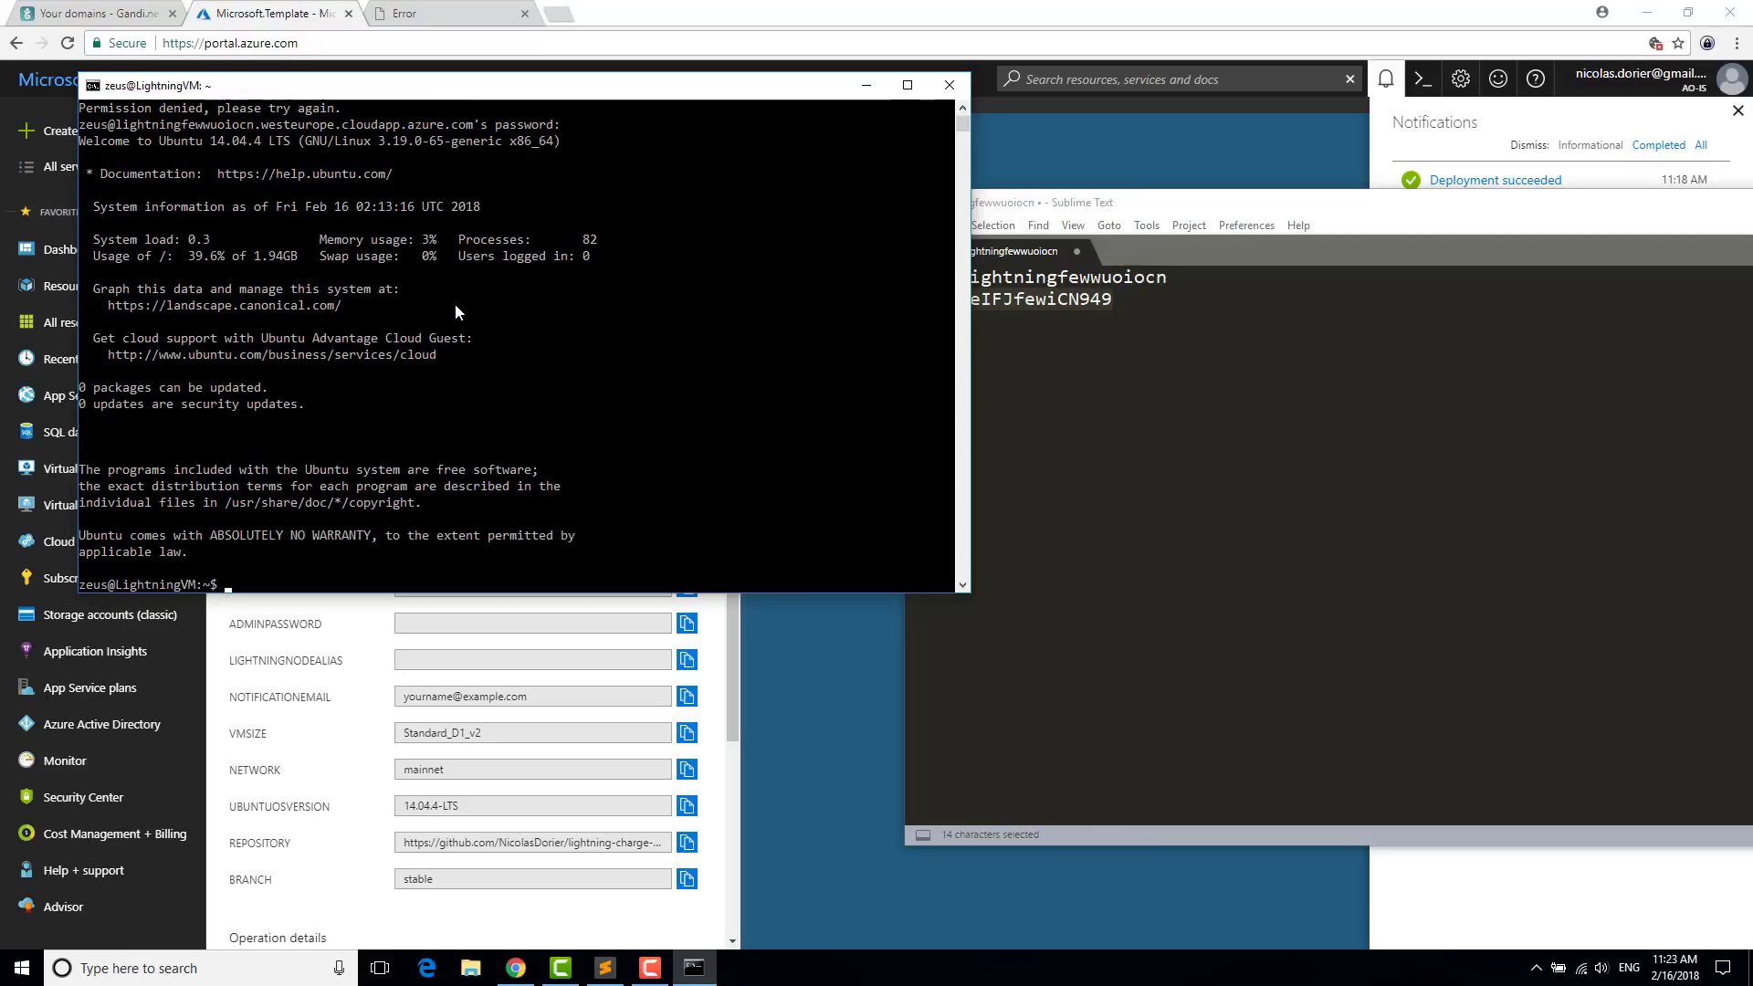
text(sudo su)
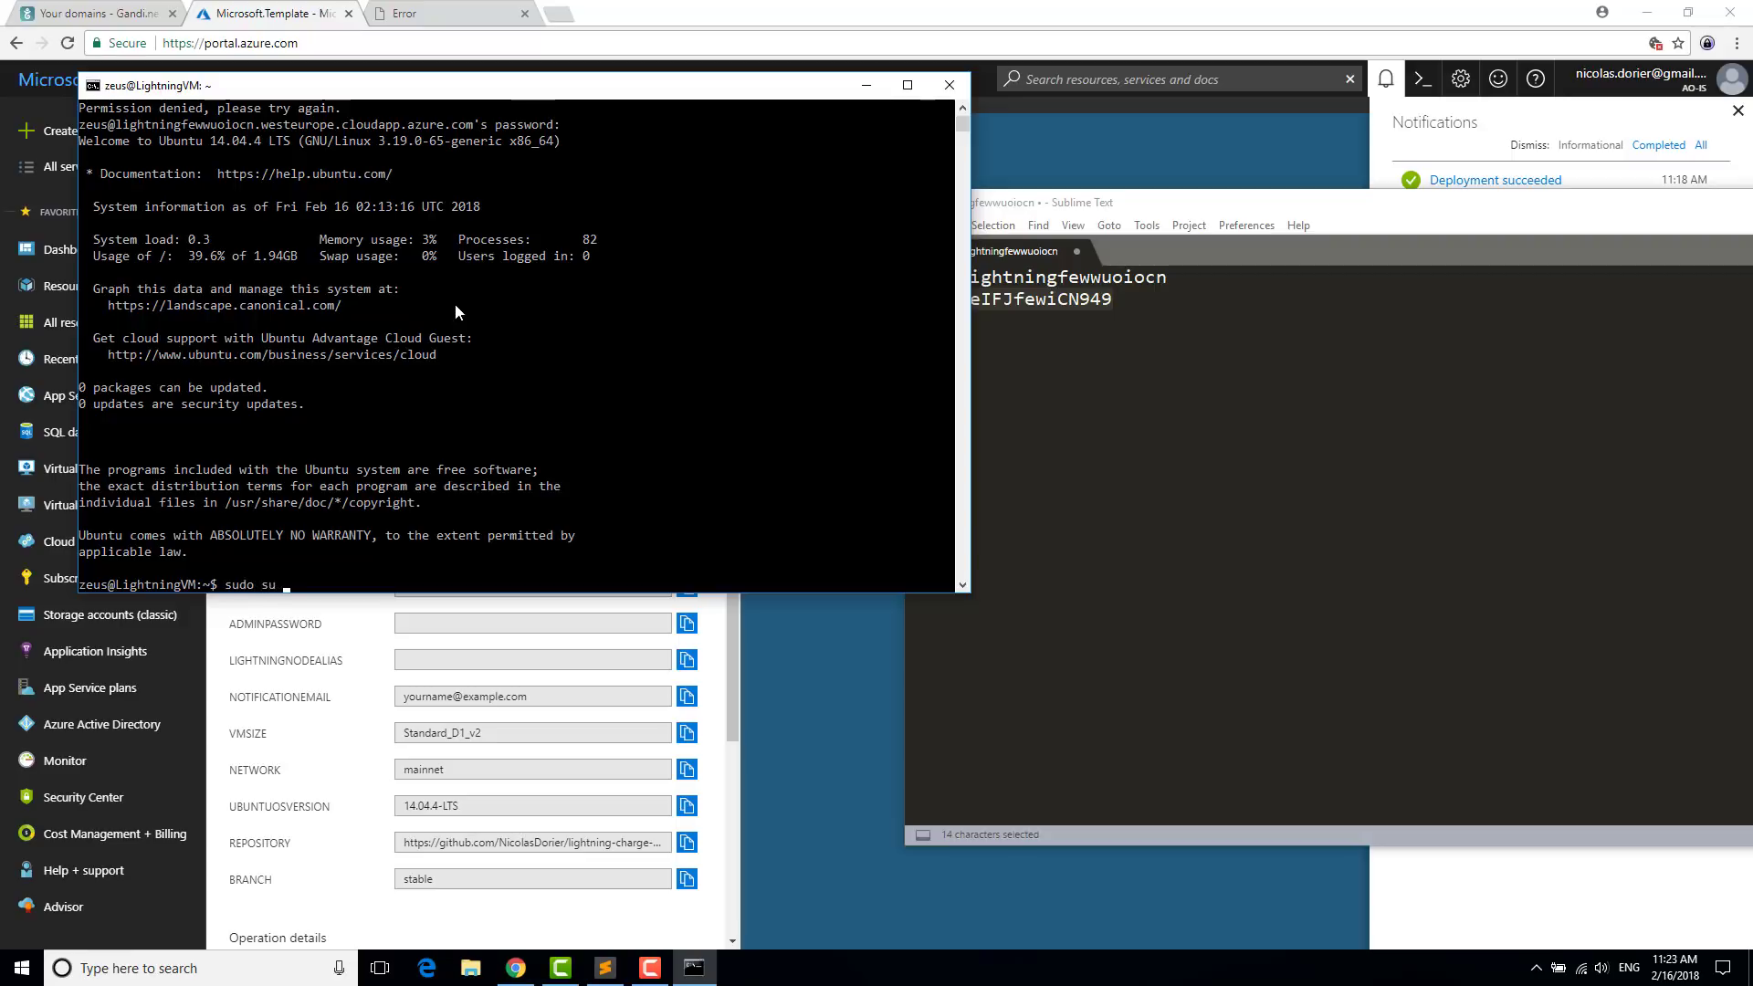
text(-)
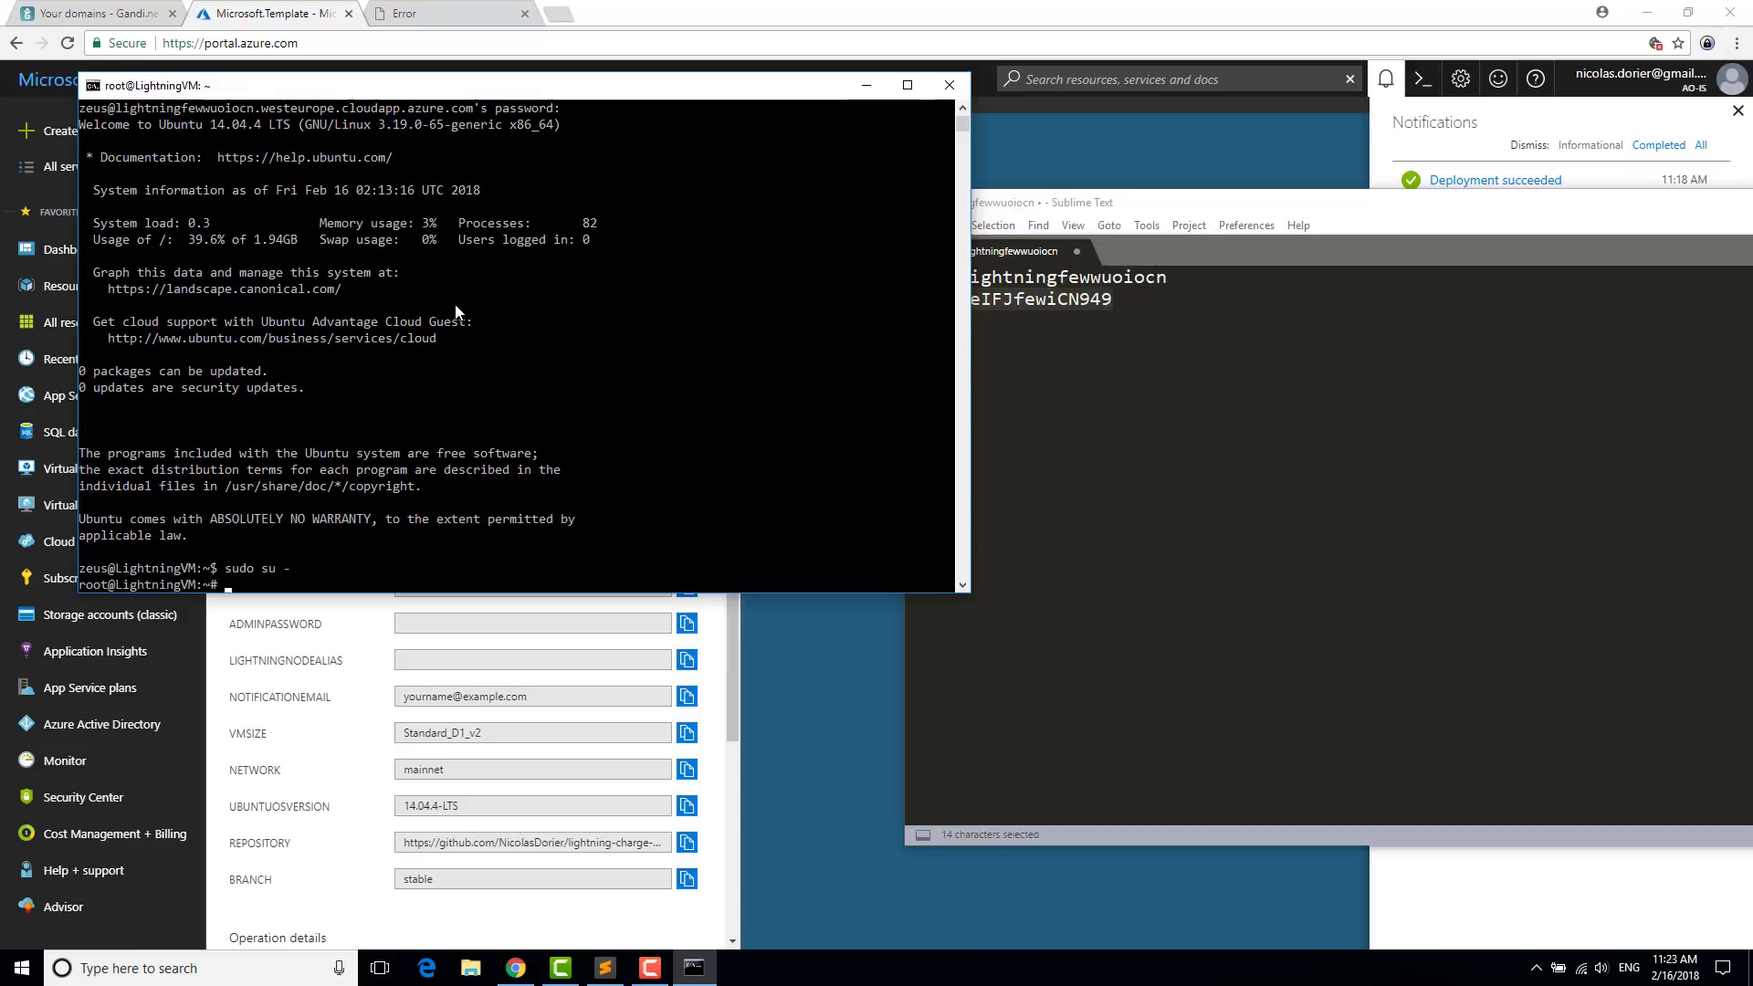
Enter changedomain.sh with light.nicolas-dorier.com, confirming the light CNAME in the Gandi DNS records.
text(changedomain.sh)
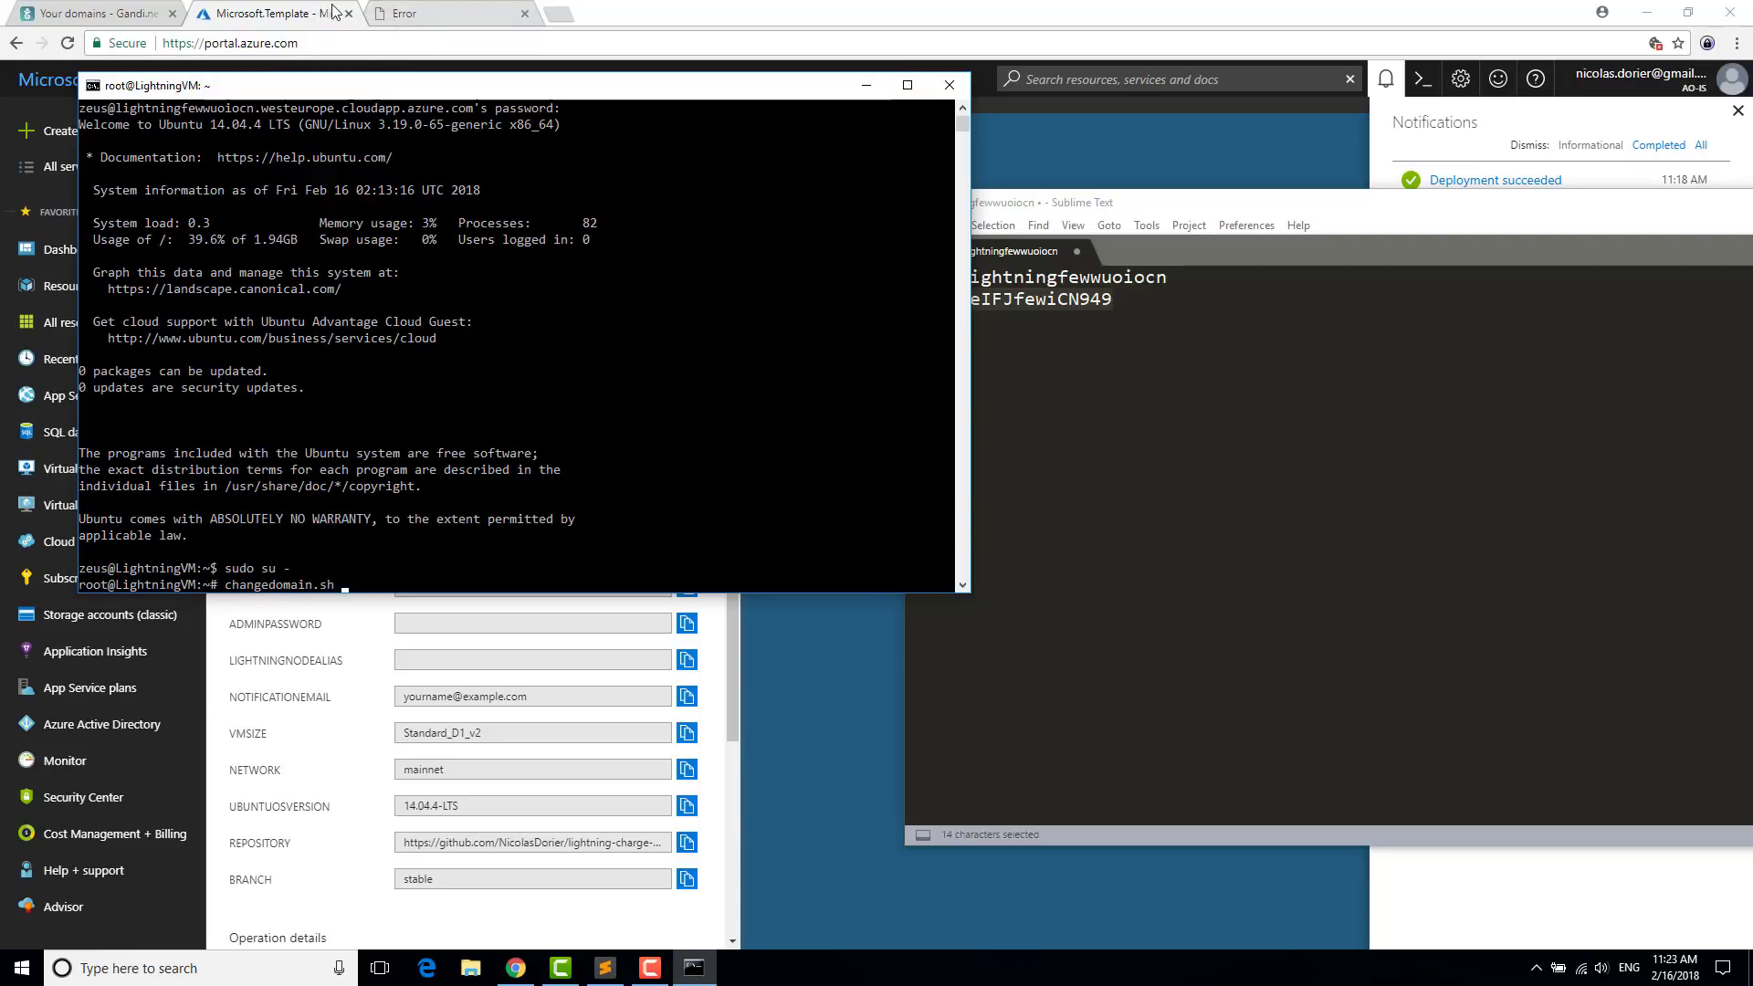
click(95, 12)
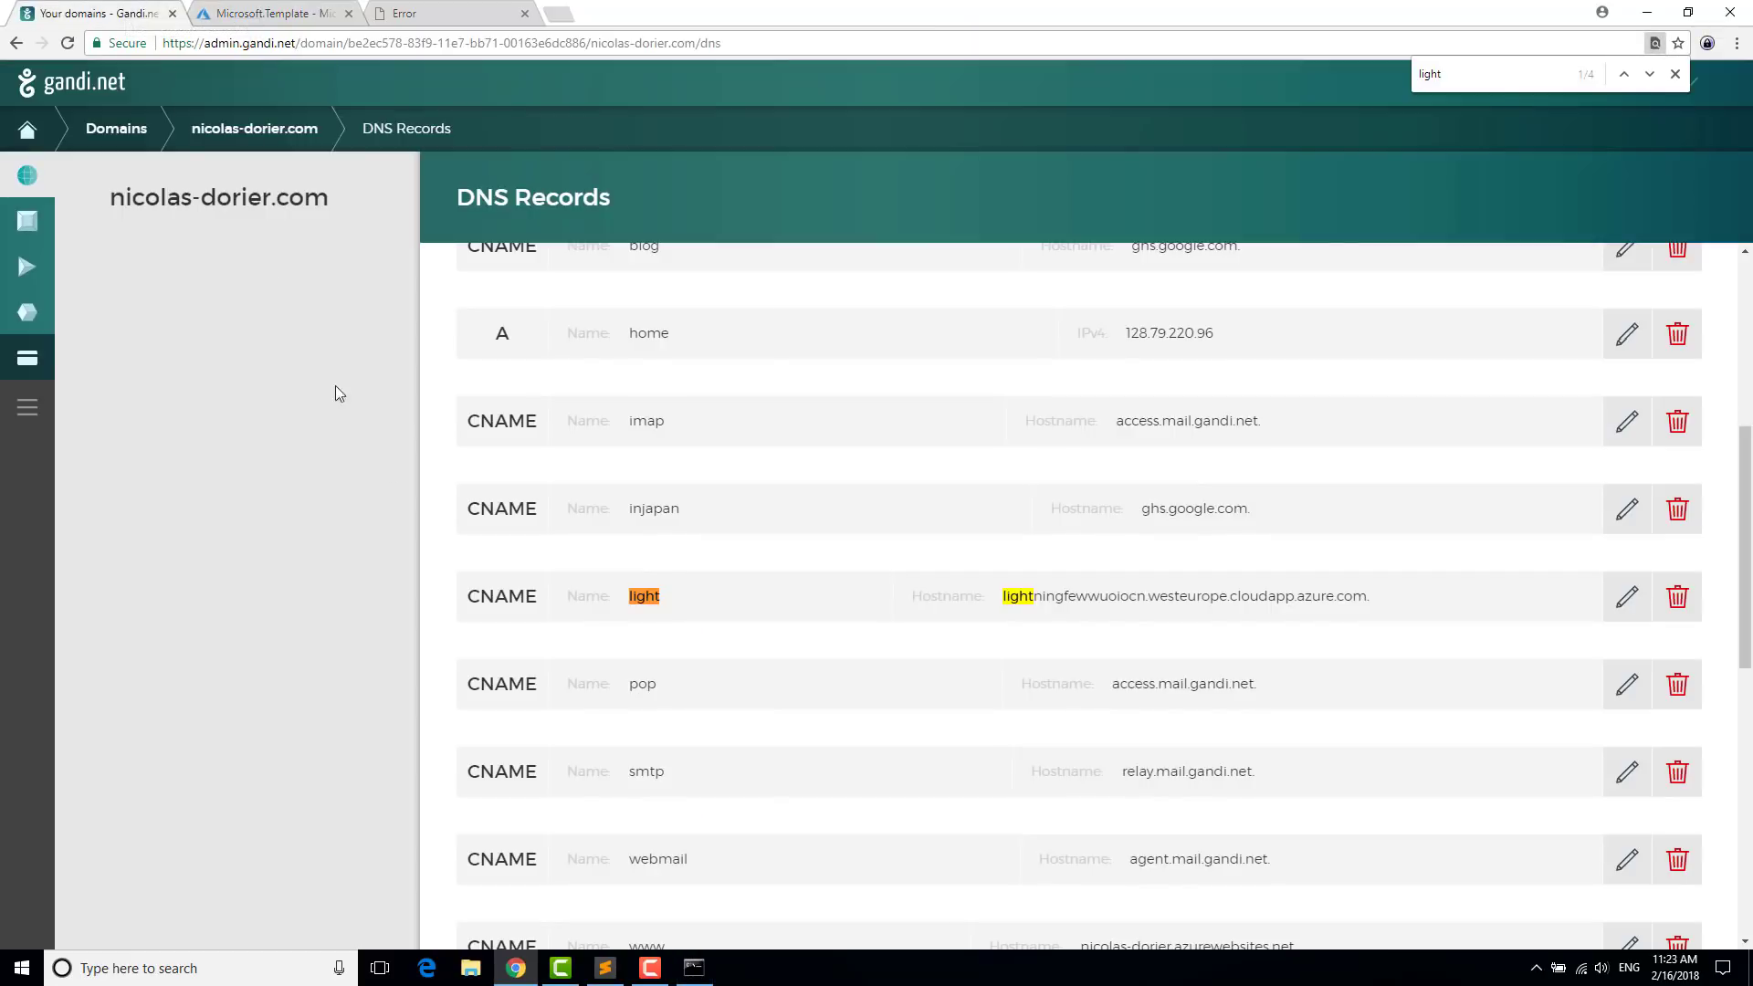
double_click(644, 596)
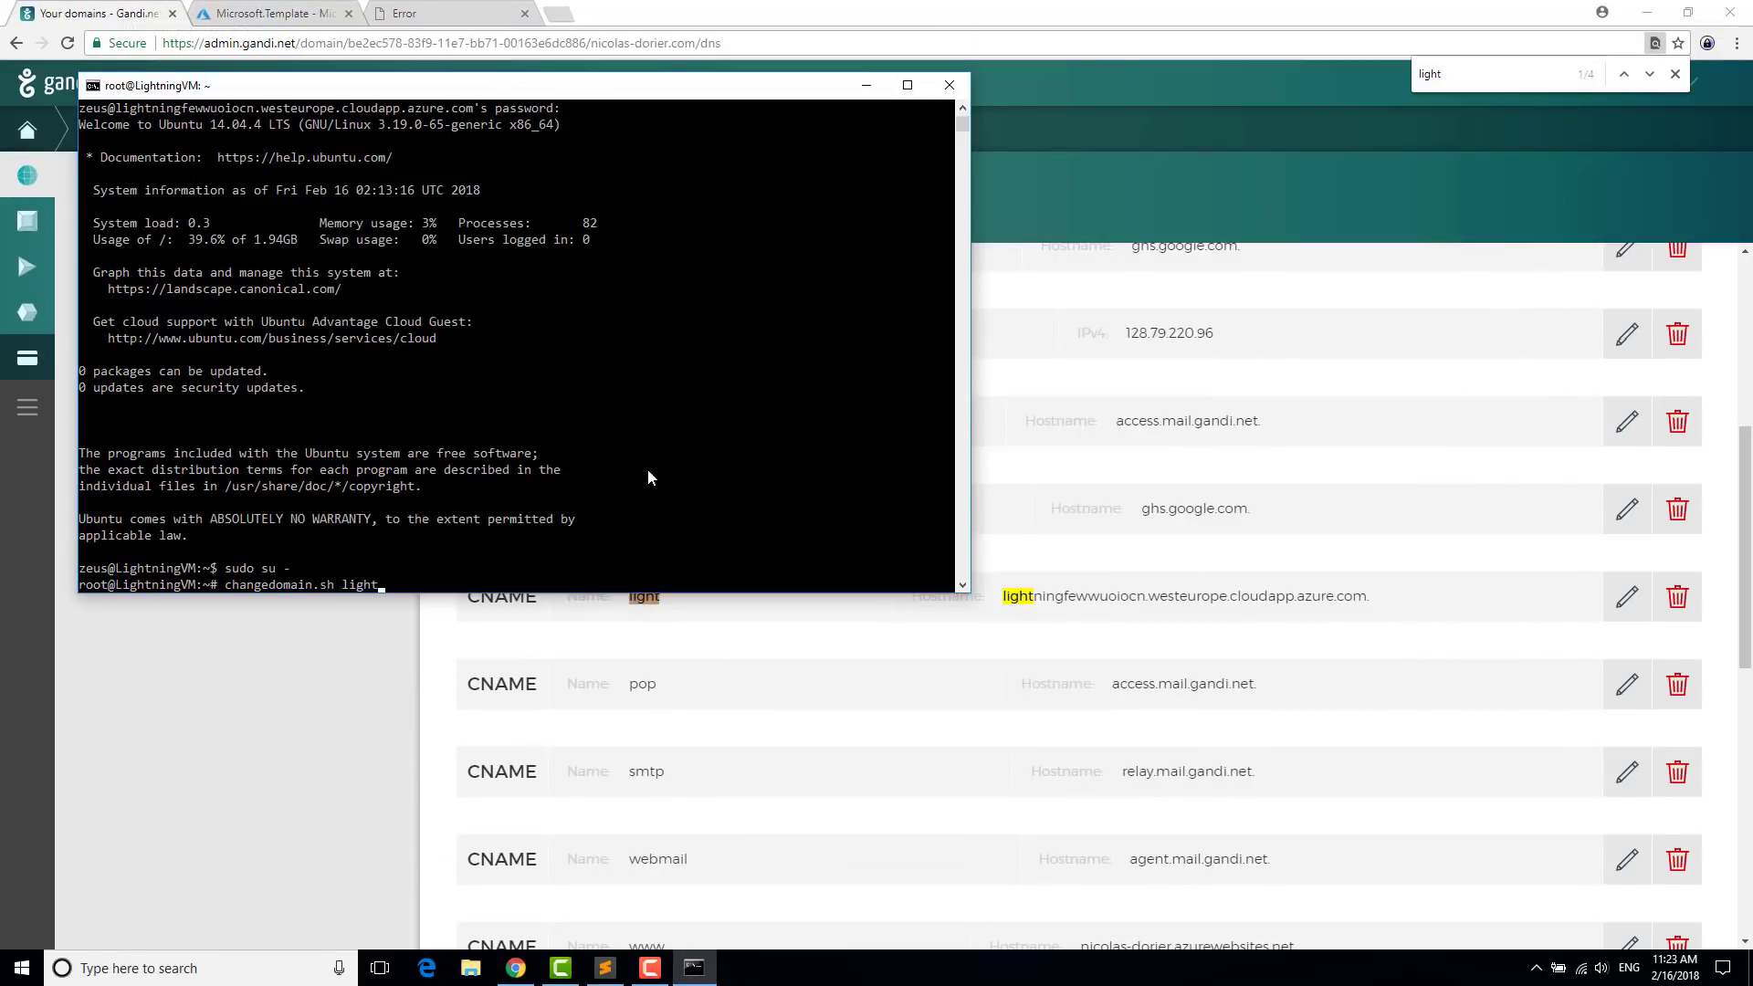
text(.nicola)
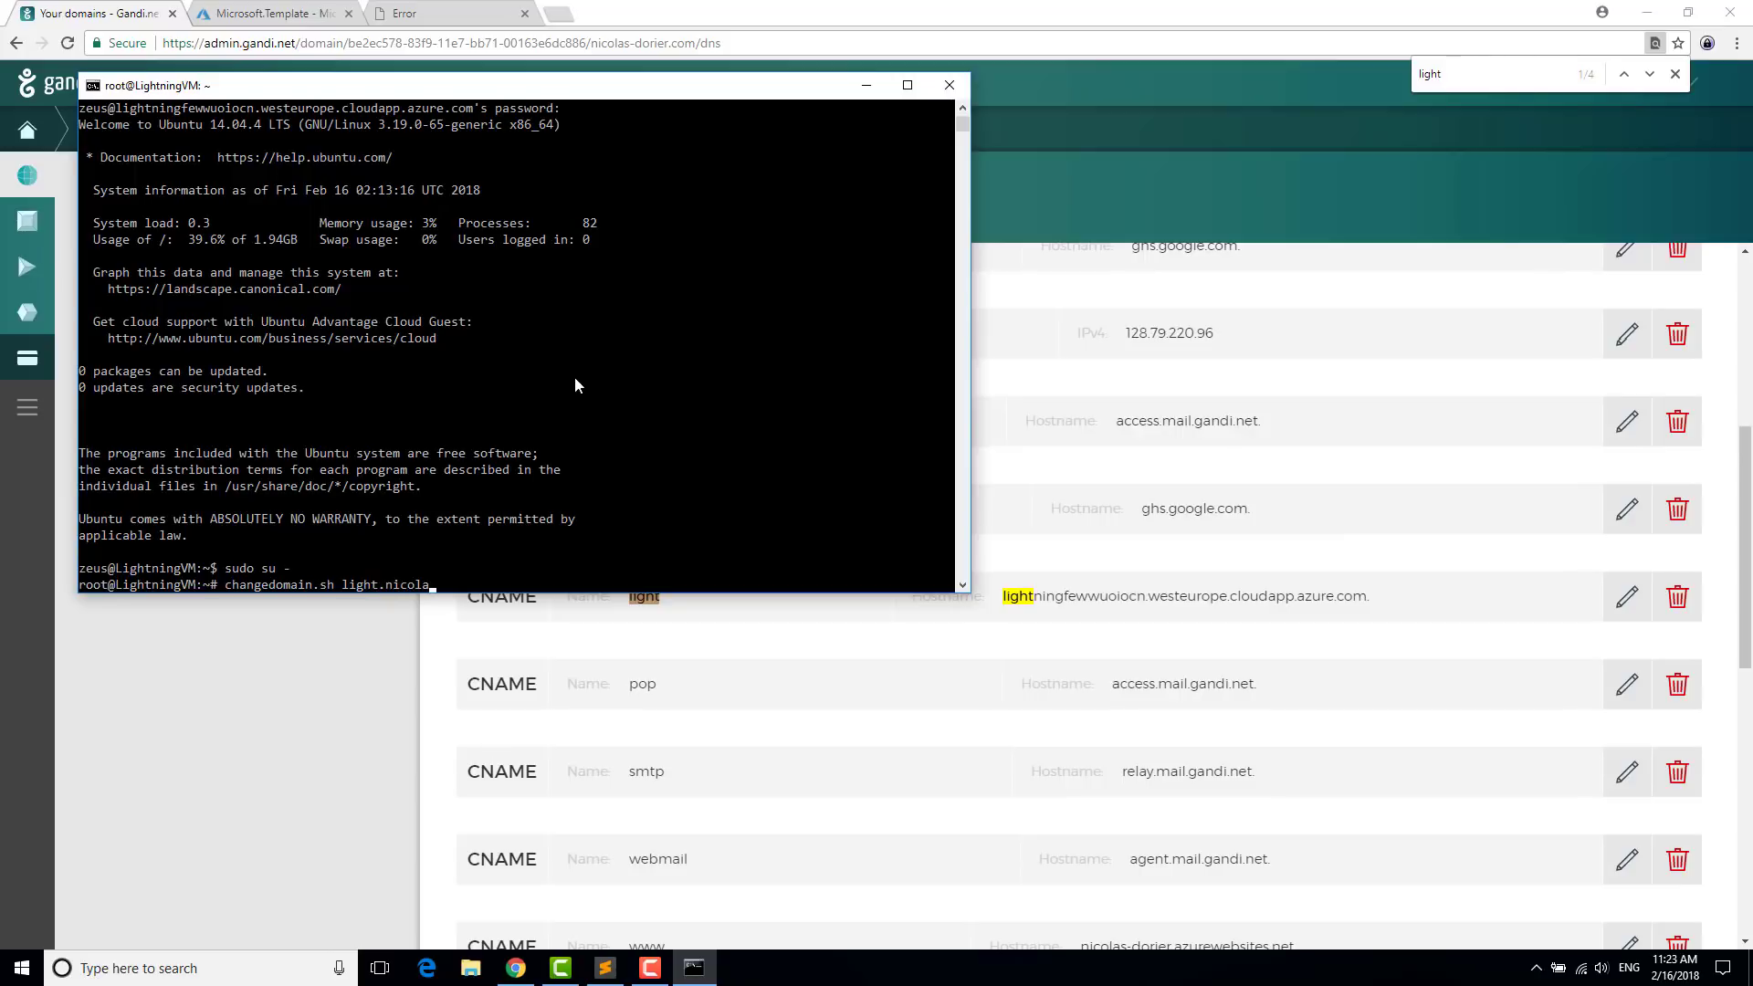
text(s-dorier.com)
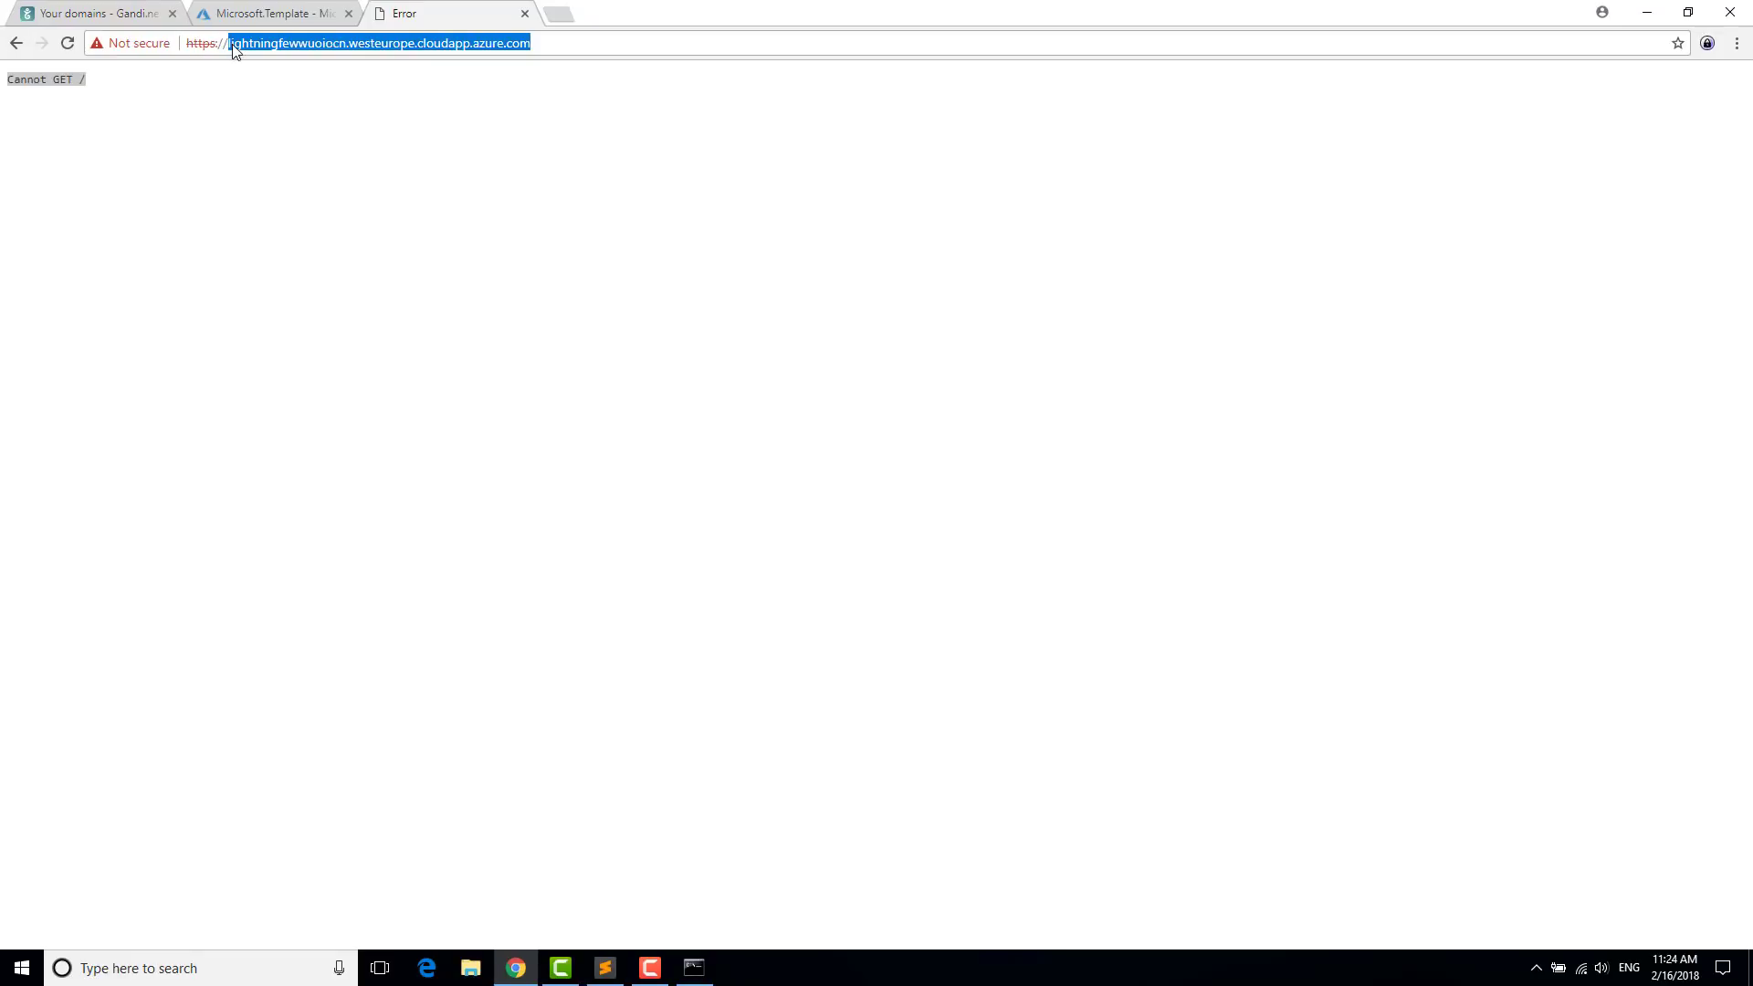
text(https://light.nicolas-dorier.com)
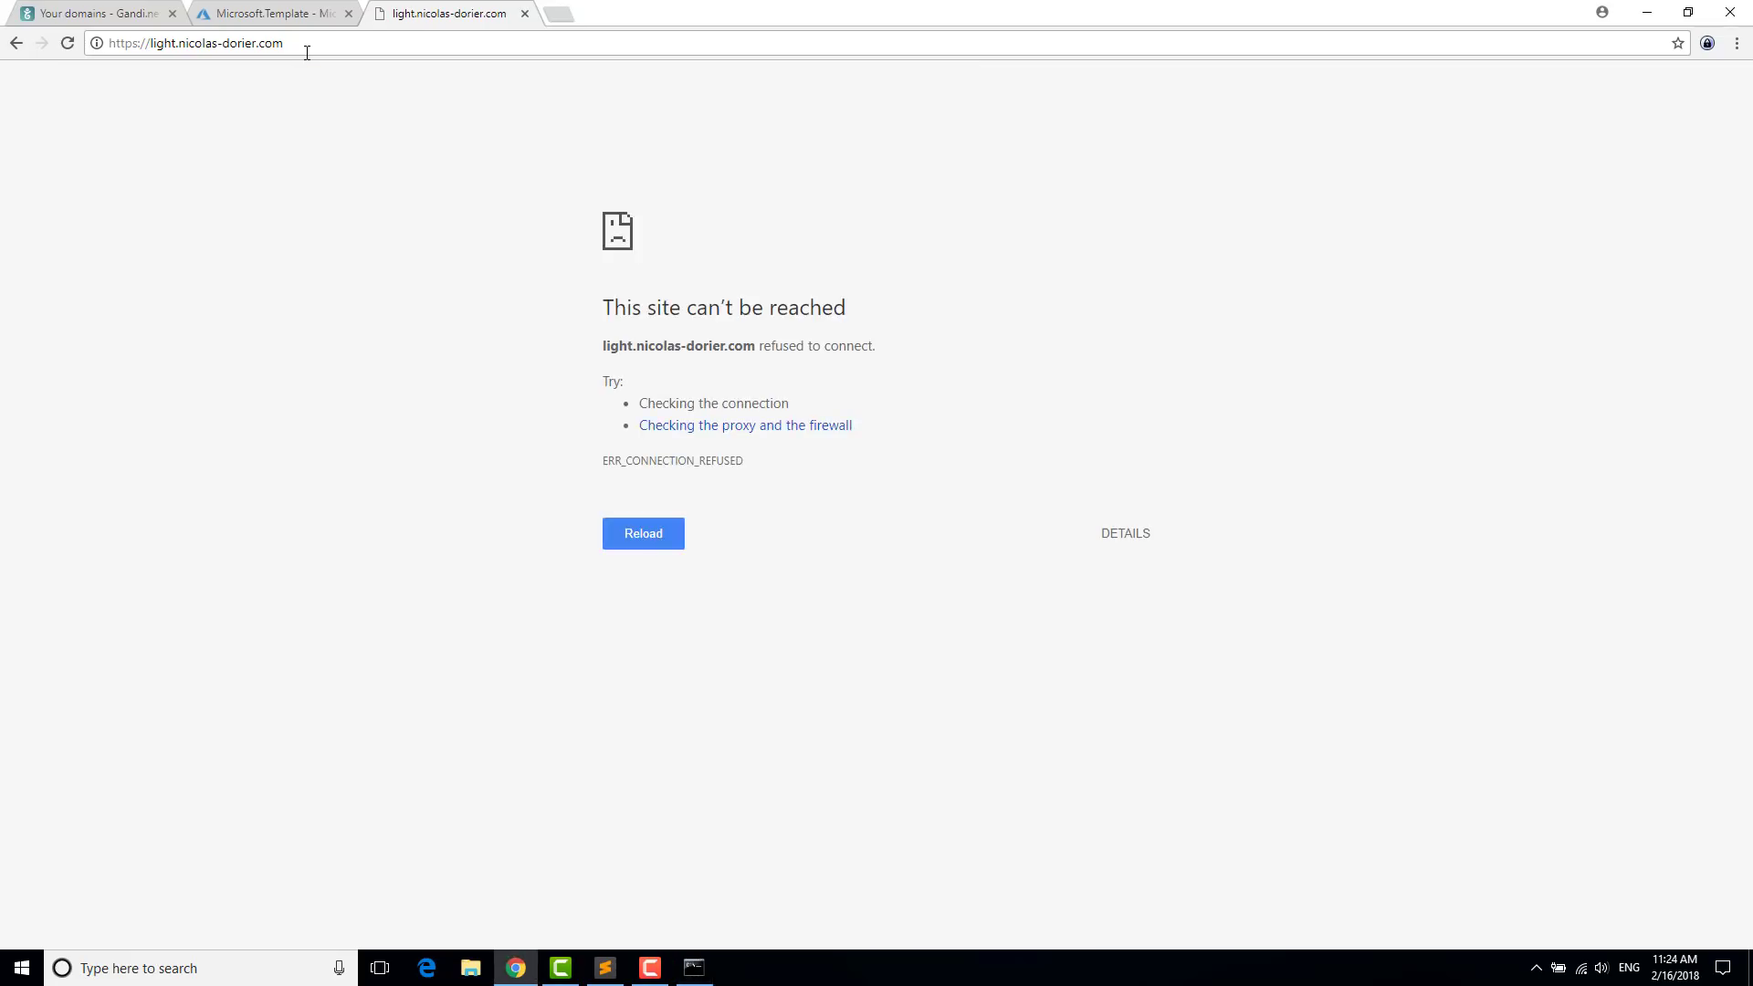
click(642, 534)
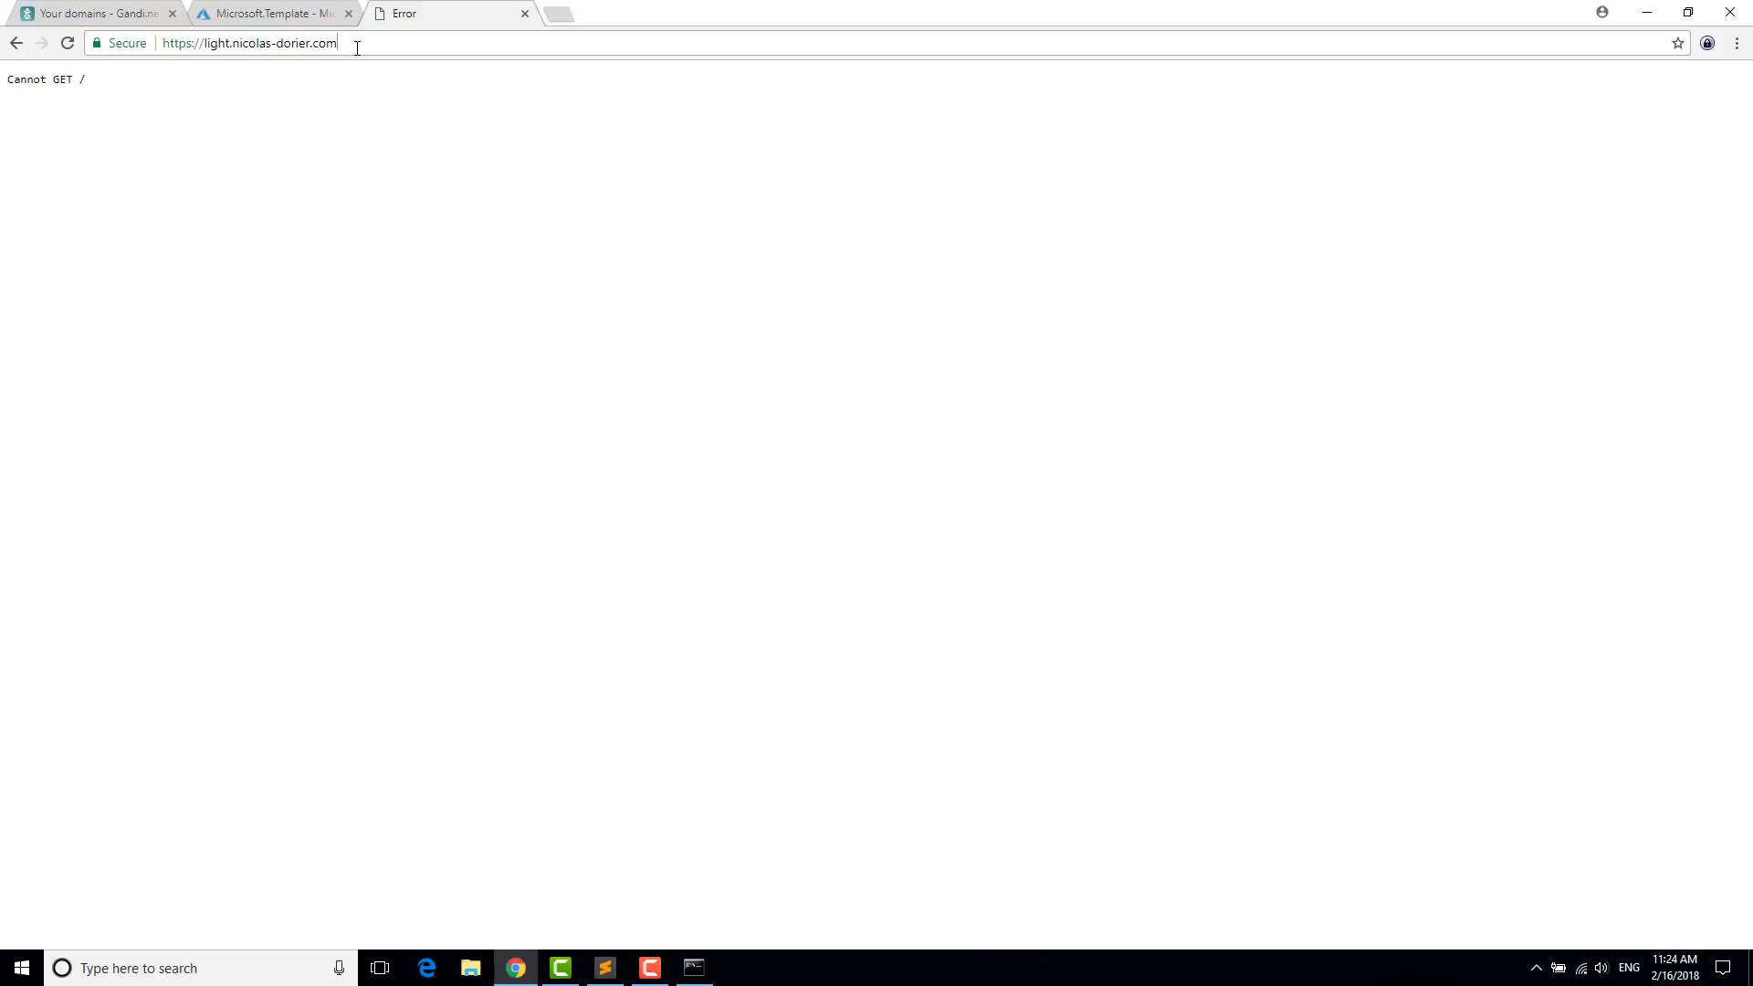
click(693, 967)
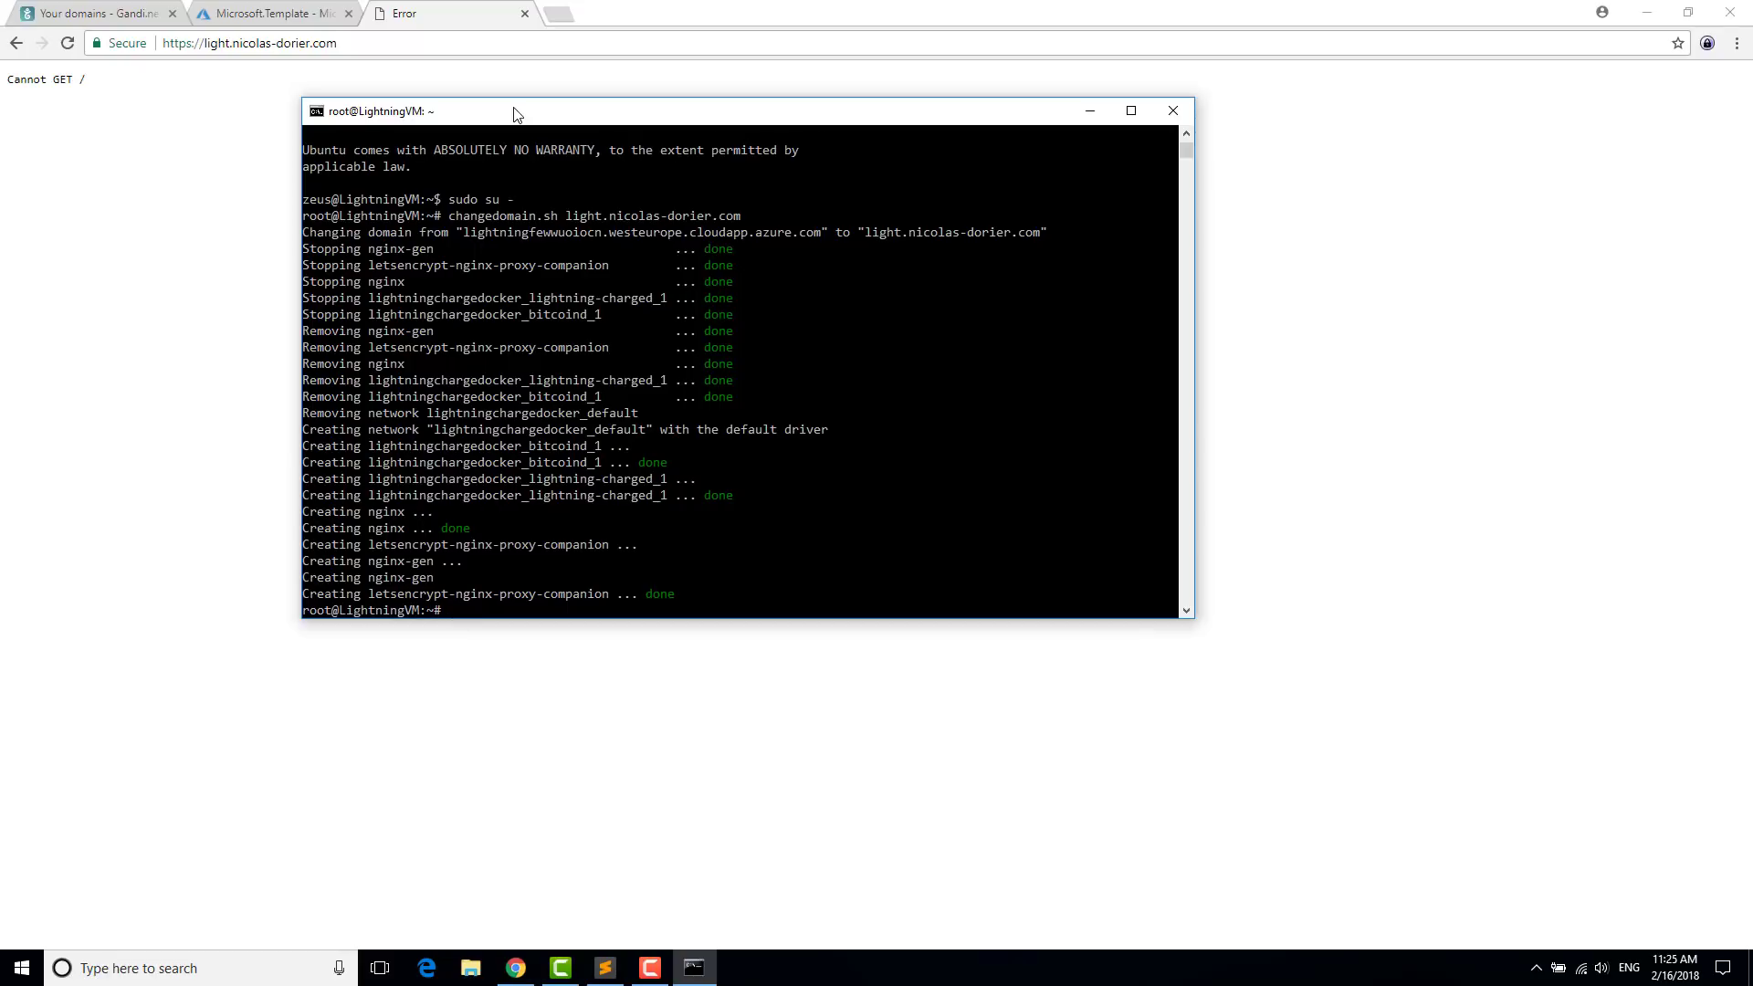
Run lightning-show.sh for the API token URL, then lightning-cli.sh help.
text(lightning)
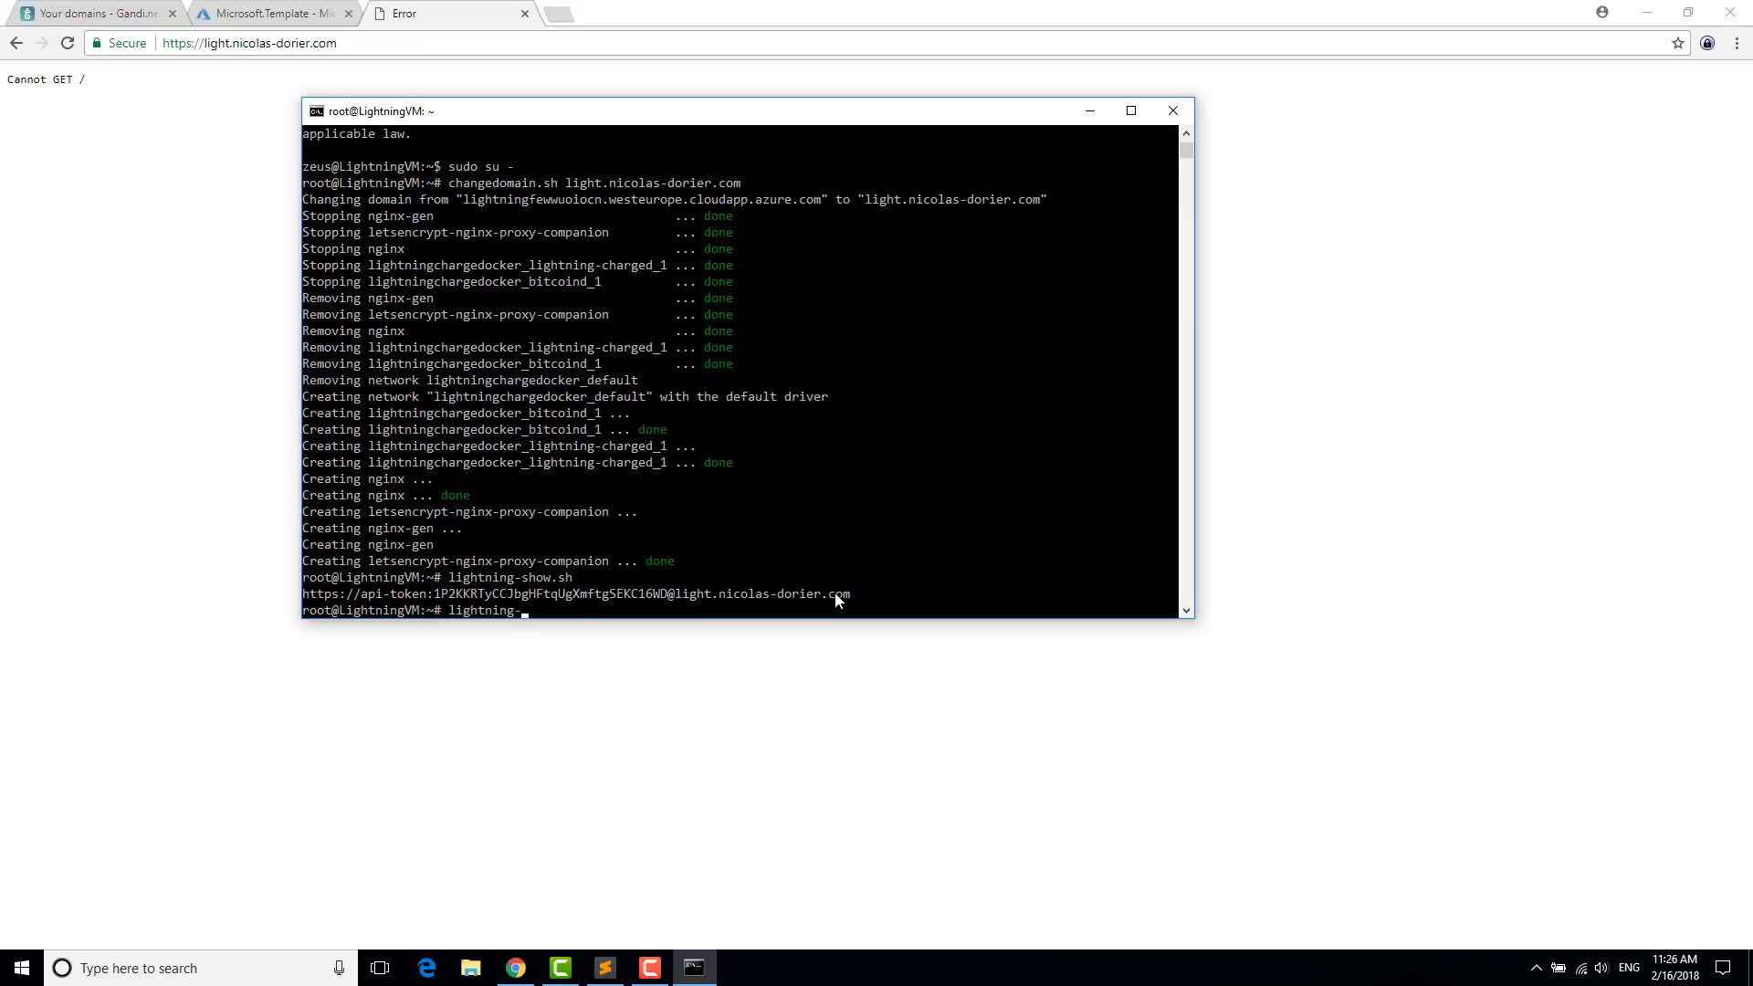
text(-cli.sh)
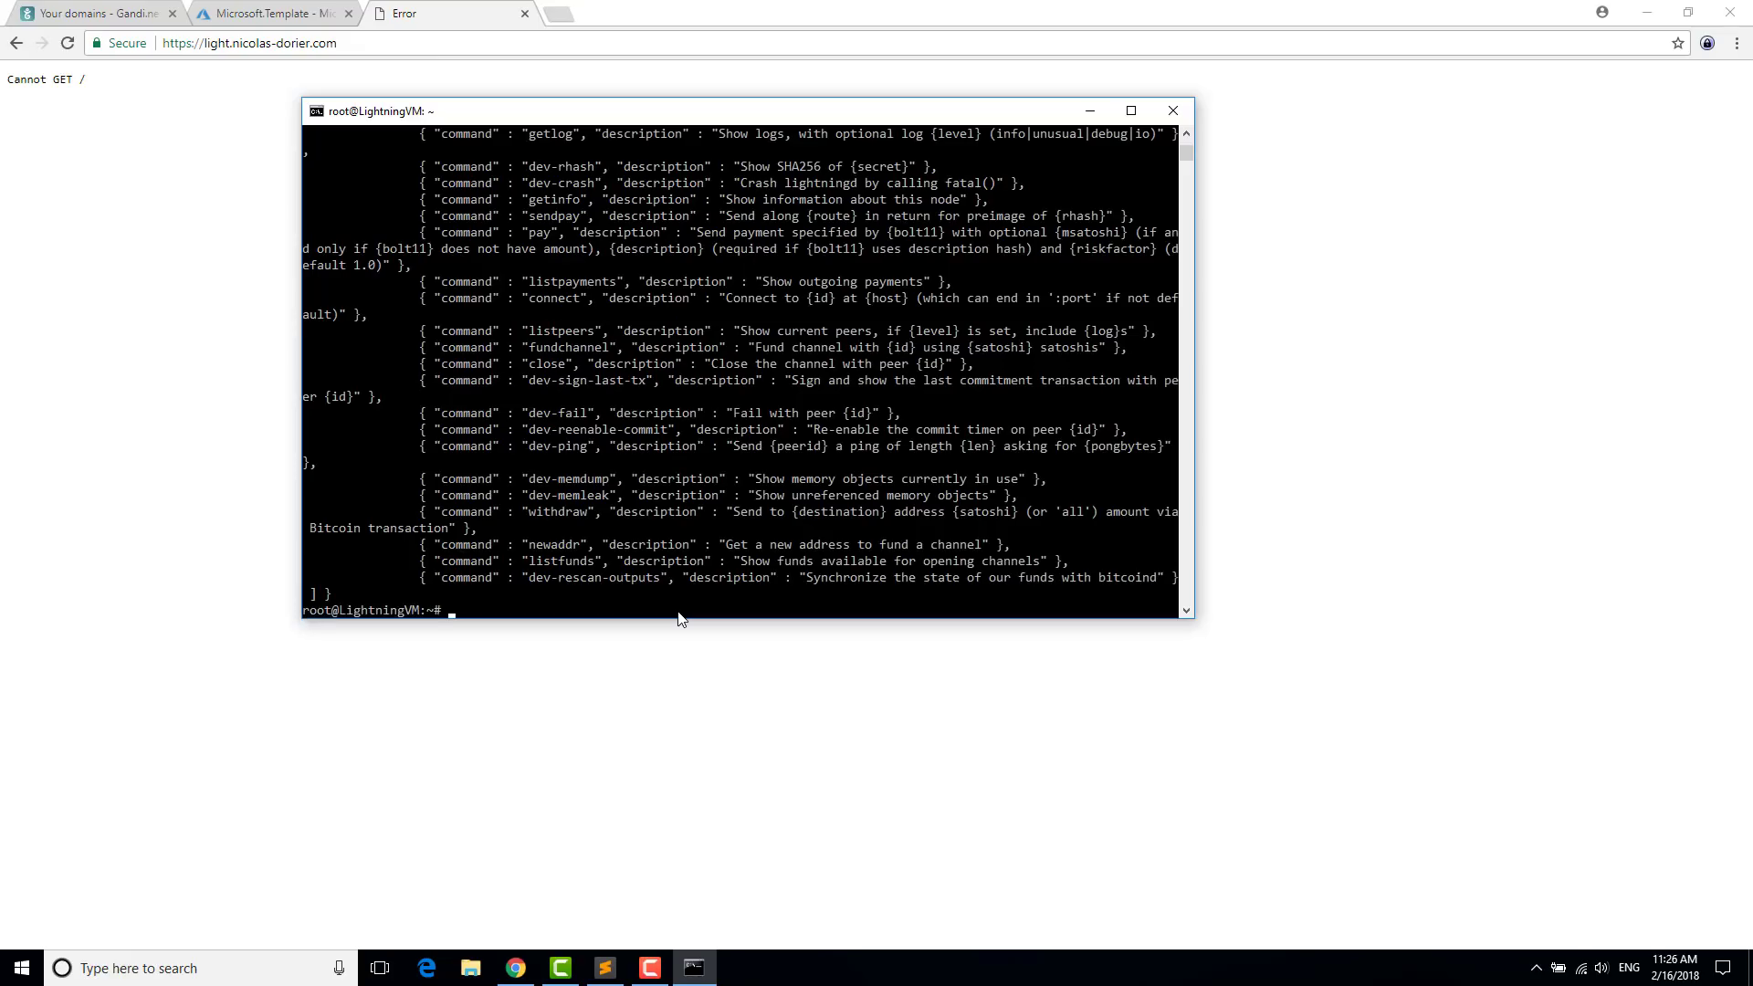
text(lightning-cli.sh help)
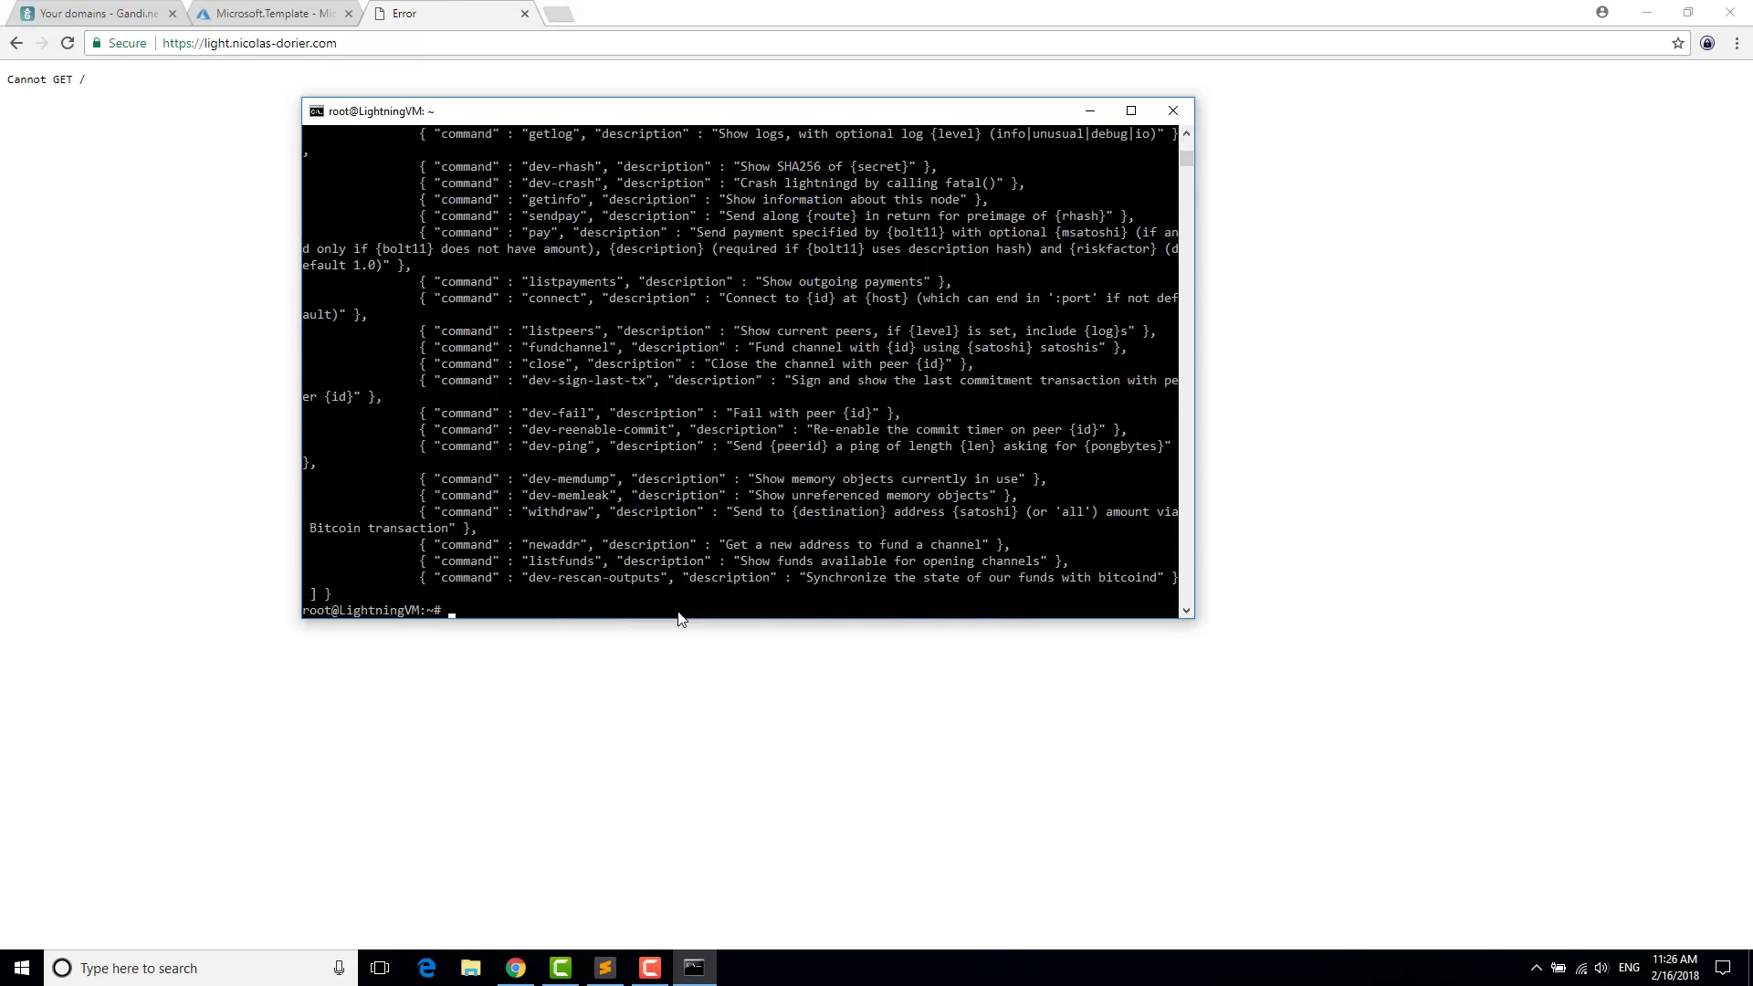
Run lightning-cli.sh getinfo to see the node's id, address and blockheight 147582, scrolling the output.
text(lightning-cli.sh getinfo)
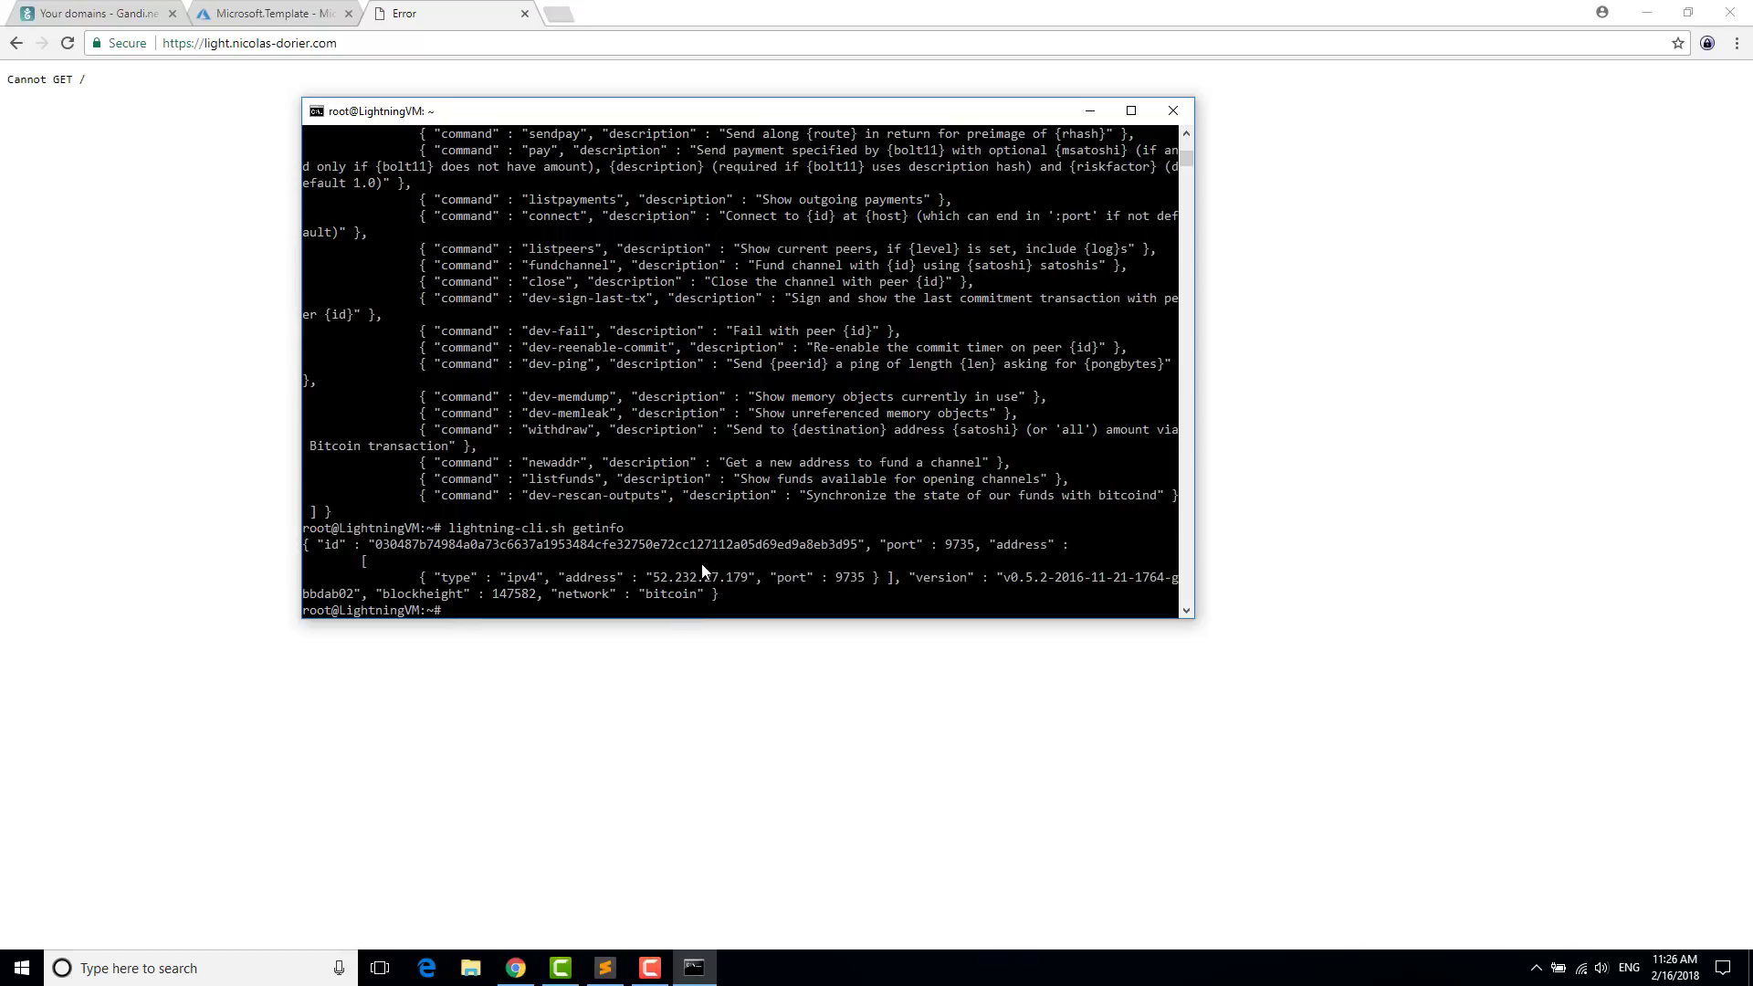
mouse_move(658, 583)
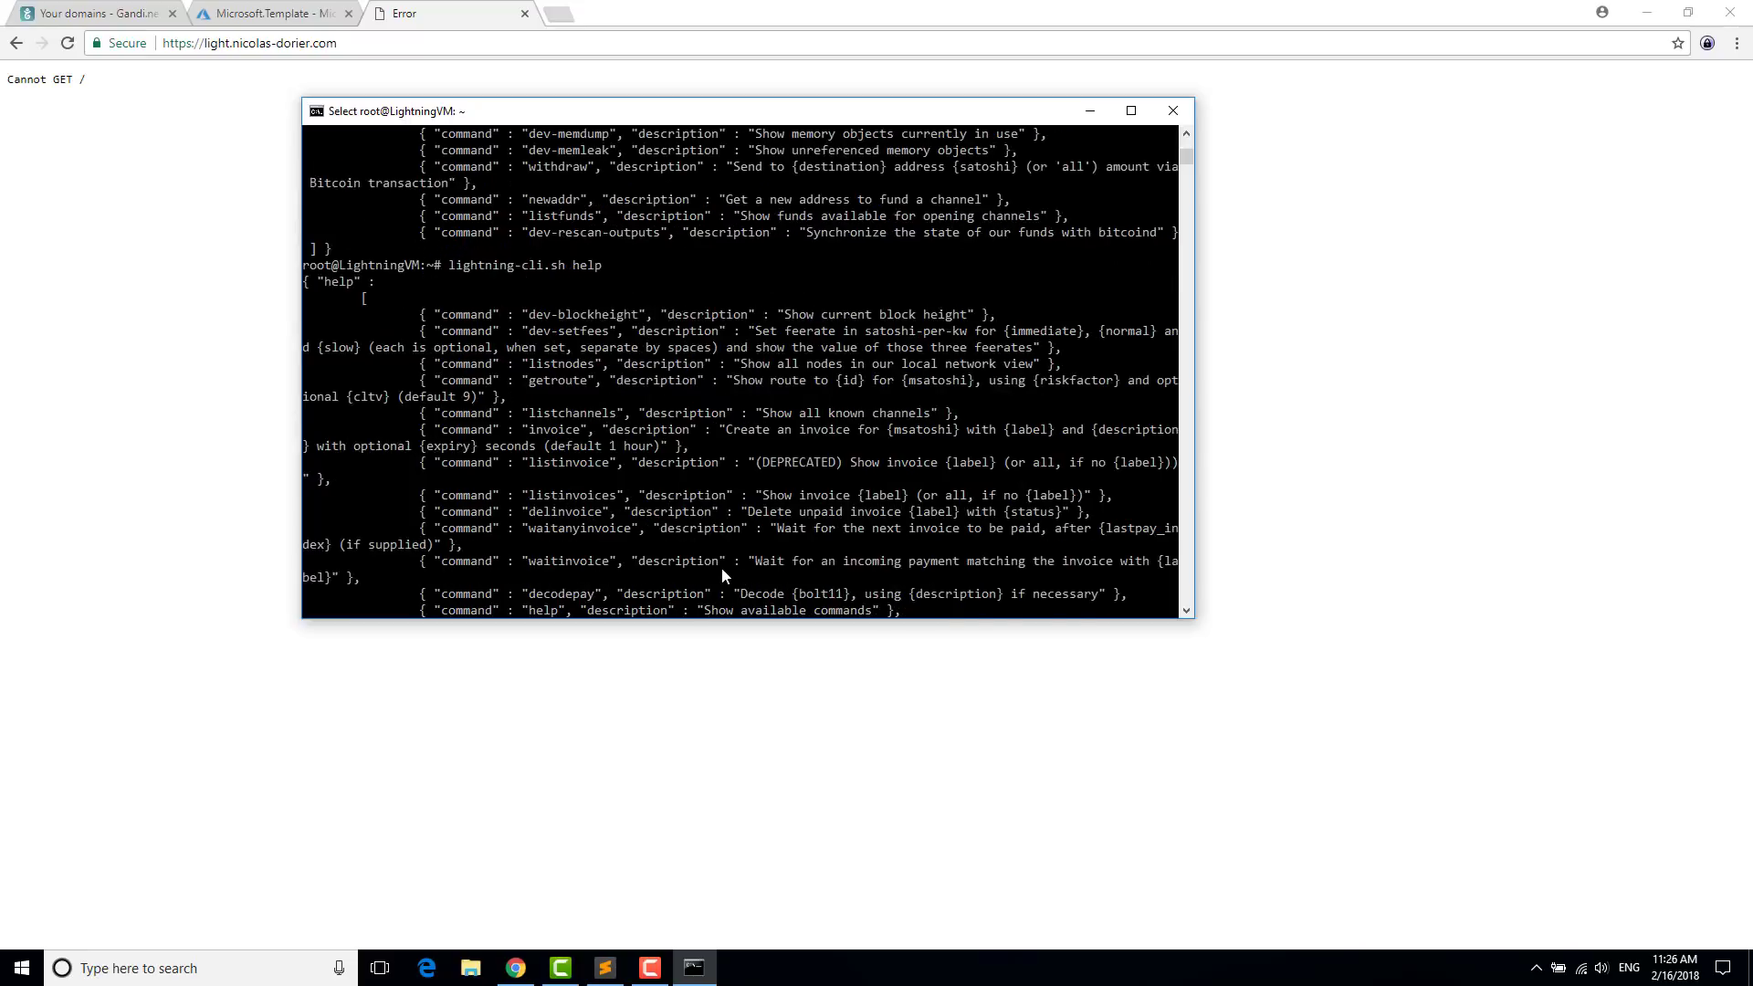
mouse_move(716, 591)
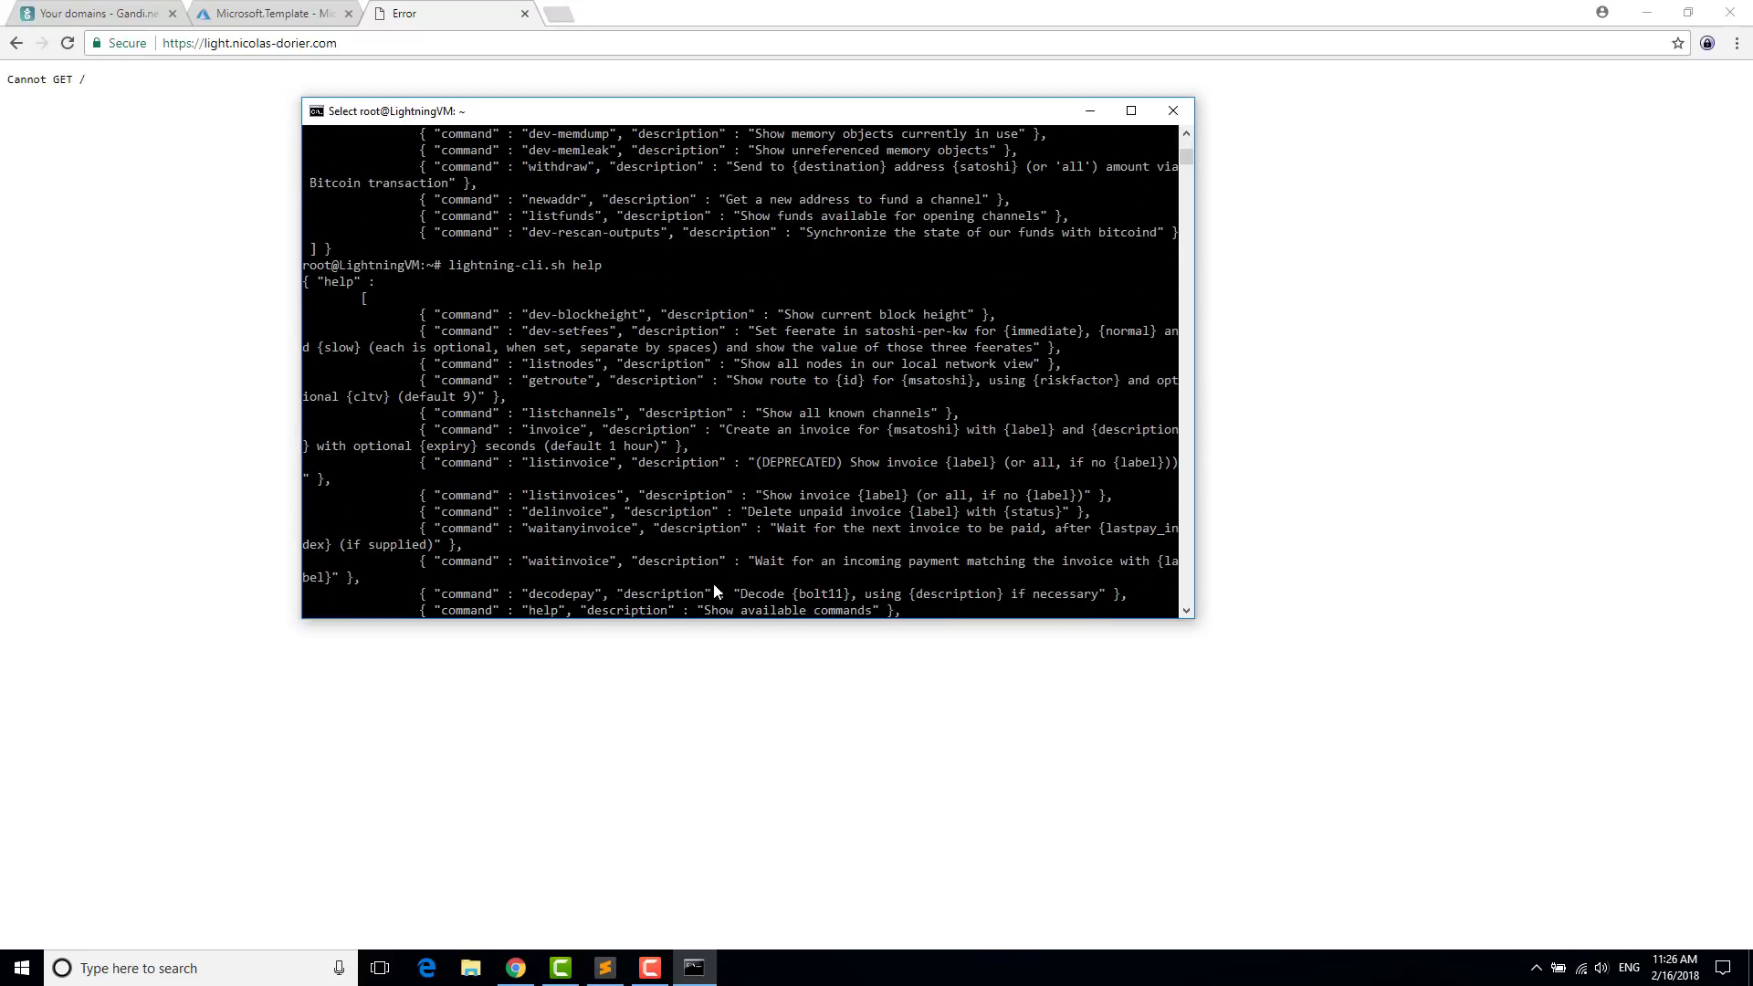
scroll(down, 3)
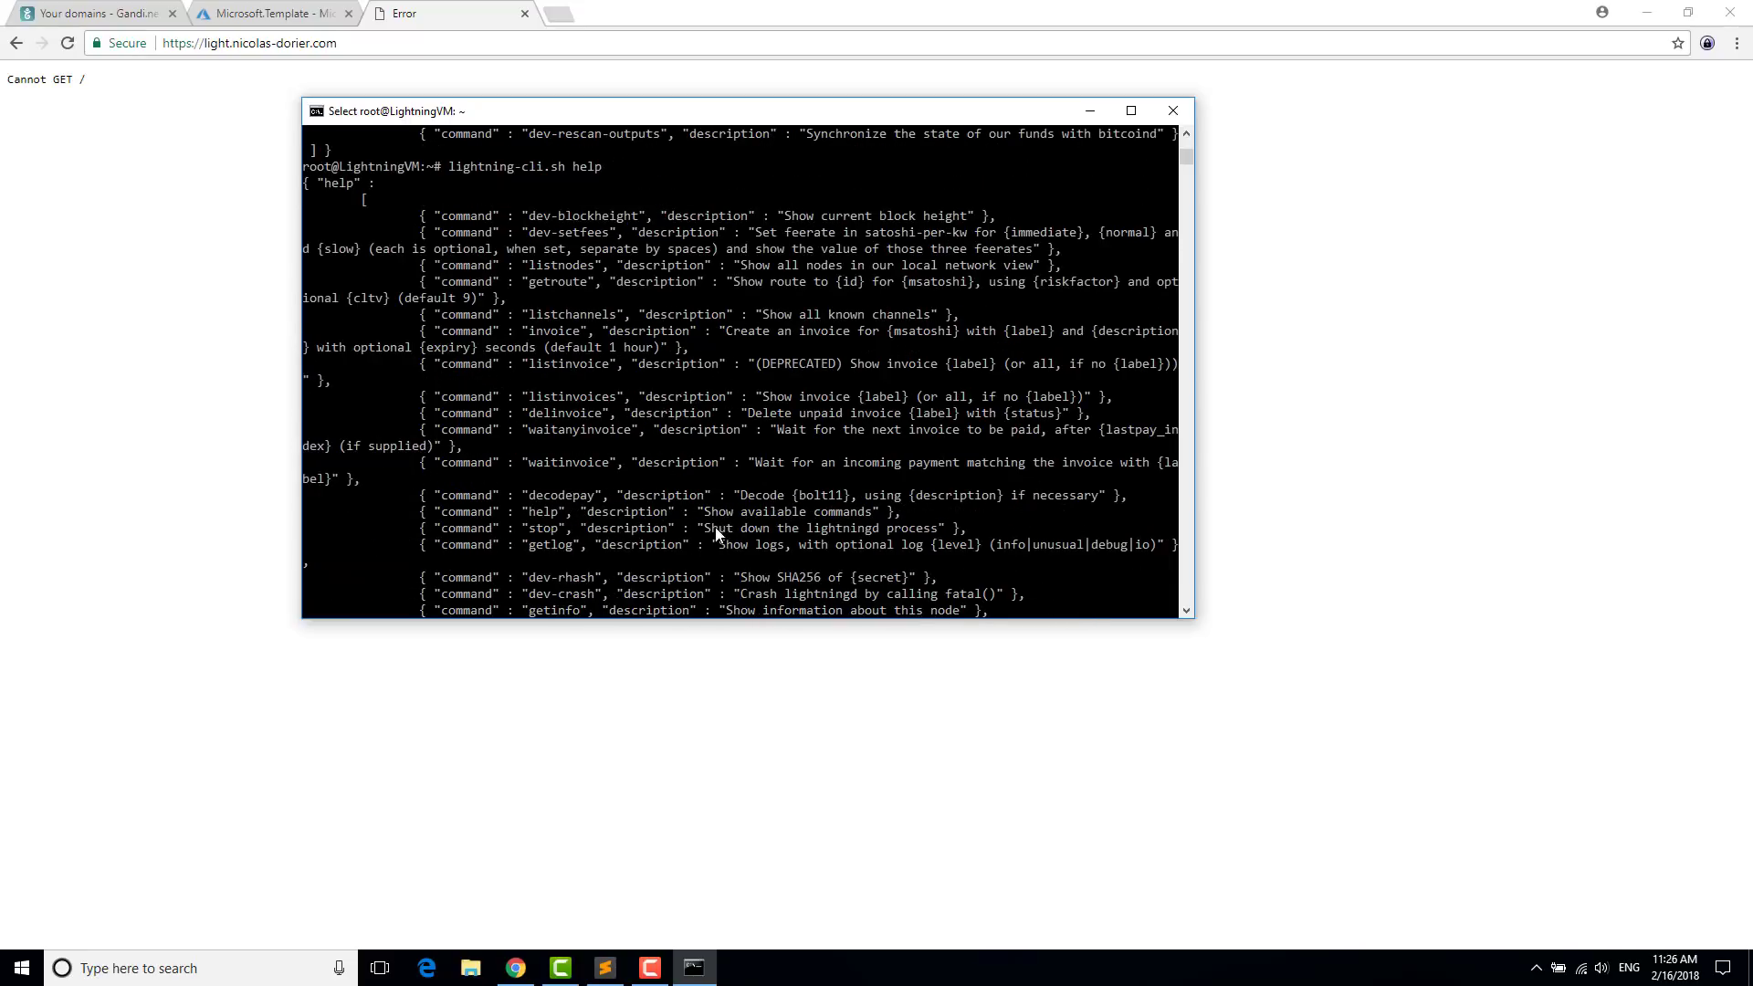
scroll(down, 3)
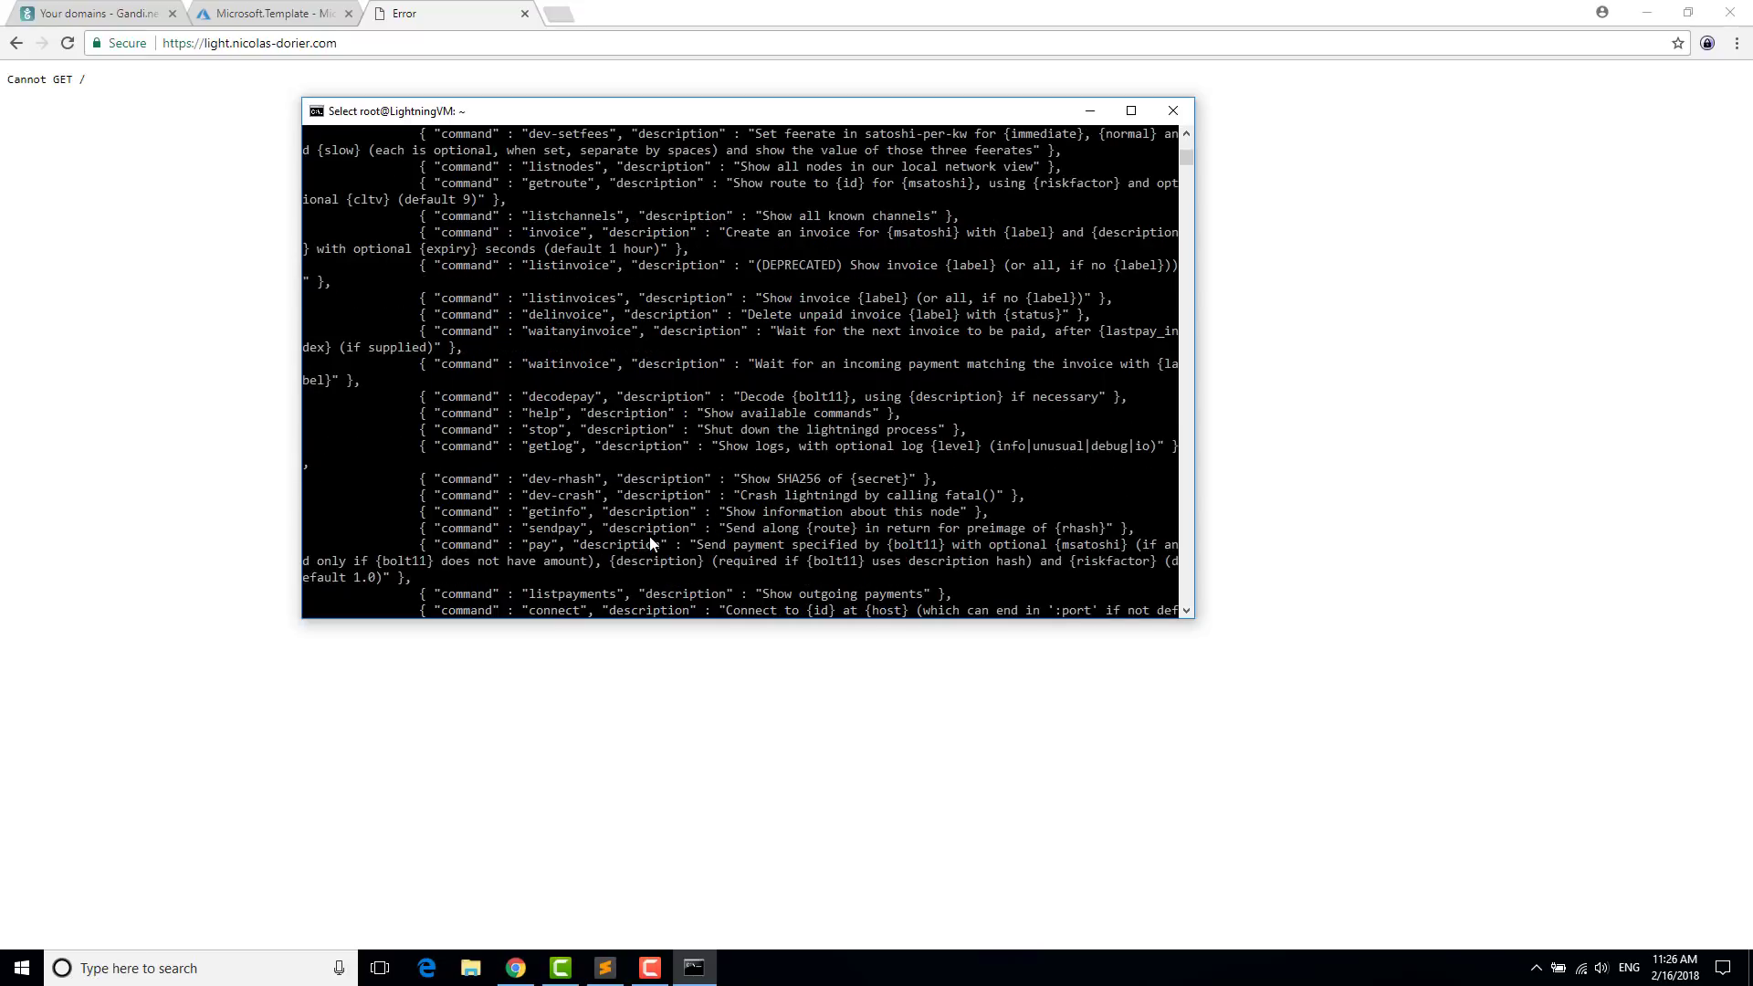
scroll(down, 3)
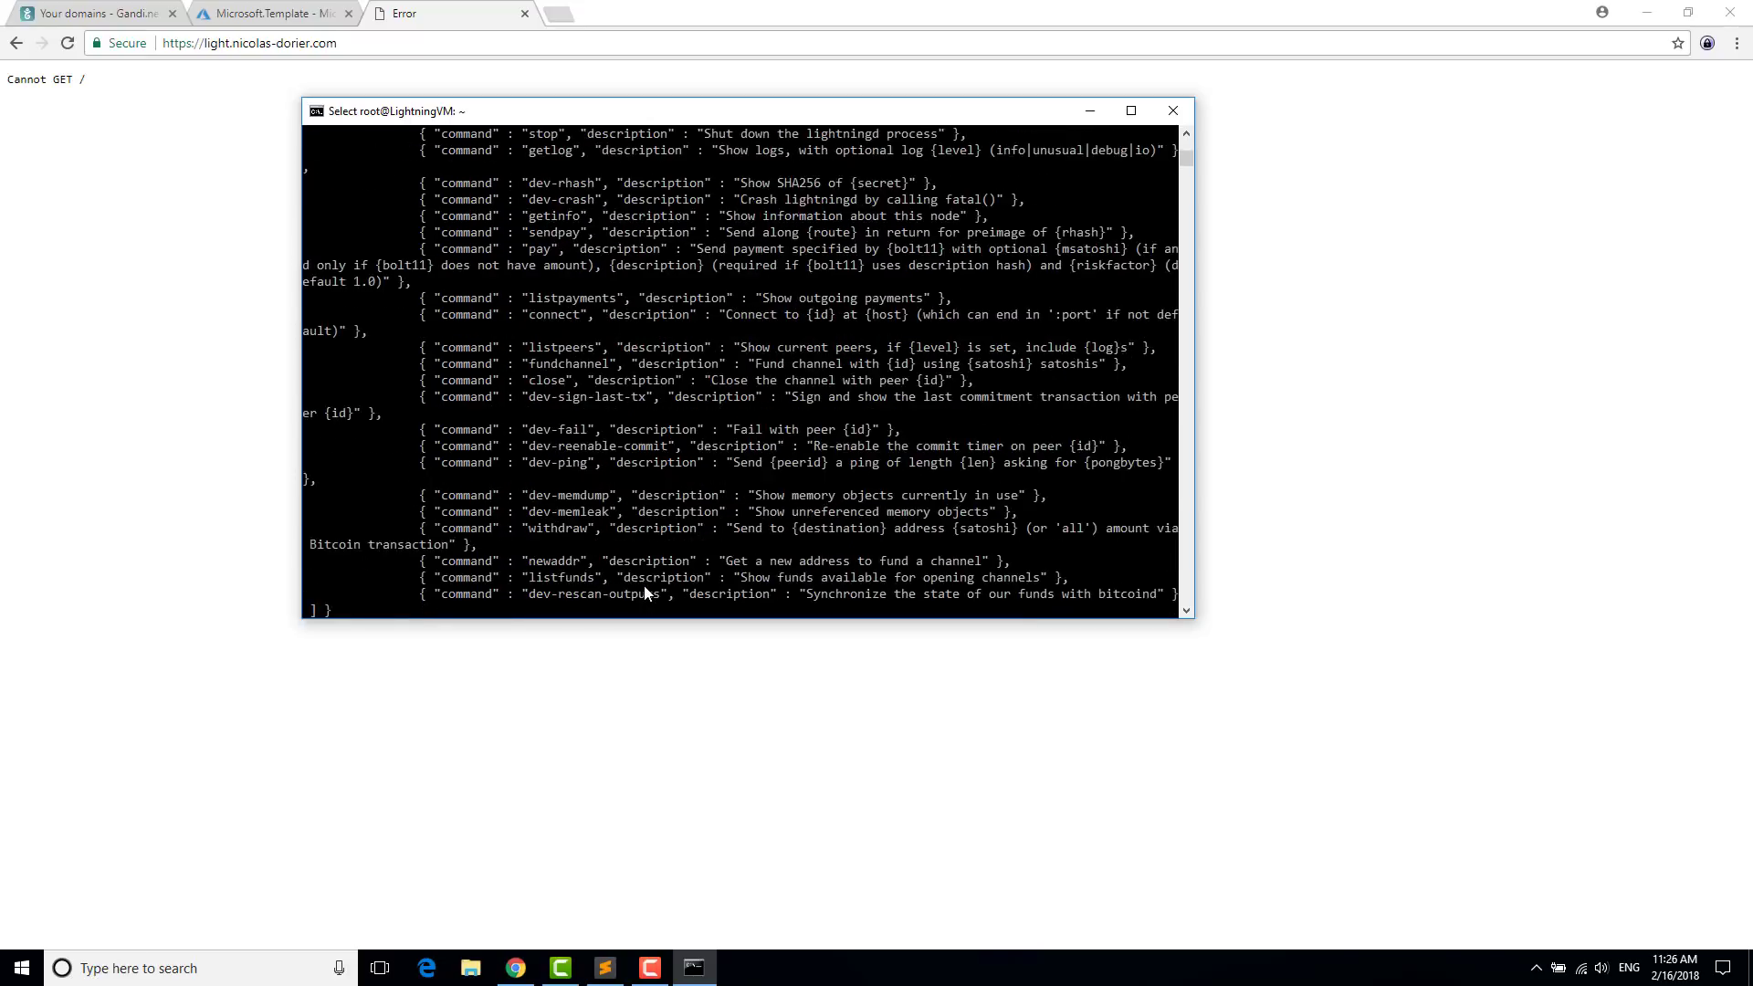
text(lightning-cli.sh getinfo)
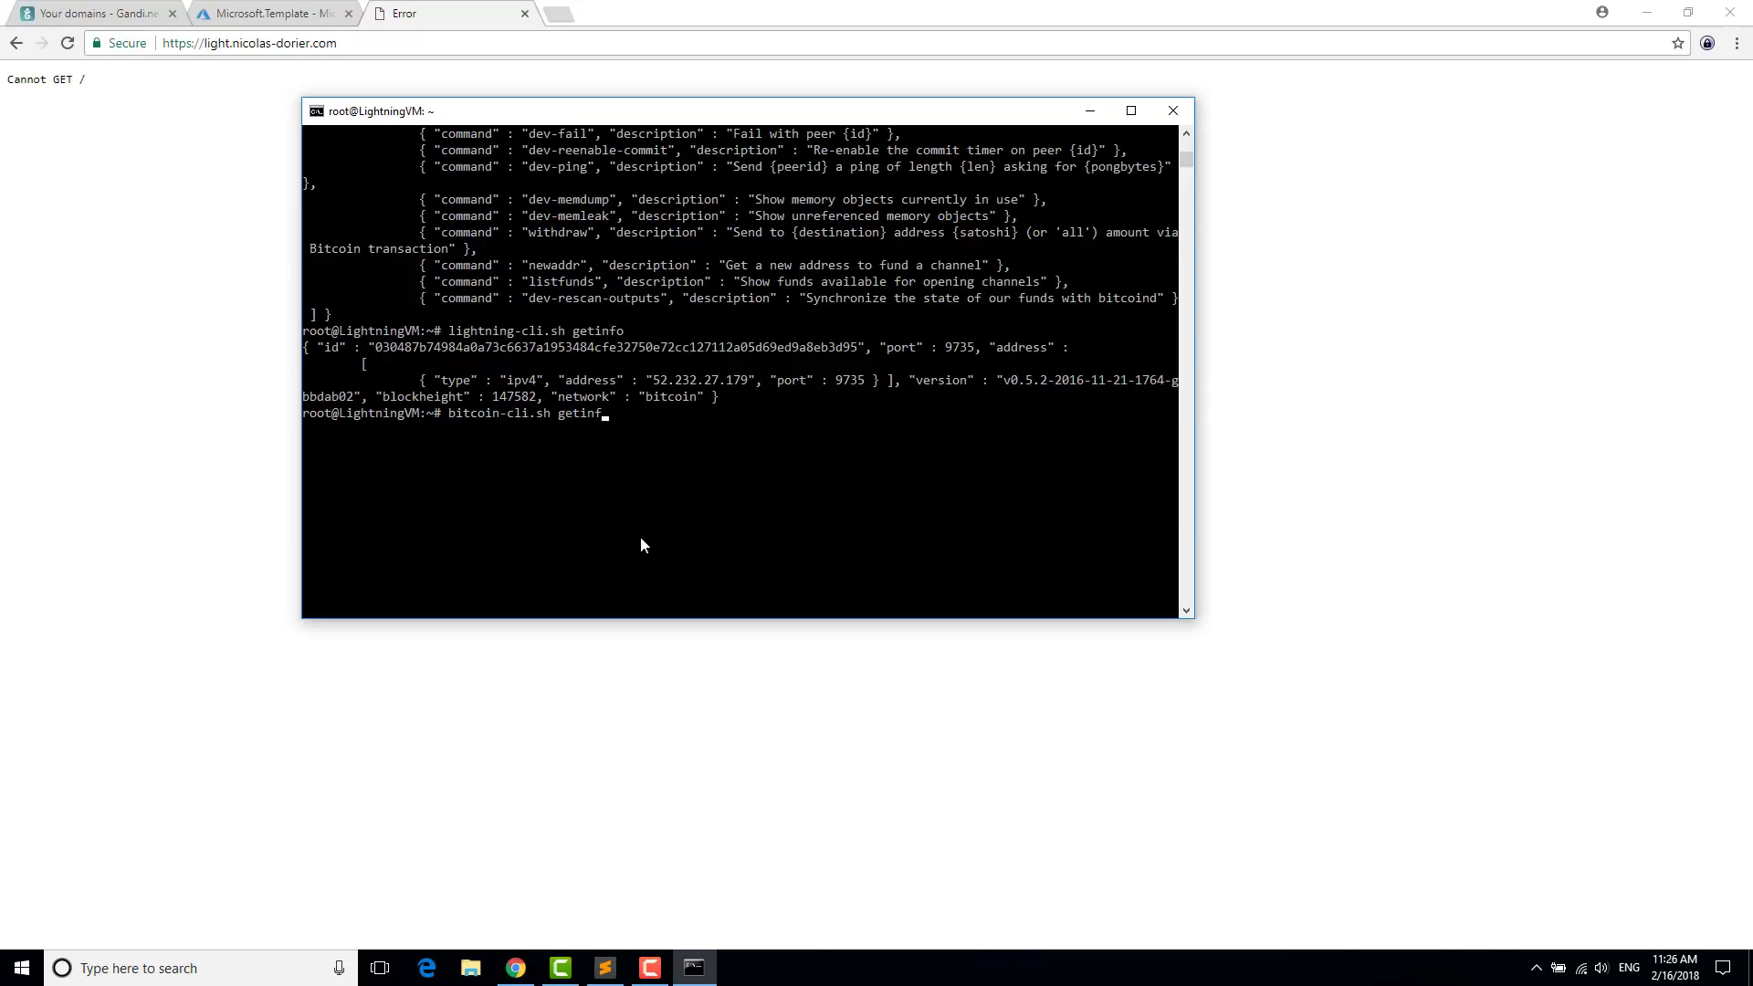
Run bitcoin-cli.sh getblockchaininfo, rerun lightning getinfo showing blockheight 150375, and select its output.
text(blockchain)
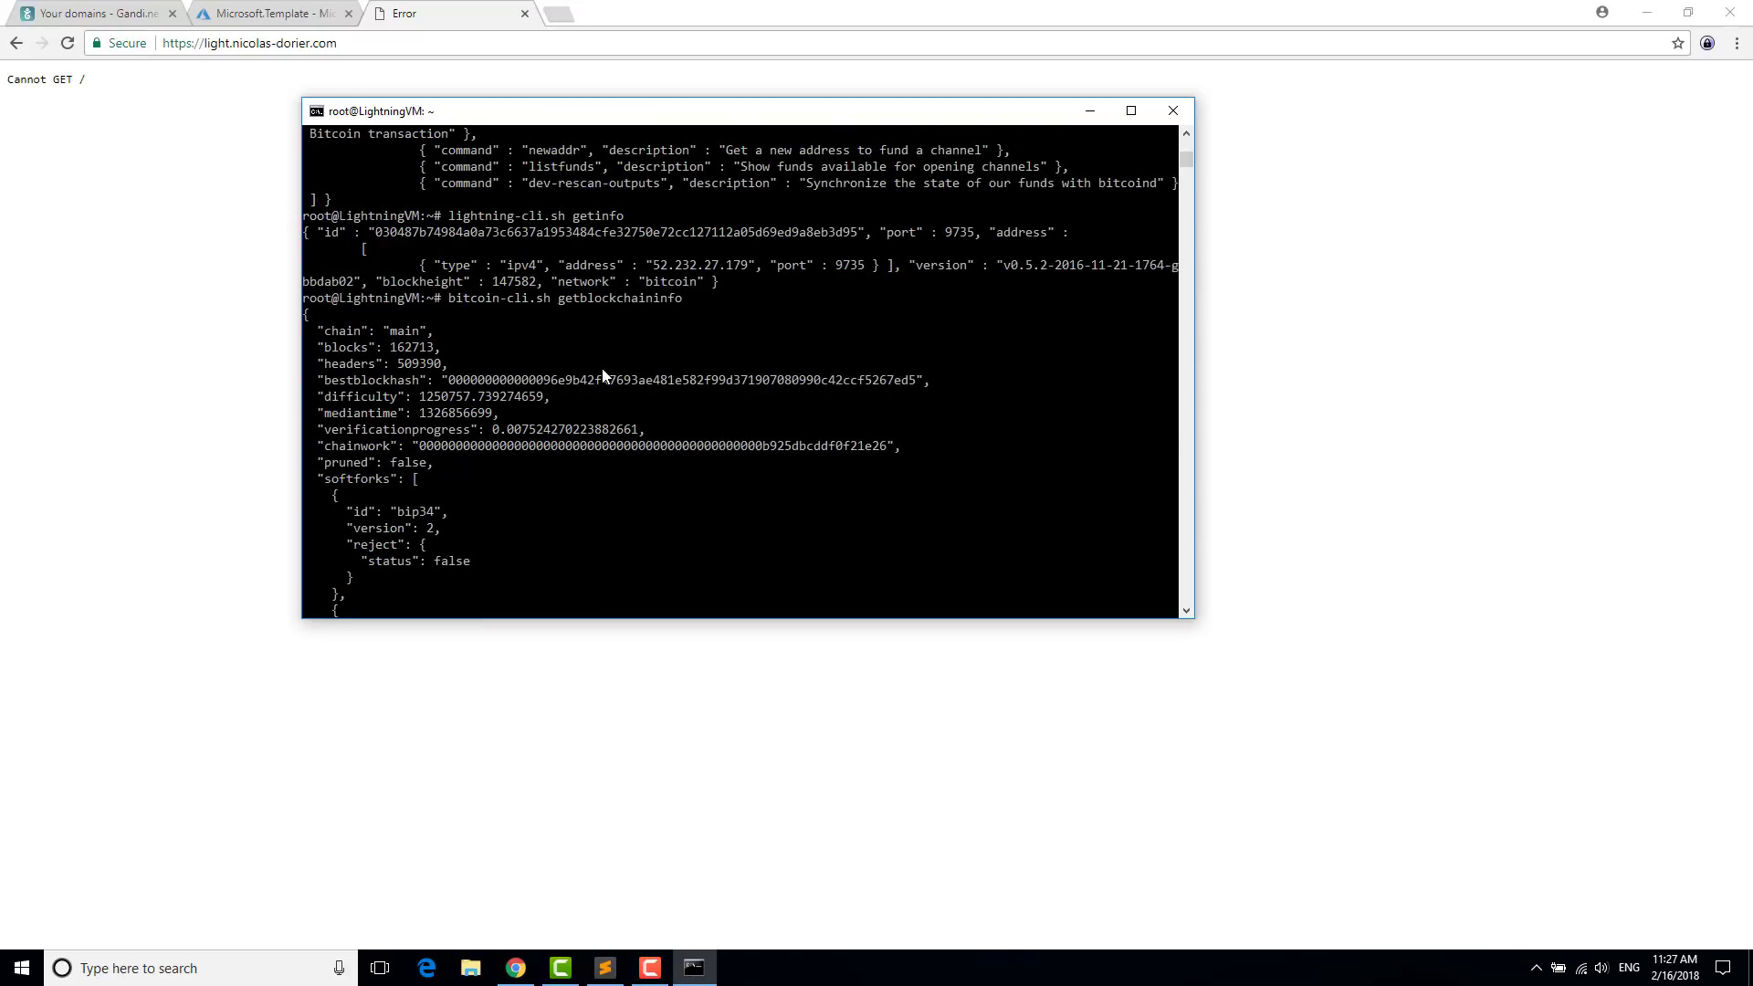
mouse_move(602, 378)
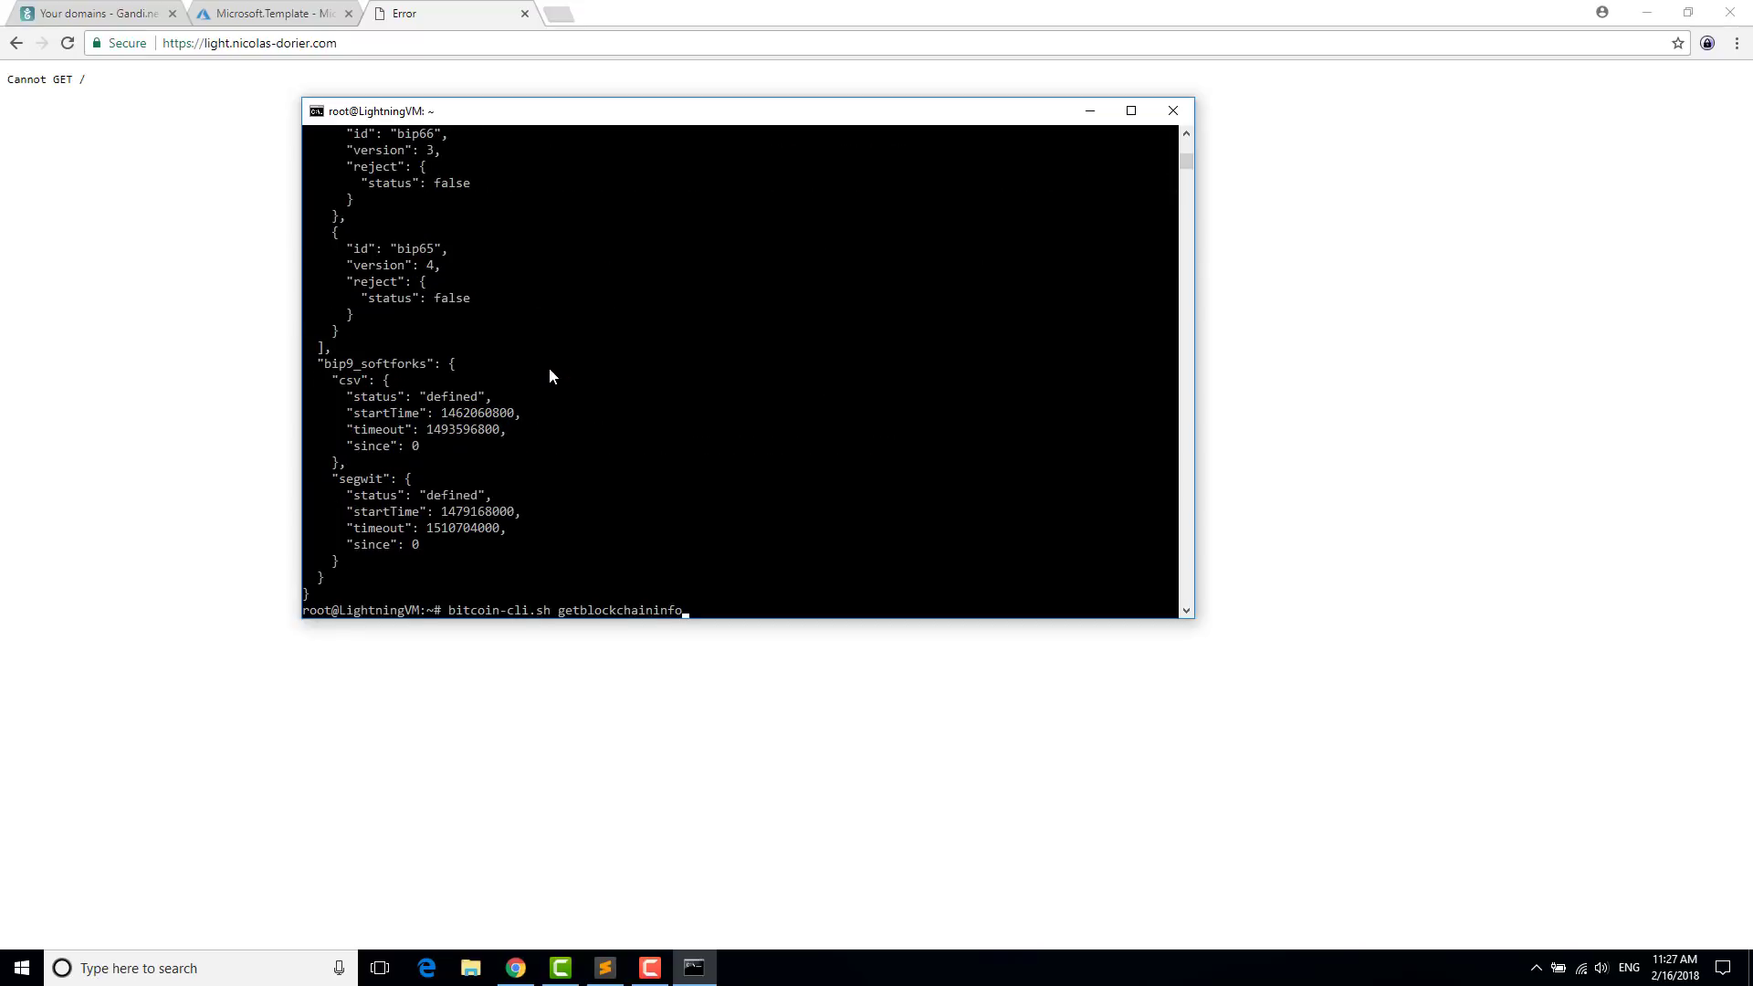
text(lightning-cli.sh getinfo)
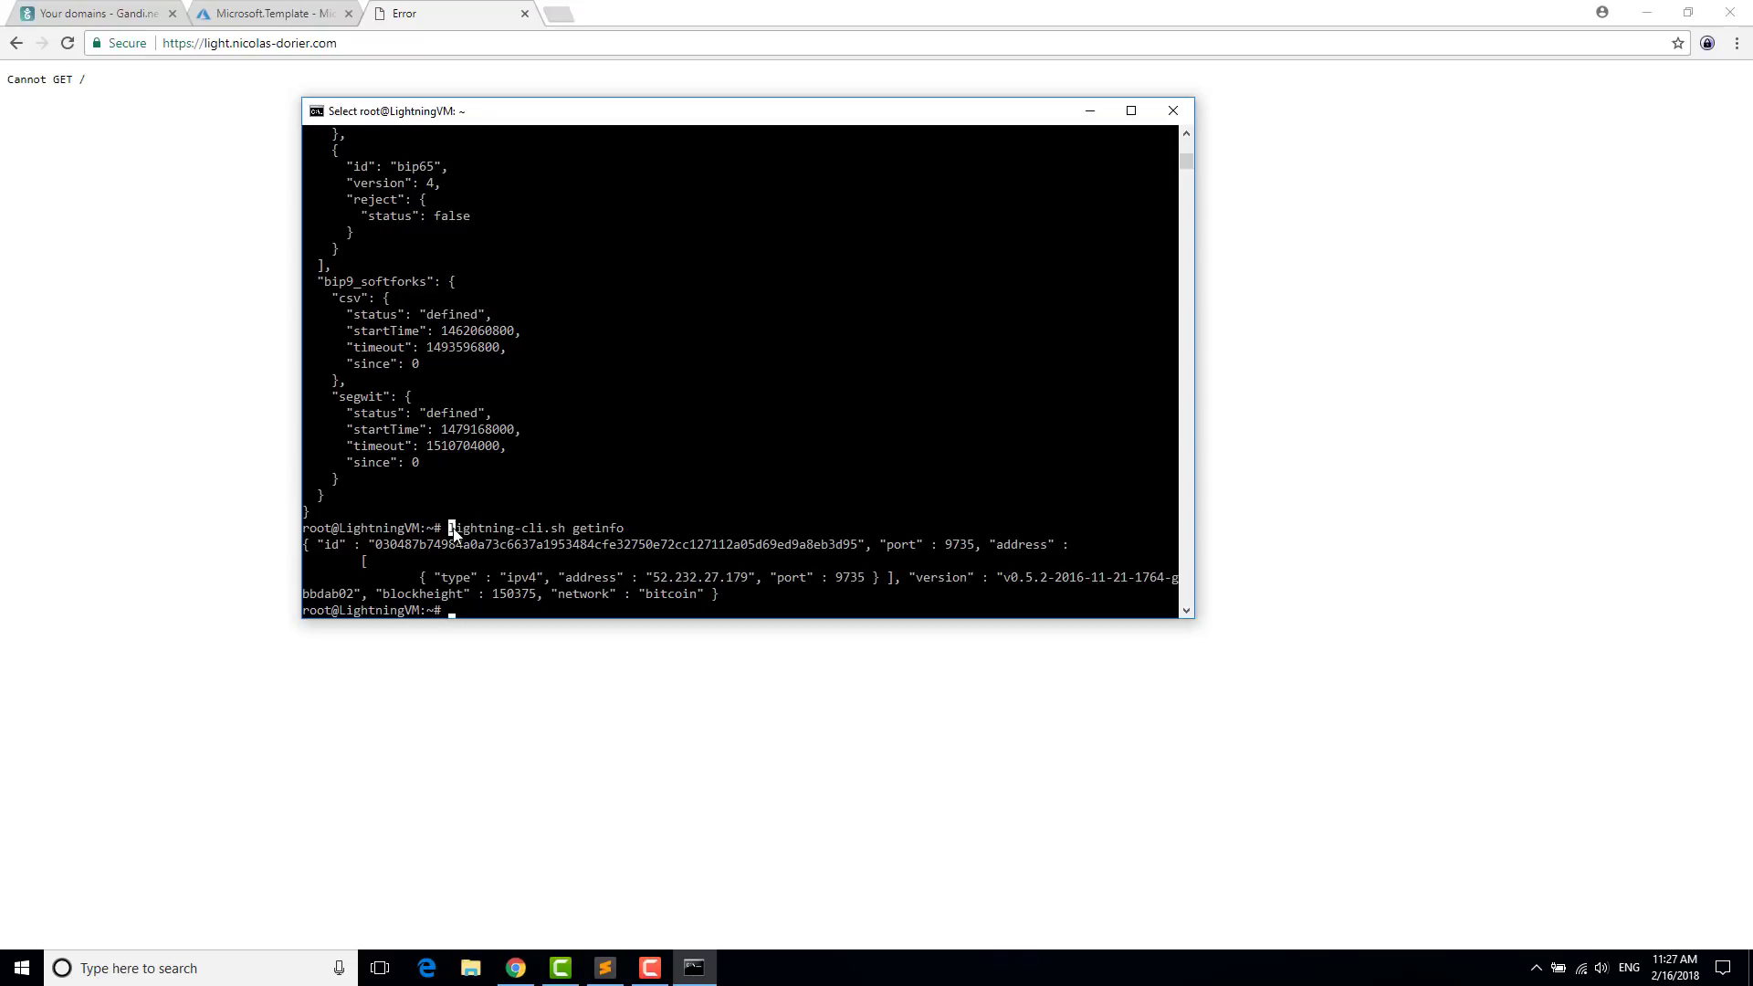
drag(448, 528, 624, 527)
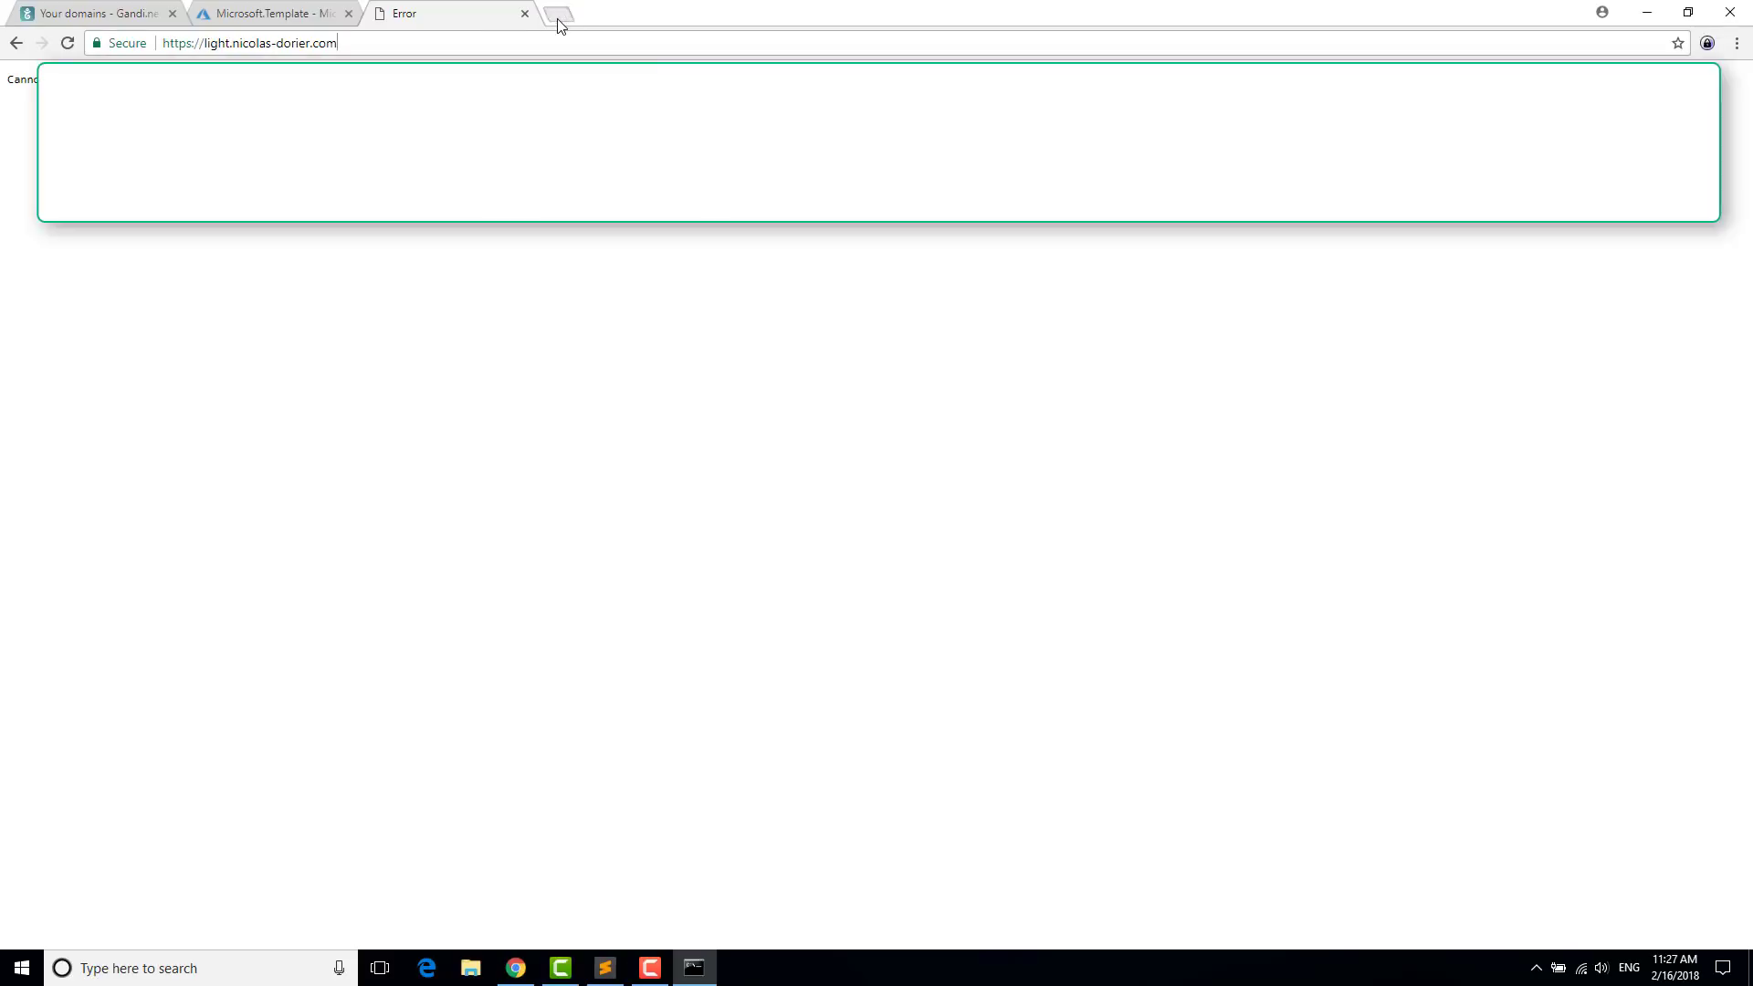
Switch to Camtasia and stop the screen recording at 7:32.
click(559, 14)
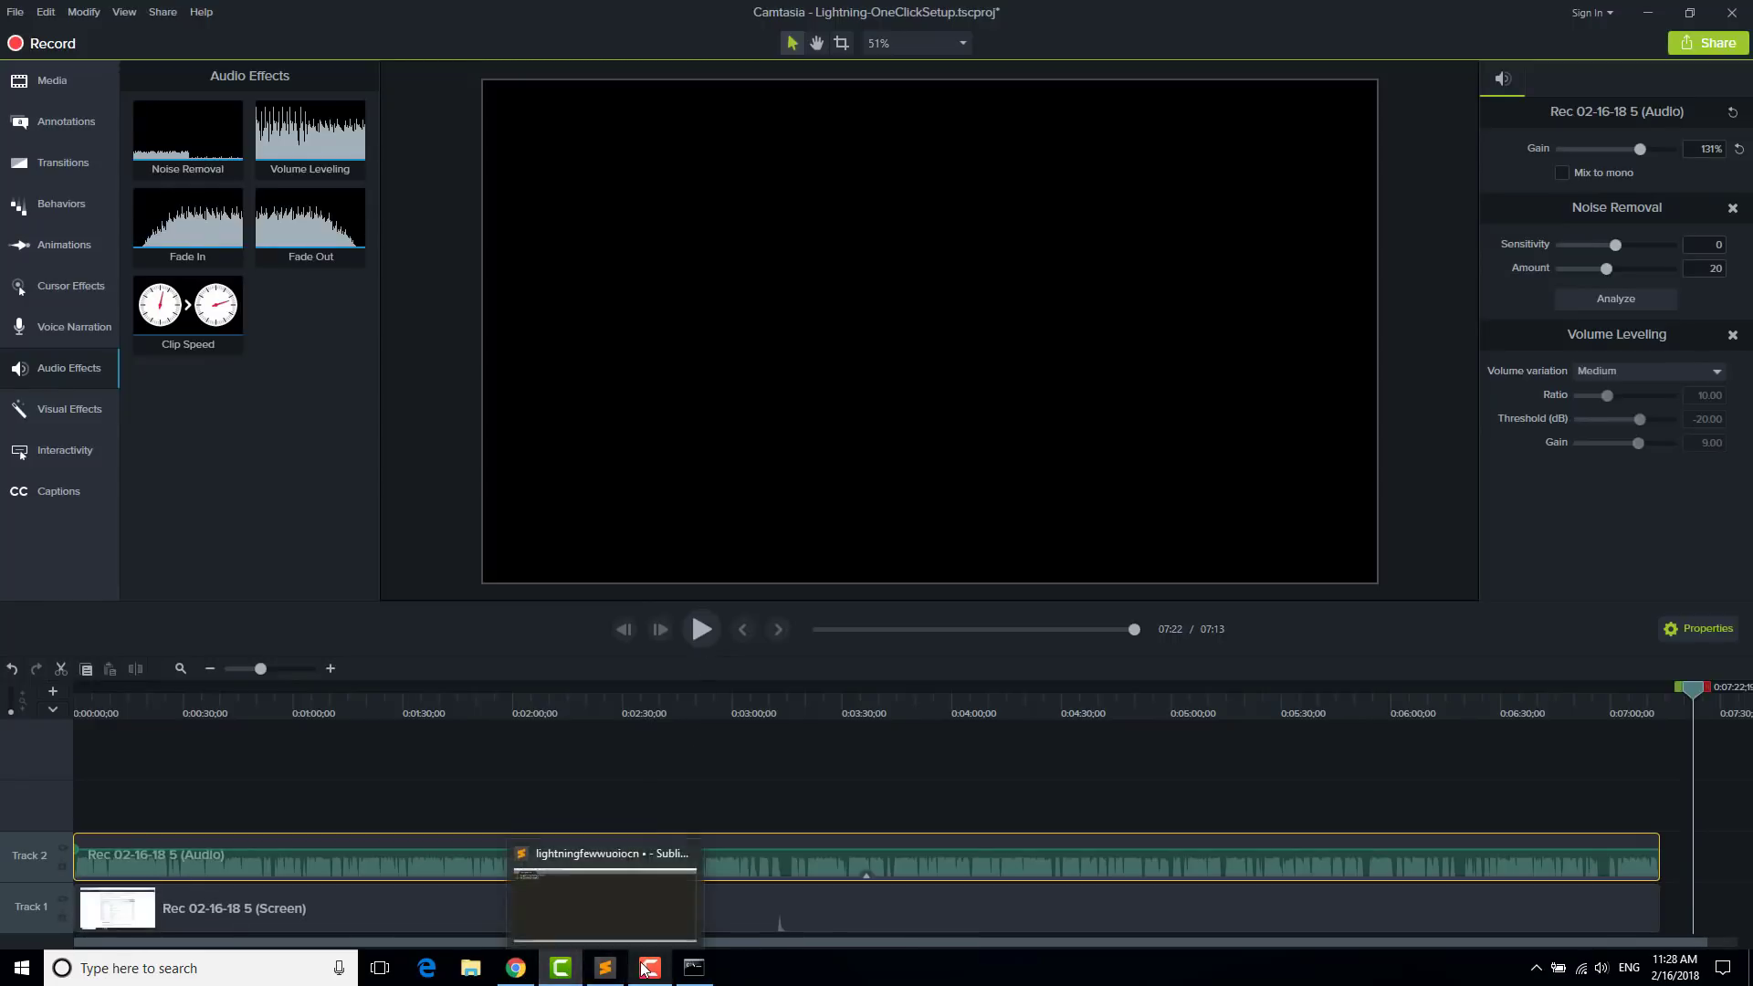
click(648, 967)
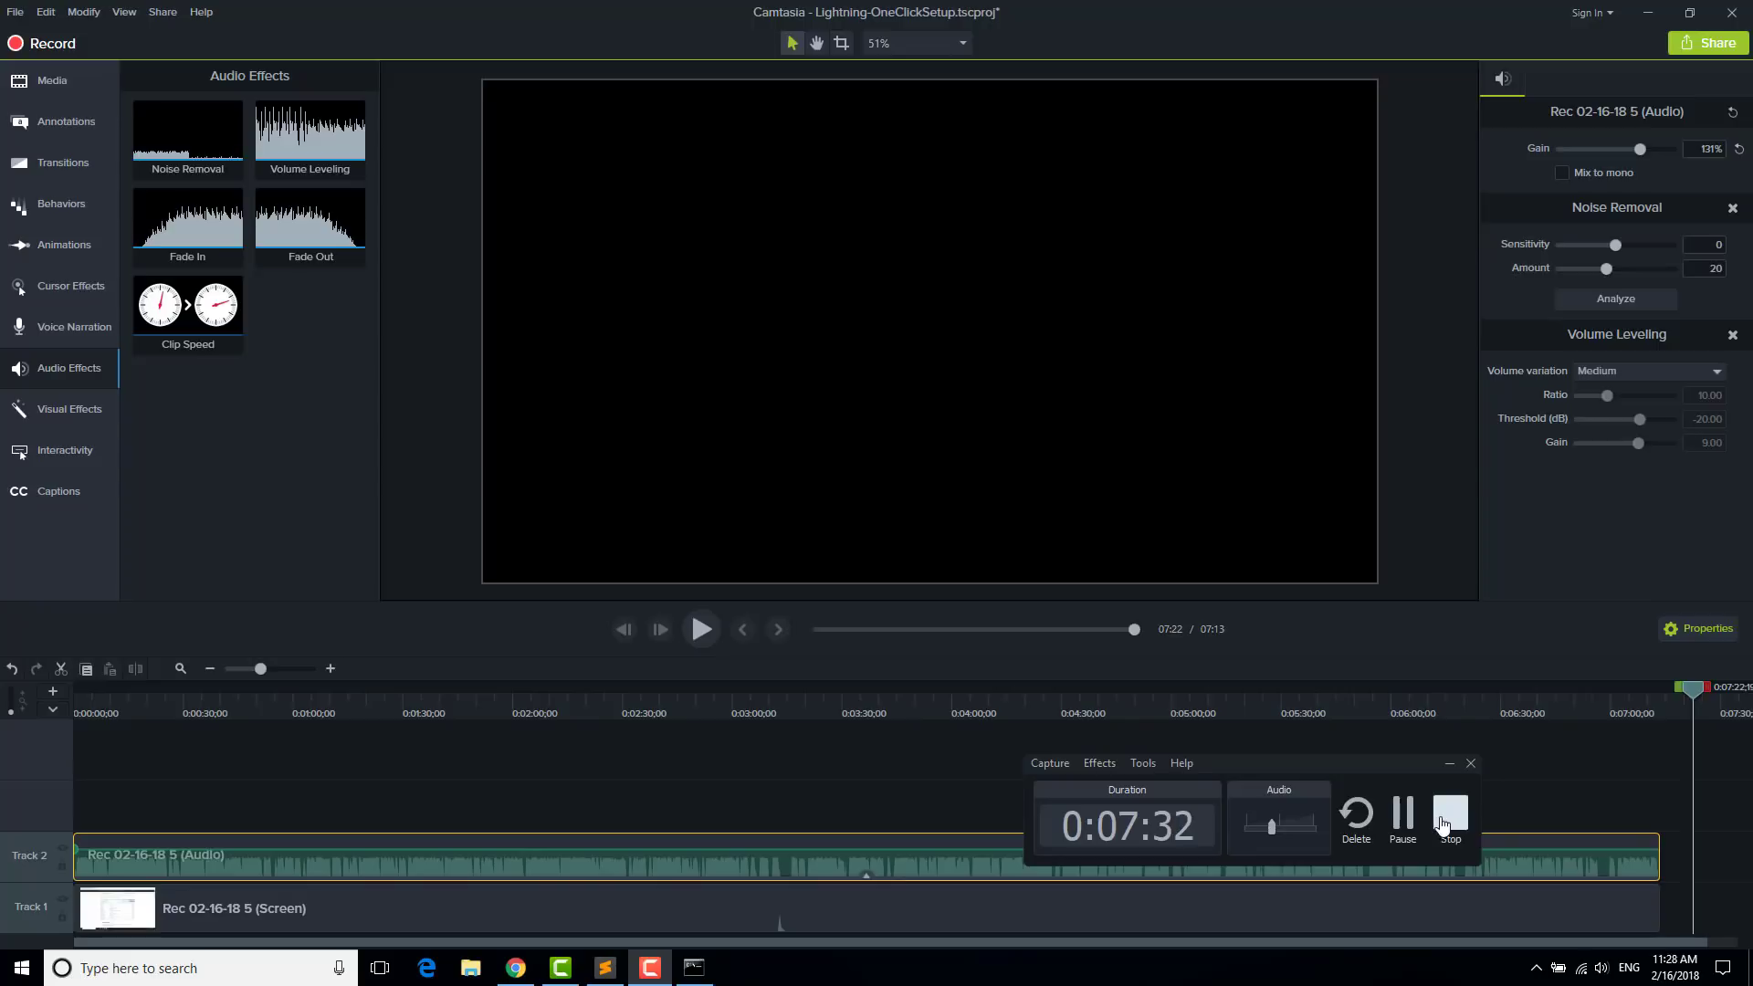